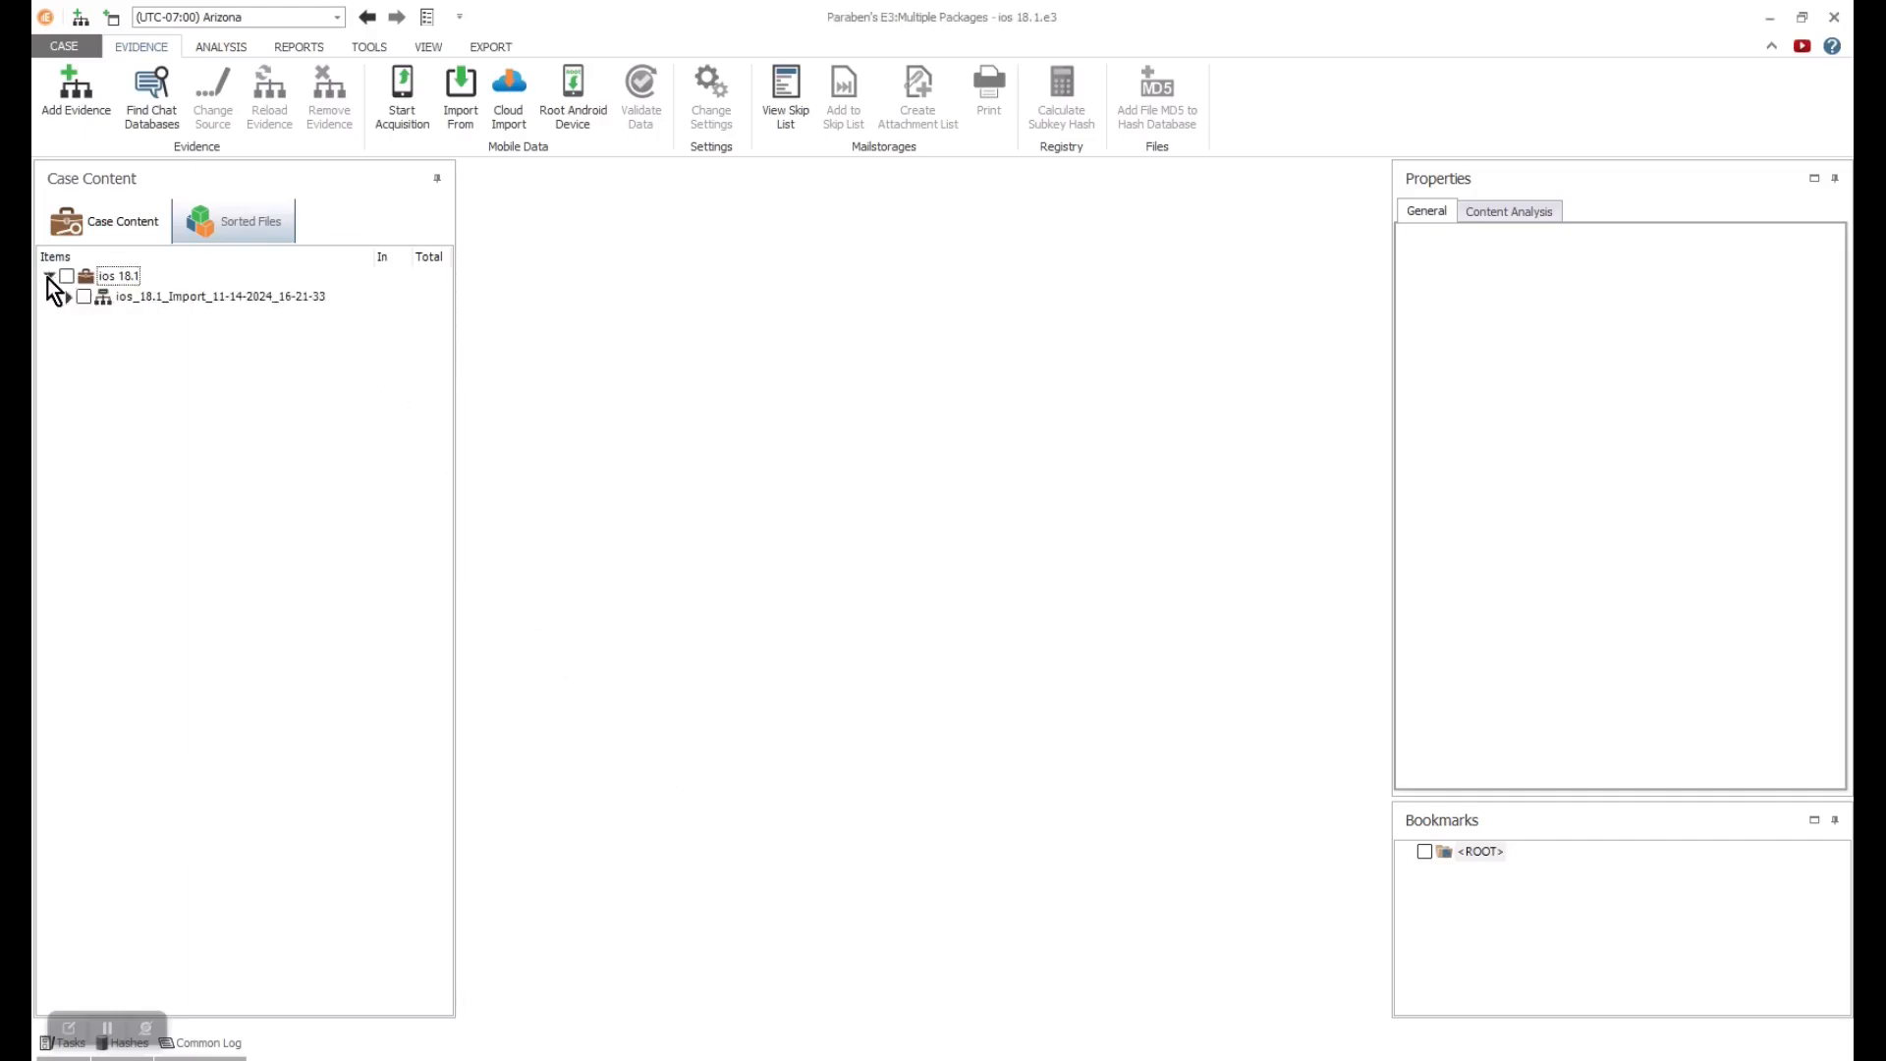
# Expand the iOS 18.1 evidence down to the Bluetooth Devices categories under Parsed Data
pyautogui.click(47, 297)
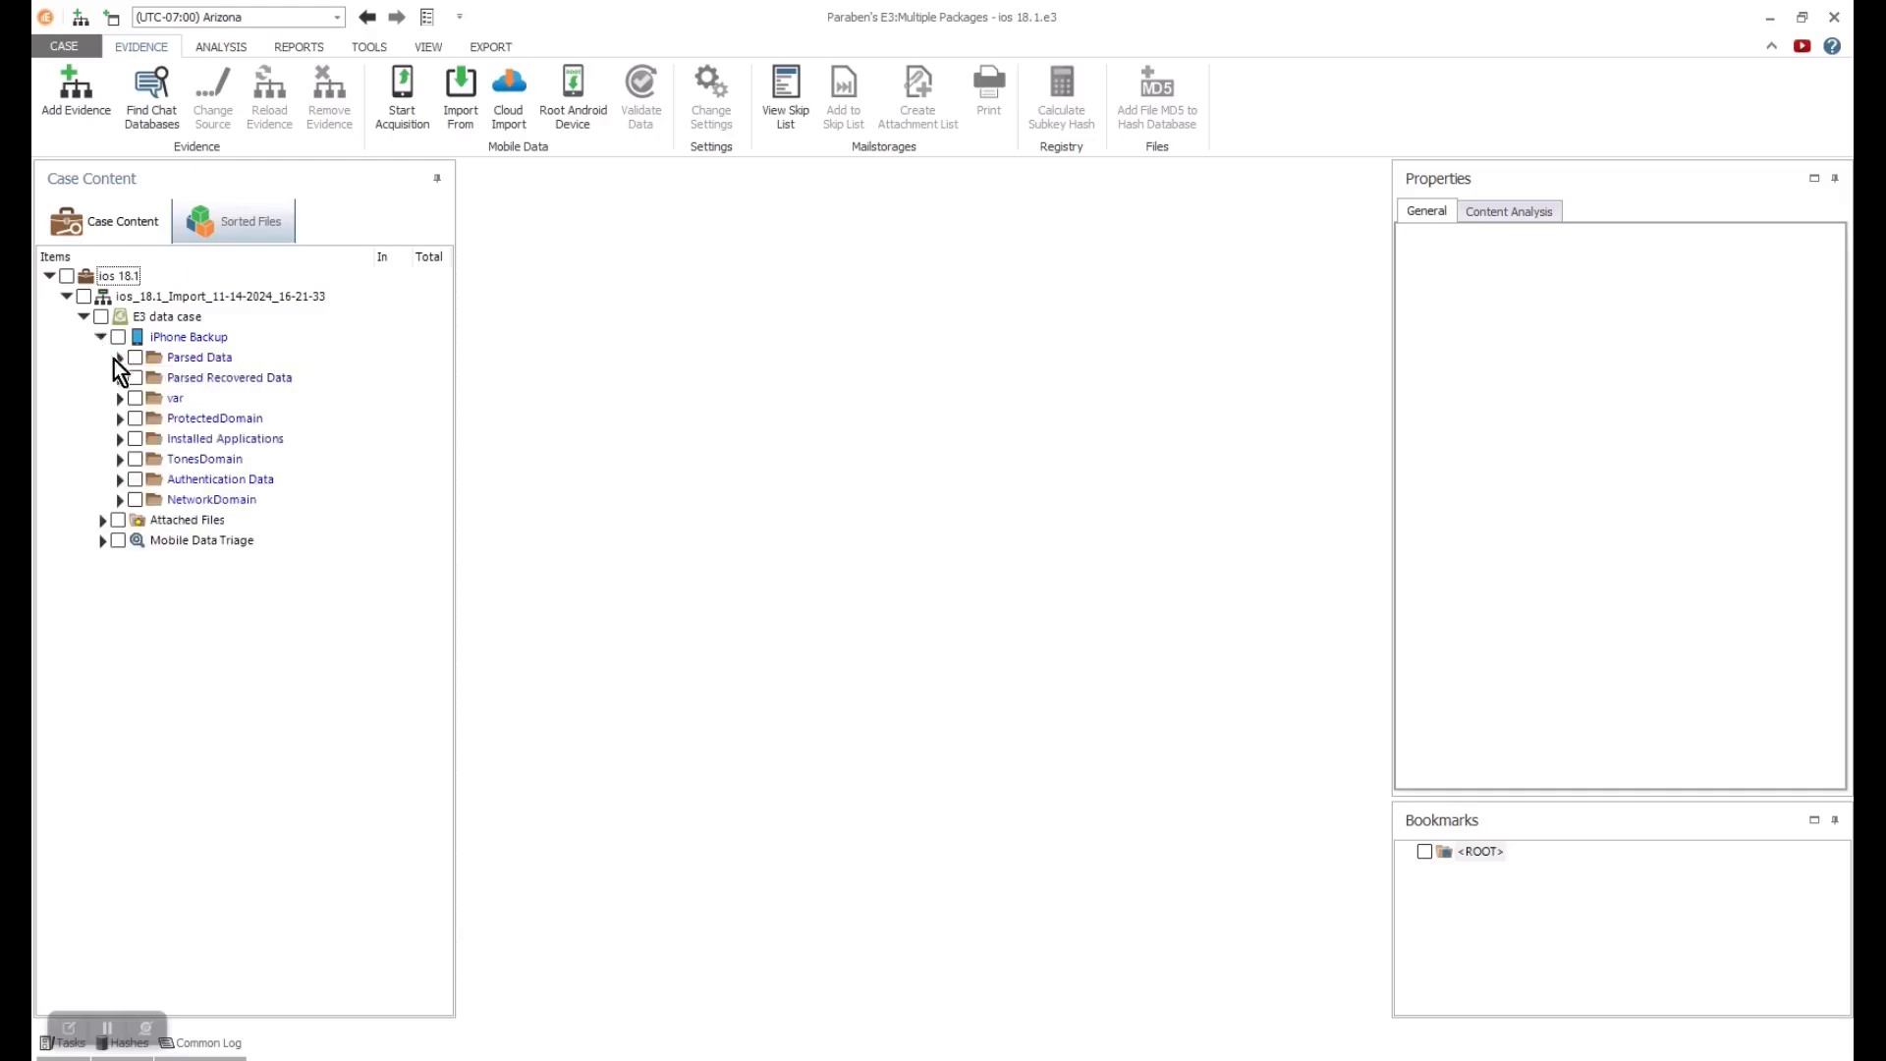
pyautogui.click(102, 358)
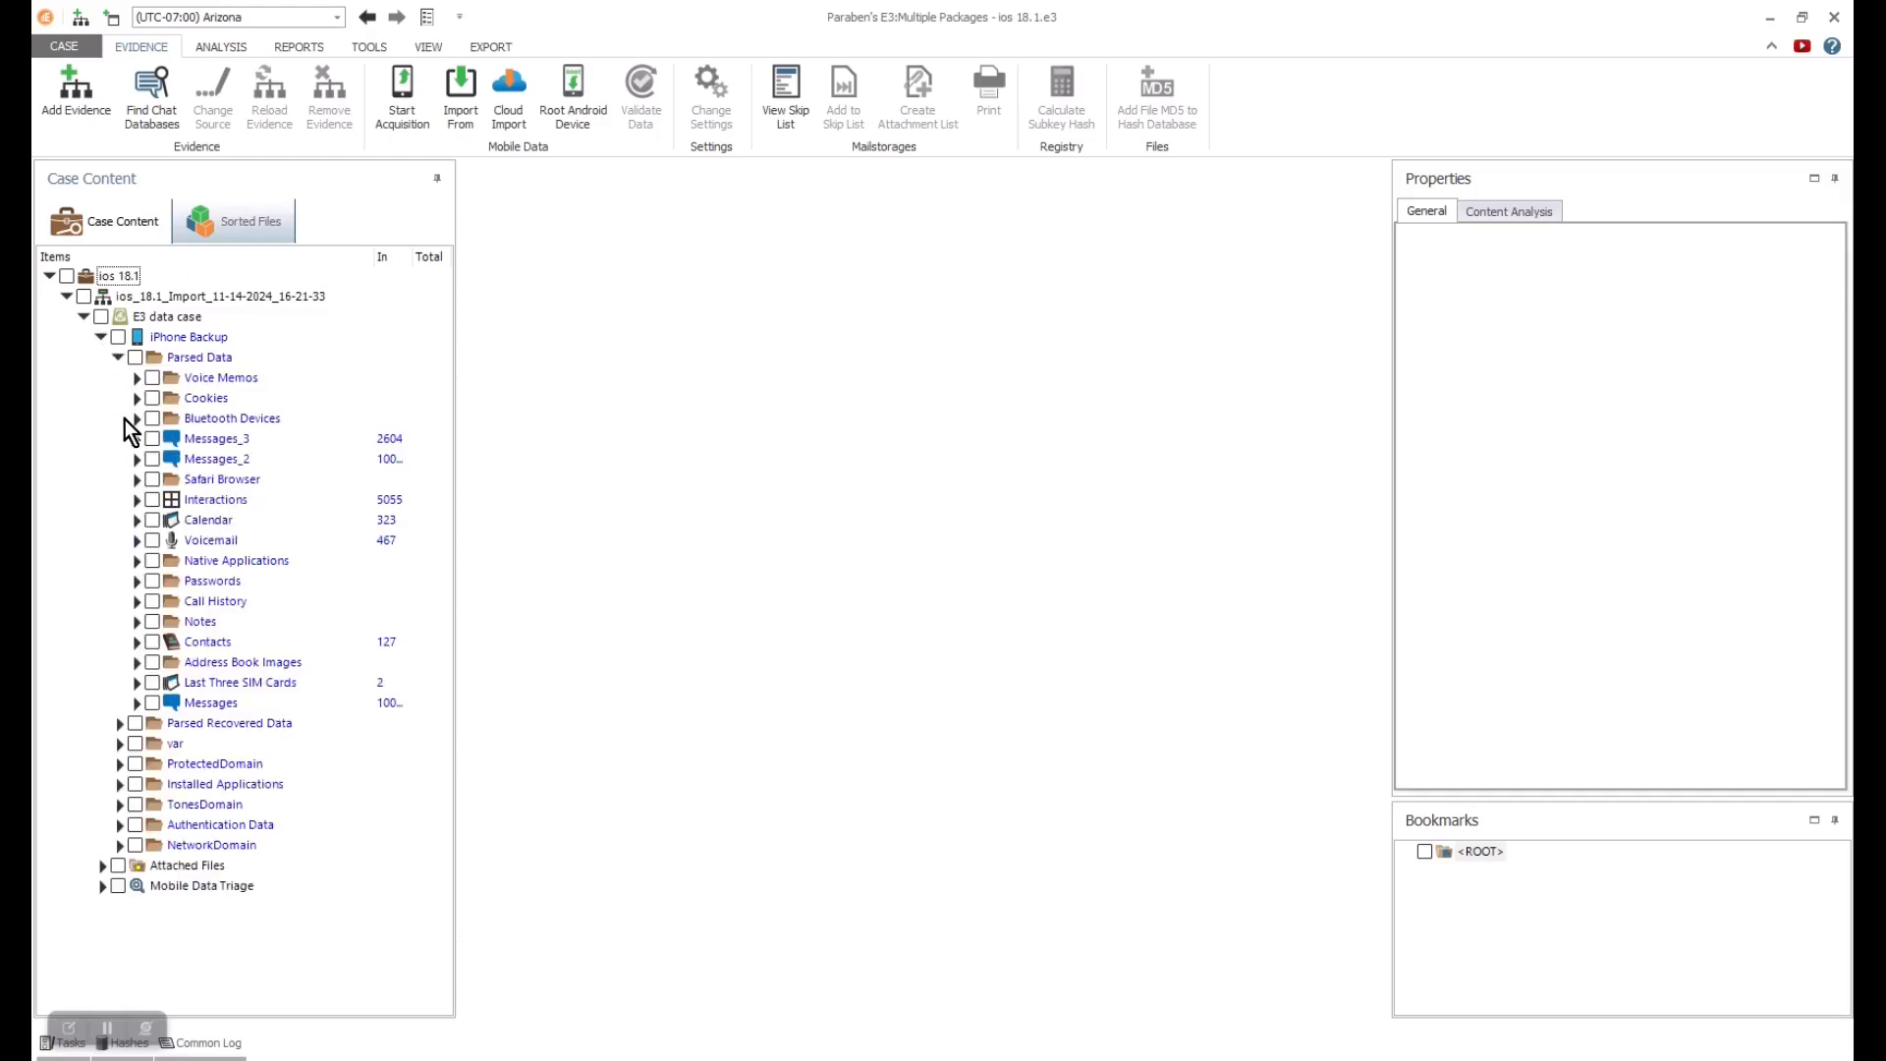
pyautogui.click(138, 417)
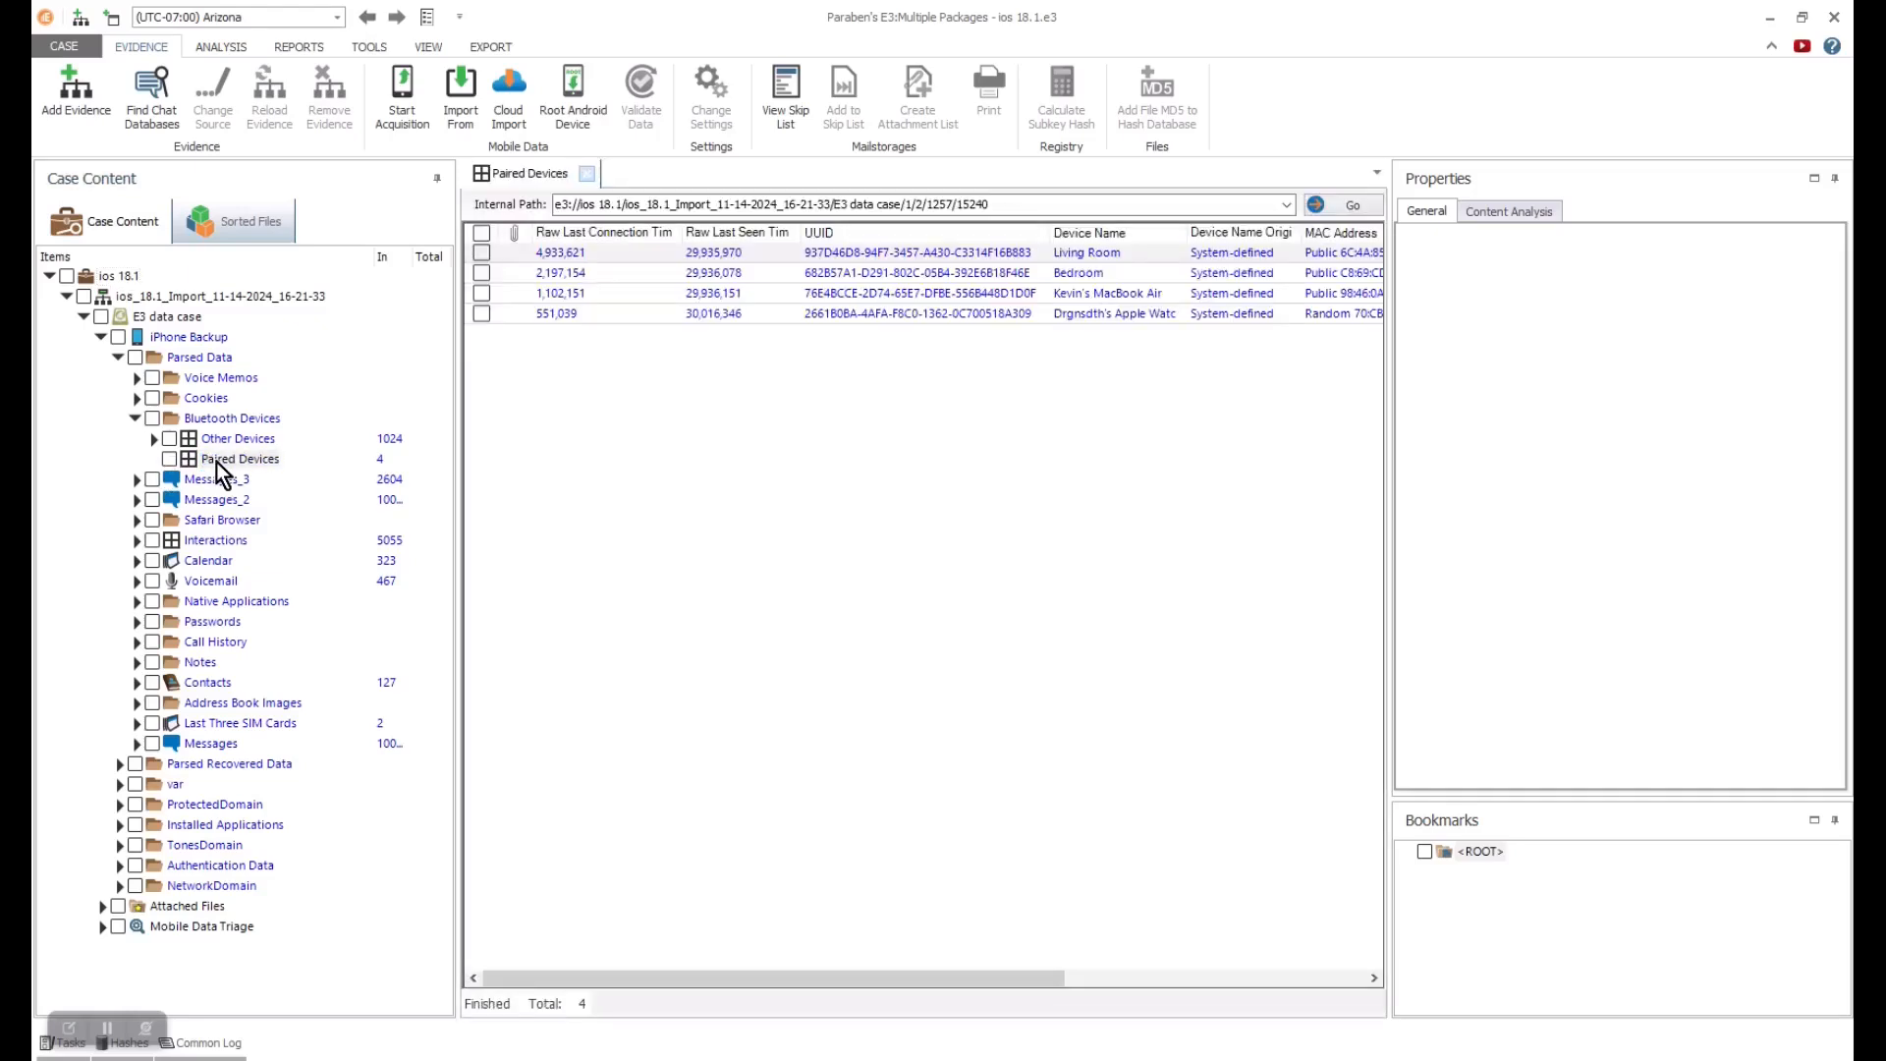
pyautogui.moveTo(833, 768)
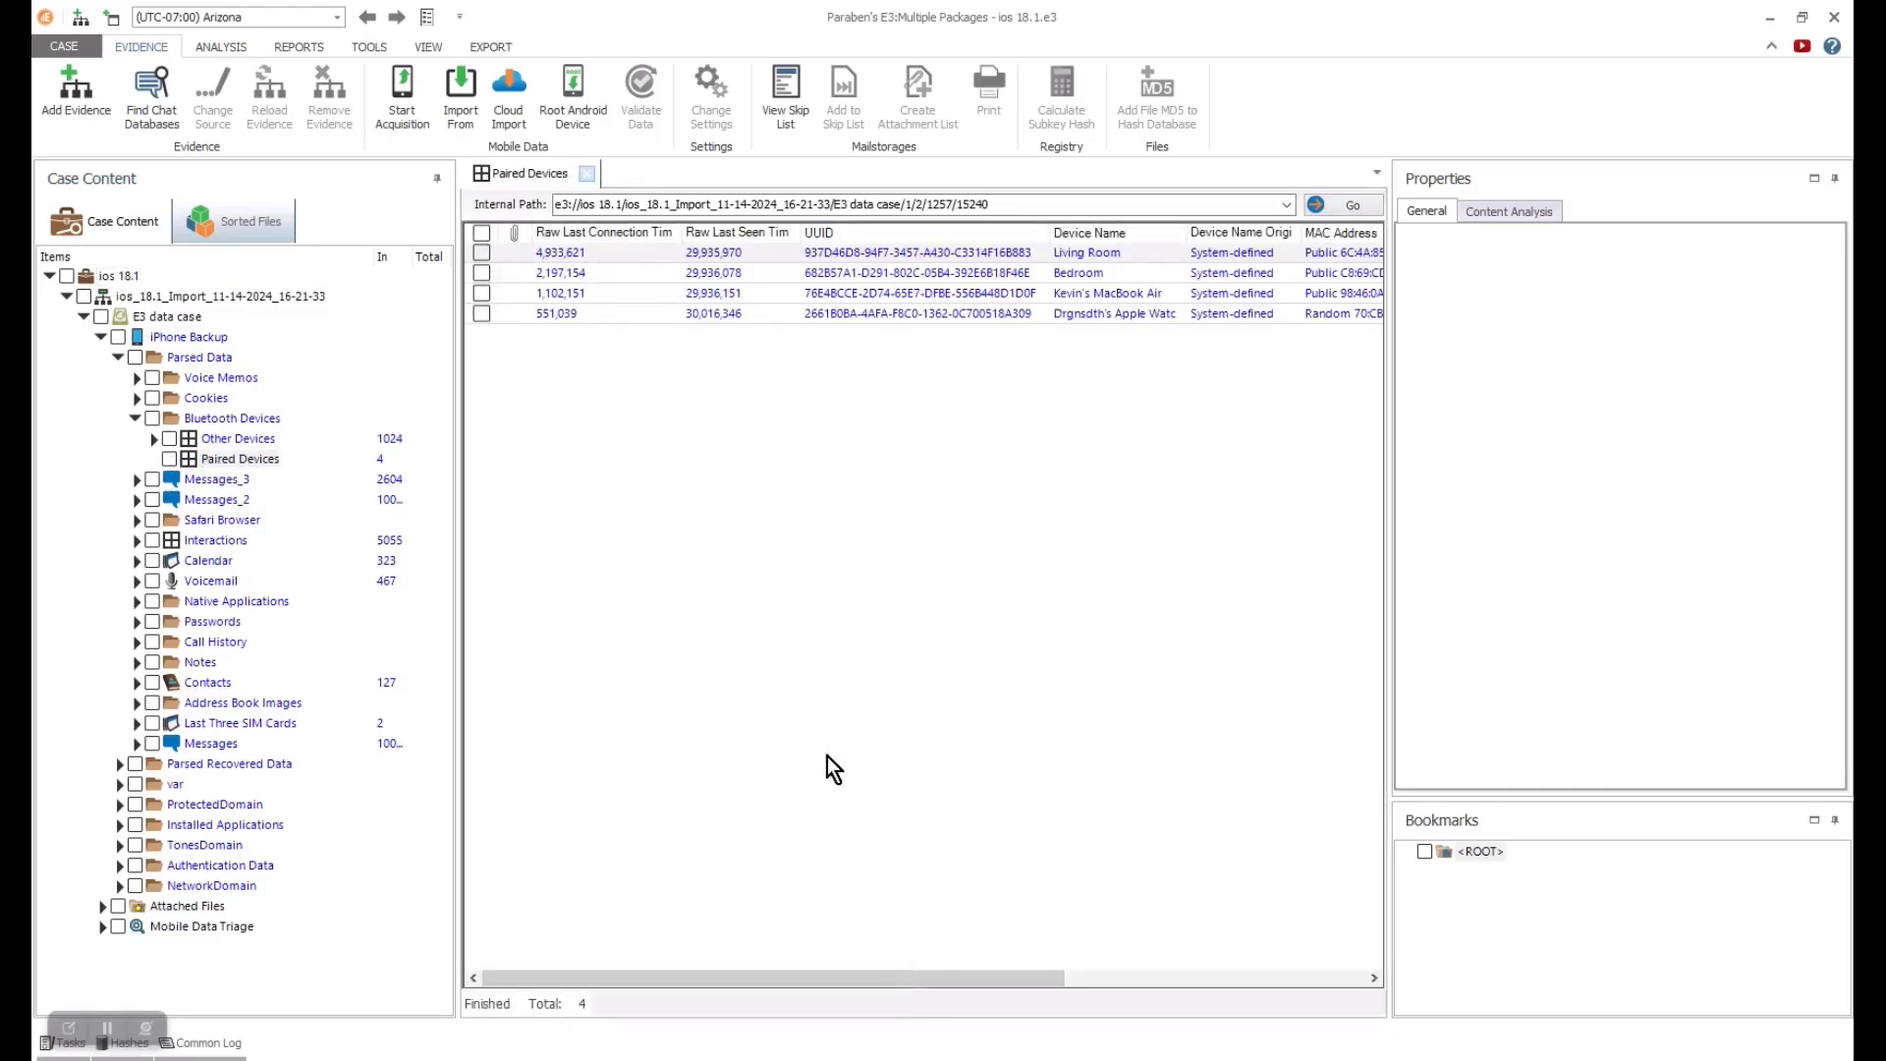
pyautogui.moveTo(1140, 241)
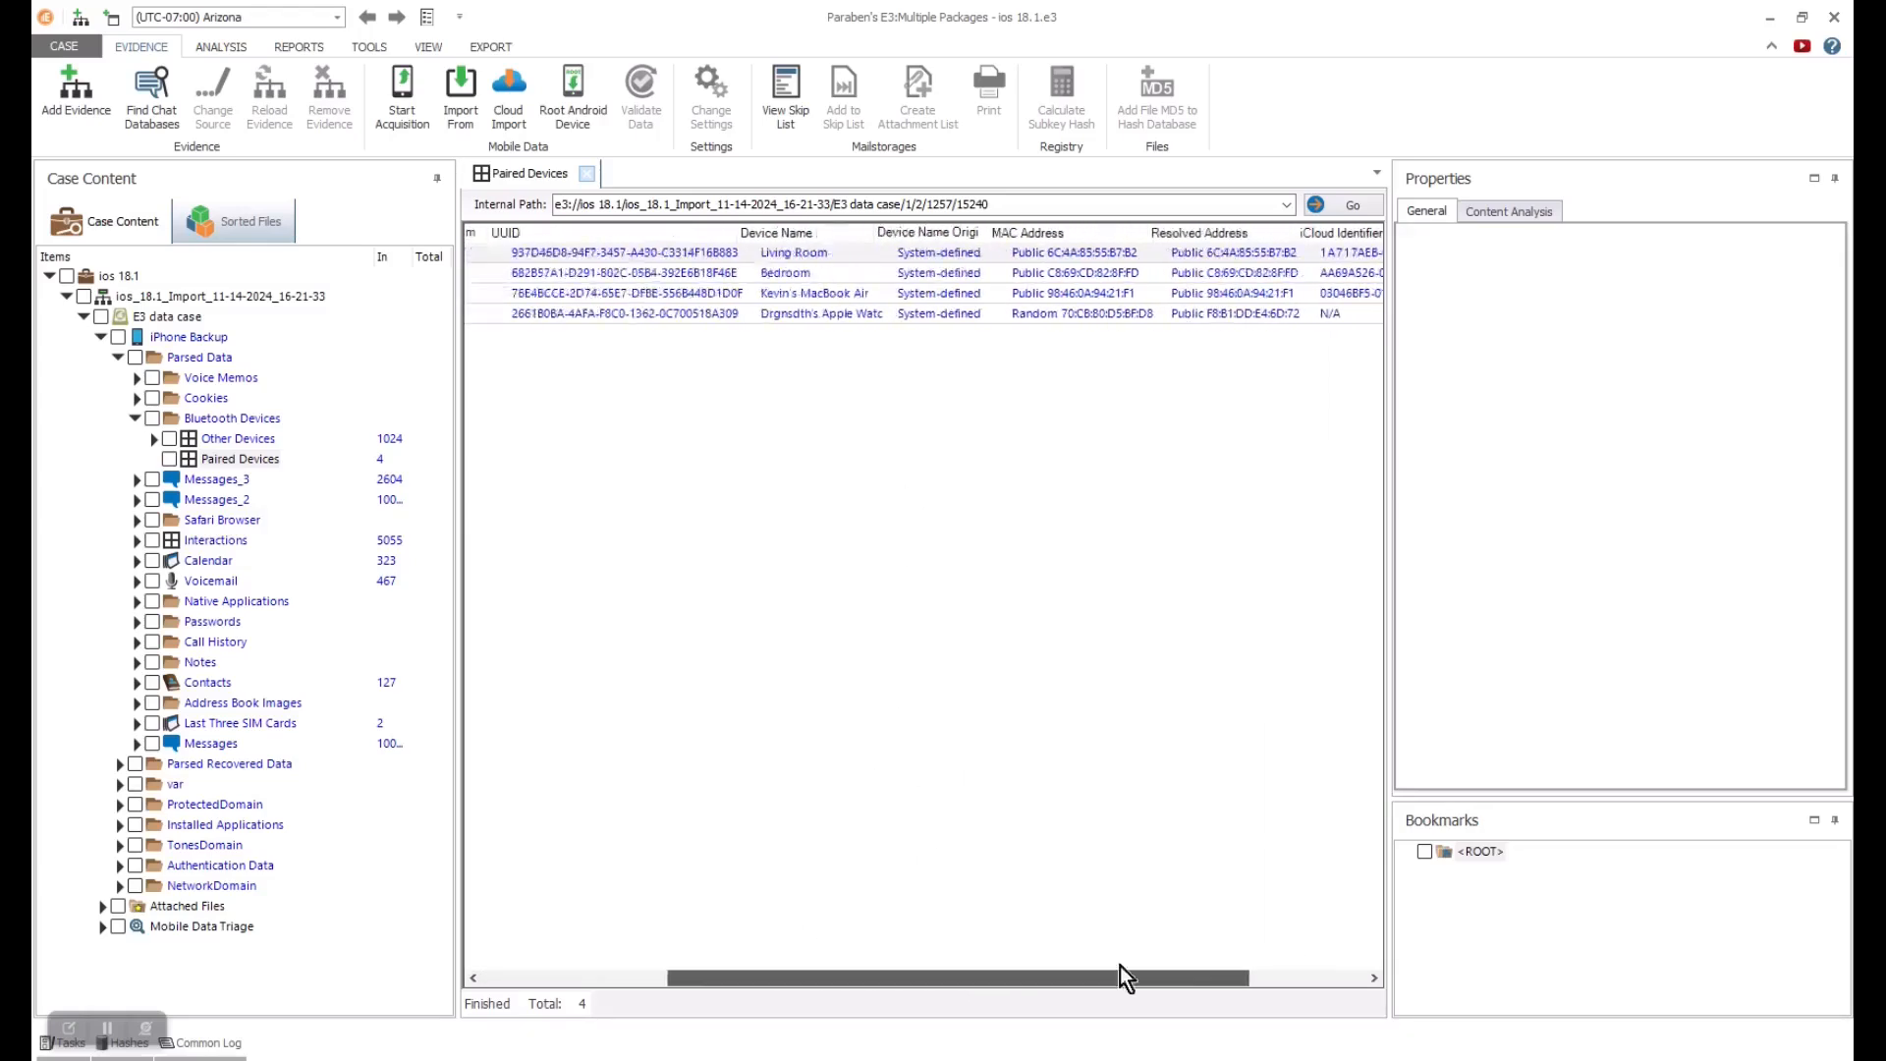
# Show the 1024 other detected Bluetooth devices and scroll through the list
pyautogui.click(240, 458)
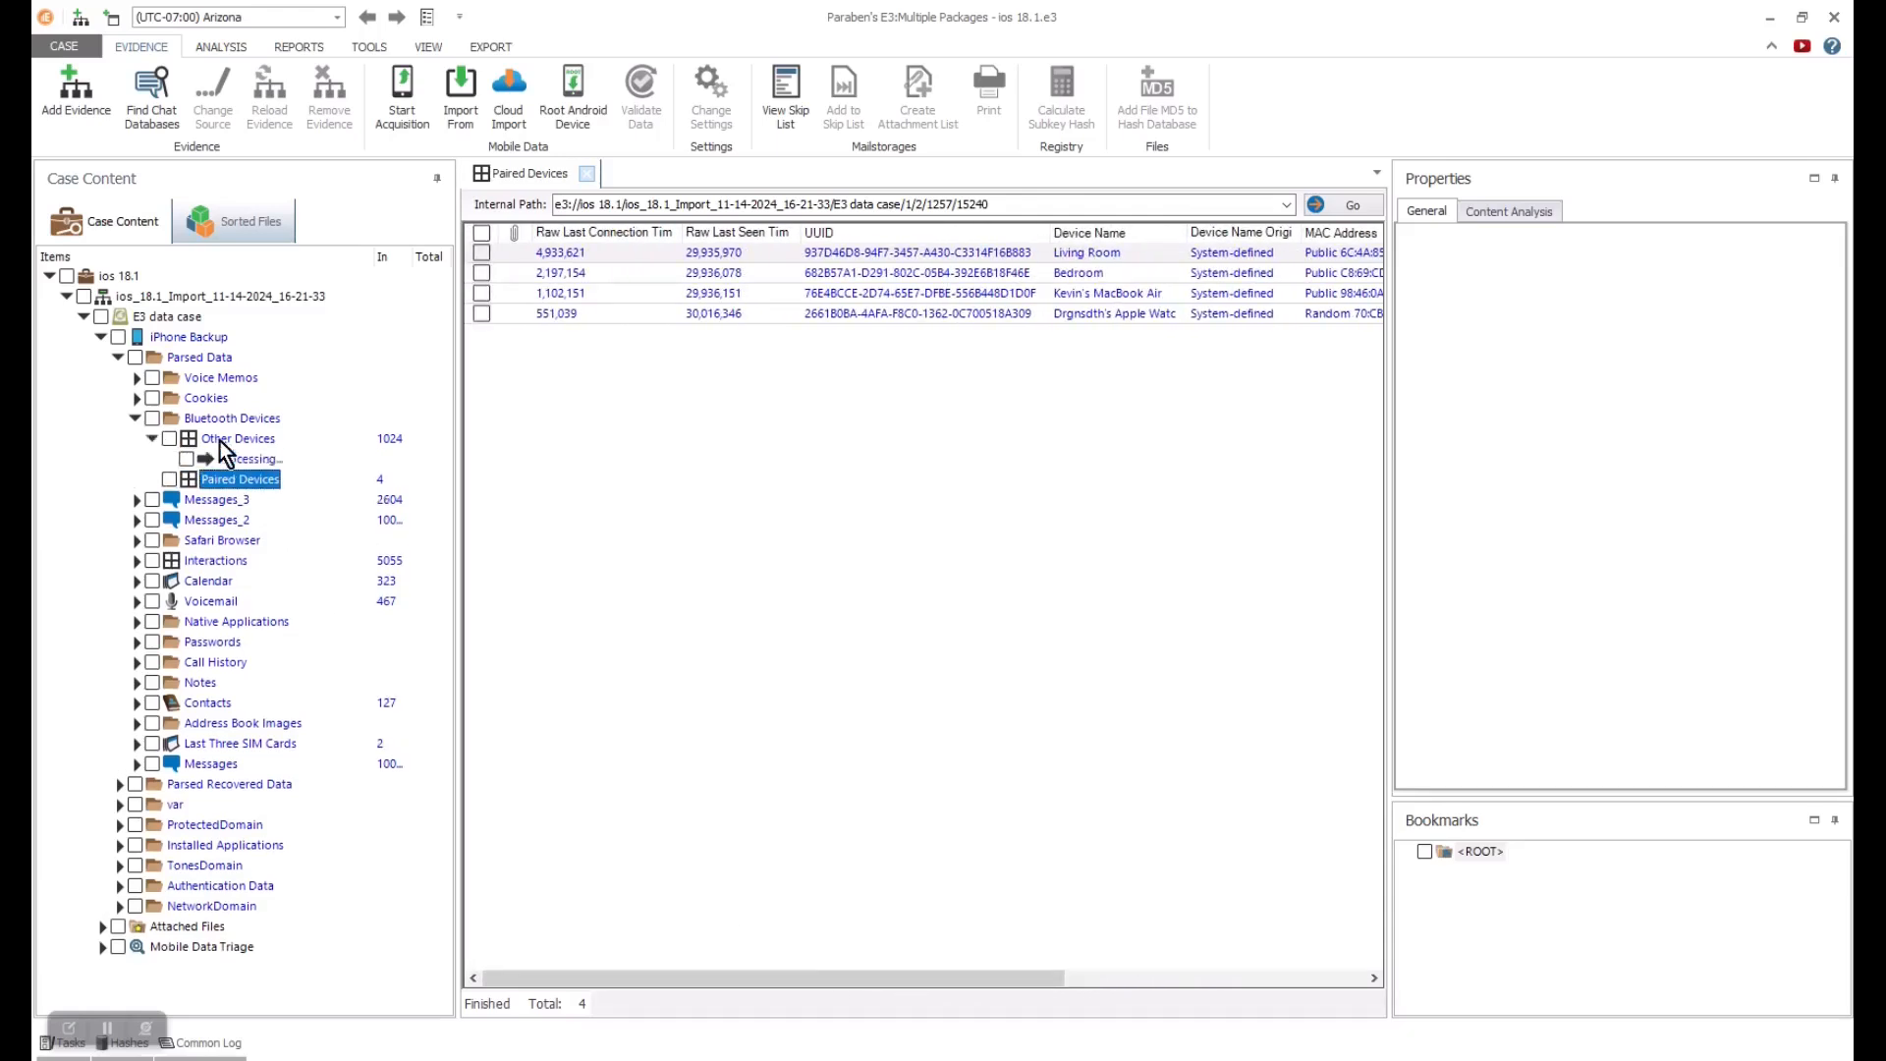
pyautogui.click(238, 438)
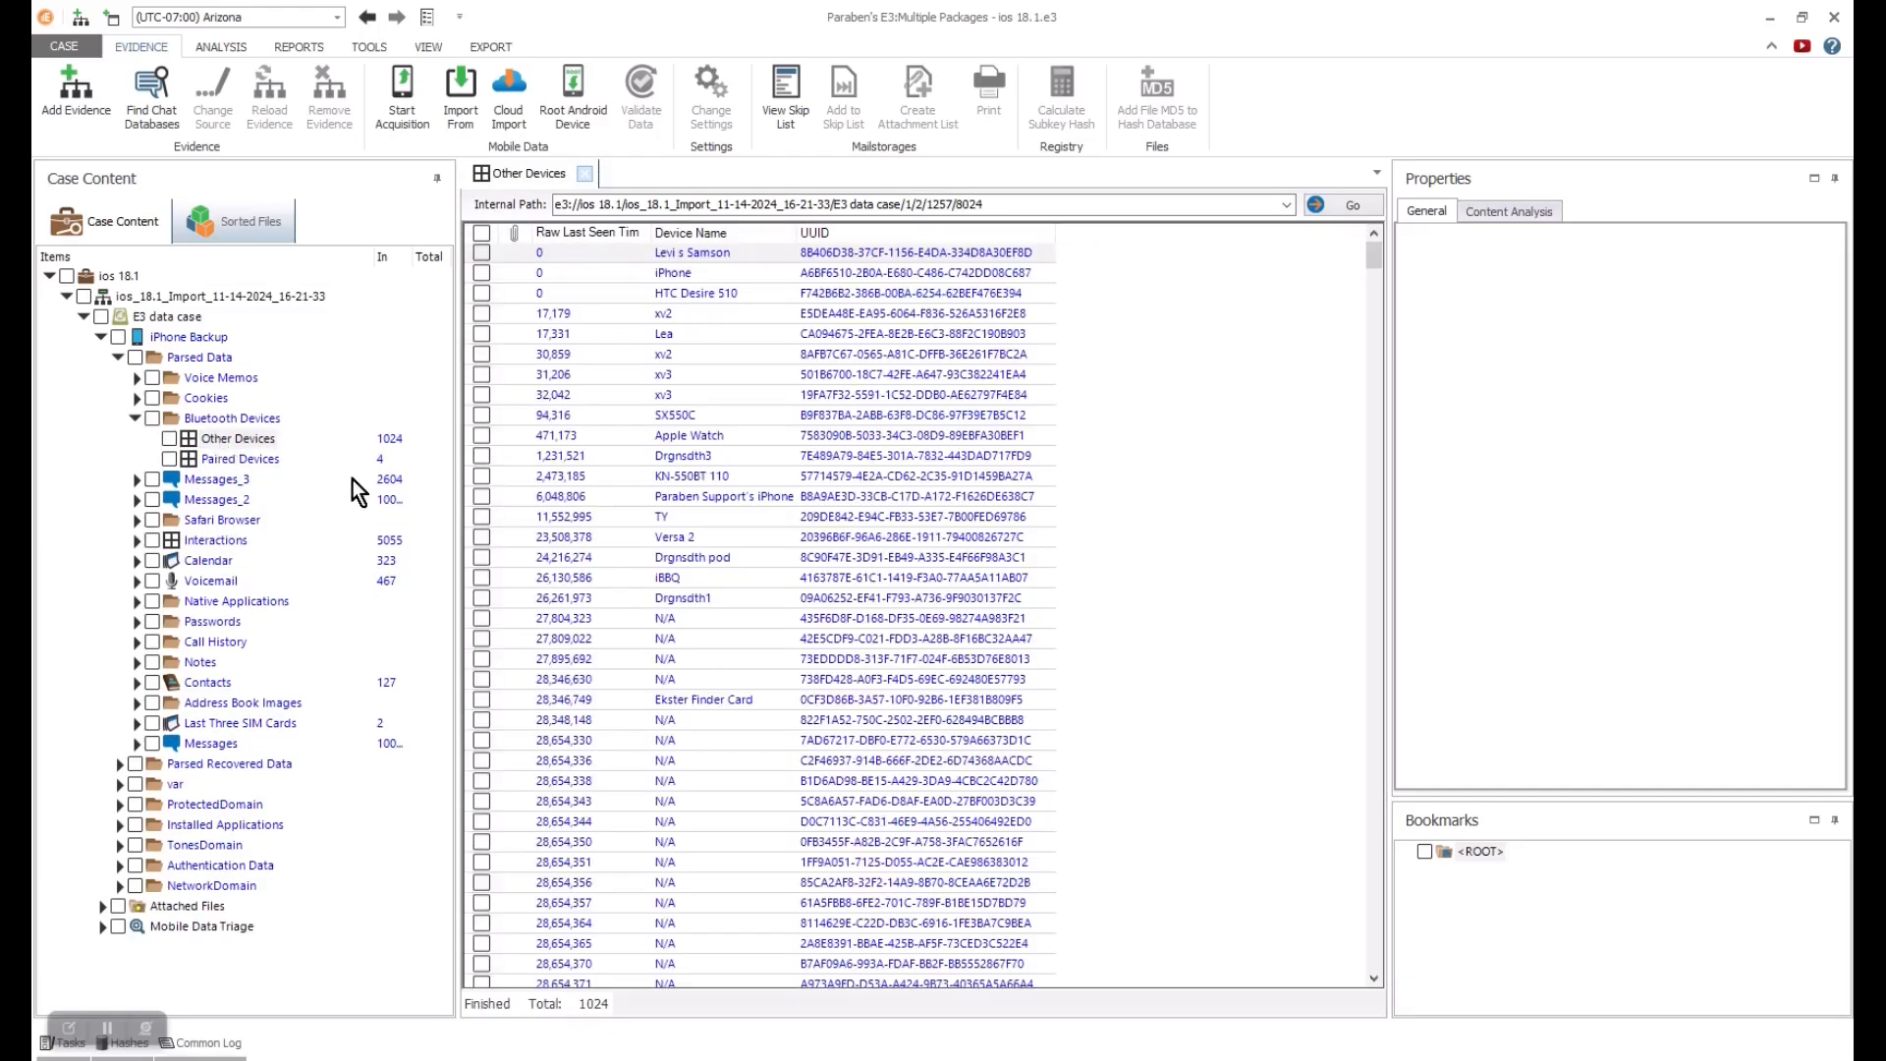
pyautogui.moveTo(1379, 259)
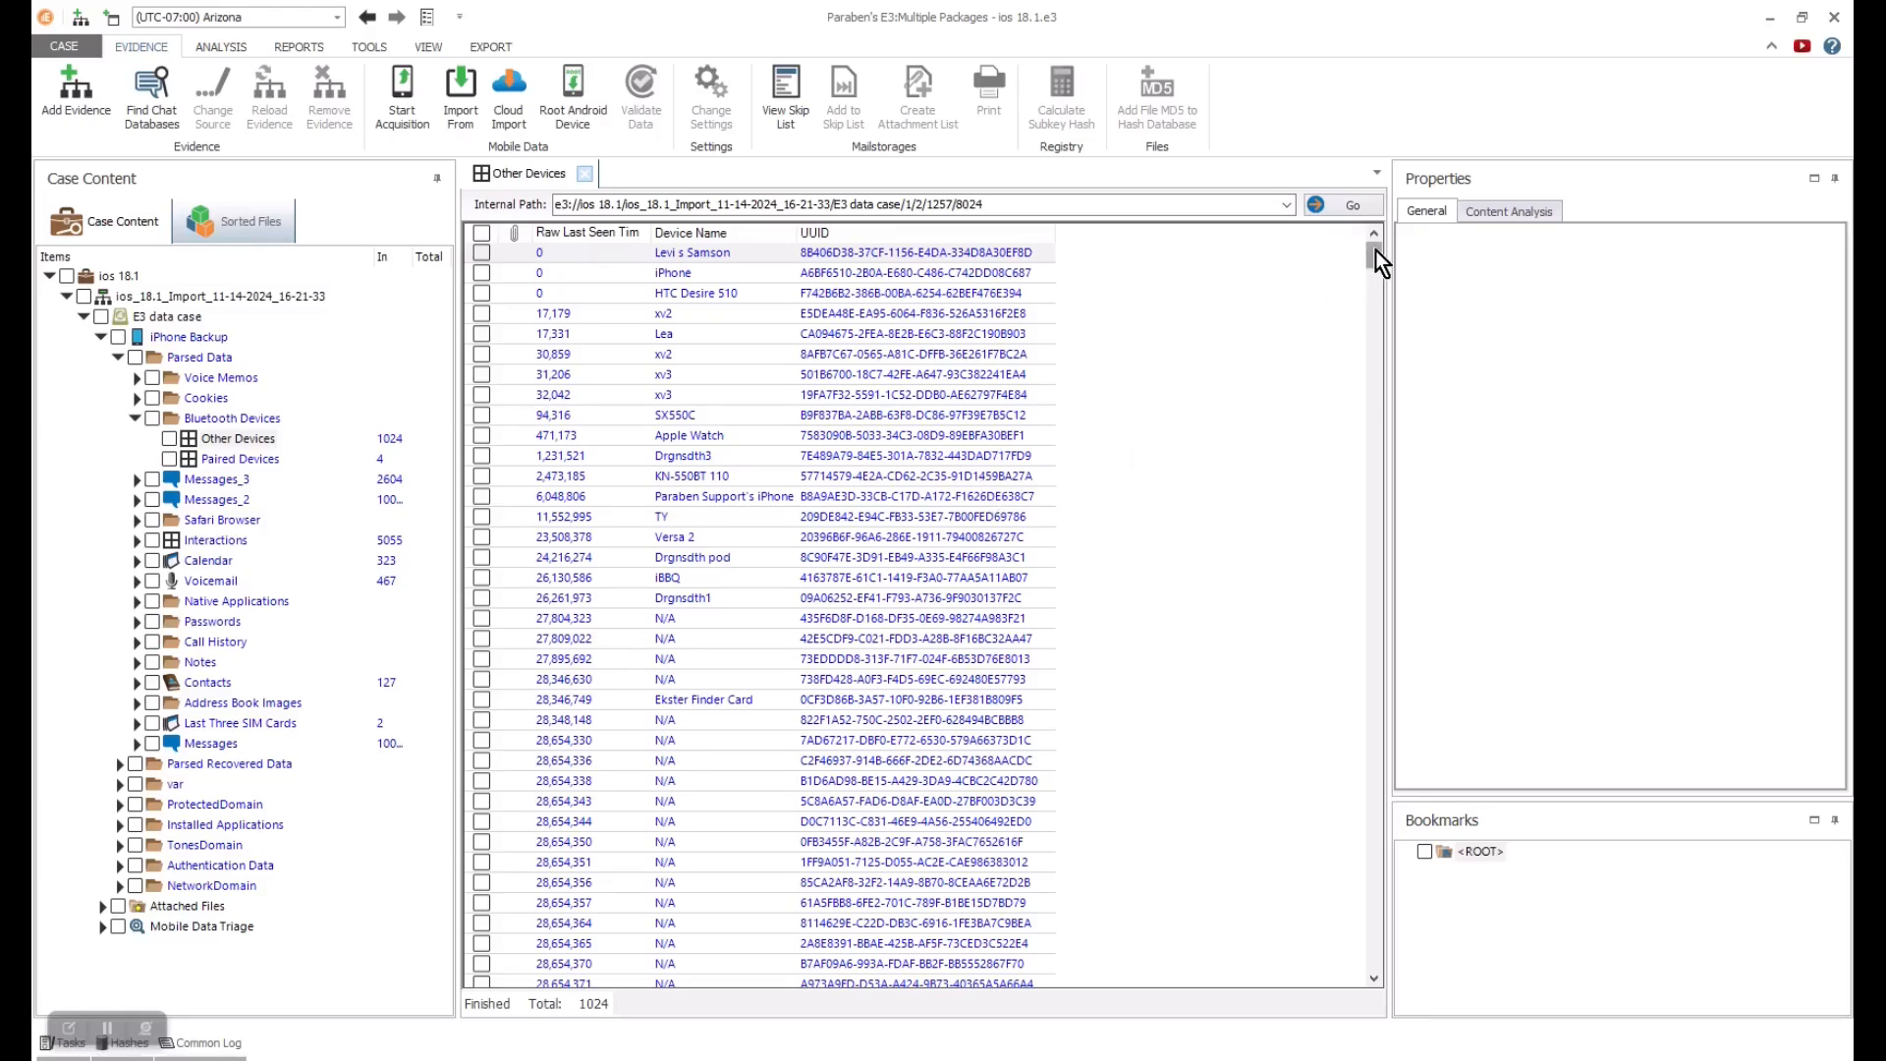
pyautogui.scroll(-3)
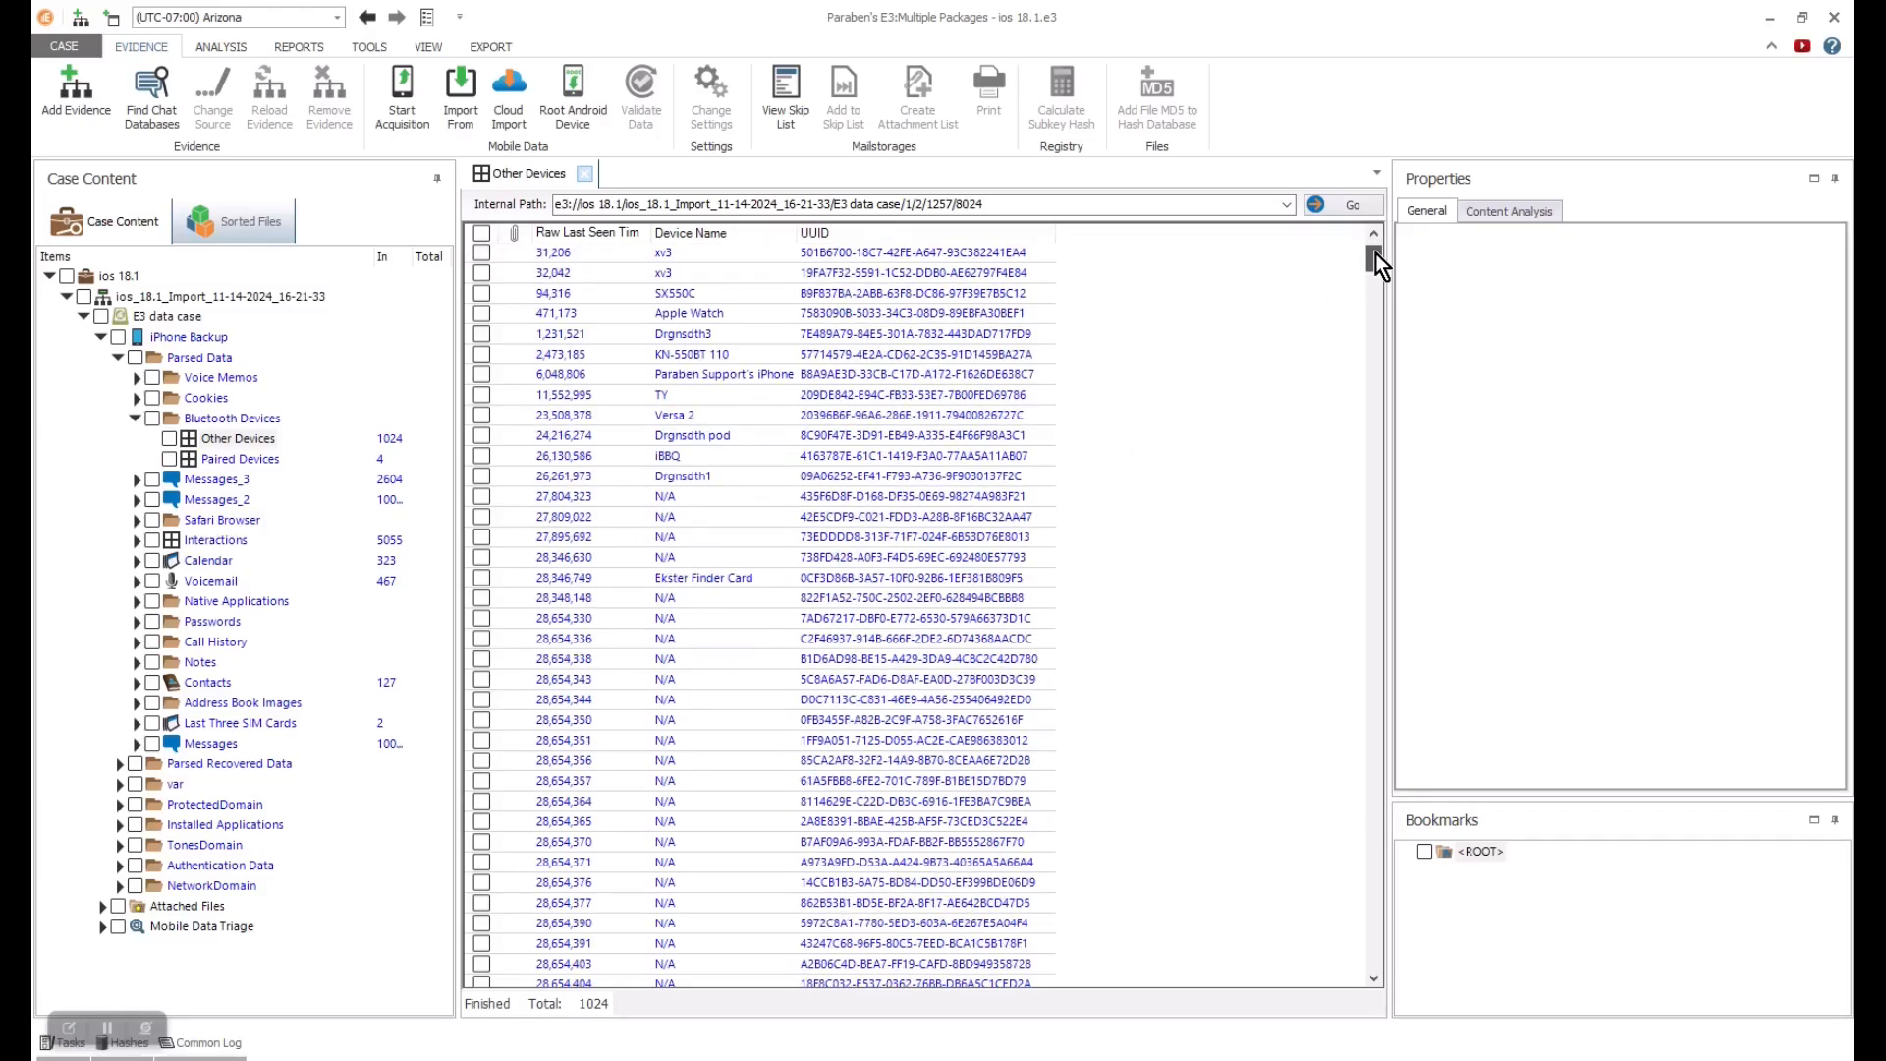
pyautogui.scroll(-3)
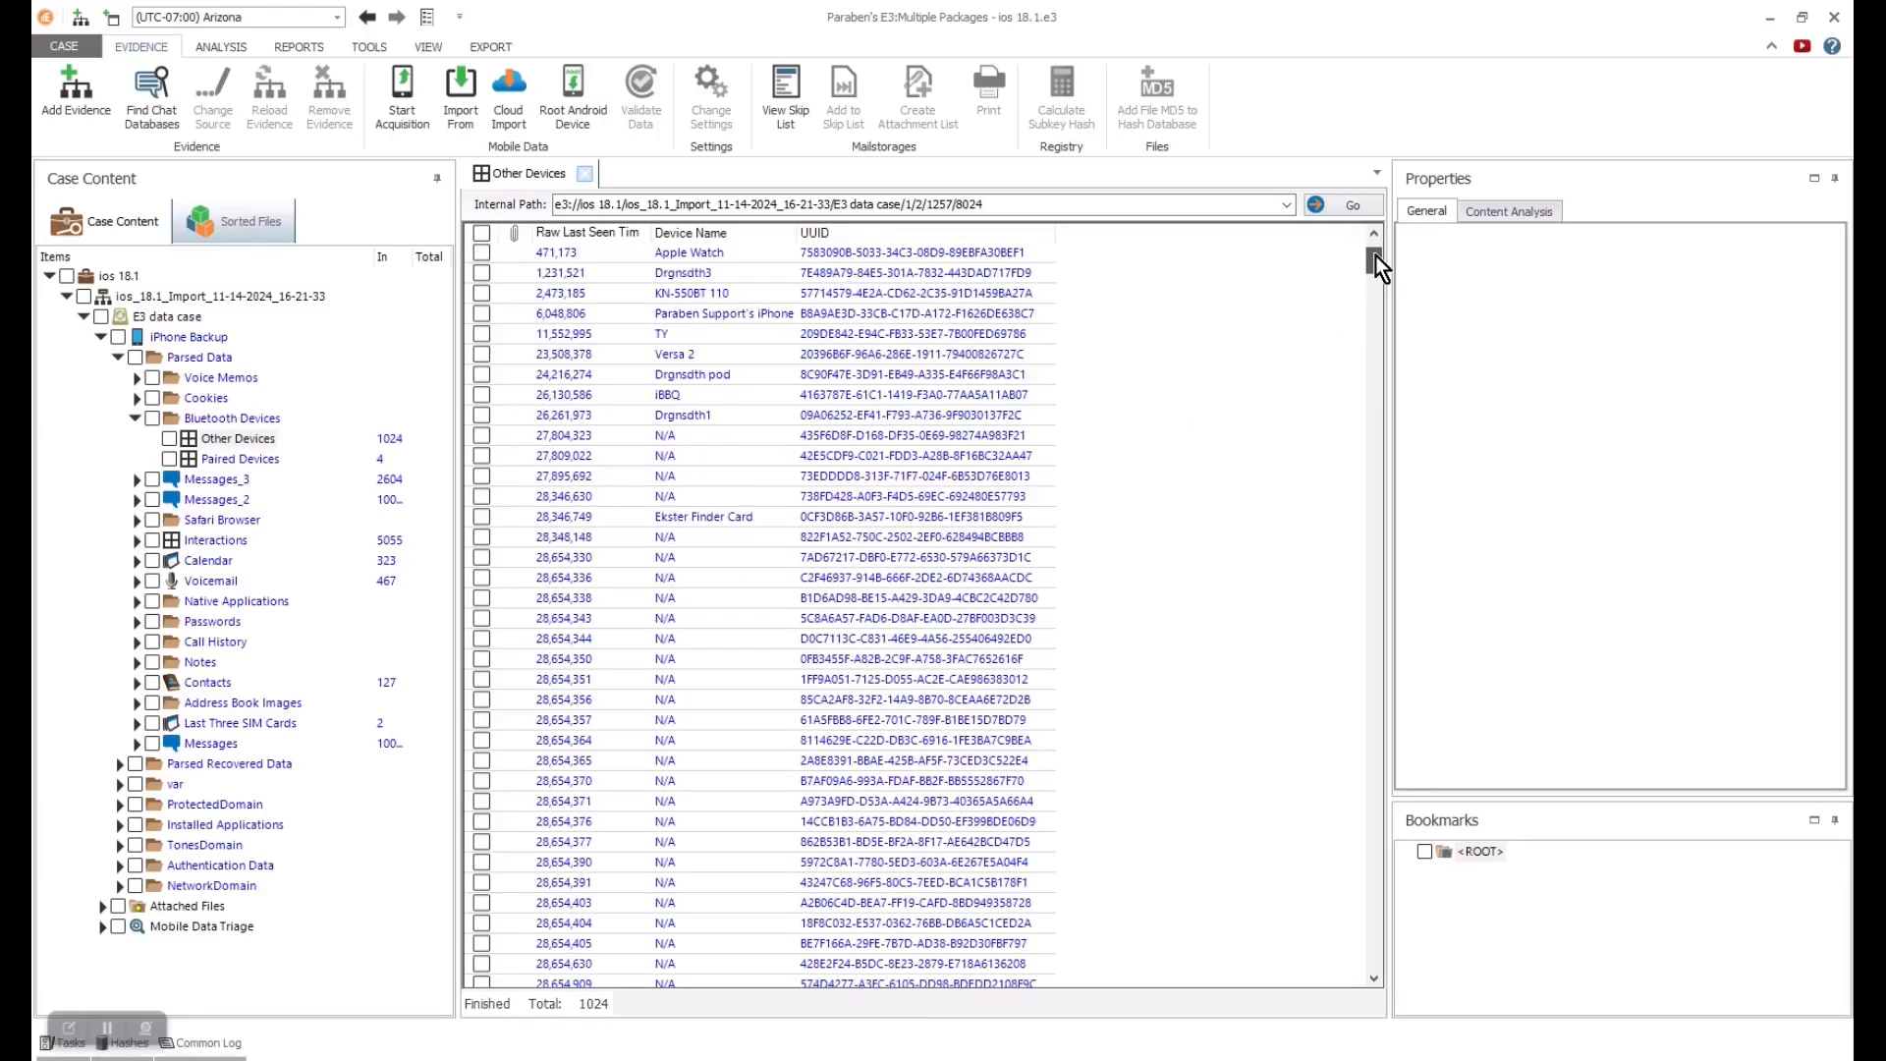
pyautogui.scroll(-3)
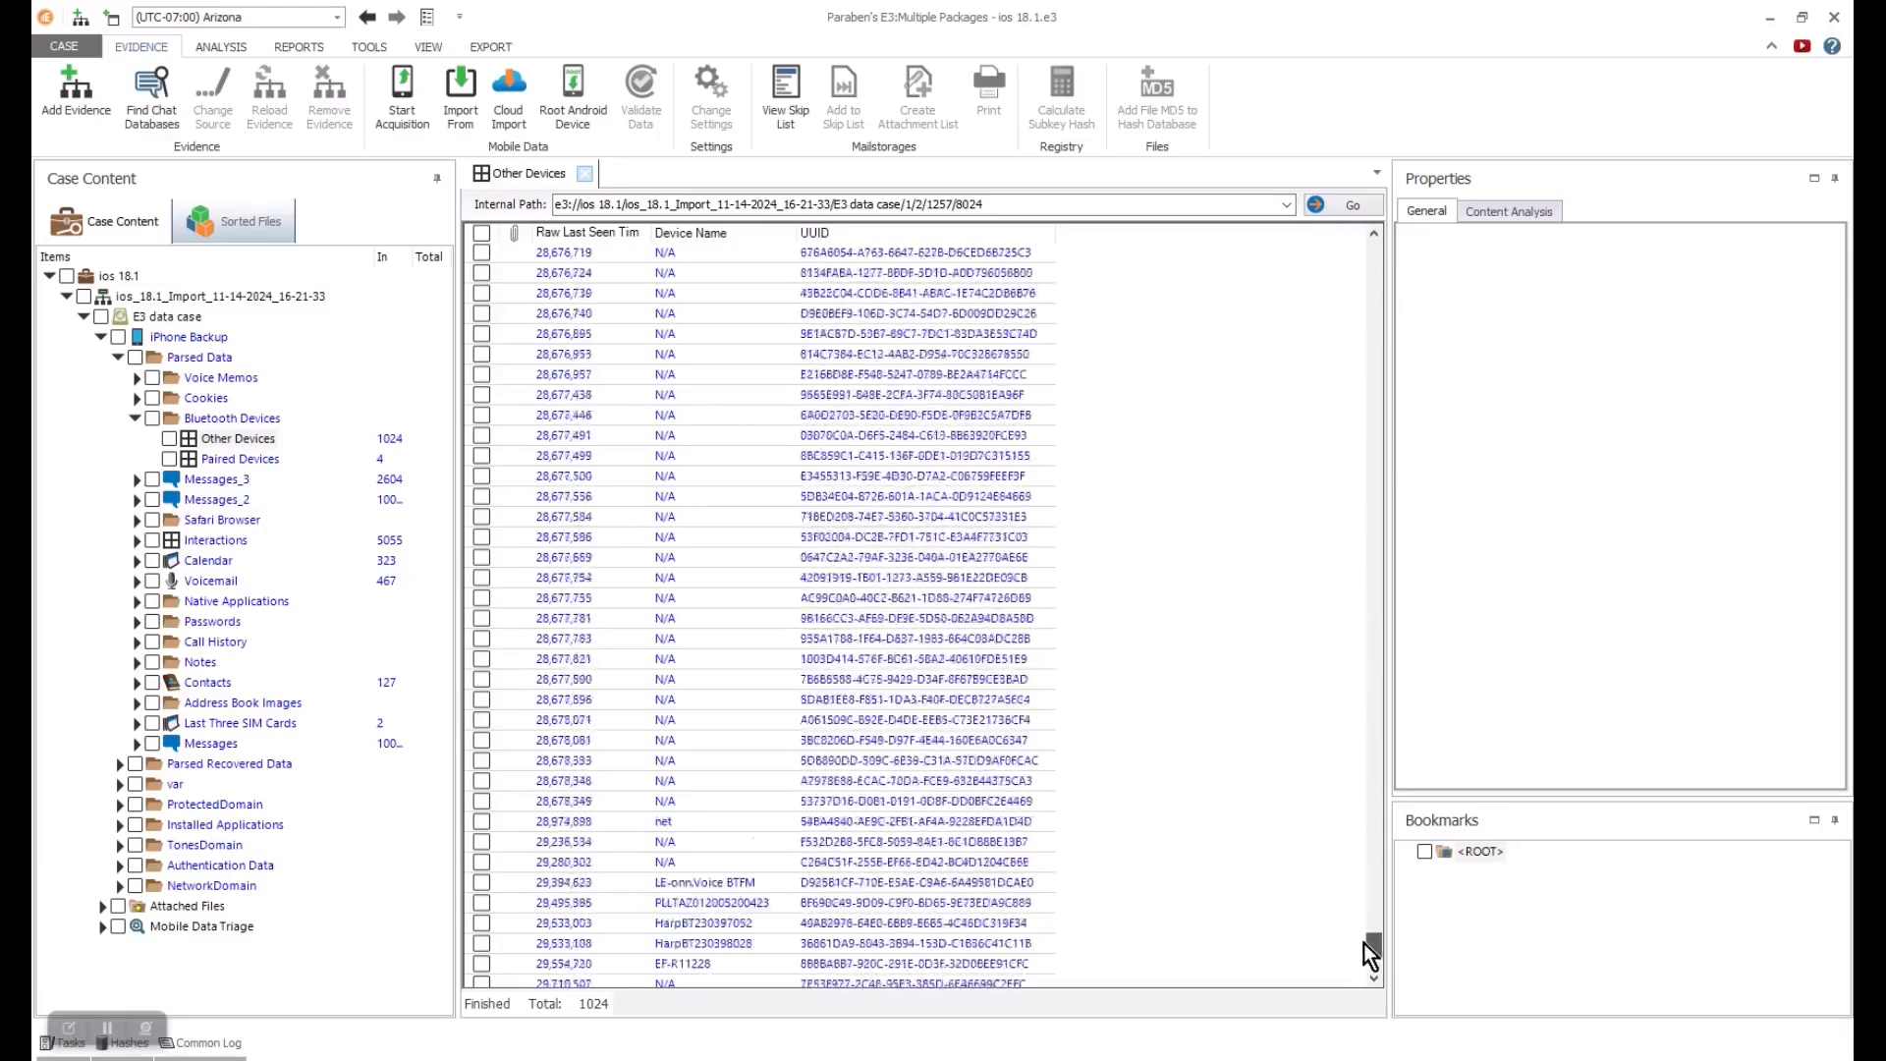
pyautogui.scroll(-3)
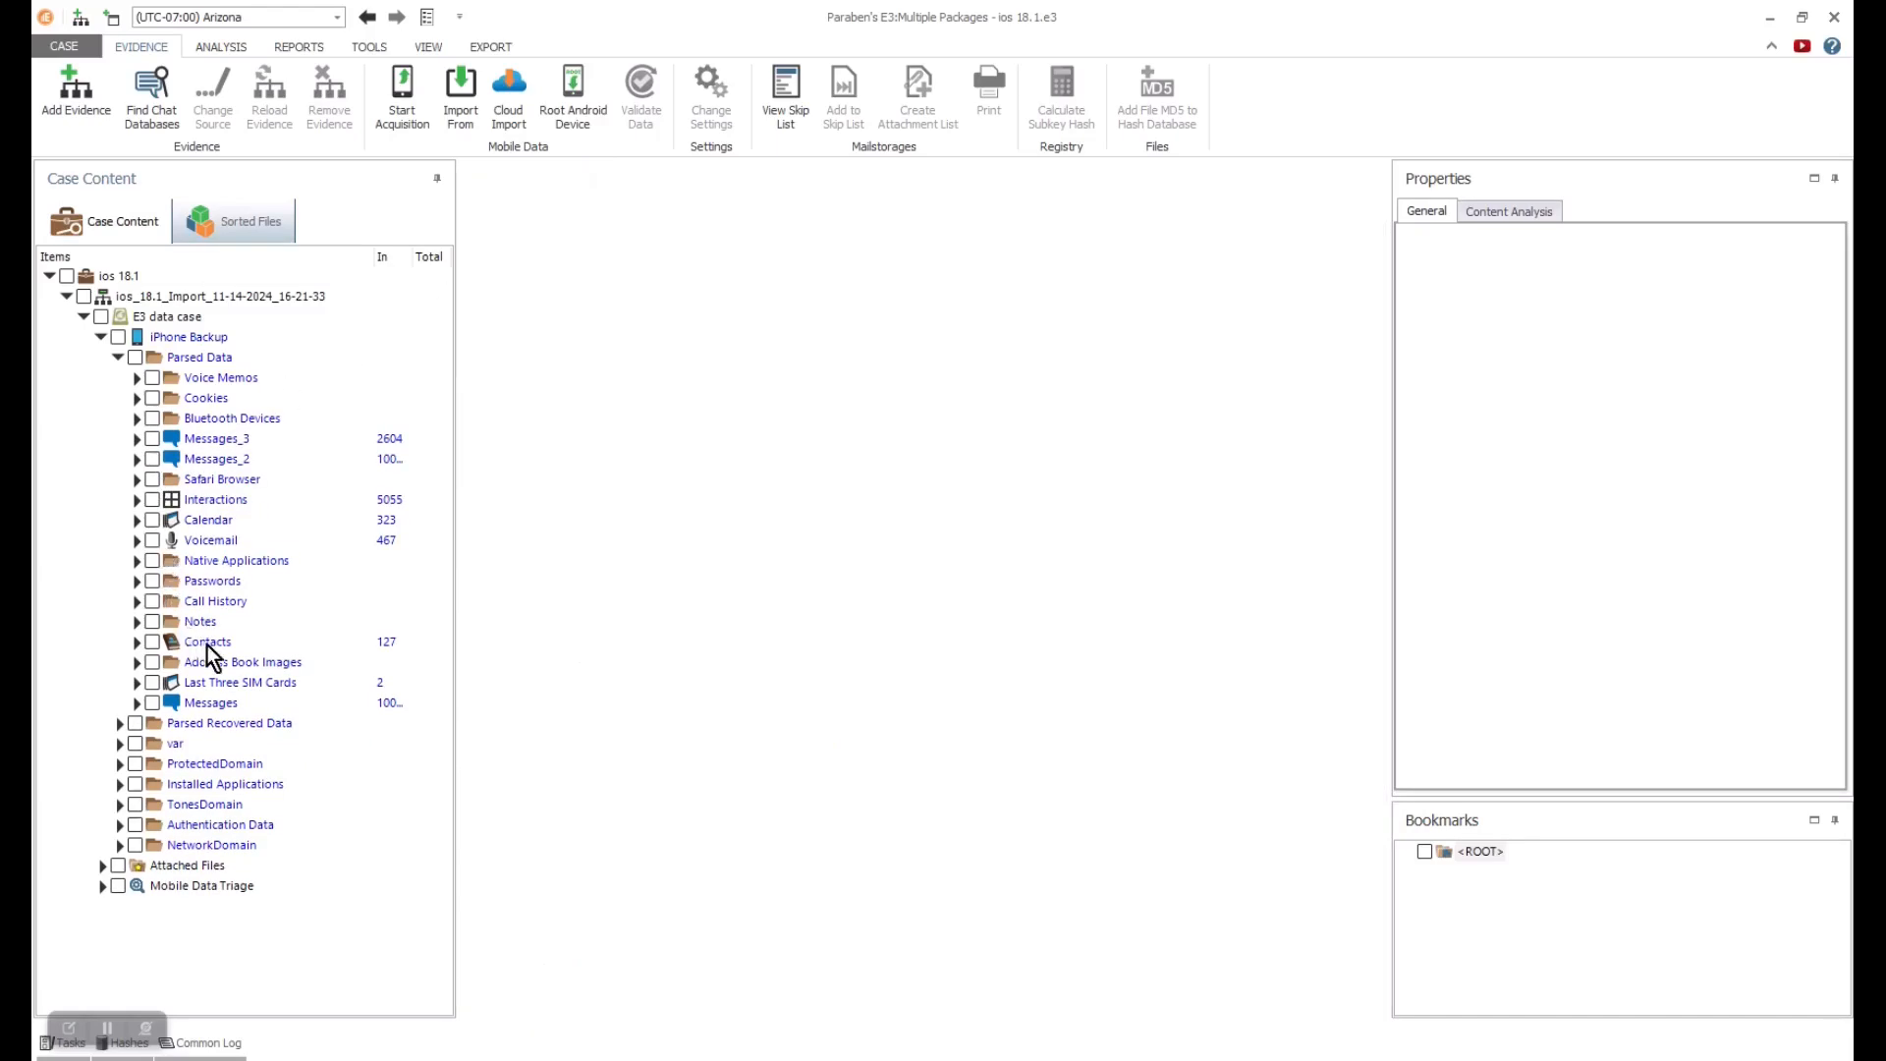
pyautogui.moveTo(554, 356)
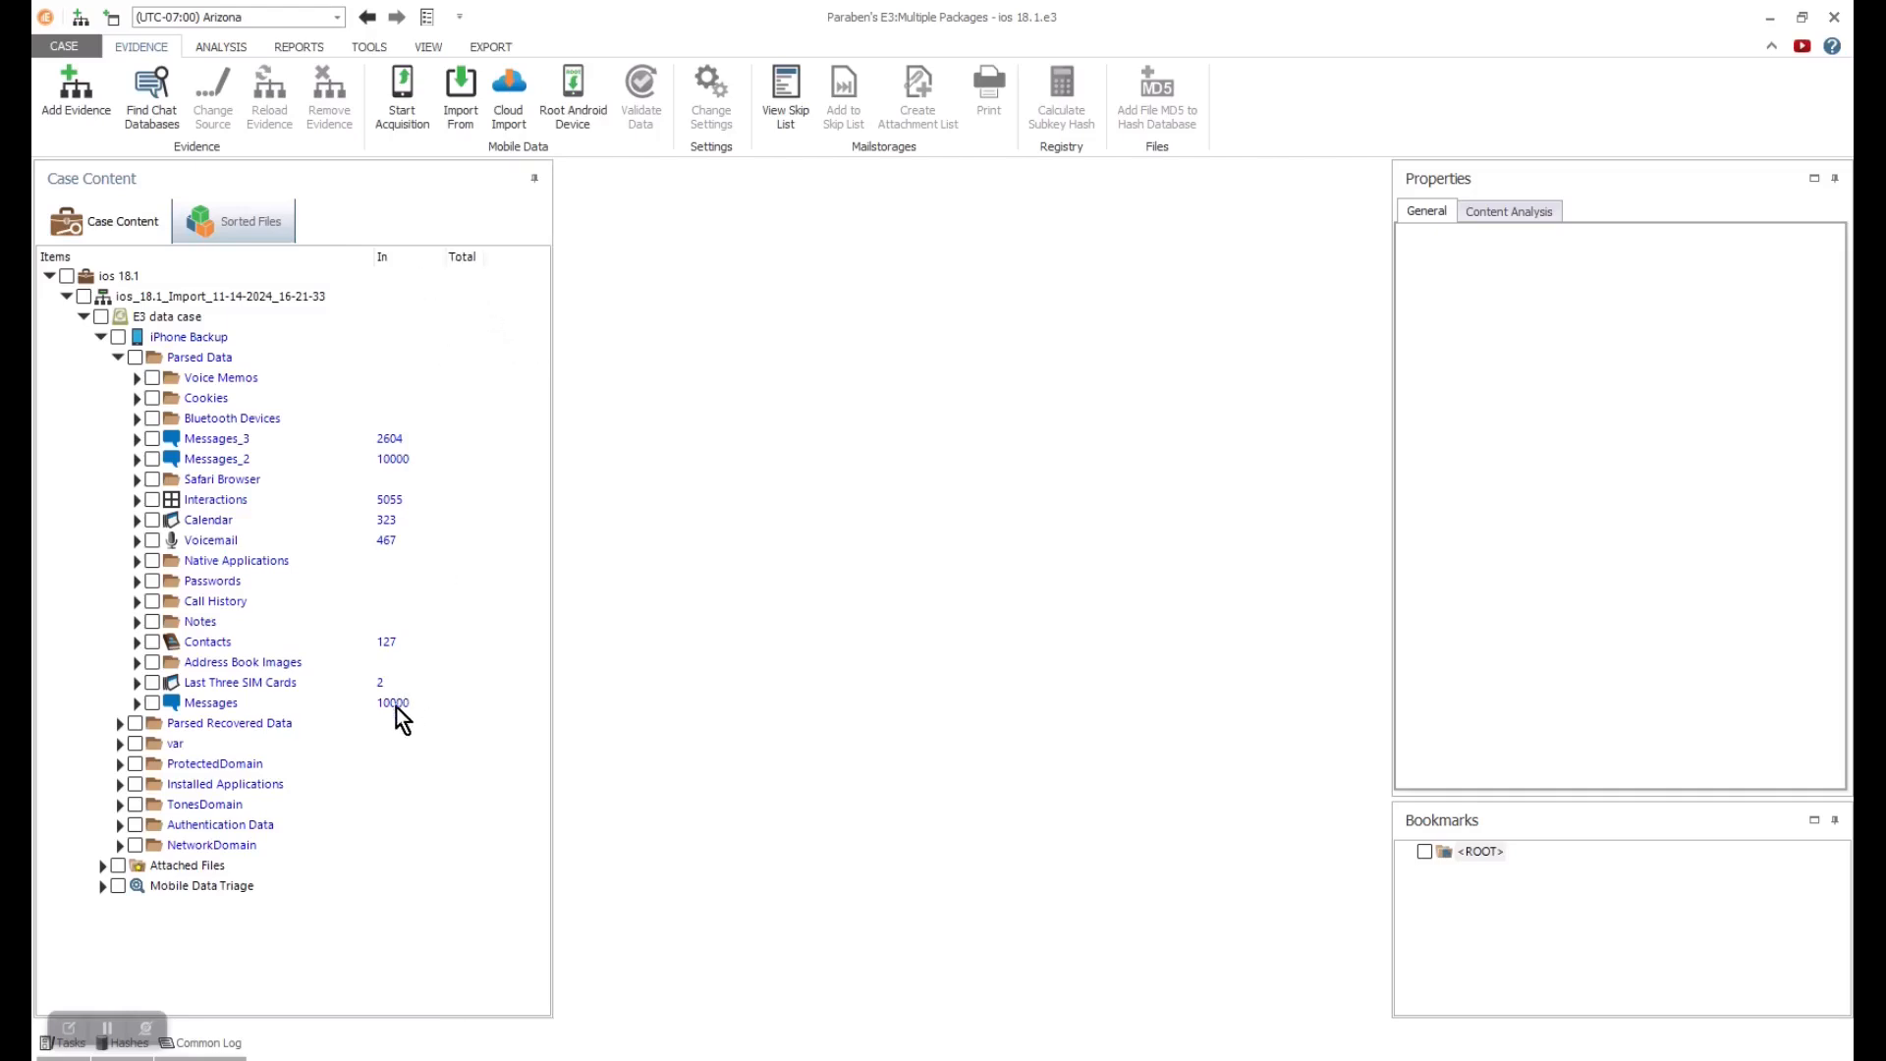
pyautogui.moveTo(399, 477)
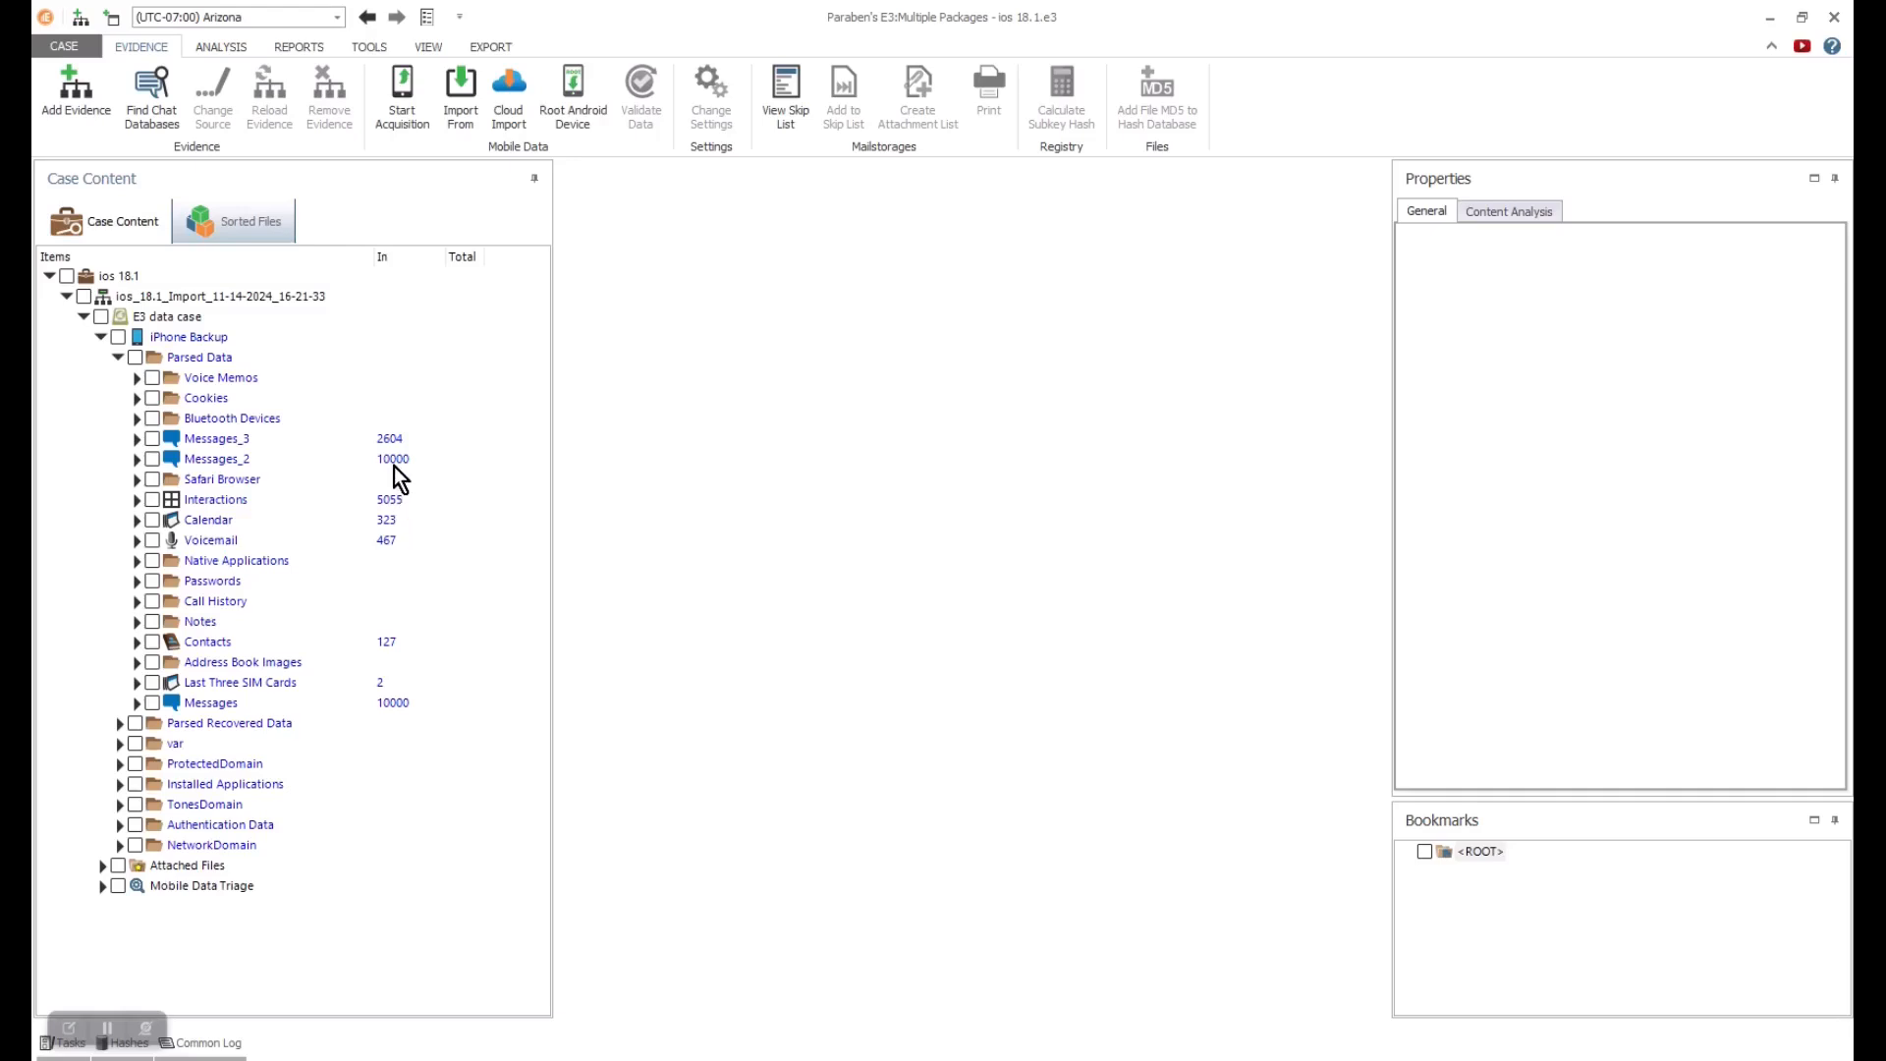
pyautogui.moveTo(395, 464)
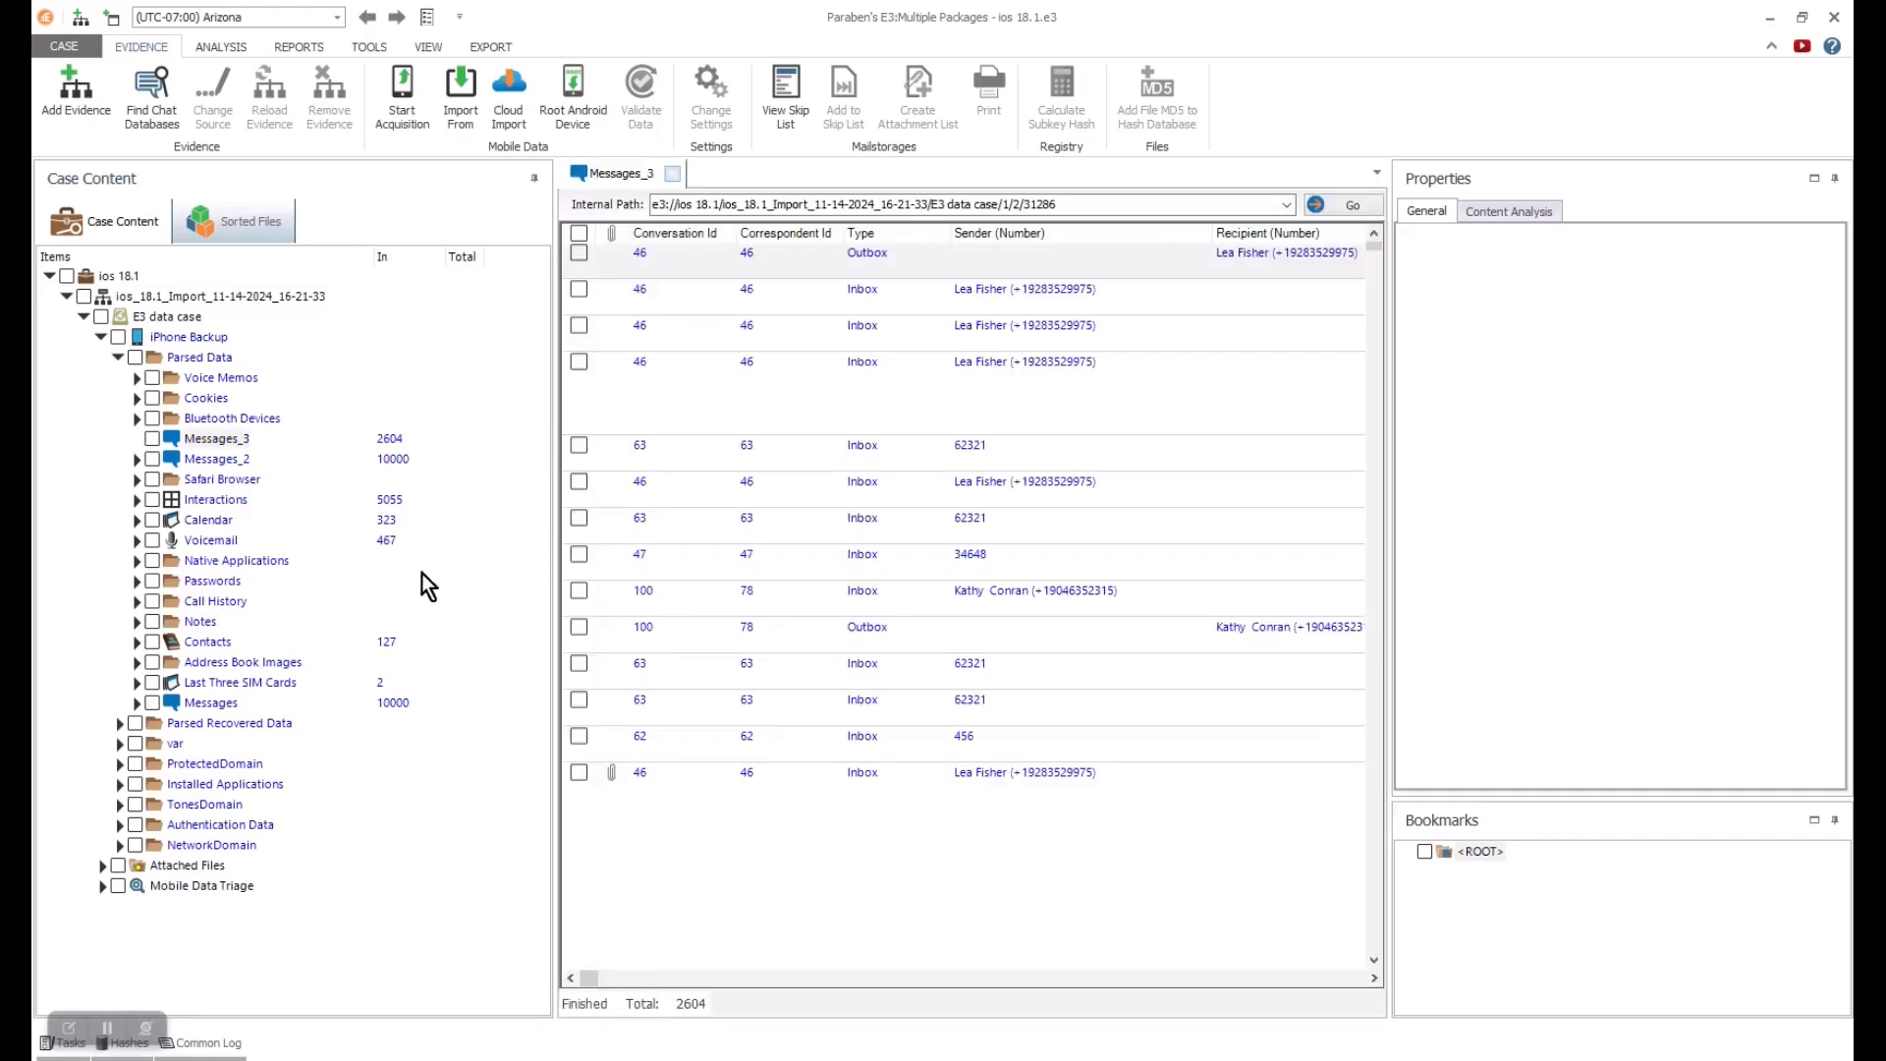
pyautogui.moveTo(888, 267)
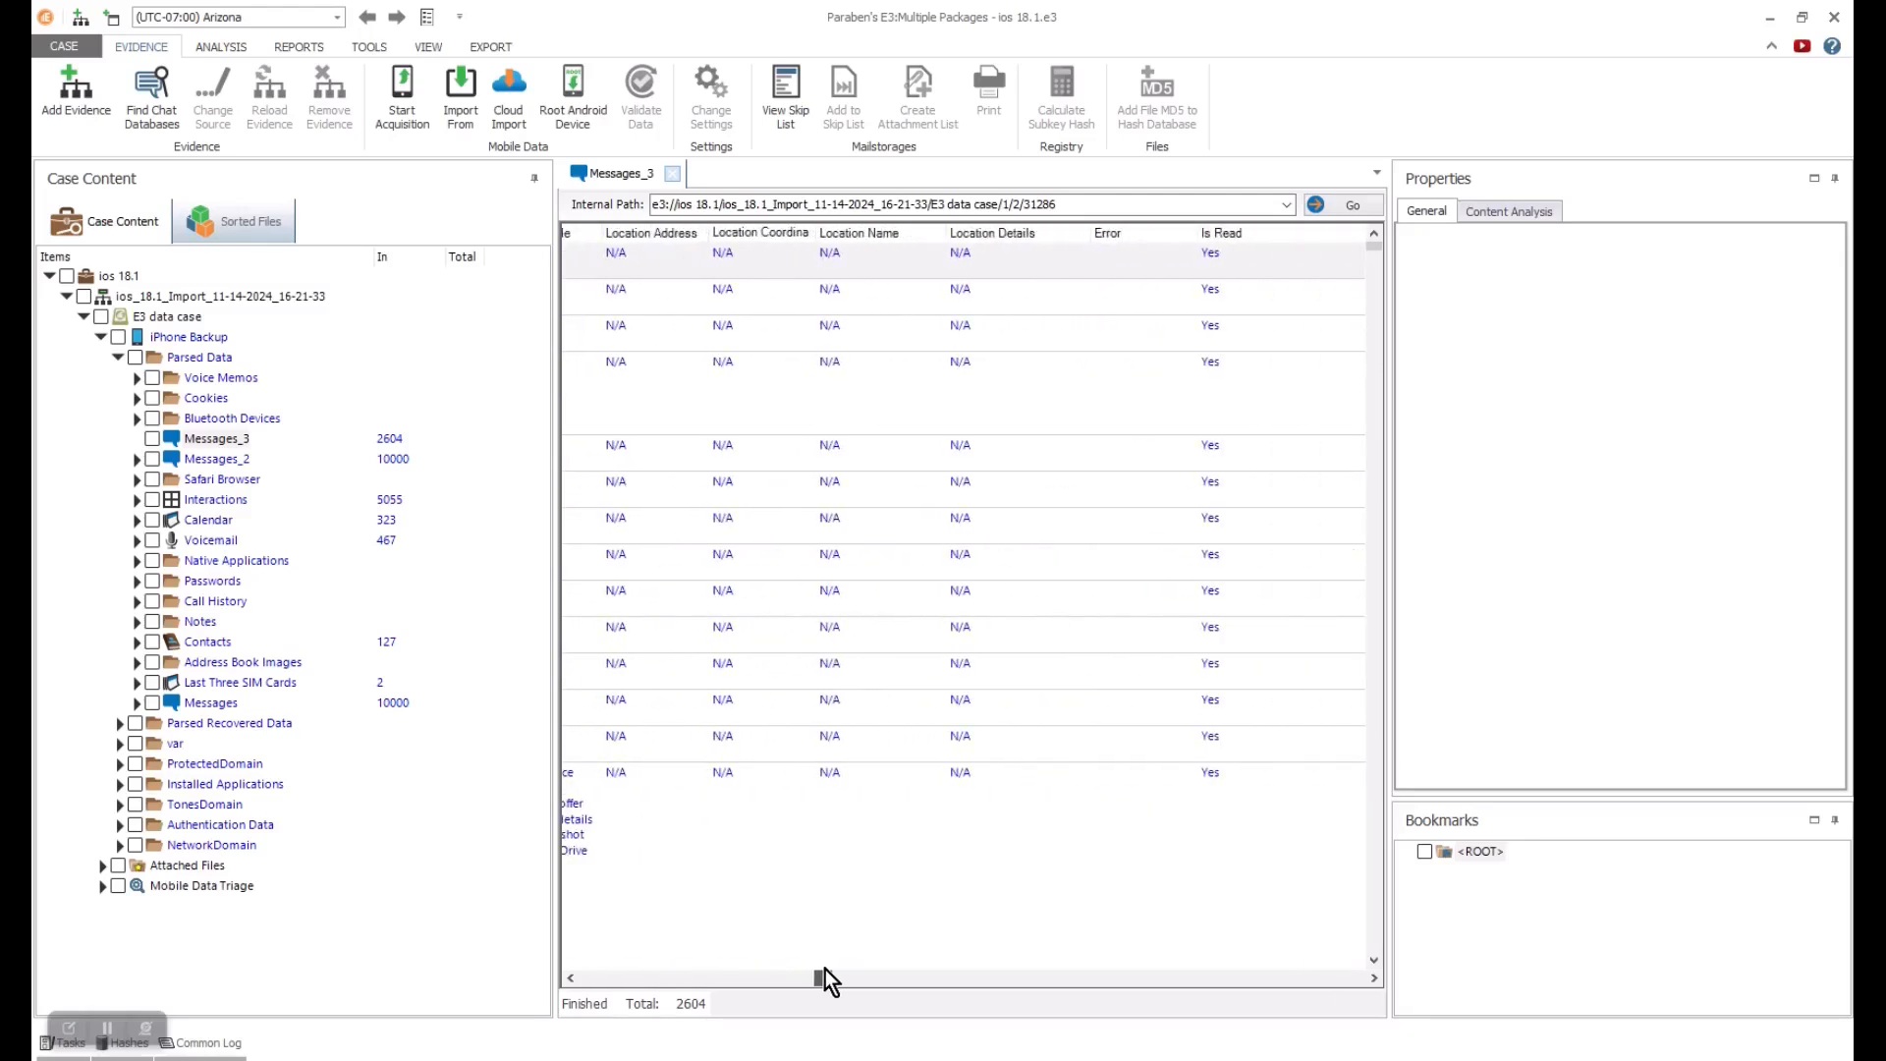
# Scroll the 2604-message Messages_3 grid across its columns and down its rows
pyautogui.moveTo(824, 976); pyautogui.dragTo(854, 977)
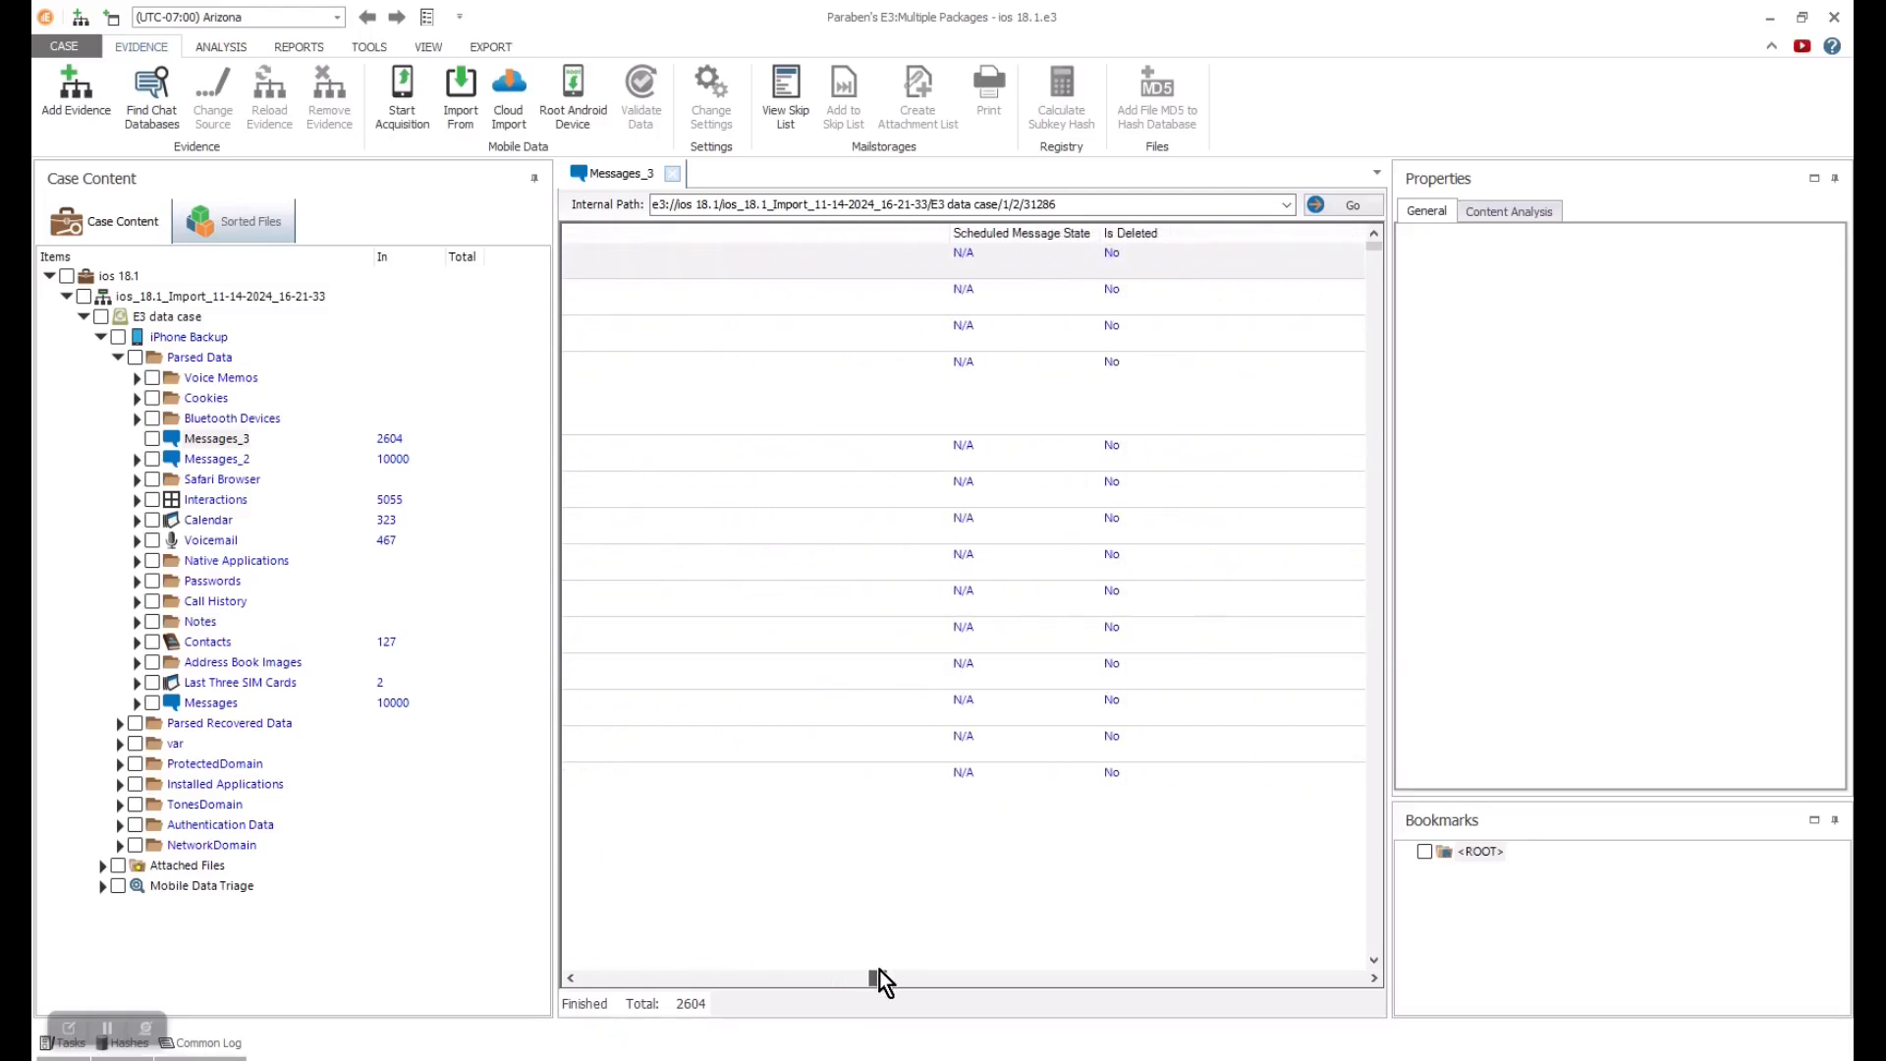
pyautogui.moveTo(872, 979); pyautogui.dragTo(904, 979)
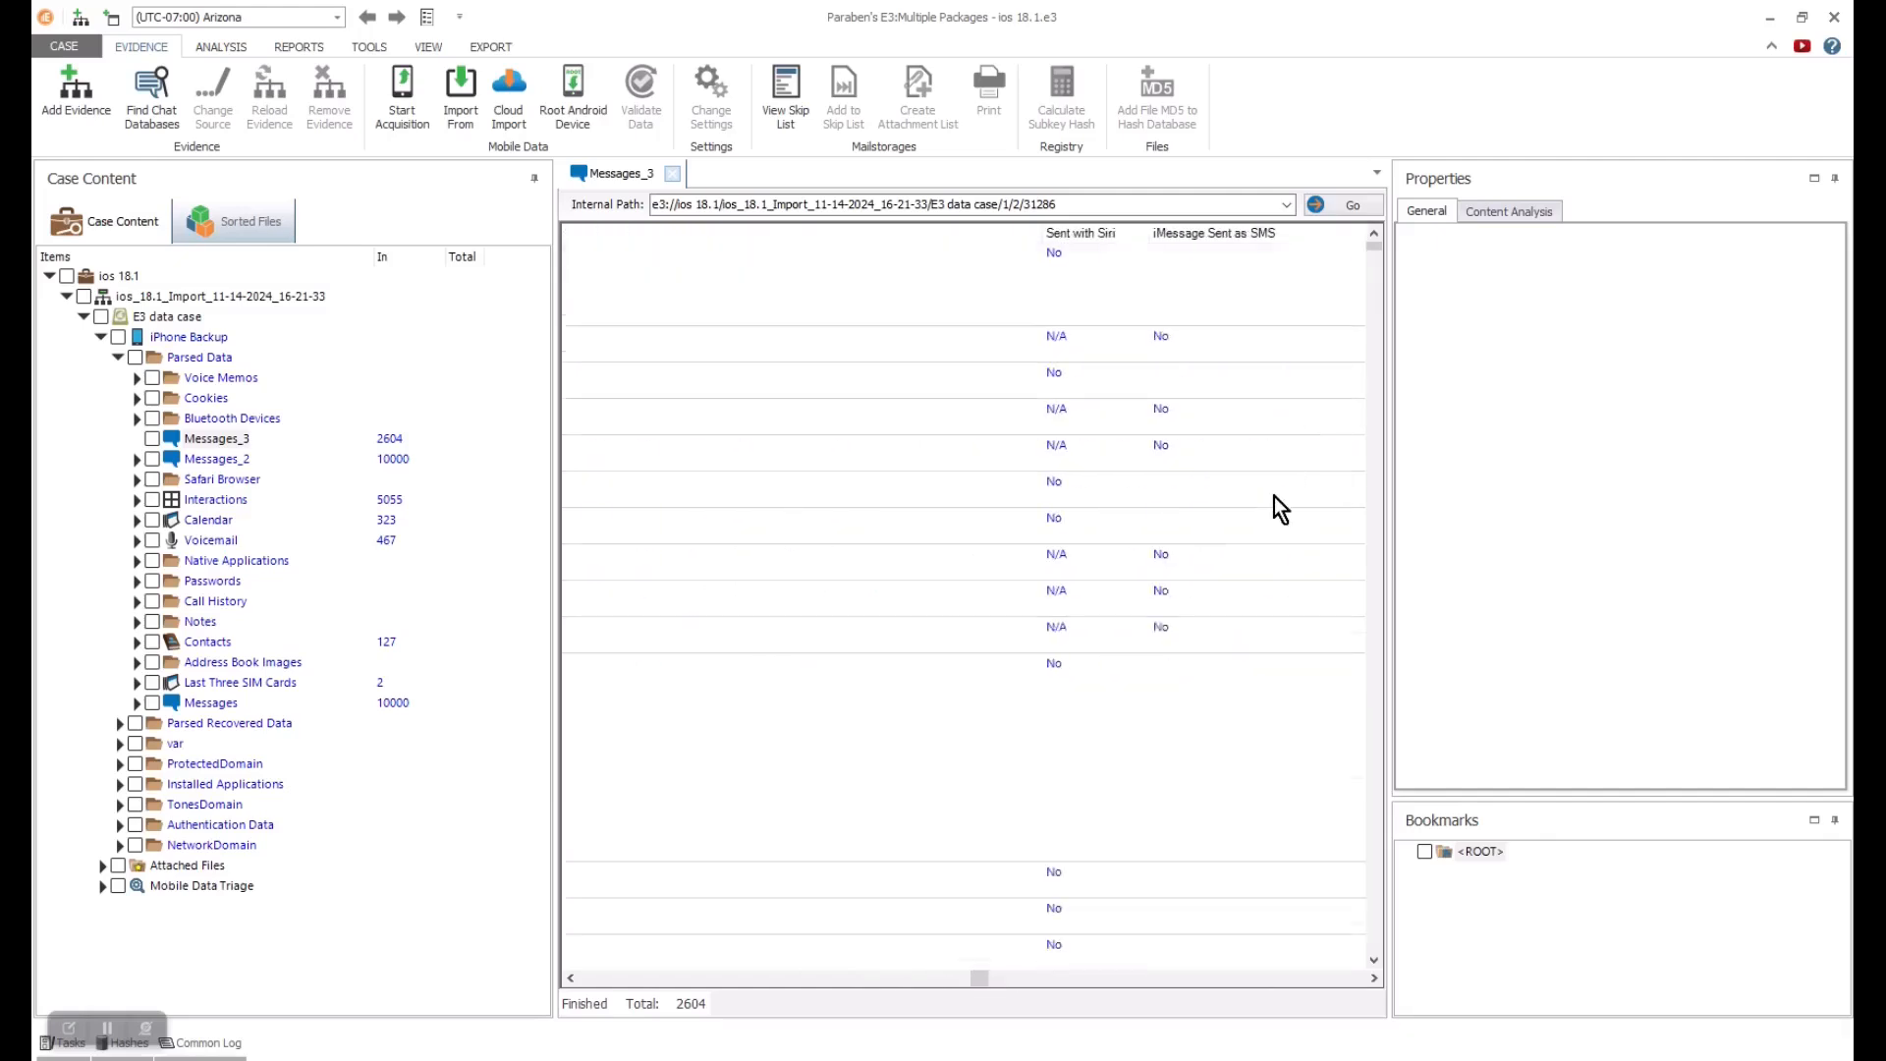
pyautogui.scroll(-3)
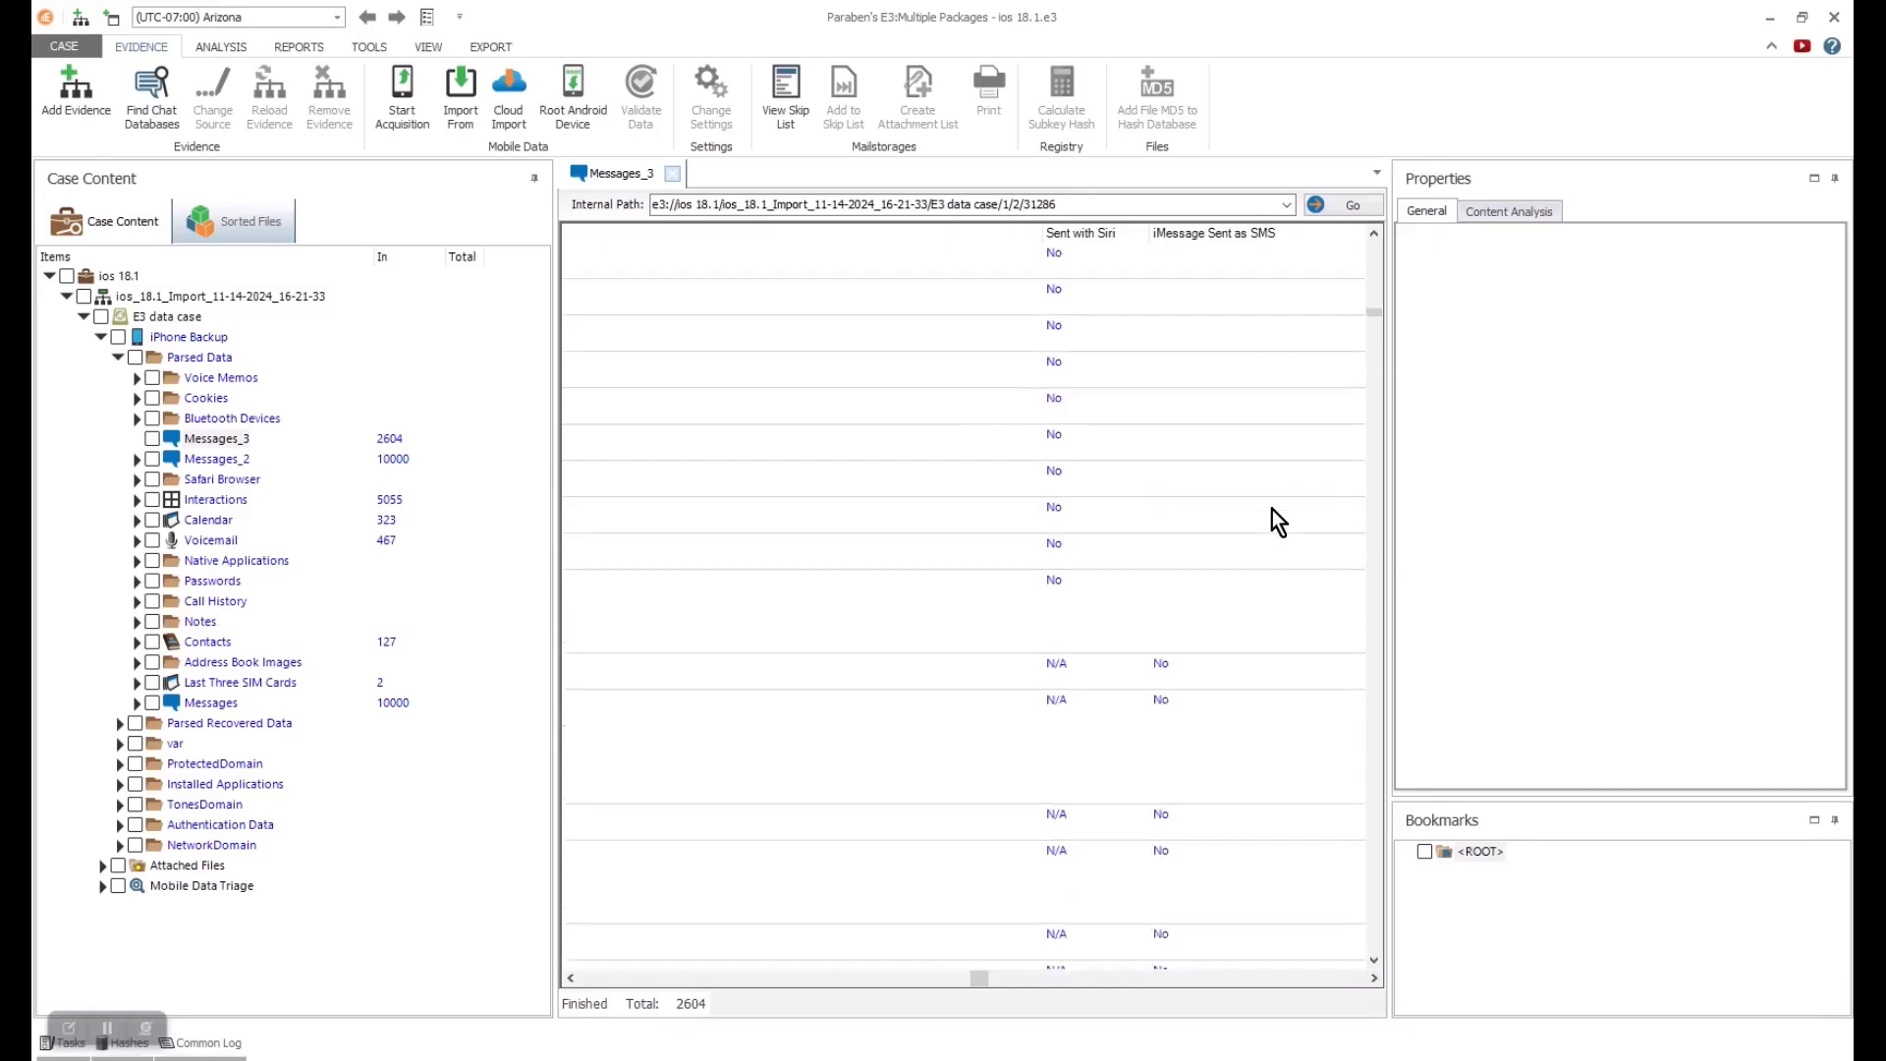
pyautogui.scroll(-3)
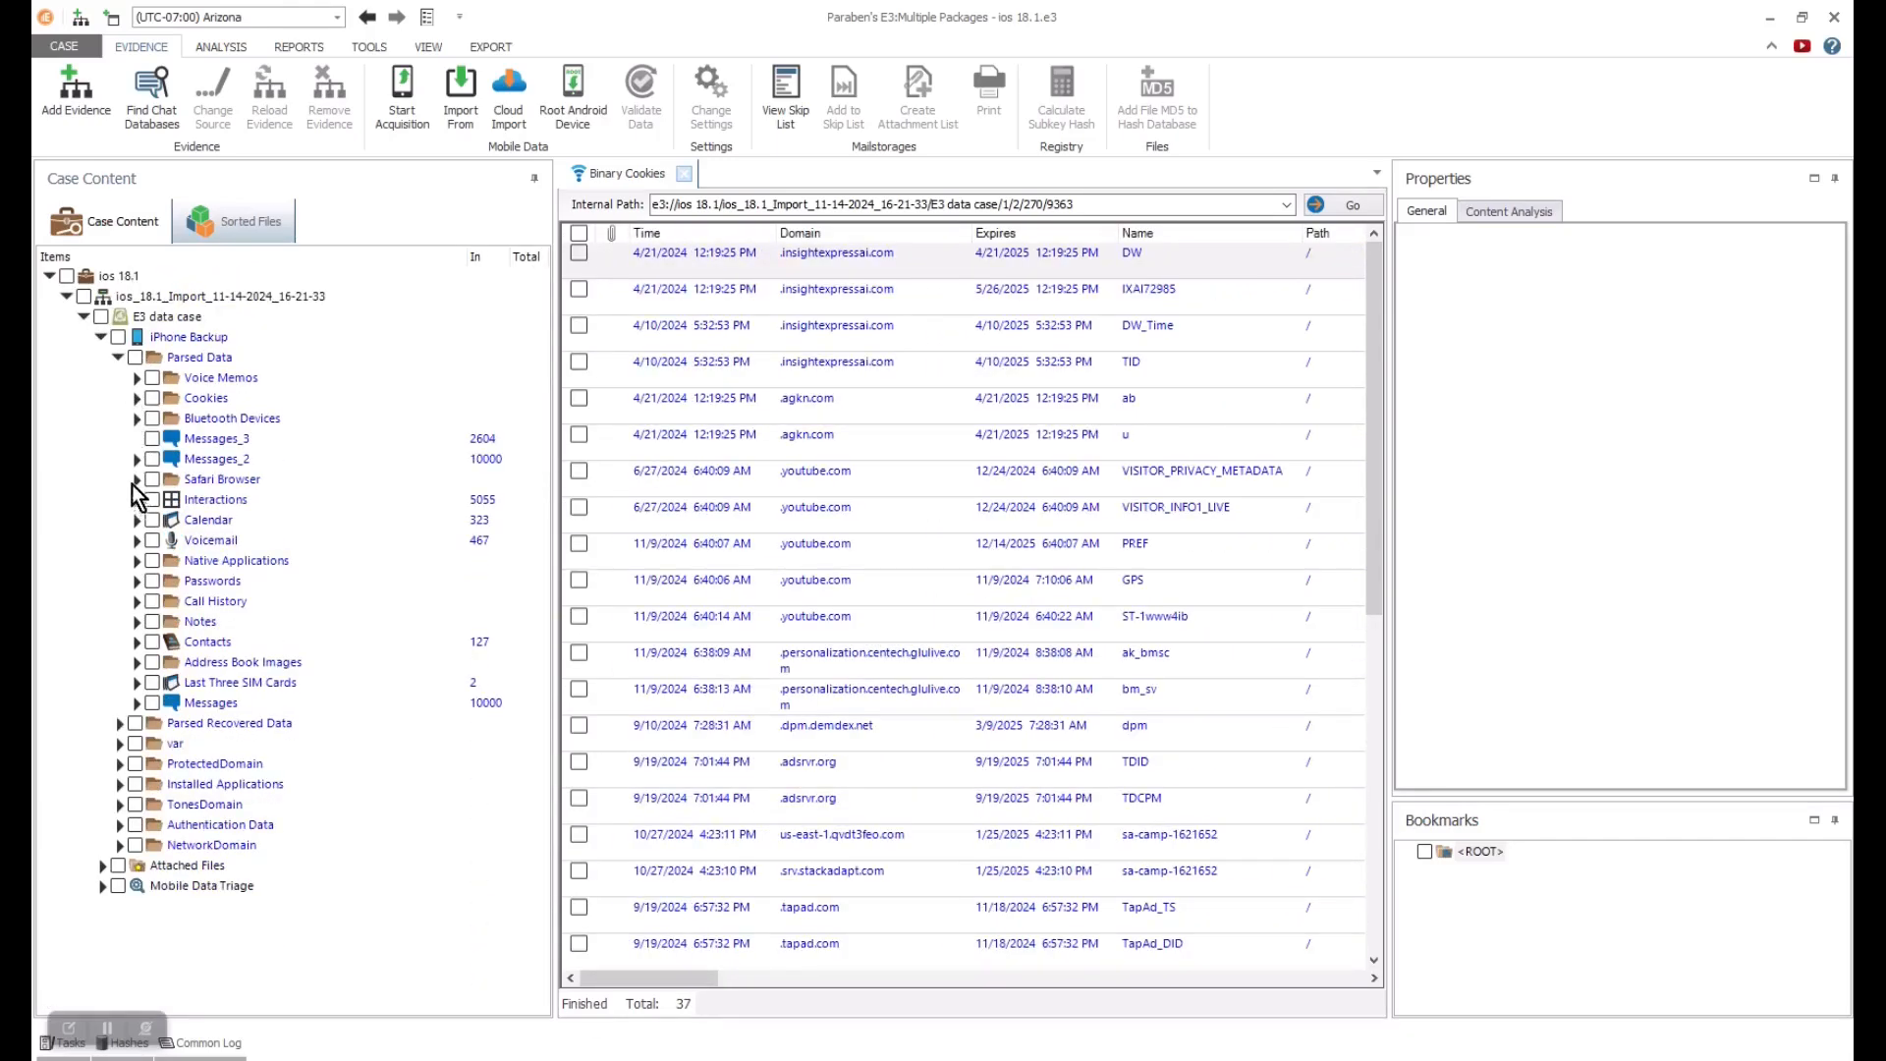
# Expand Safari Browser and view its history, then the 14 Safari tab groups
pyautogui.click(169, 480)
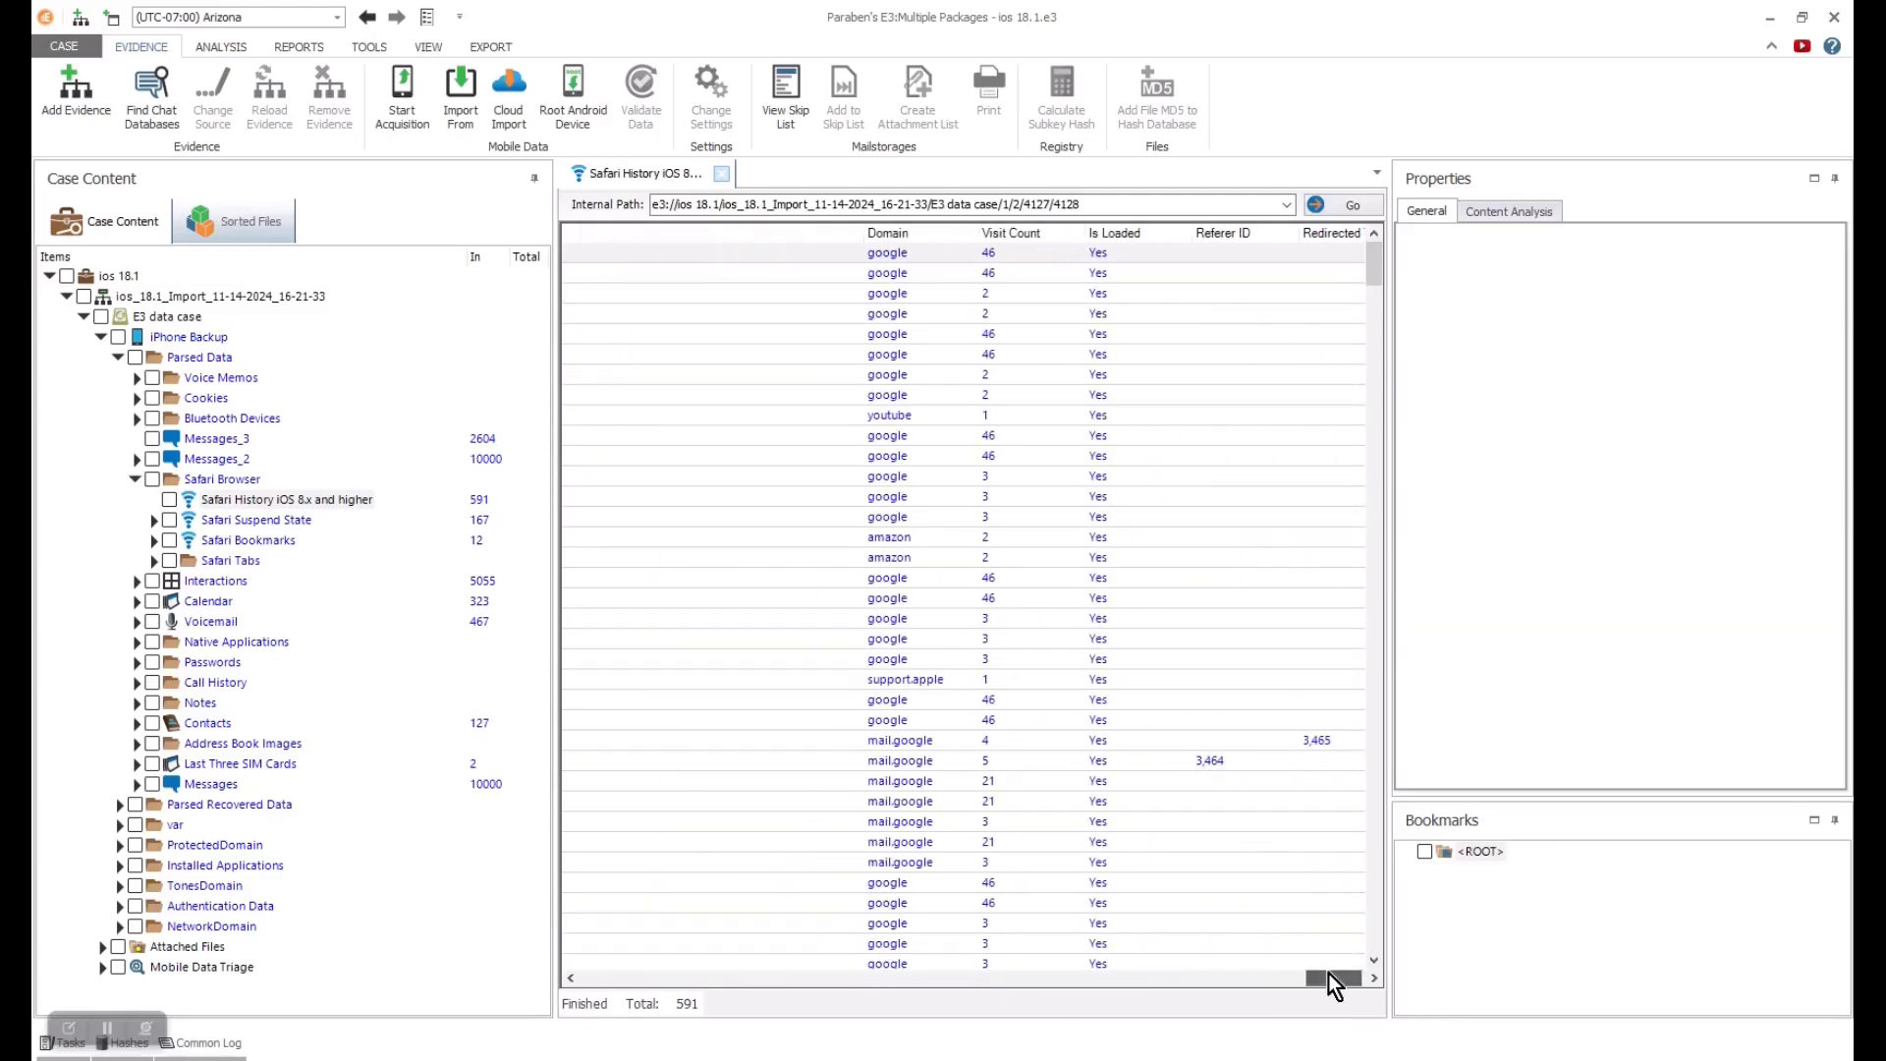
pyautogui.click(256, 519)
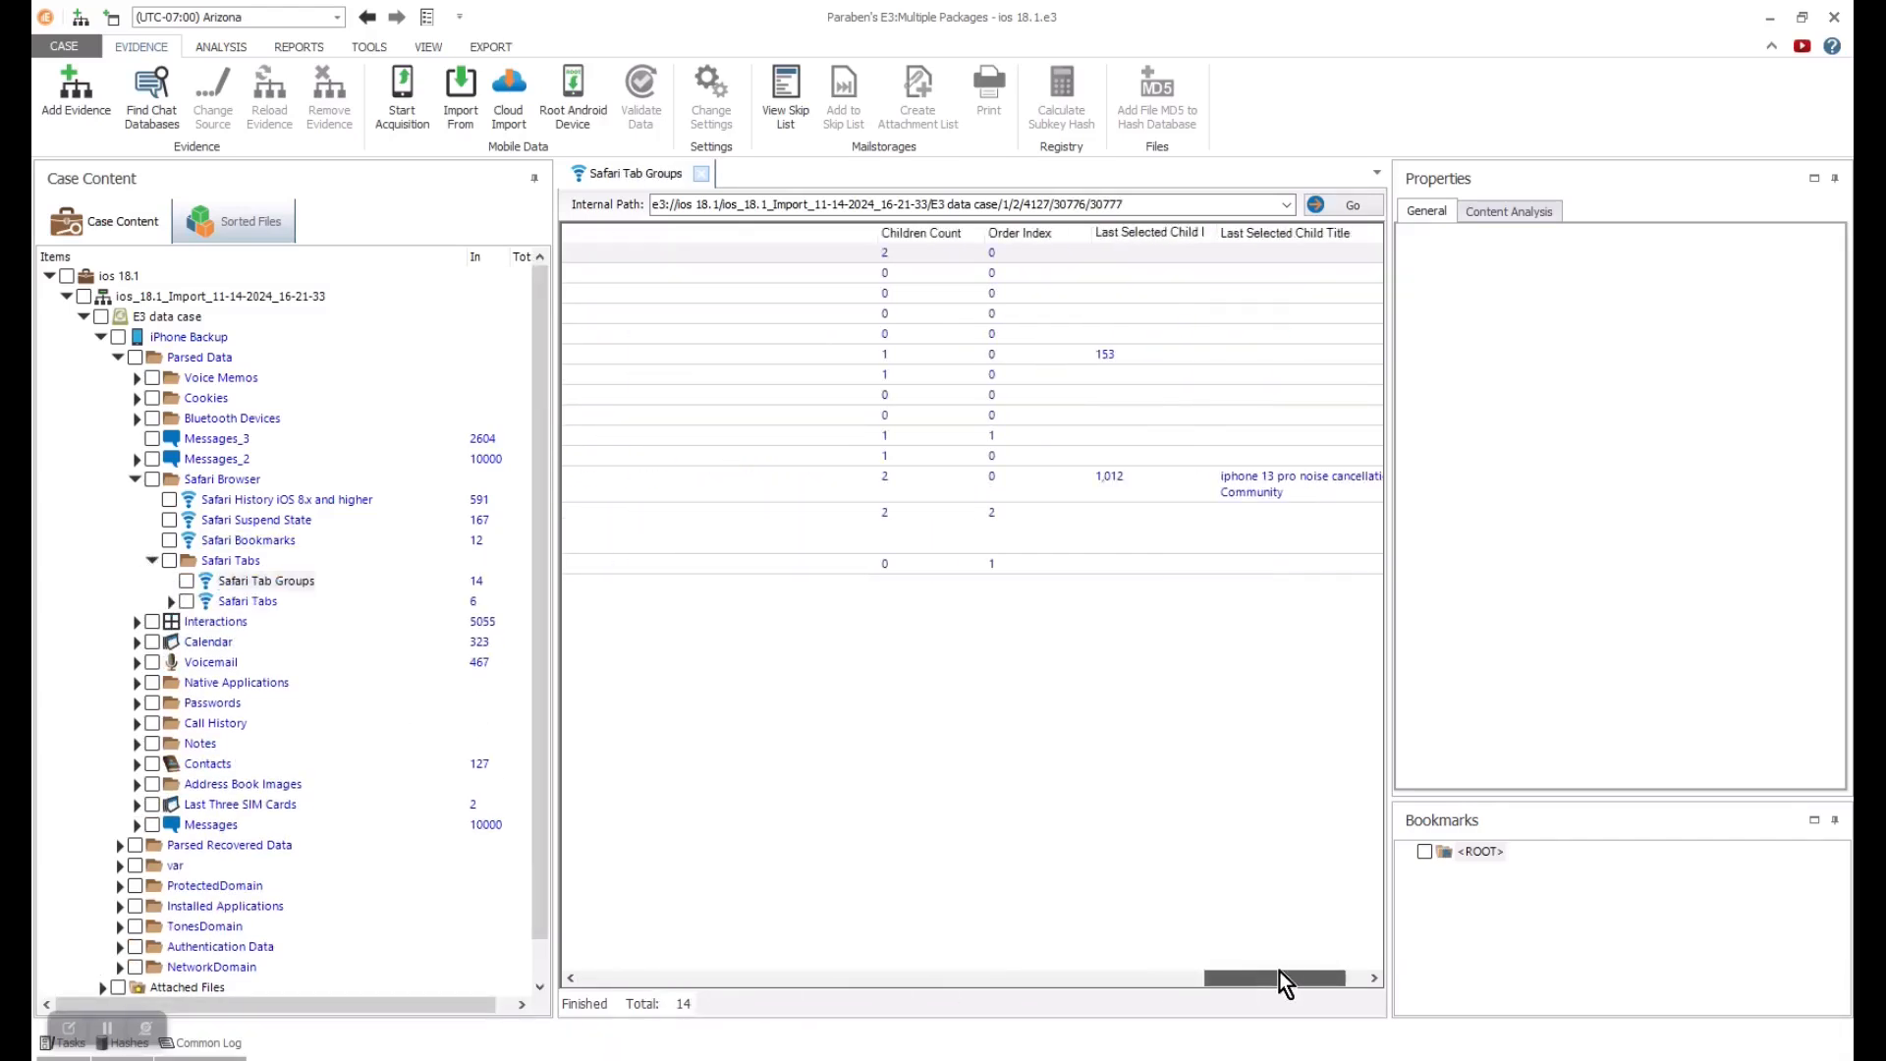
pyautogui.click(247, 601)
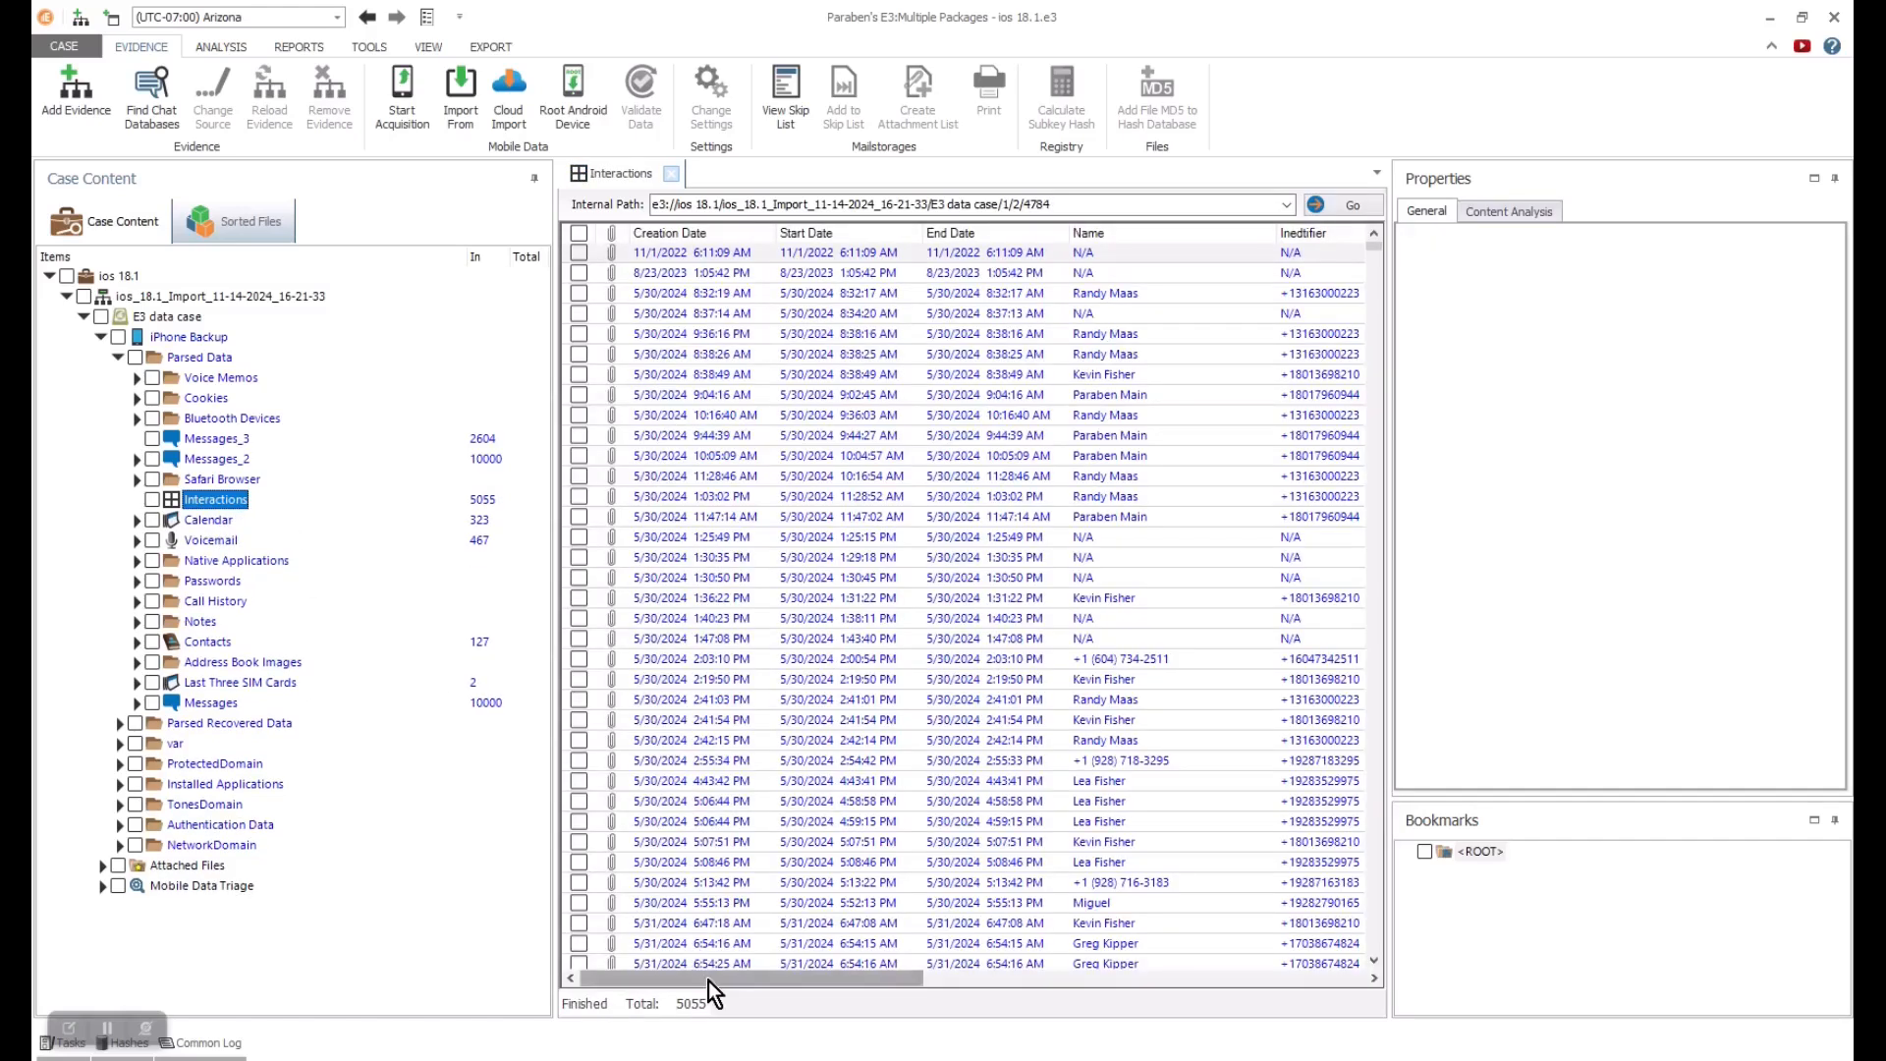
# Scroll through the 5055 interaction records and their columns
pyautogui.hscroll(3)
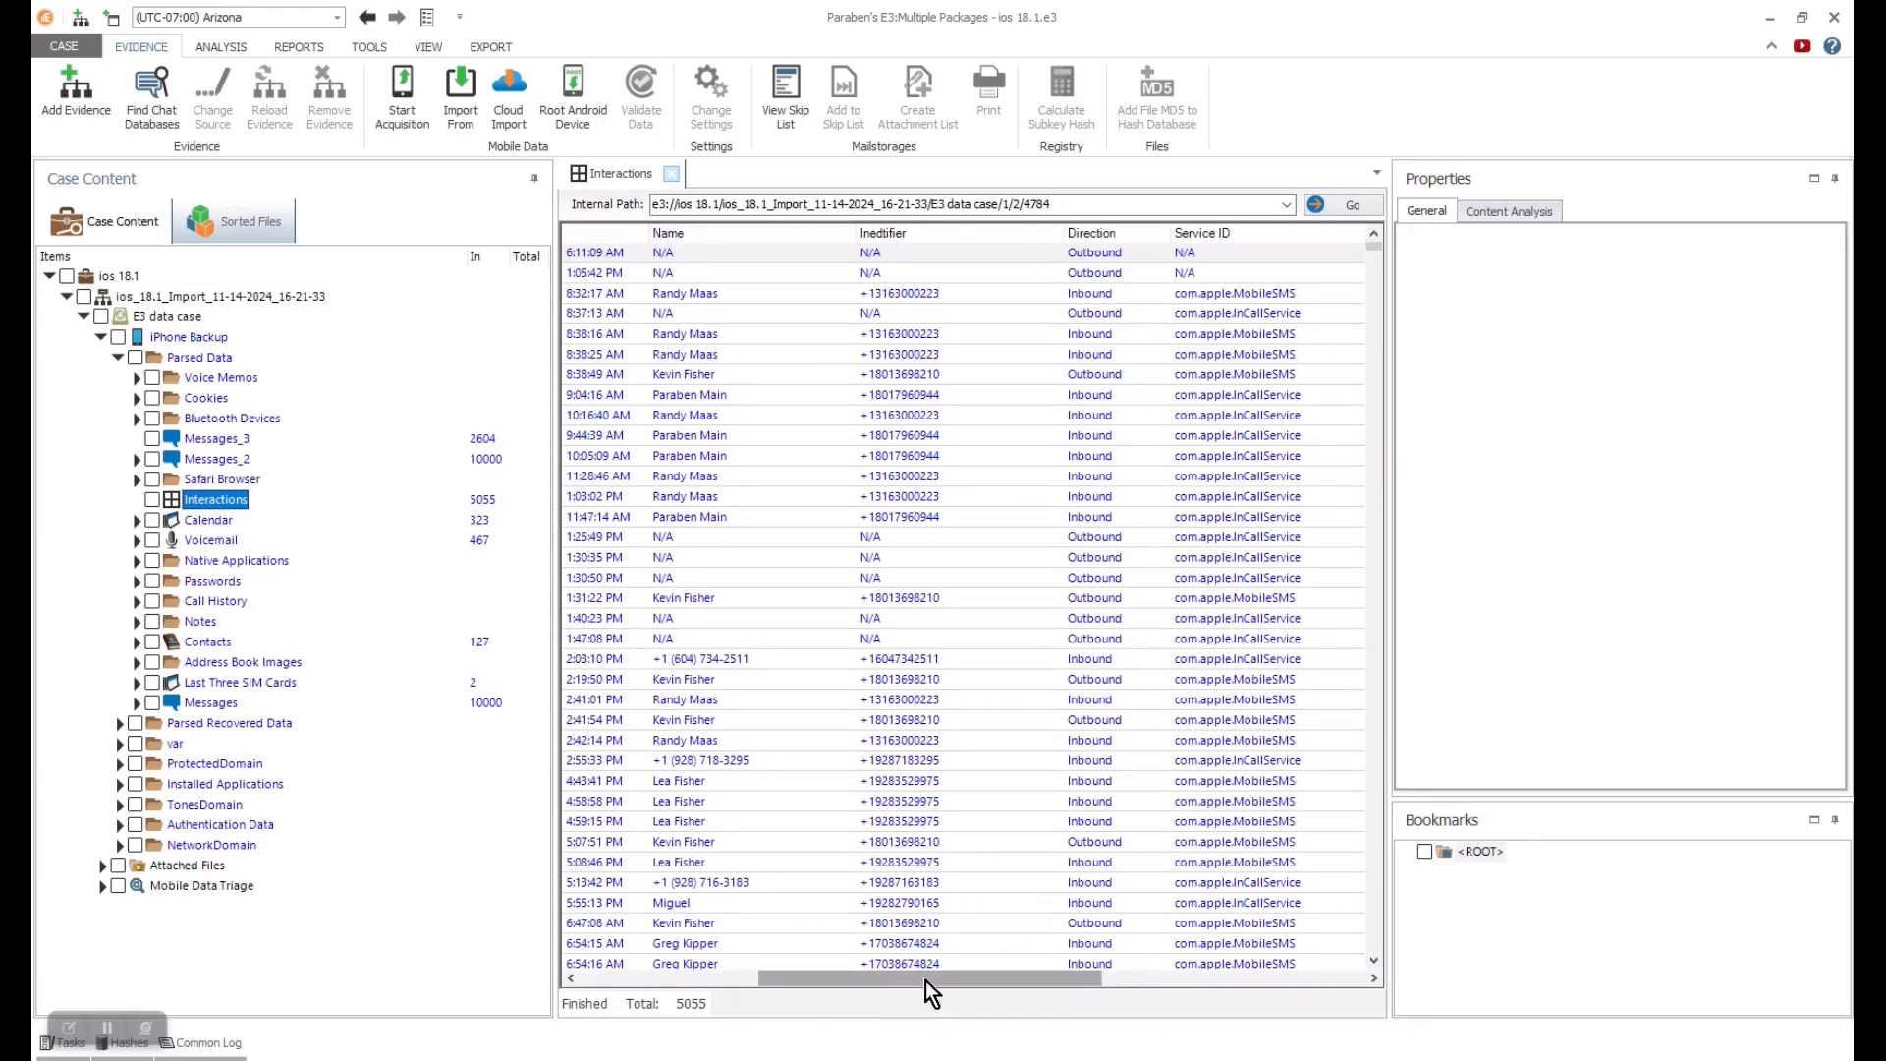
pyautogui.click(686, 292)
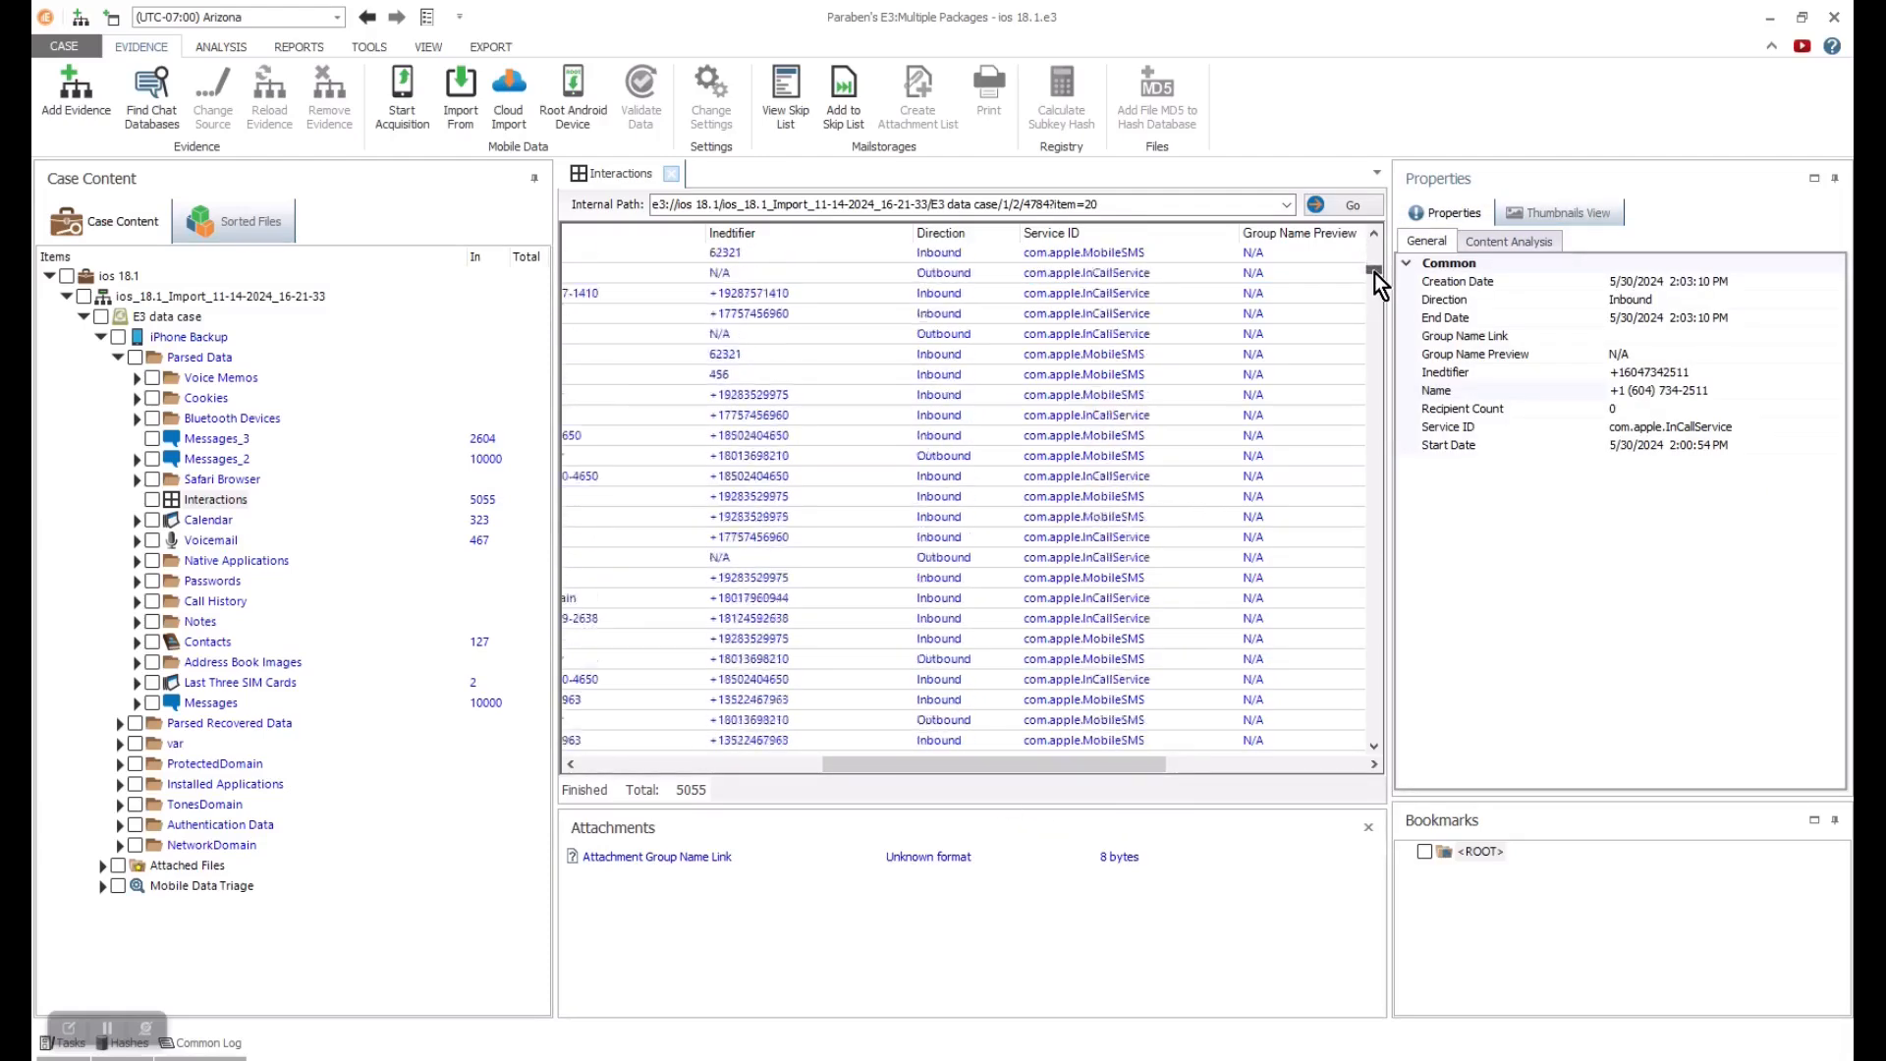
pyautogui.scroll(-3)
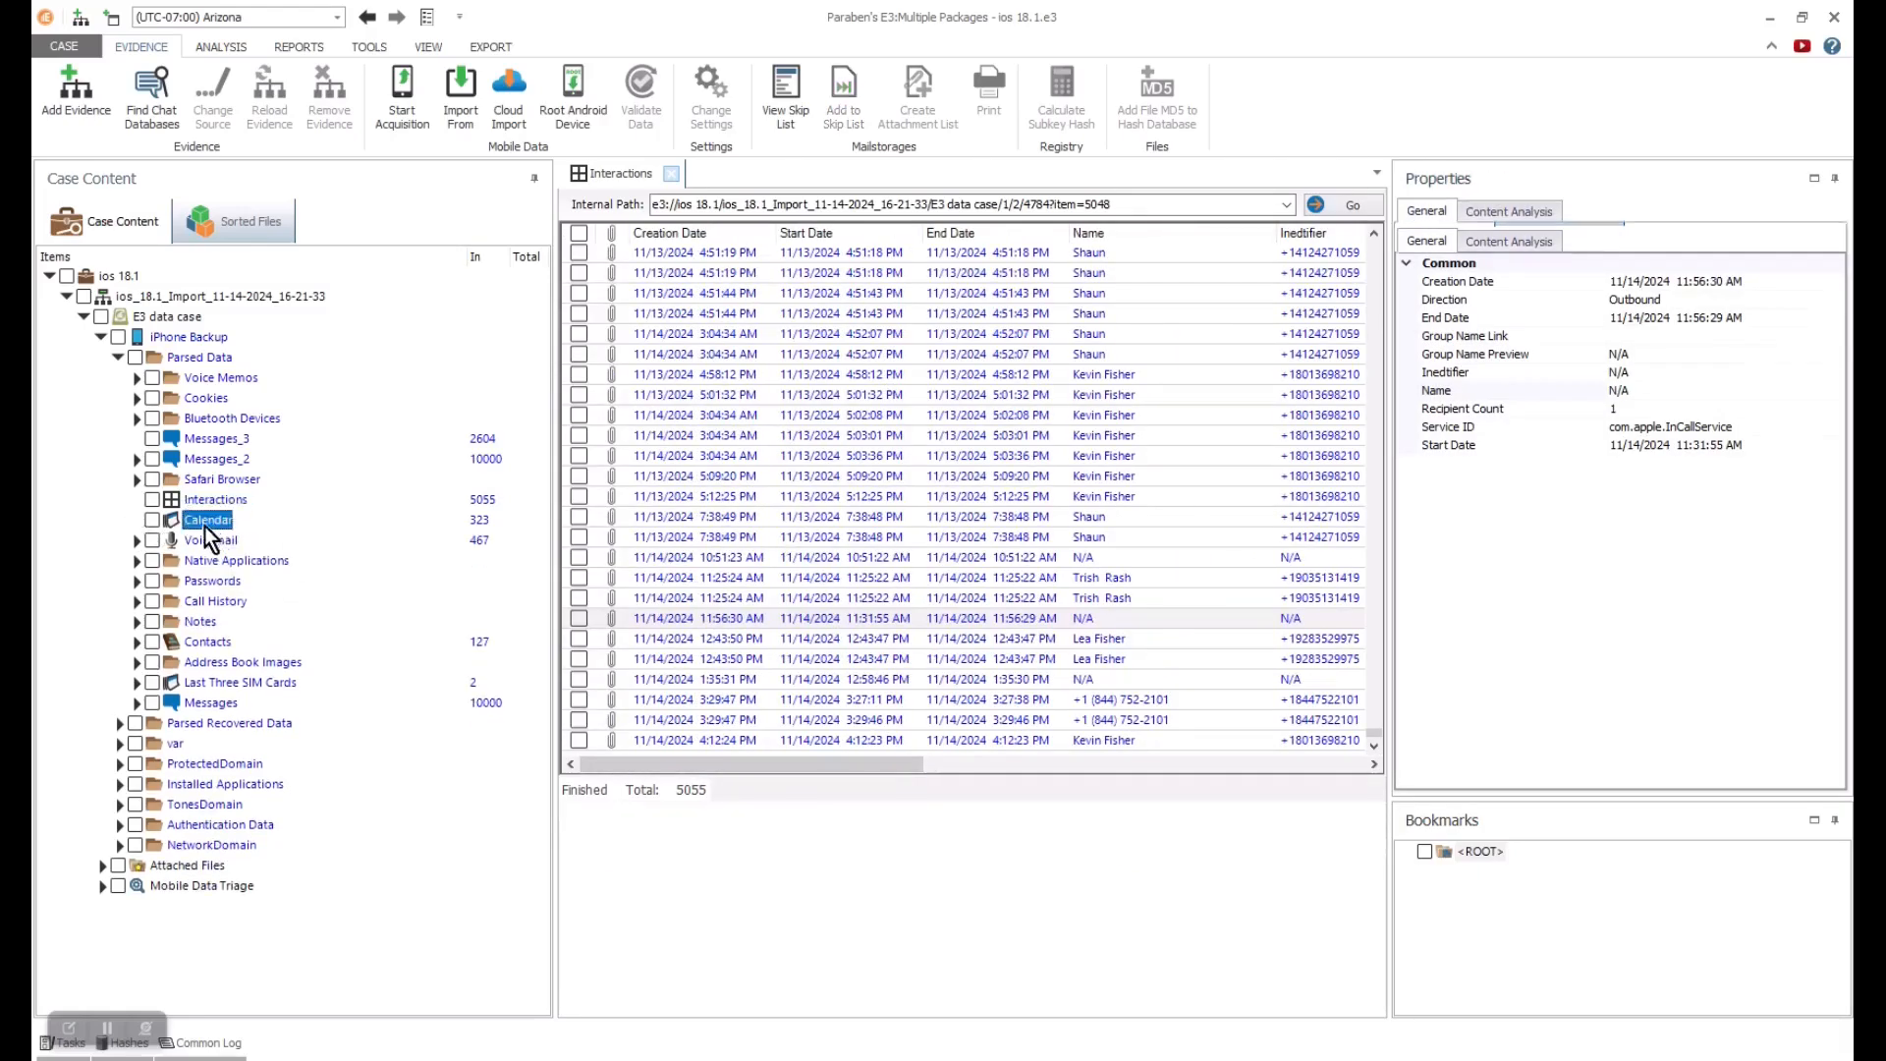
# View the calendar events, then the 467 voicemail records with senders and dates
pyautogui.click(208, 519)
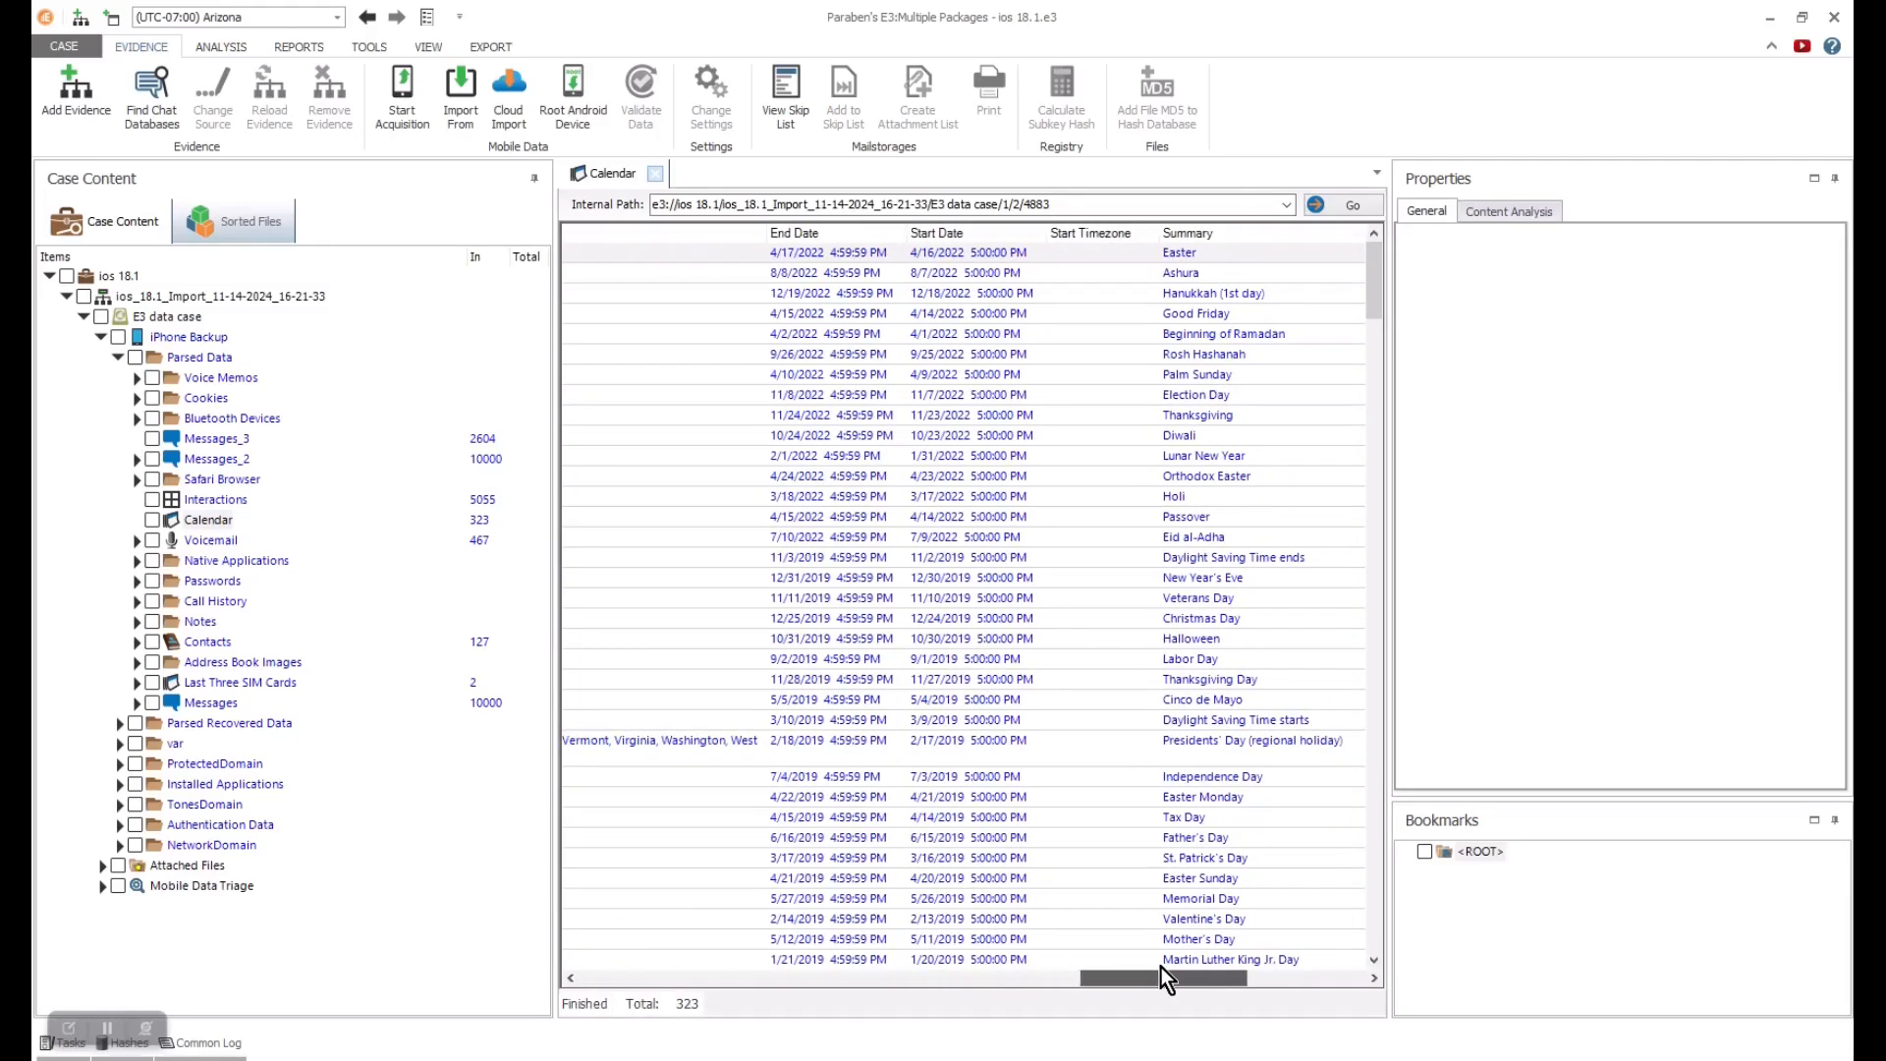
pyautogui.click(211, 541)
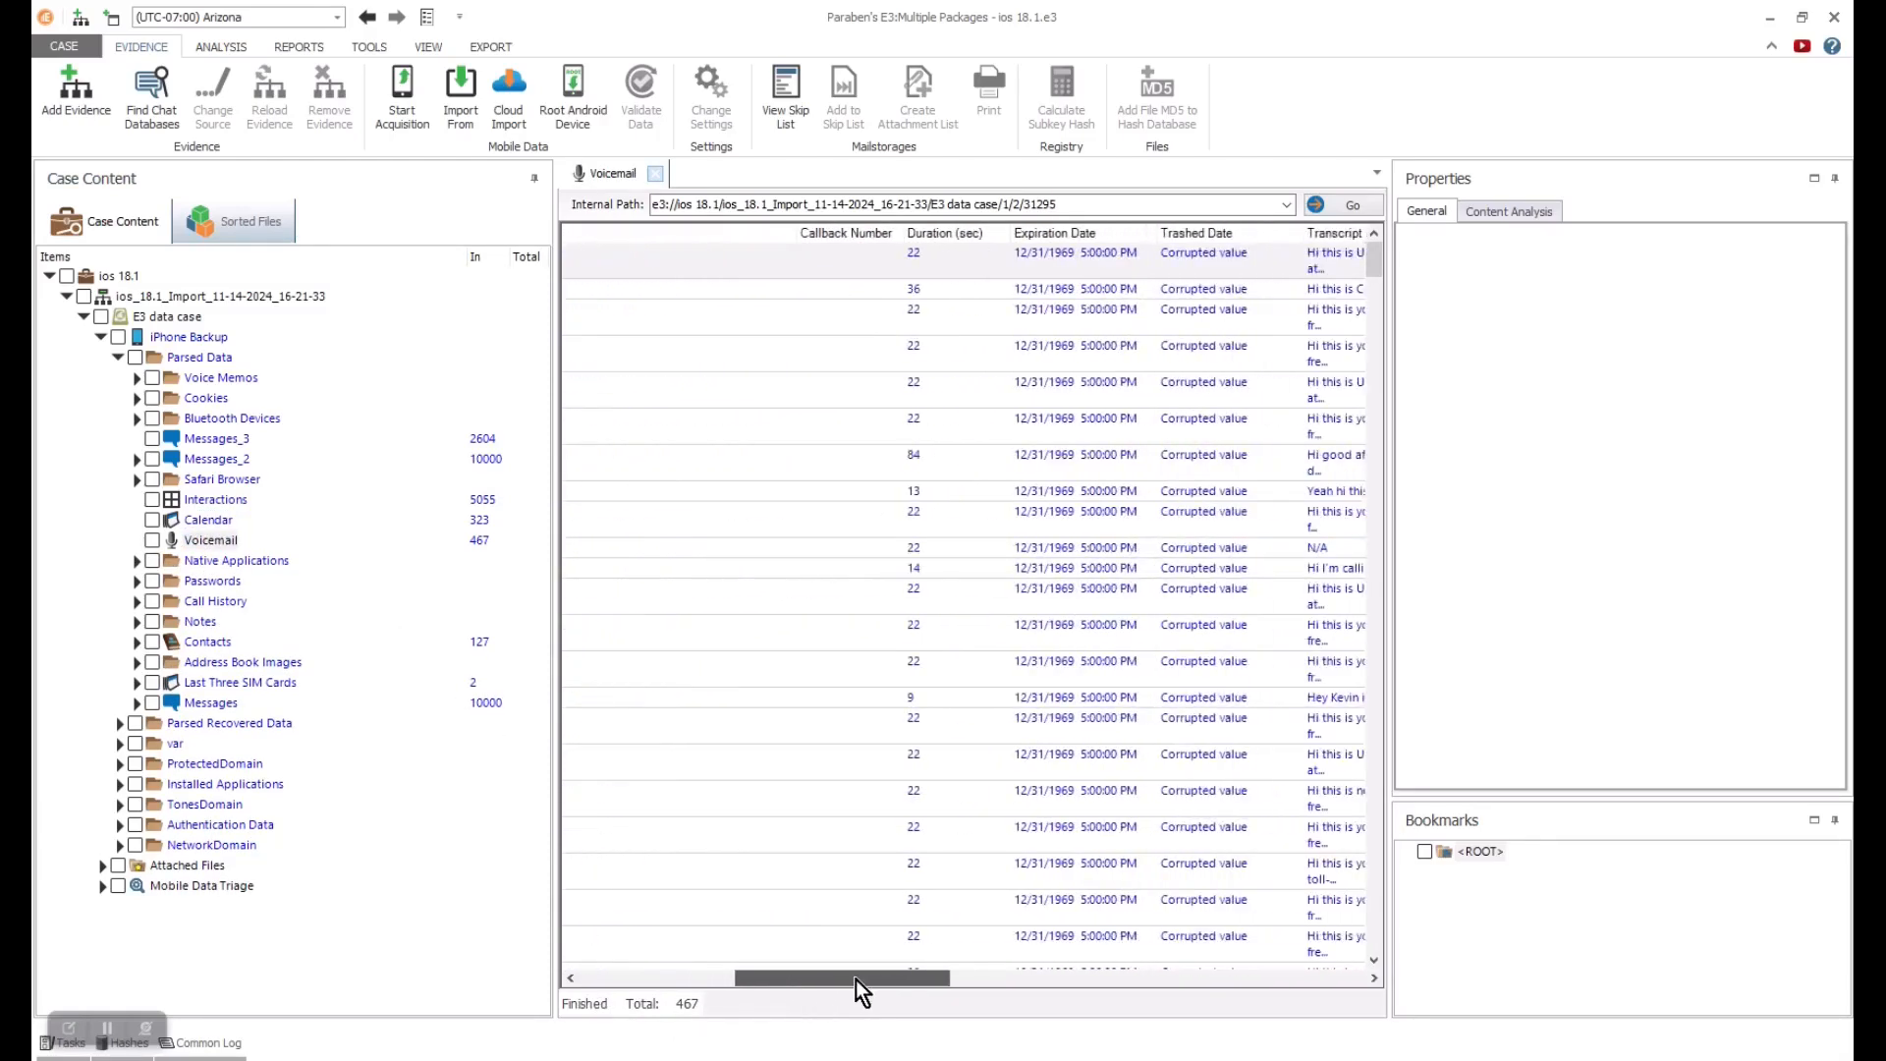
pyautogui.moveTo(843, 979); pyautogui.dragTo(896, 979)
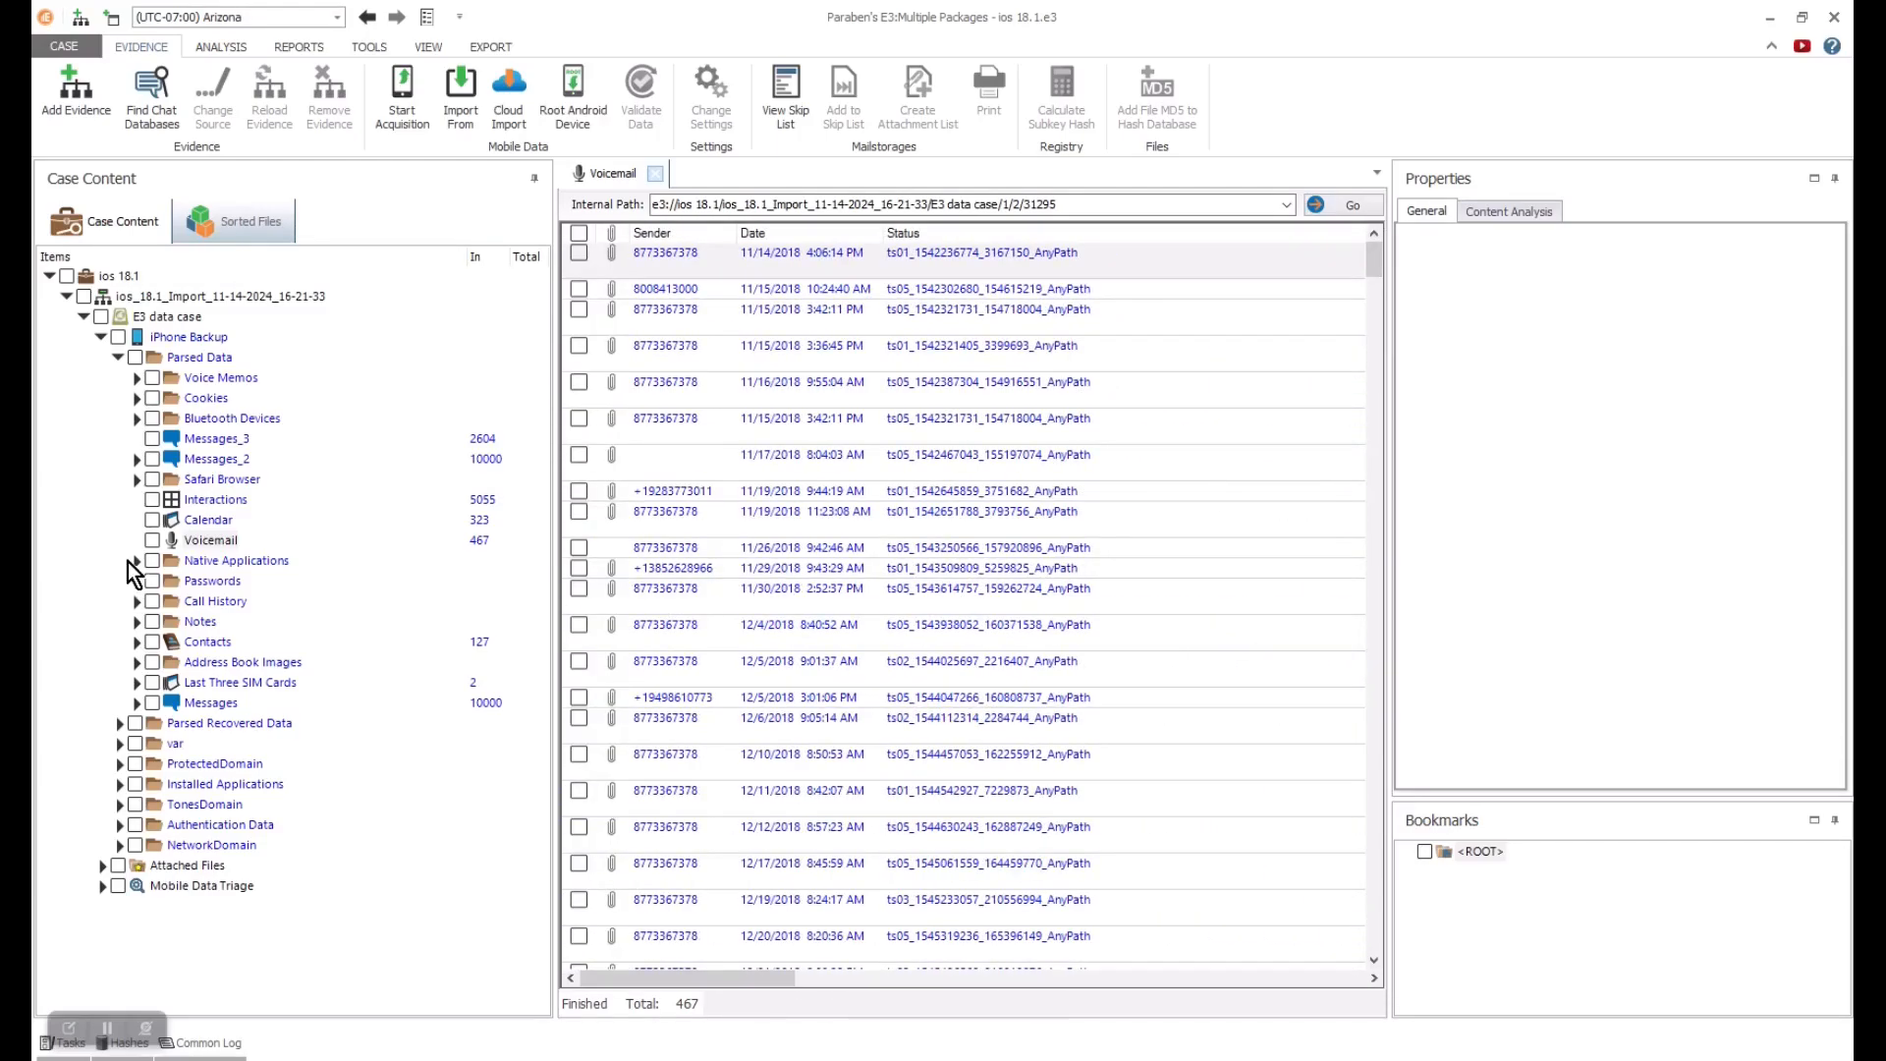
# Expand Native Applications' Health categories, then the Passwords branch of the evidence
pyautogui.click(138, 560)
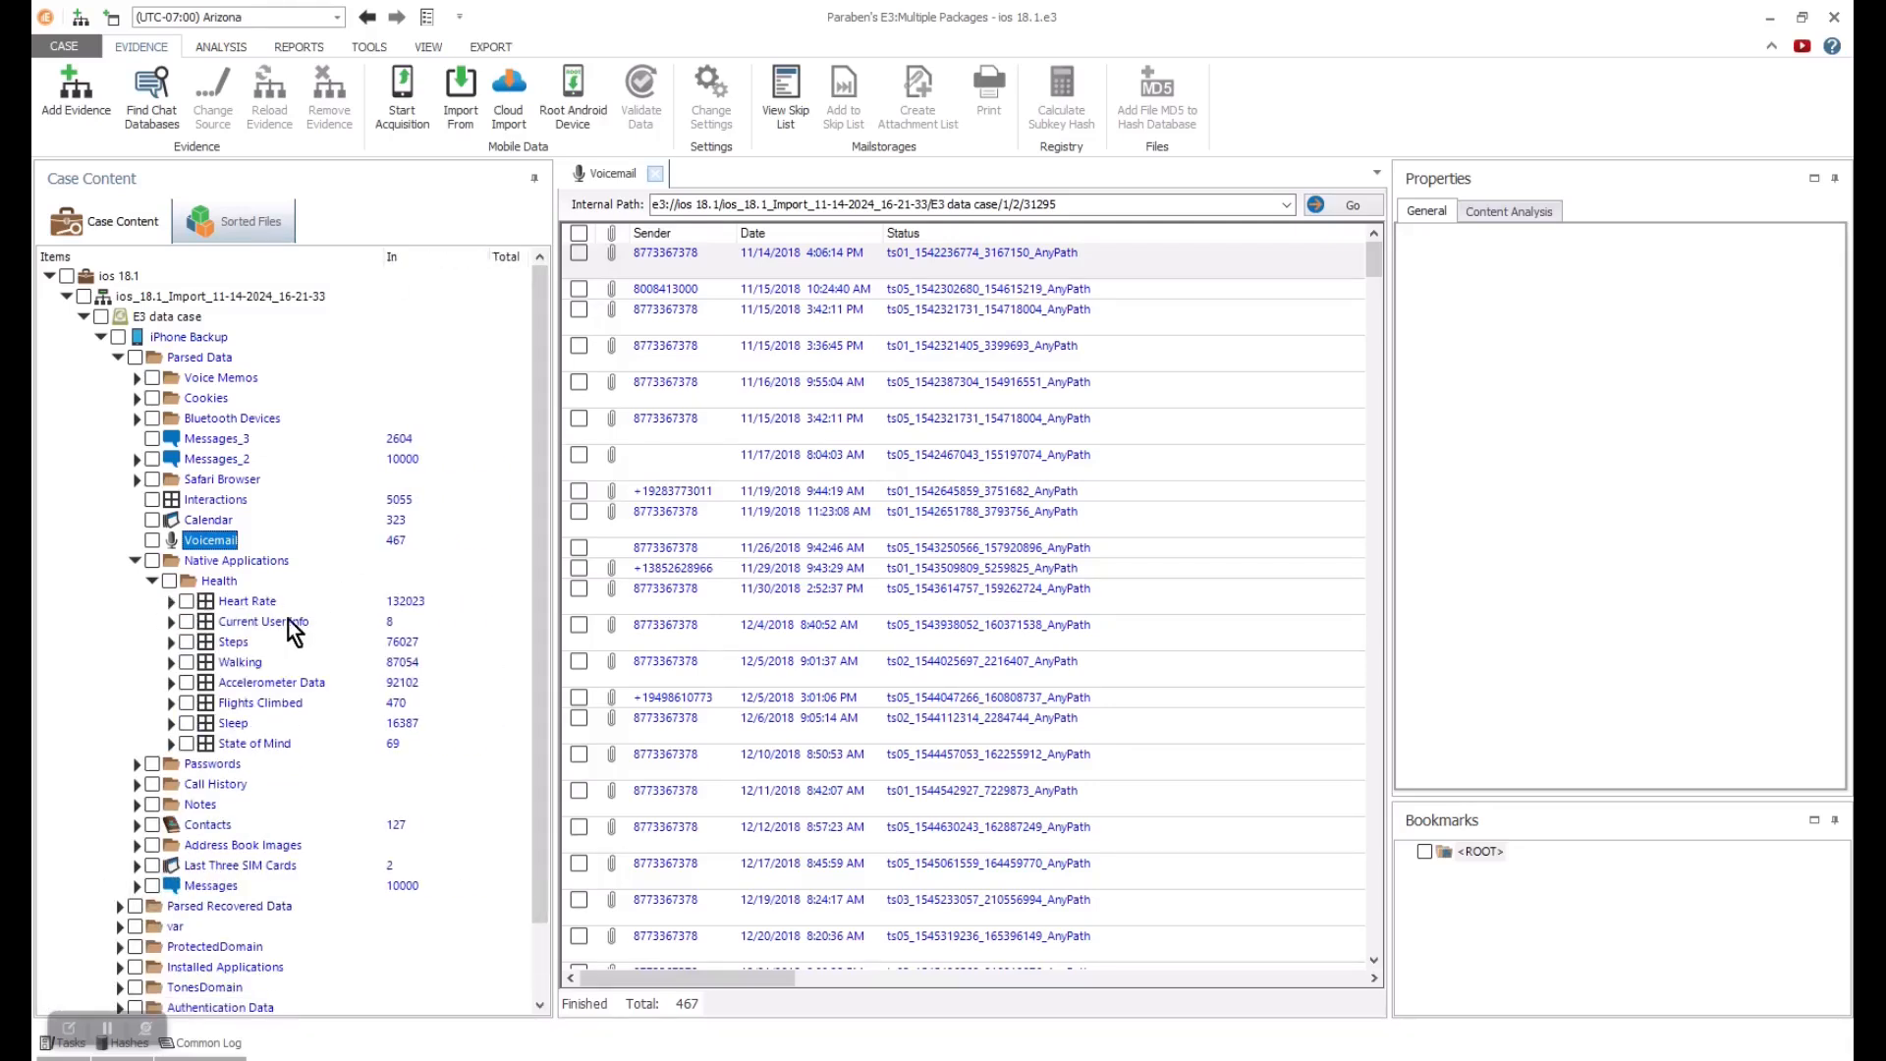
pyautogui.moveTo(261, 713)
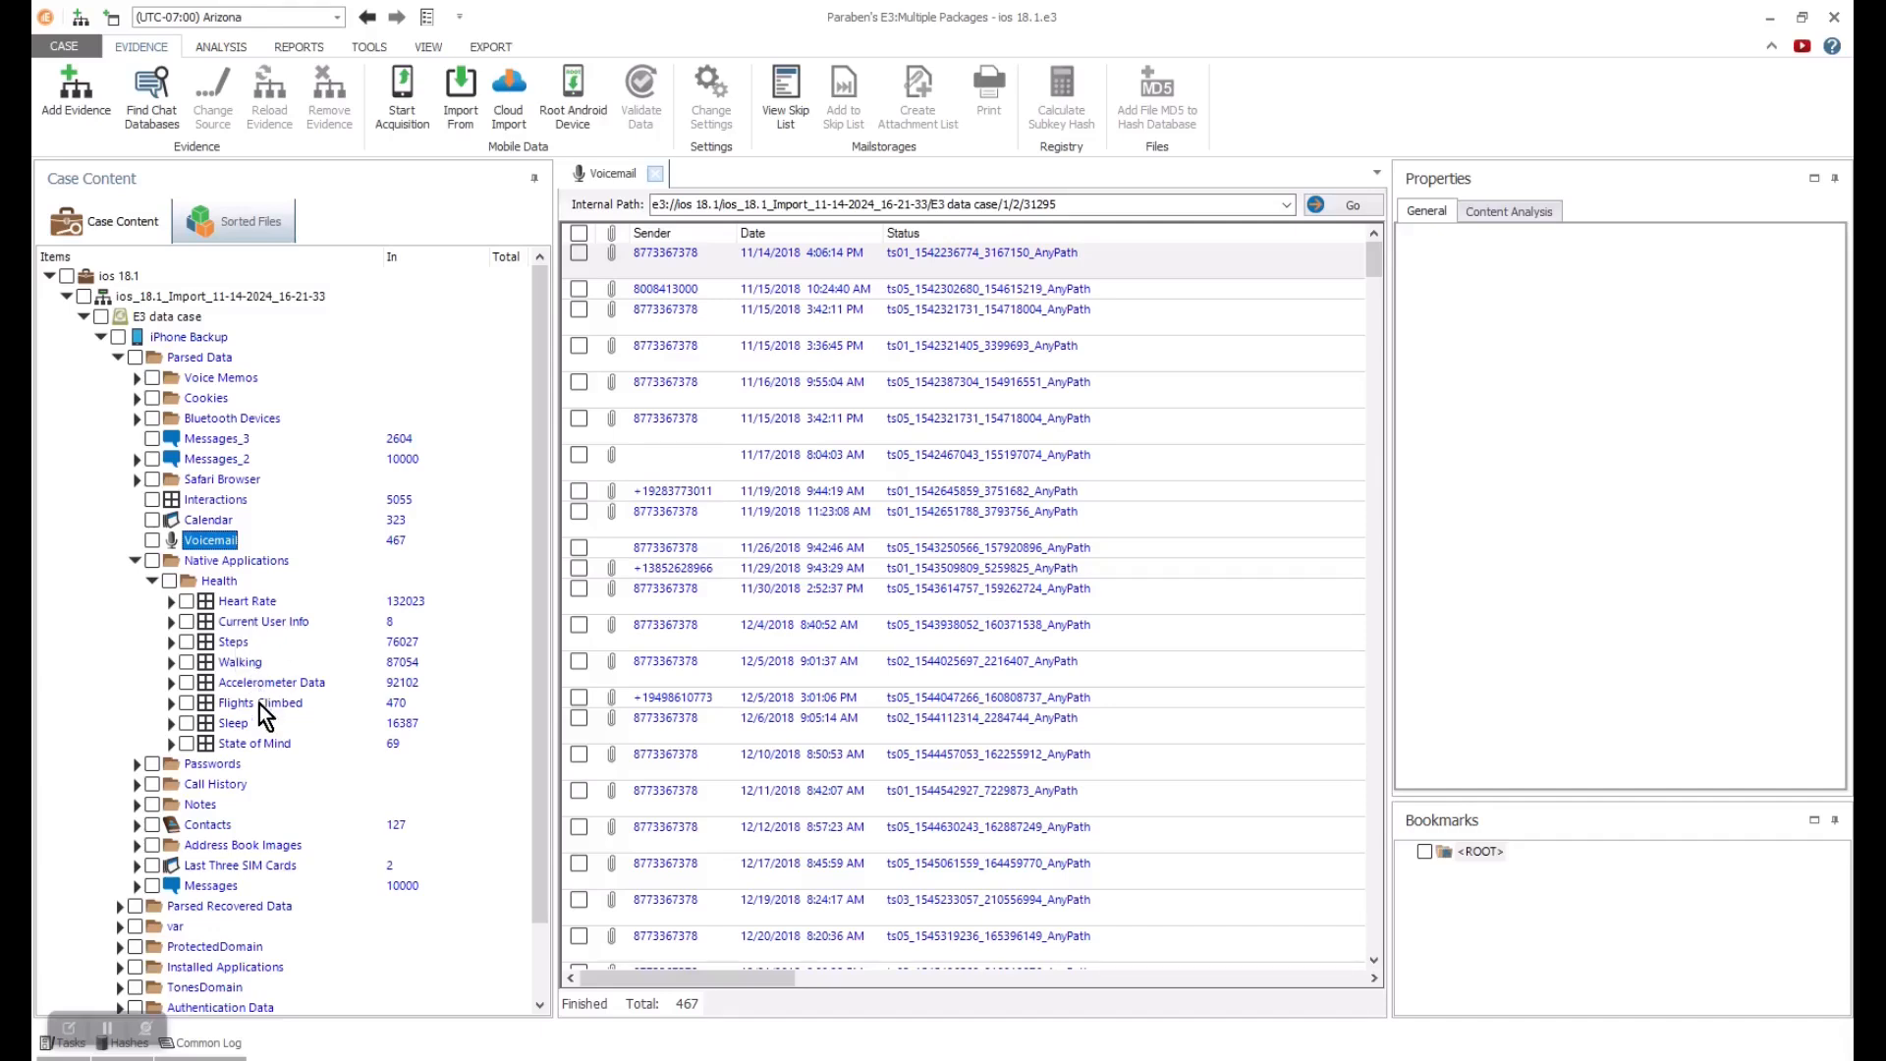
pyautogui.moveTo(249, 758)
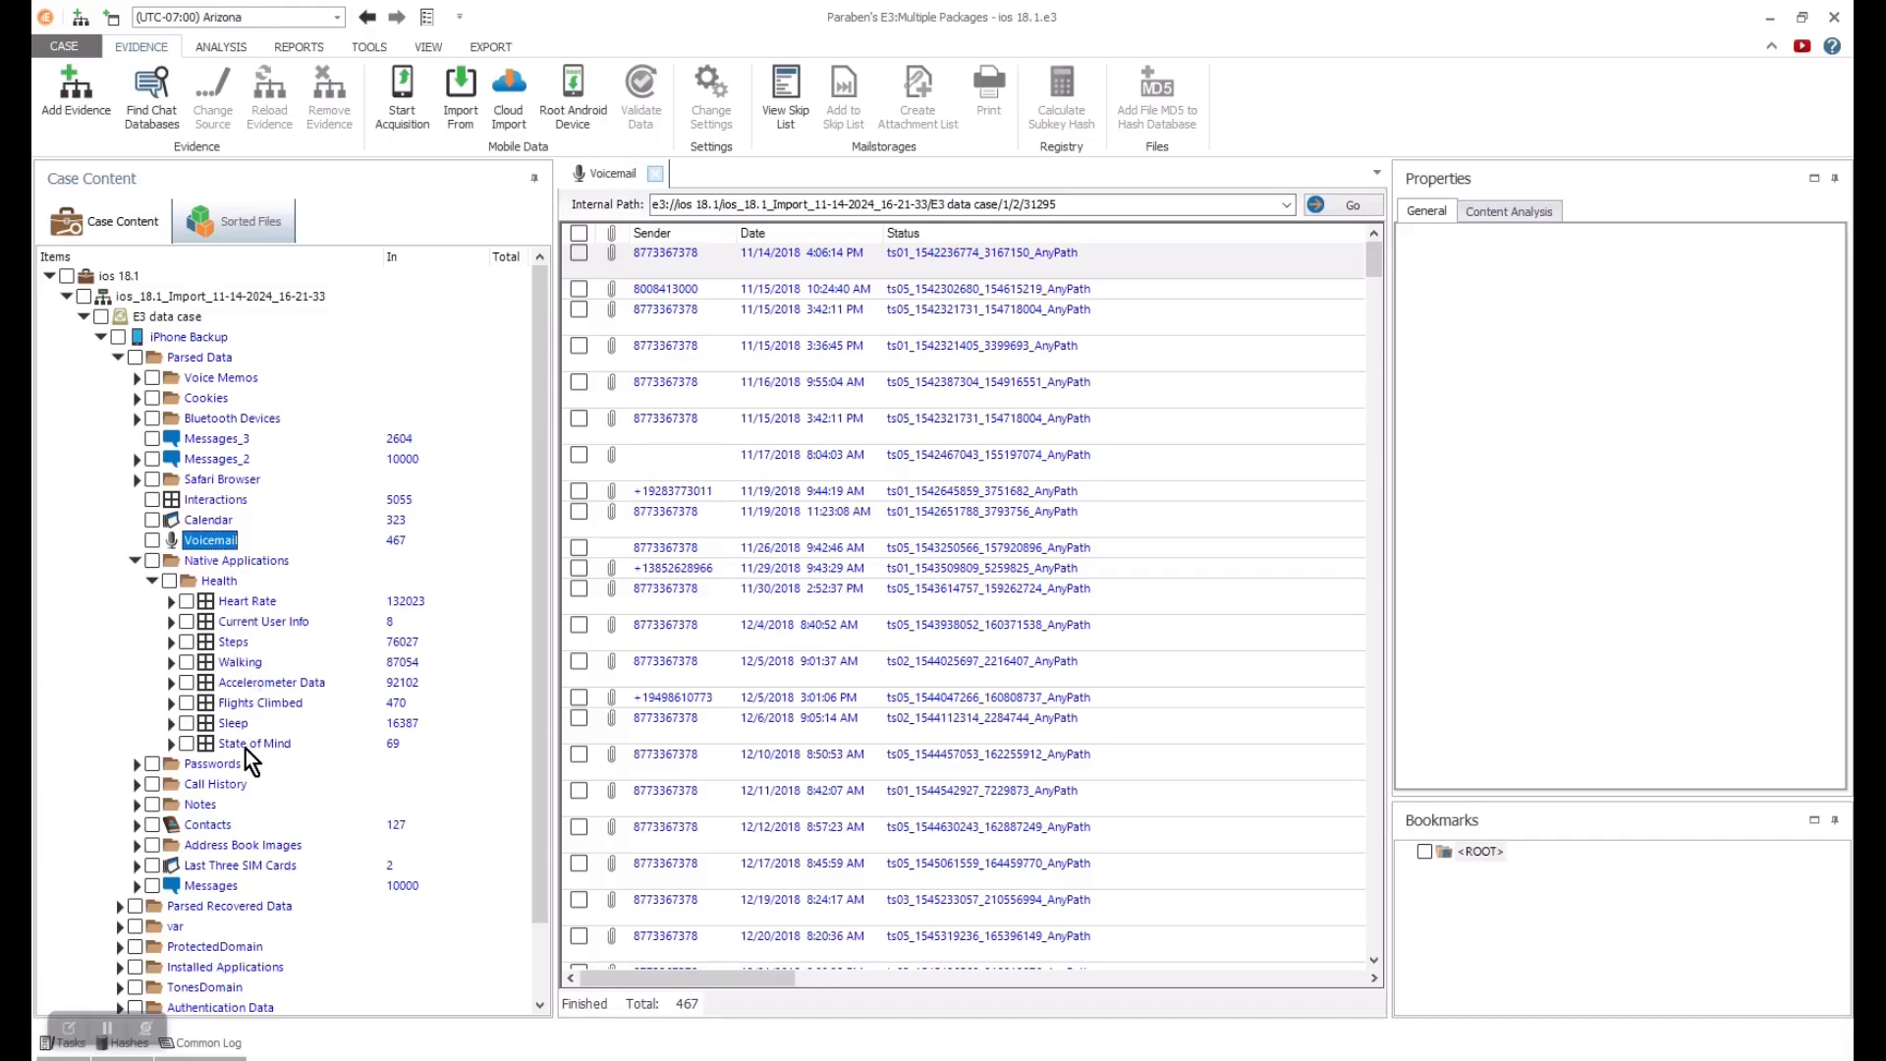
pyautogui.click(254, 742)
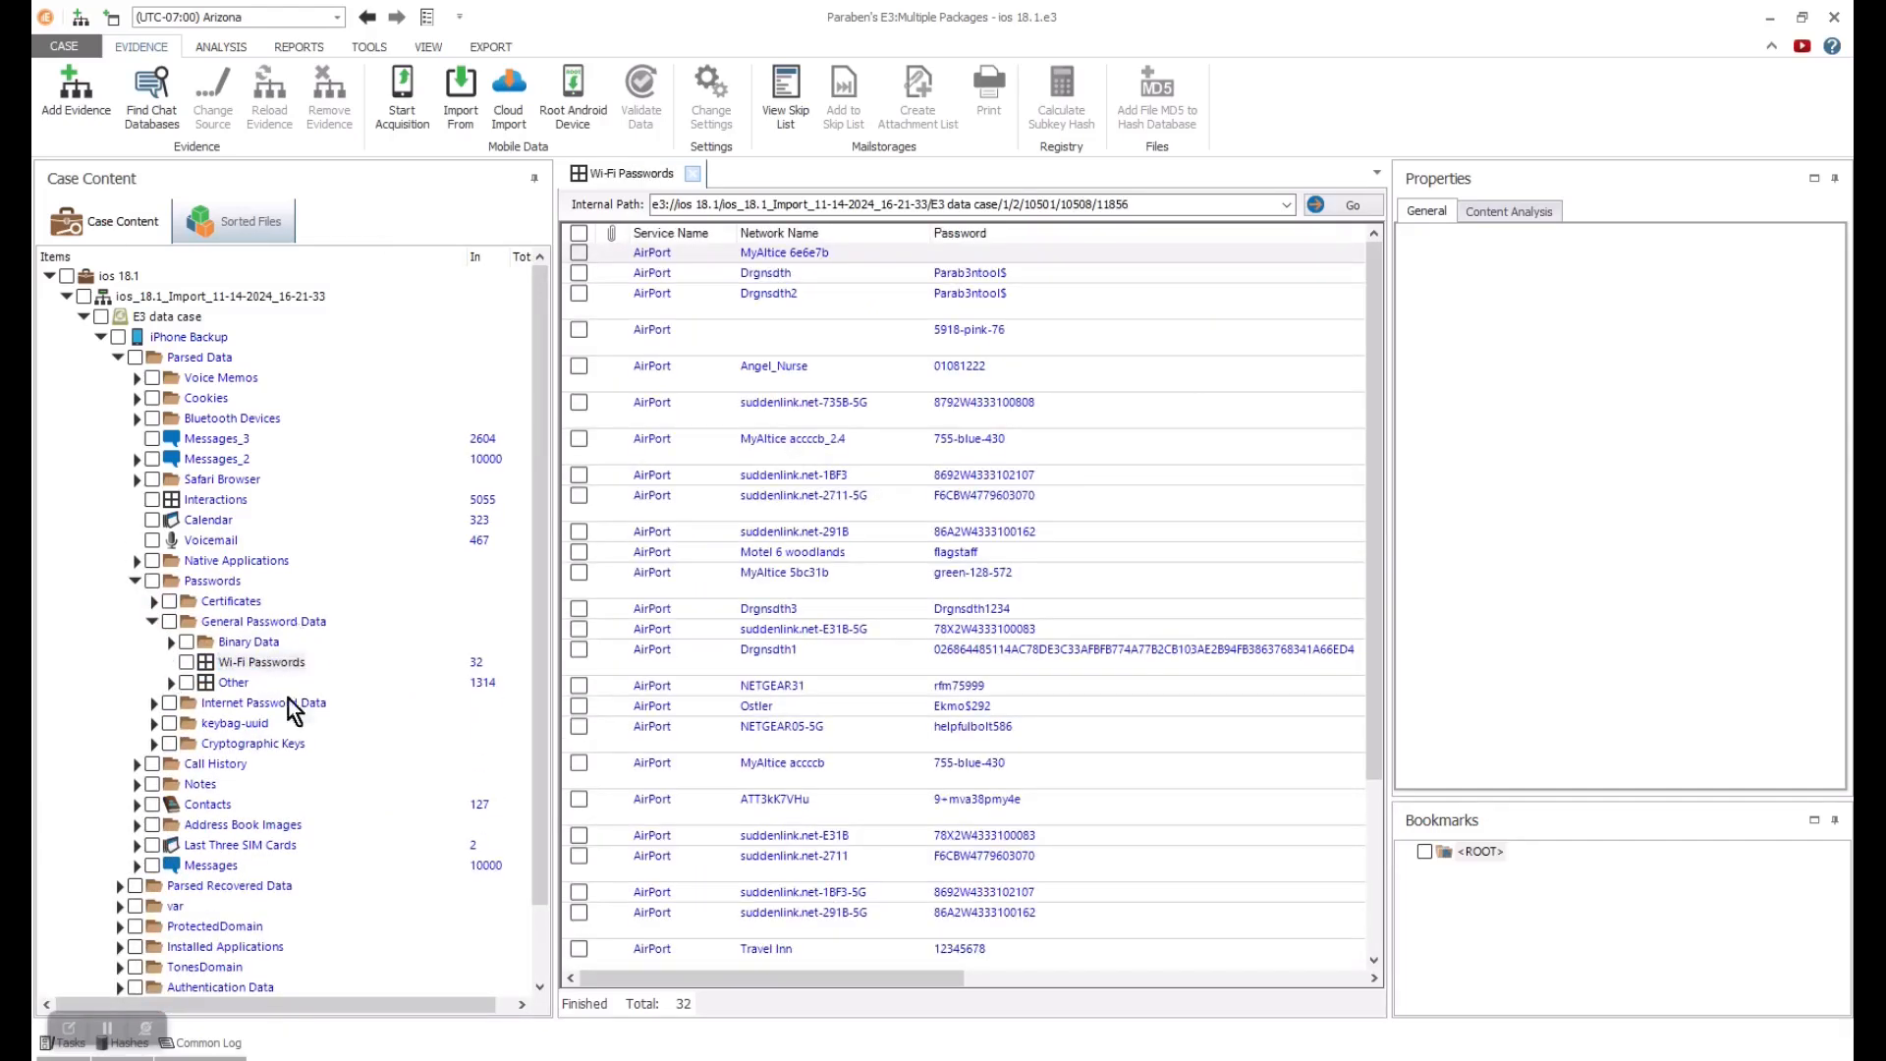
# Review the 32 Wi-Fi passwords, then browse the 1346 keybag-uuid label records
pyautogui.hscroll(3)
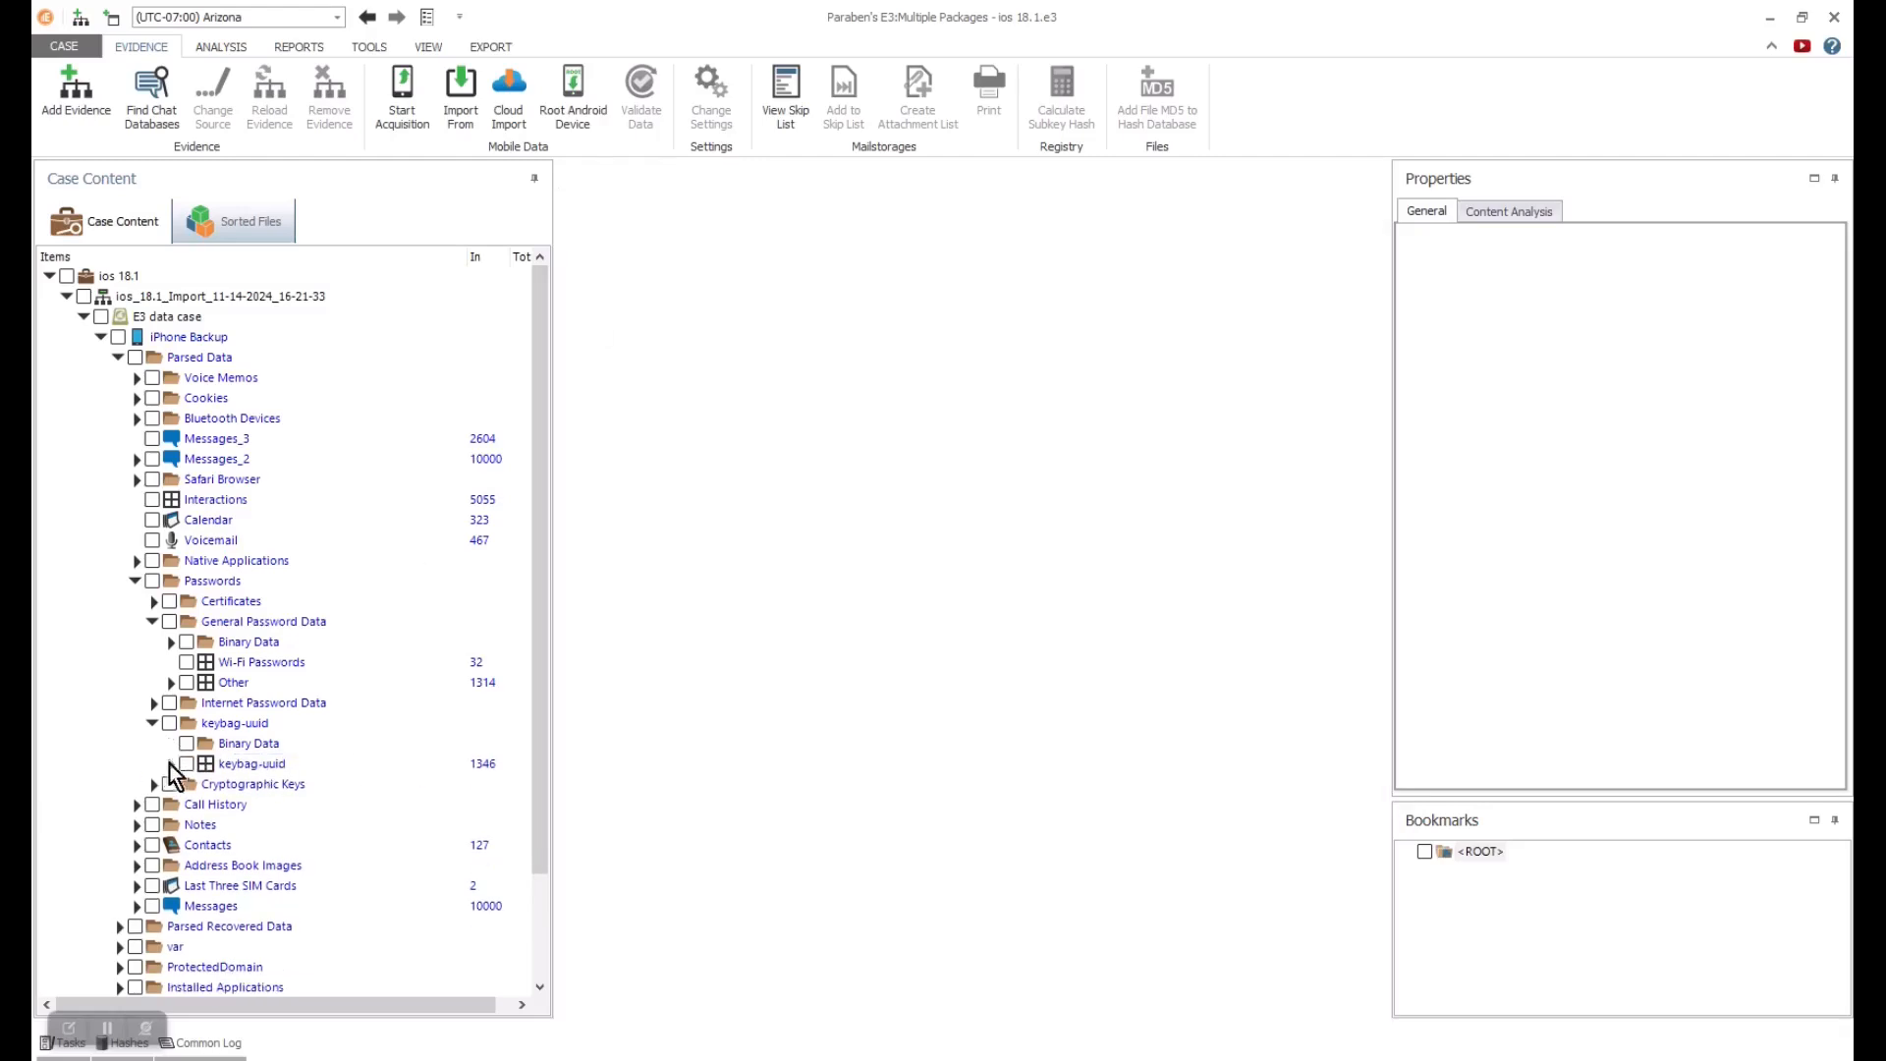
pyautogui.click(253, 765)
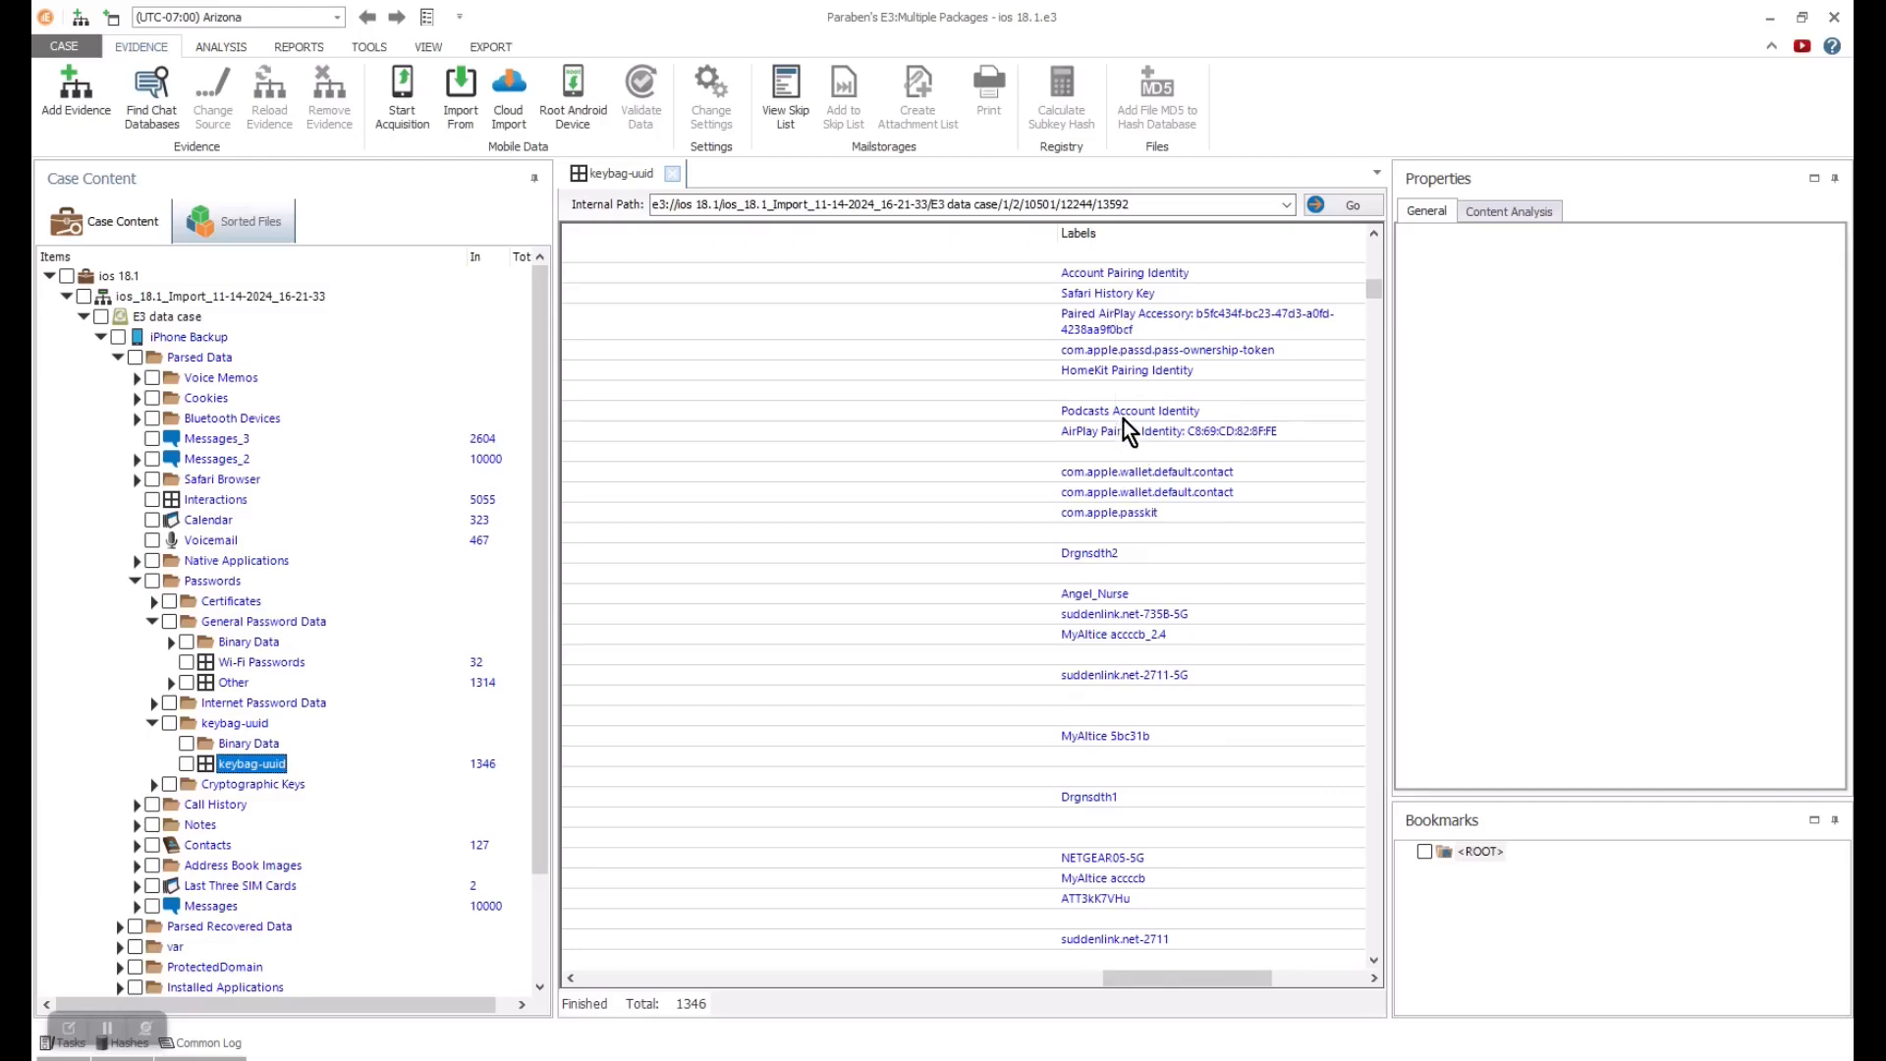
pyautogui.scroll(-3)
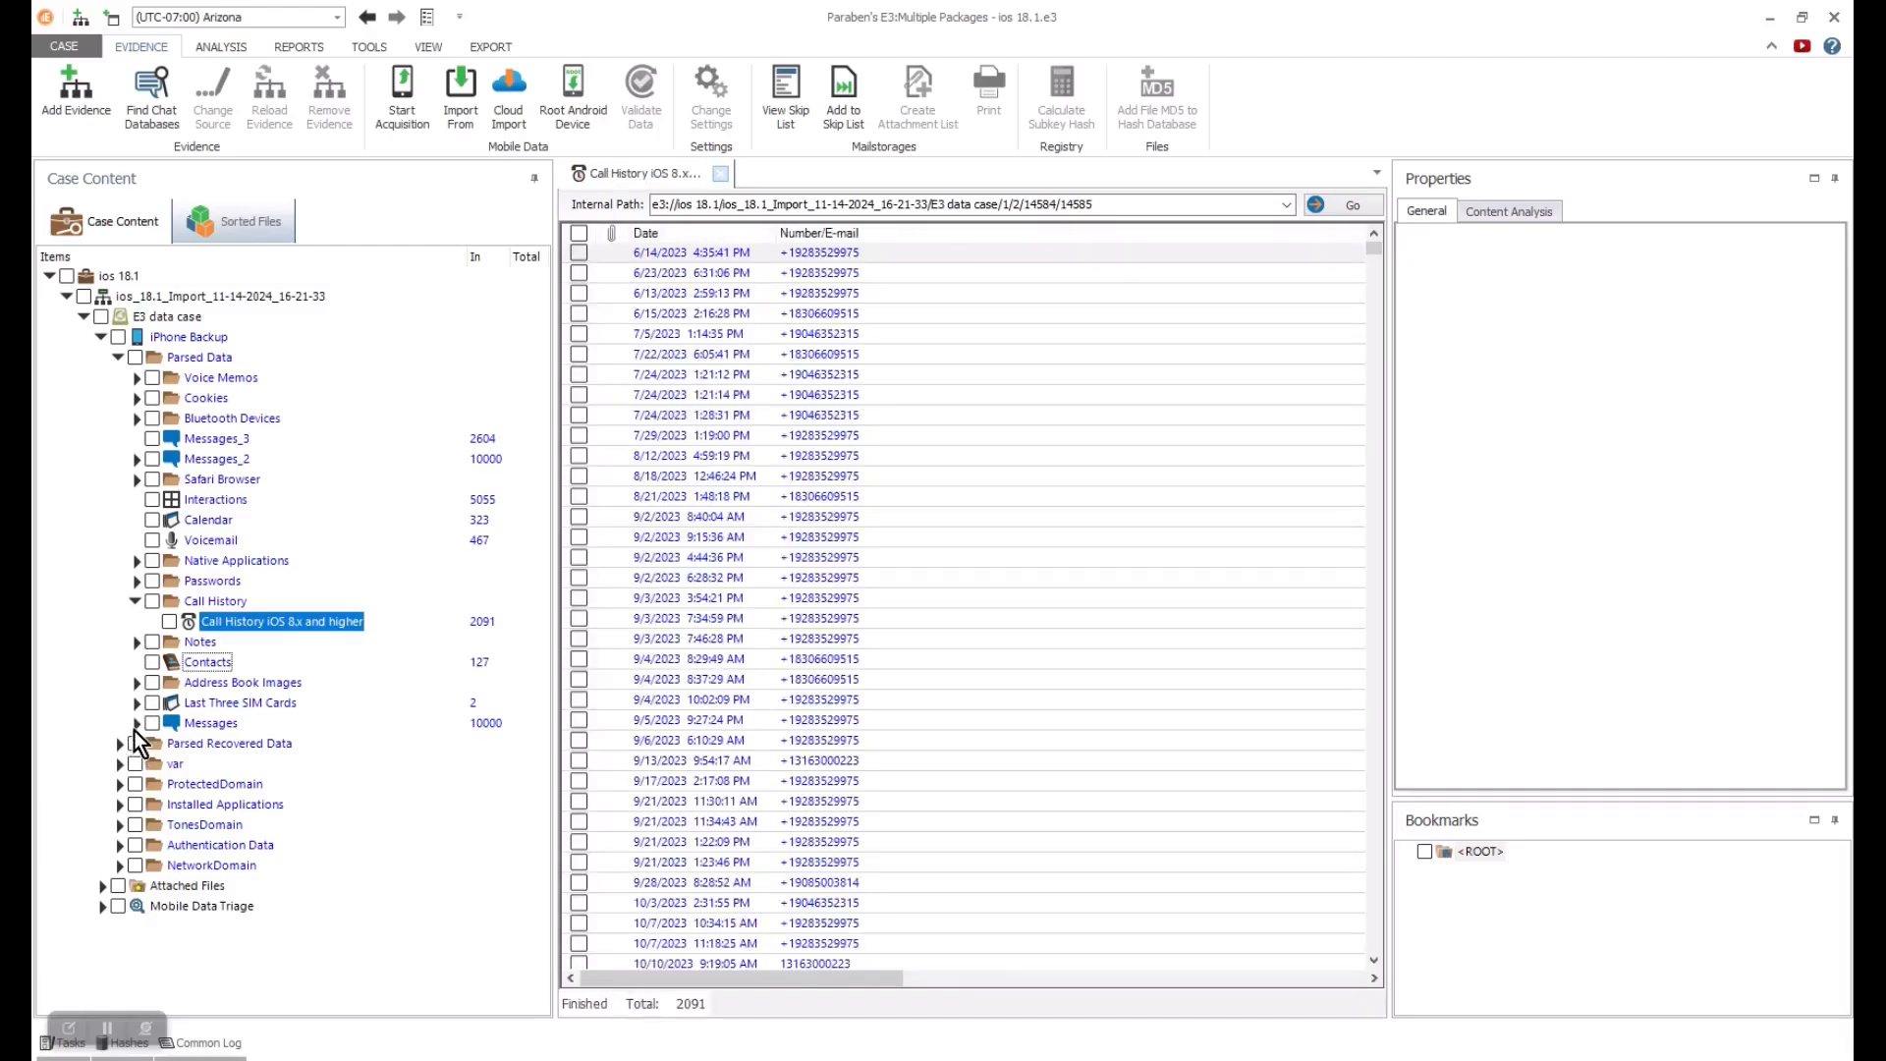
# Show the 2091 Call History iOS 8x and higher records
pyautogui.doubleClick(206, 662)
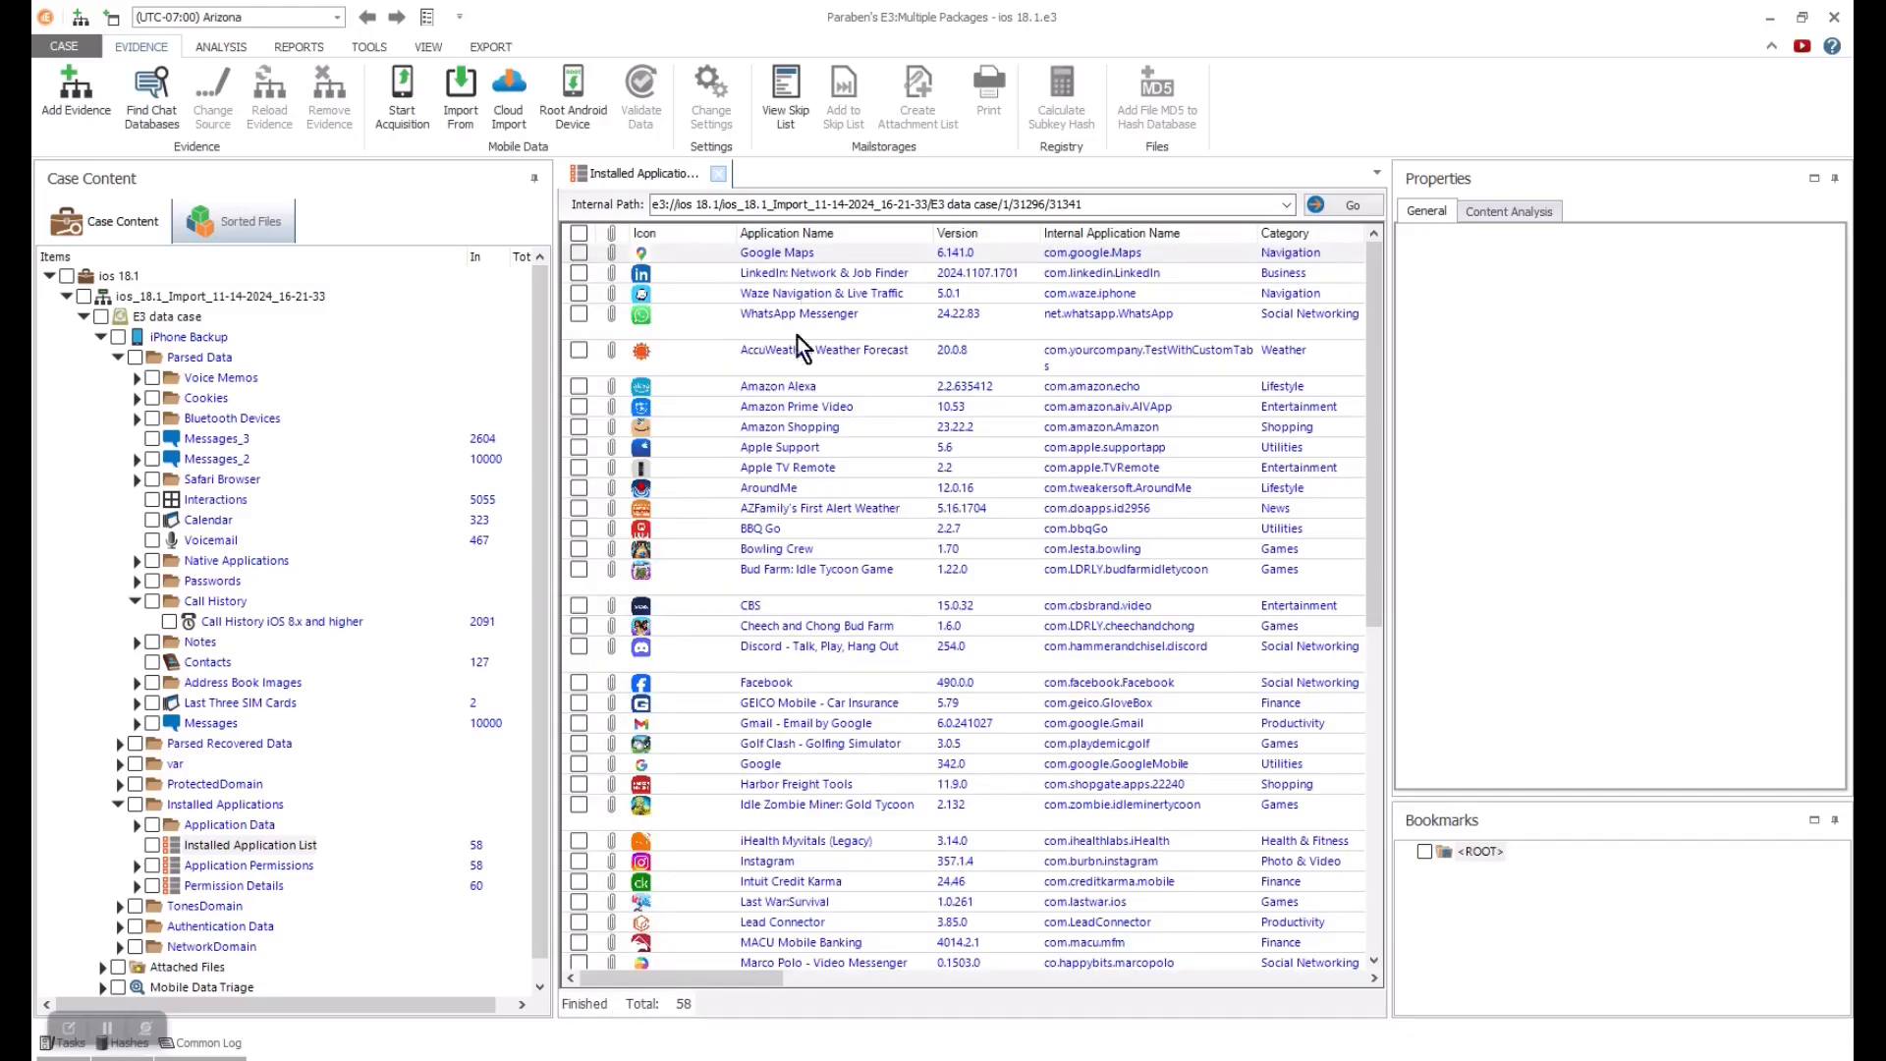
pyautogui.moveTo(1118, 401)
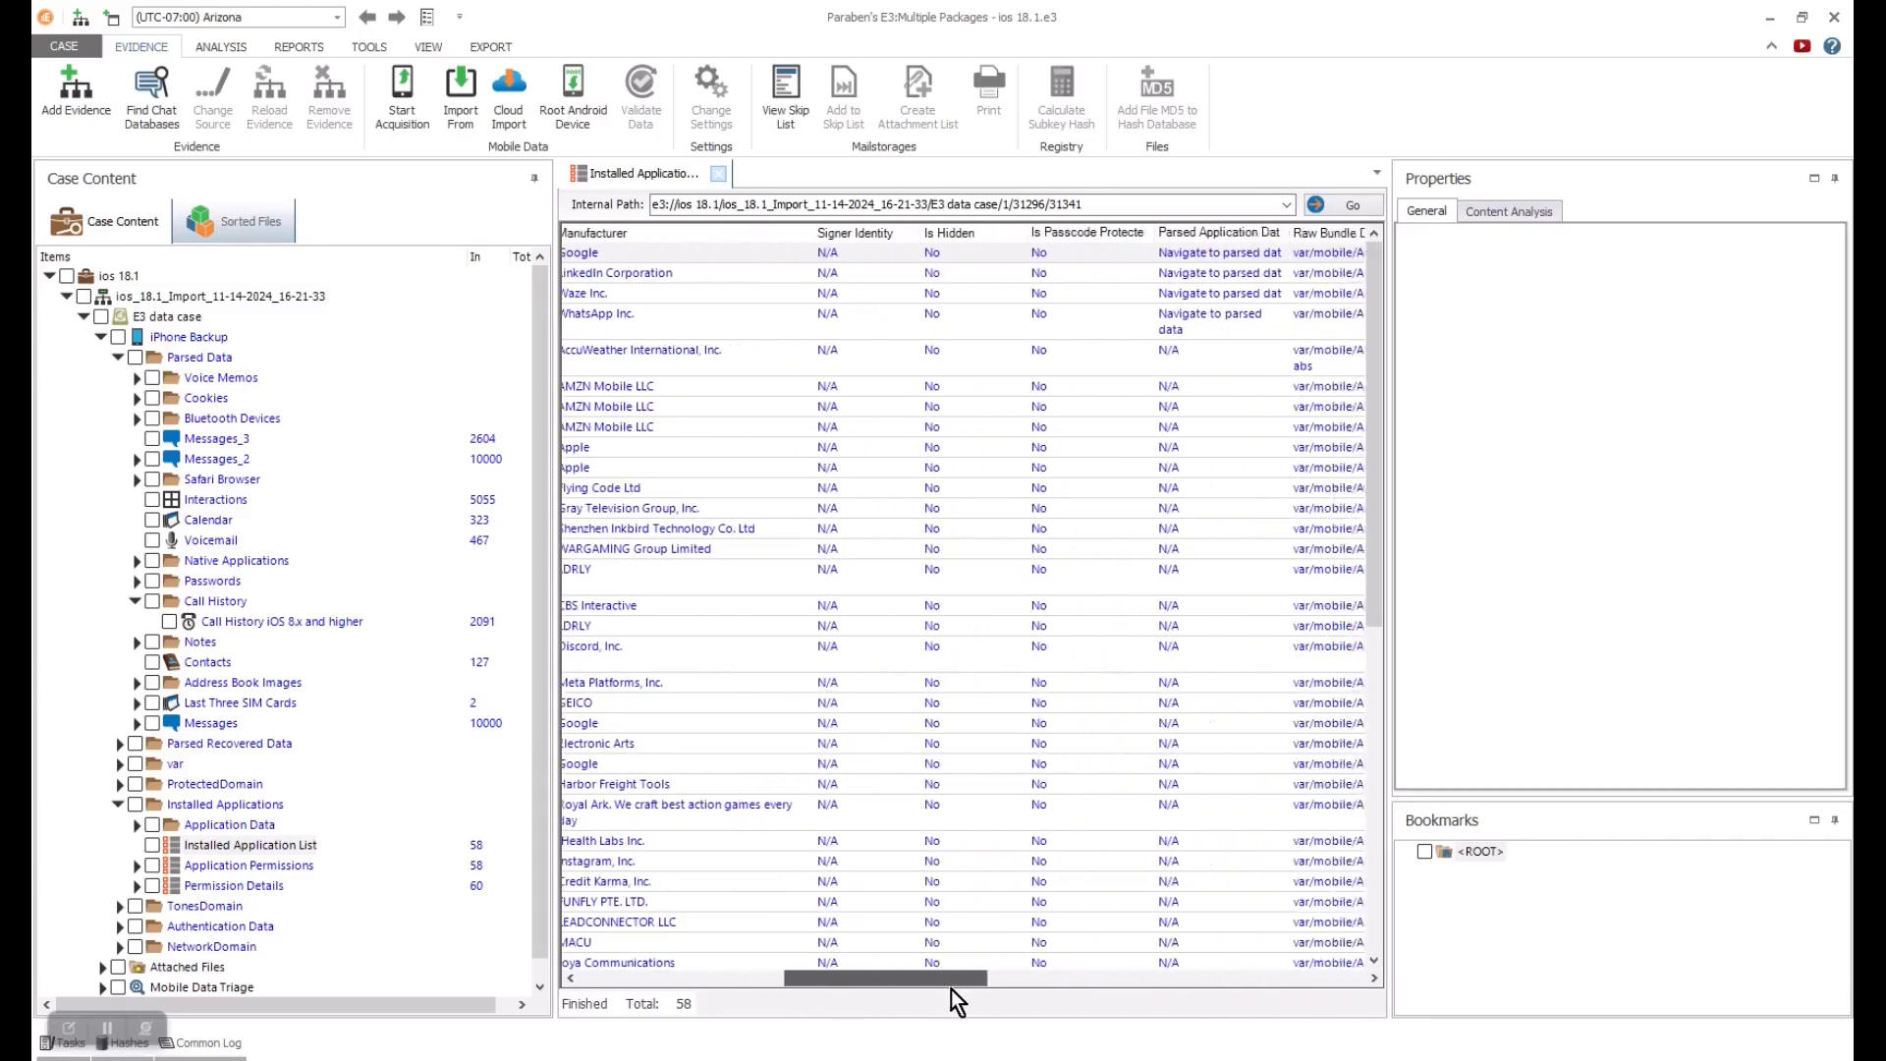
# Scroll the 58 installed applications across manufacturer, hidden, passcode-protected and bundle path columns
pyautogui.hscroll(3)
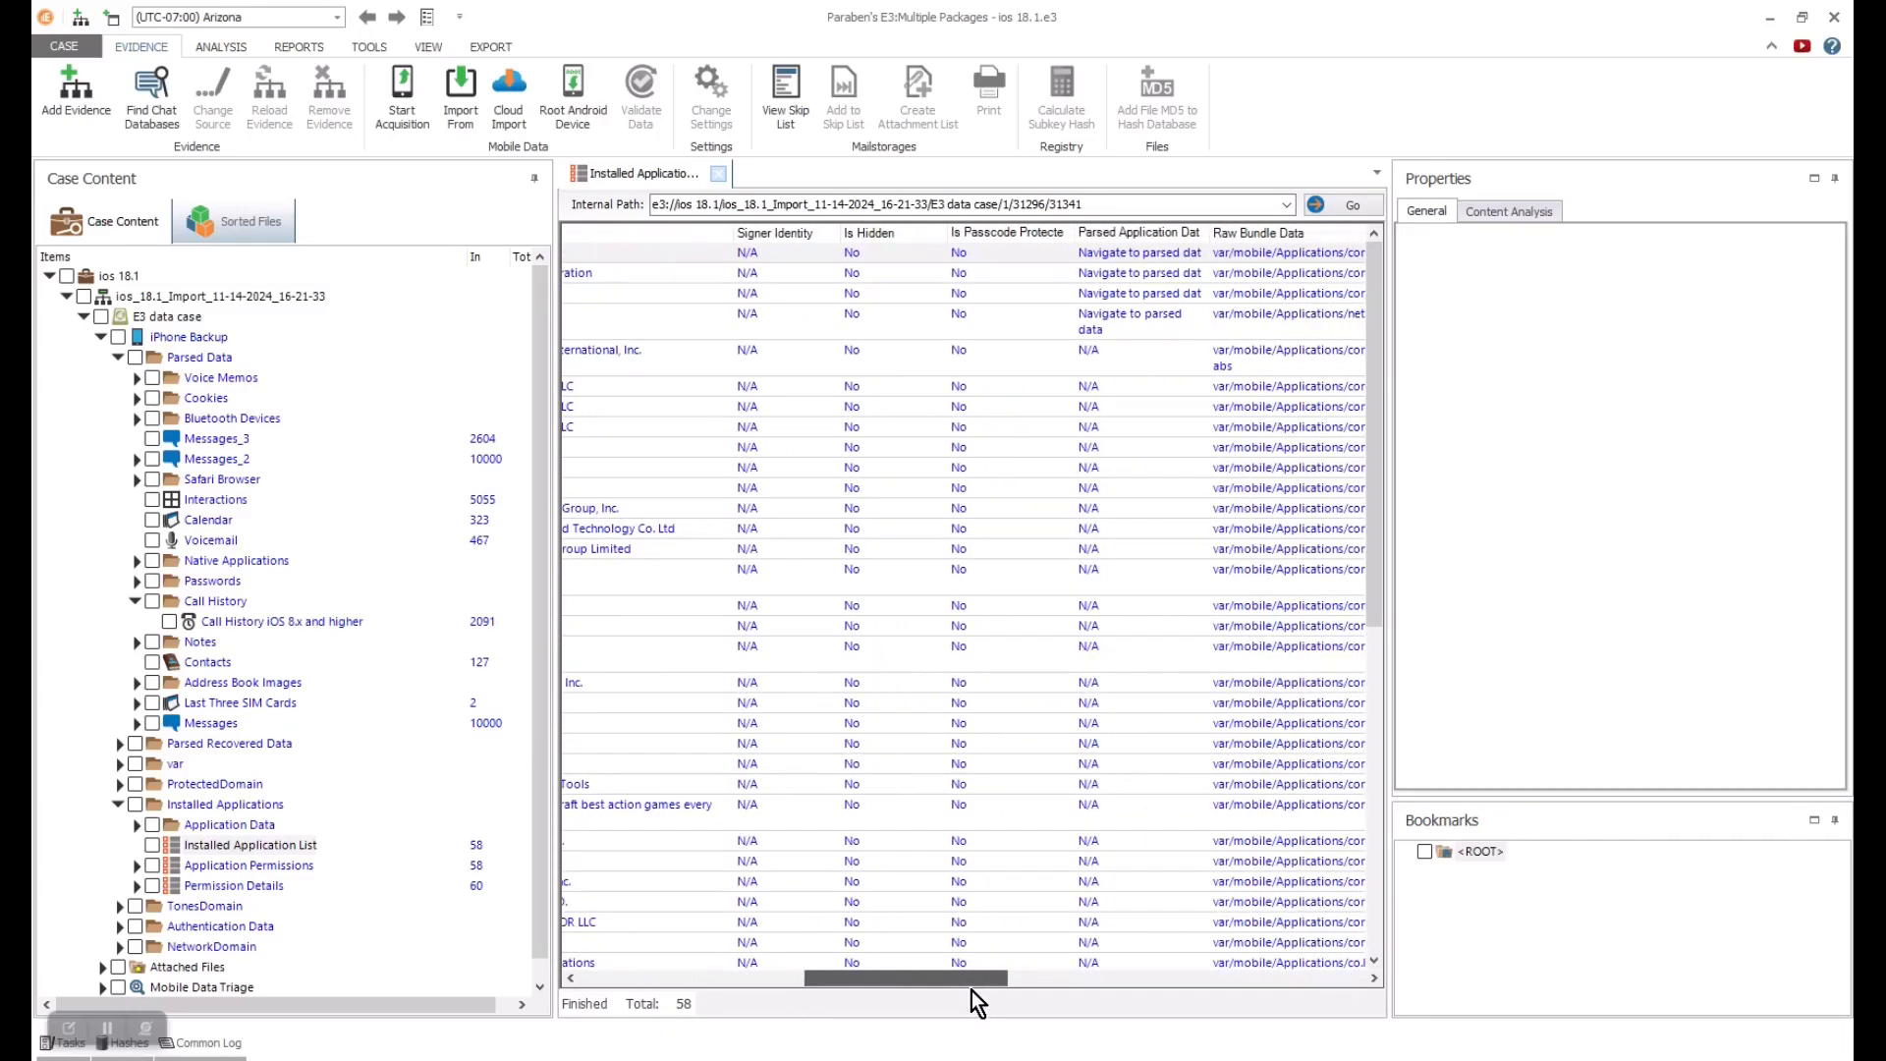
pyautogui.scroll(-3)
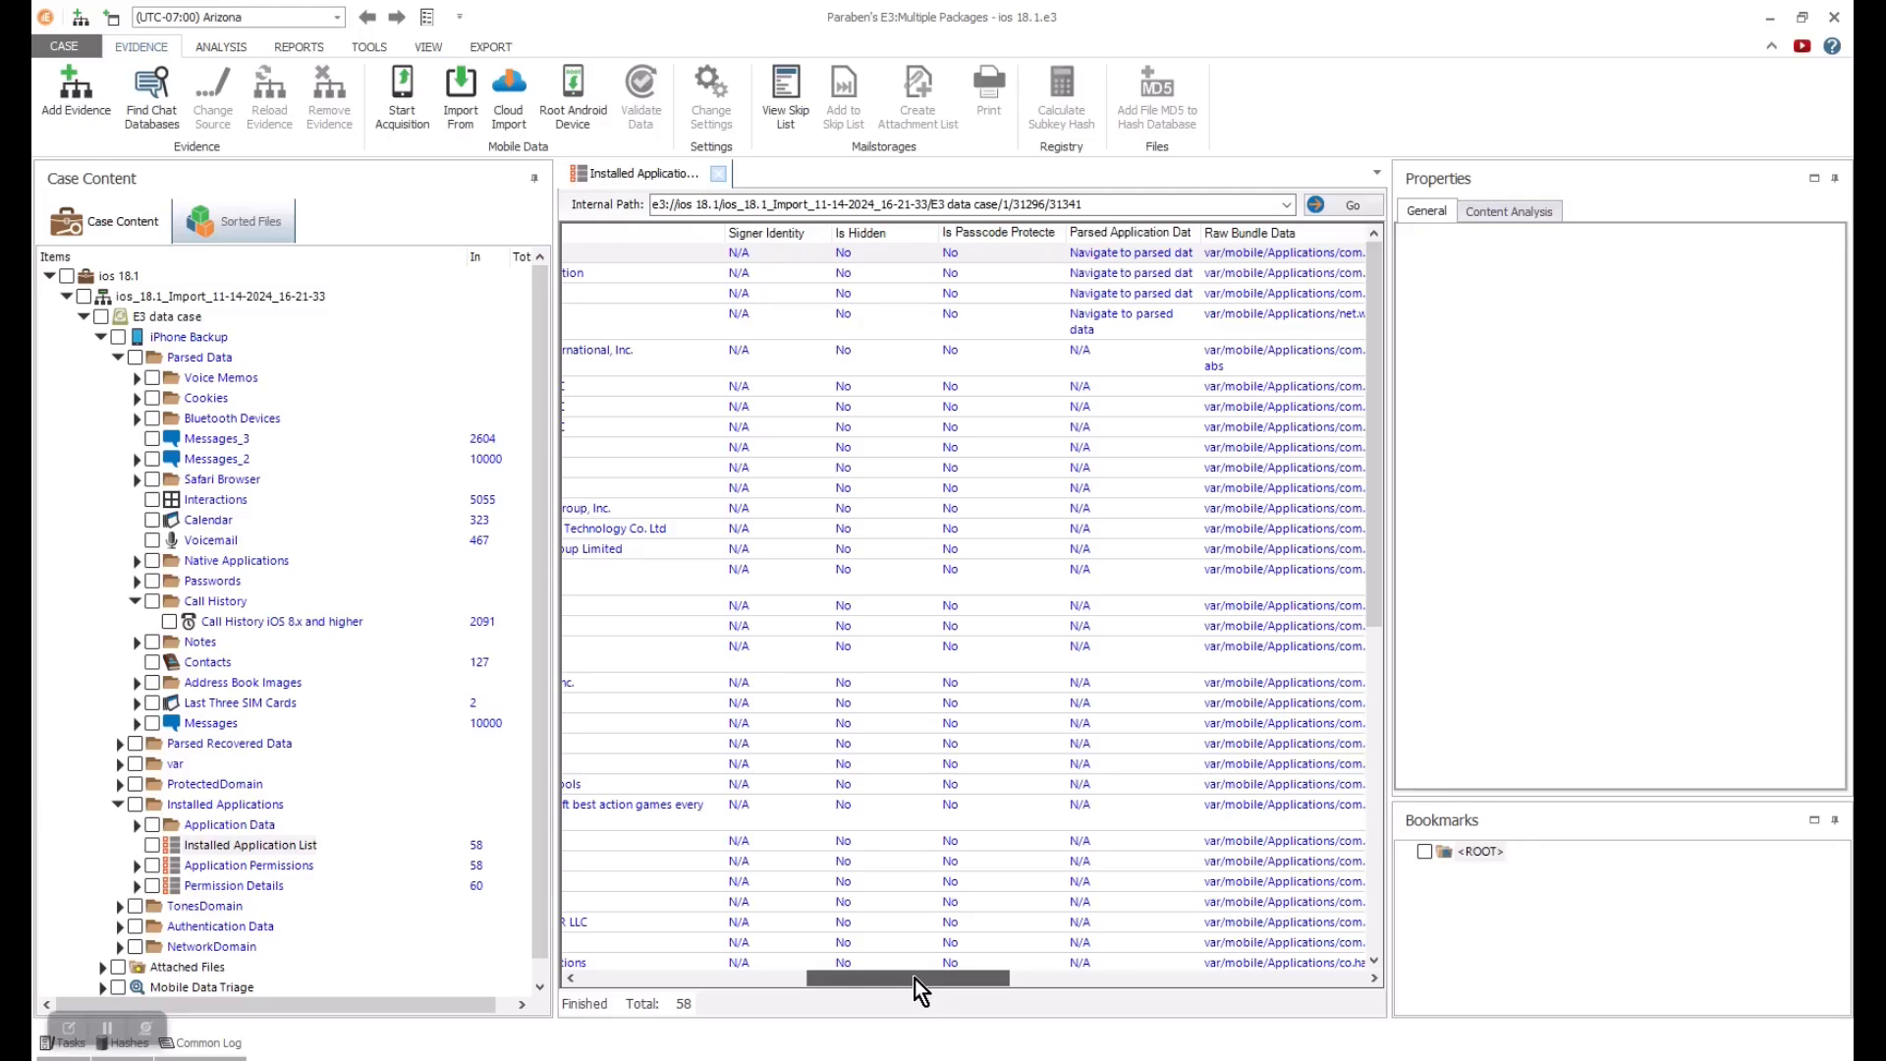
pyautogui.hscroll(3)
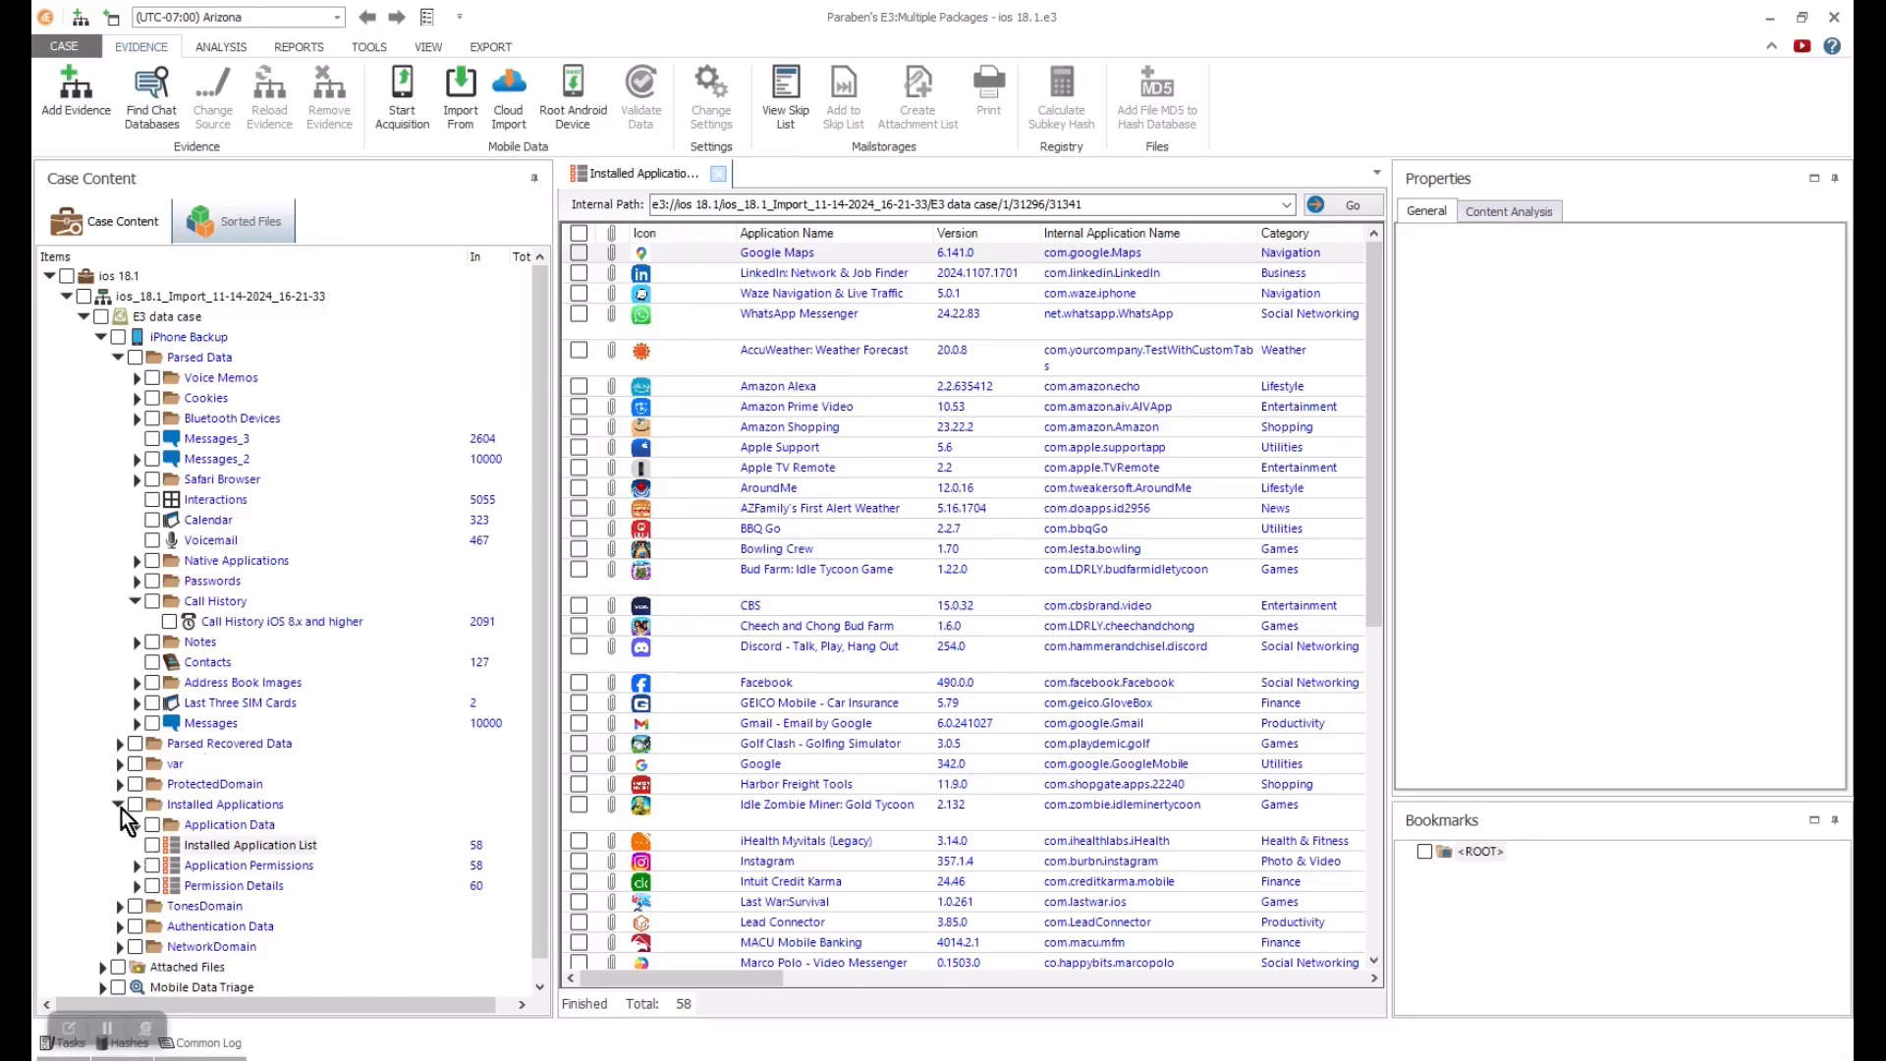
# View the 93-message WhatsApp group chat under Application Data, then expand the Waze app data
pyautogui.click(144, 823)
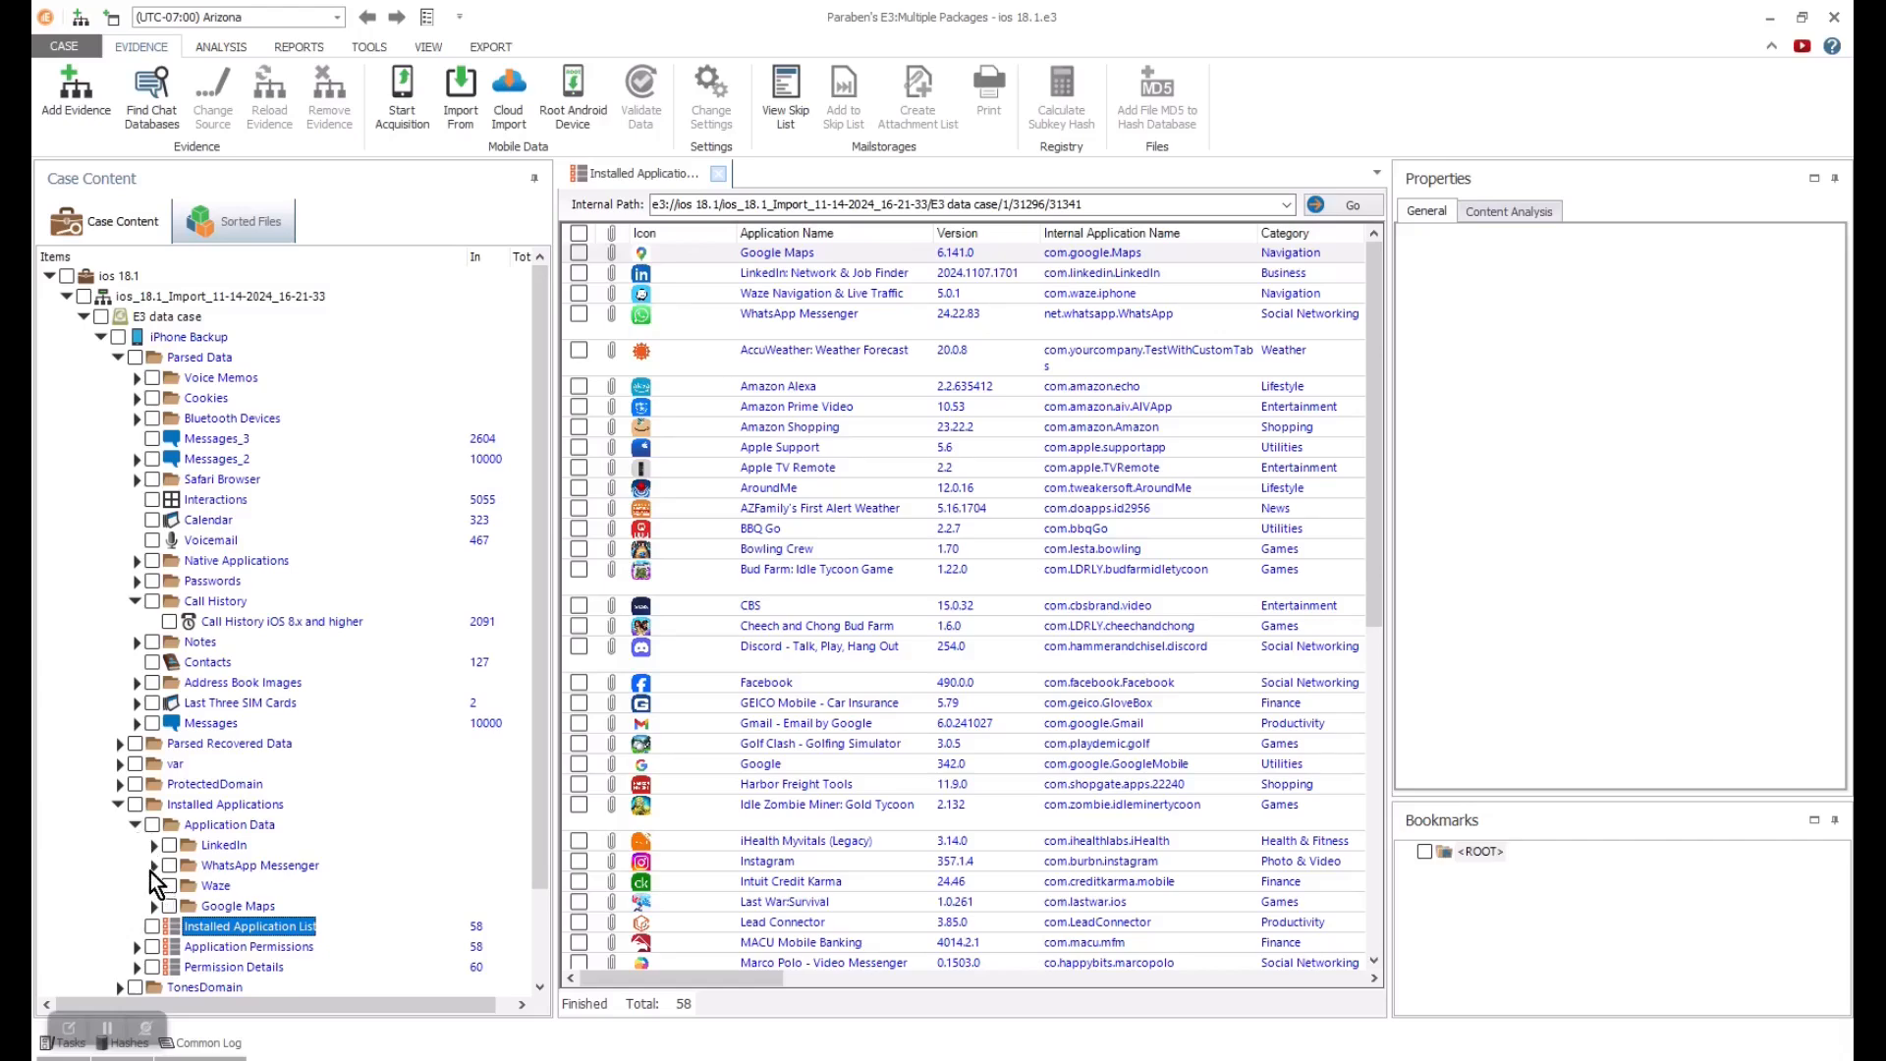
pyautogui.click(153, 662)
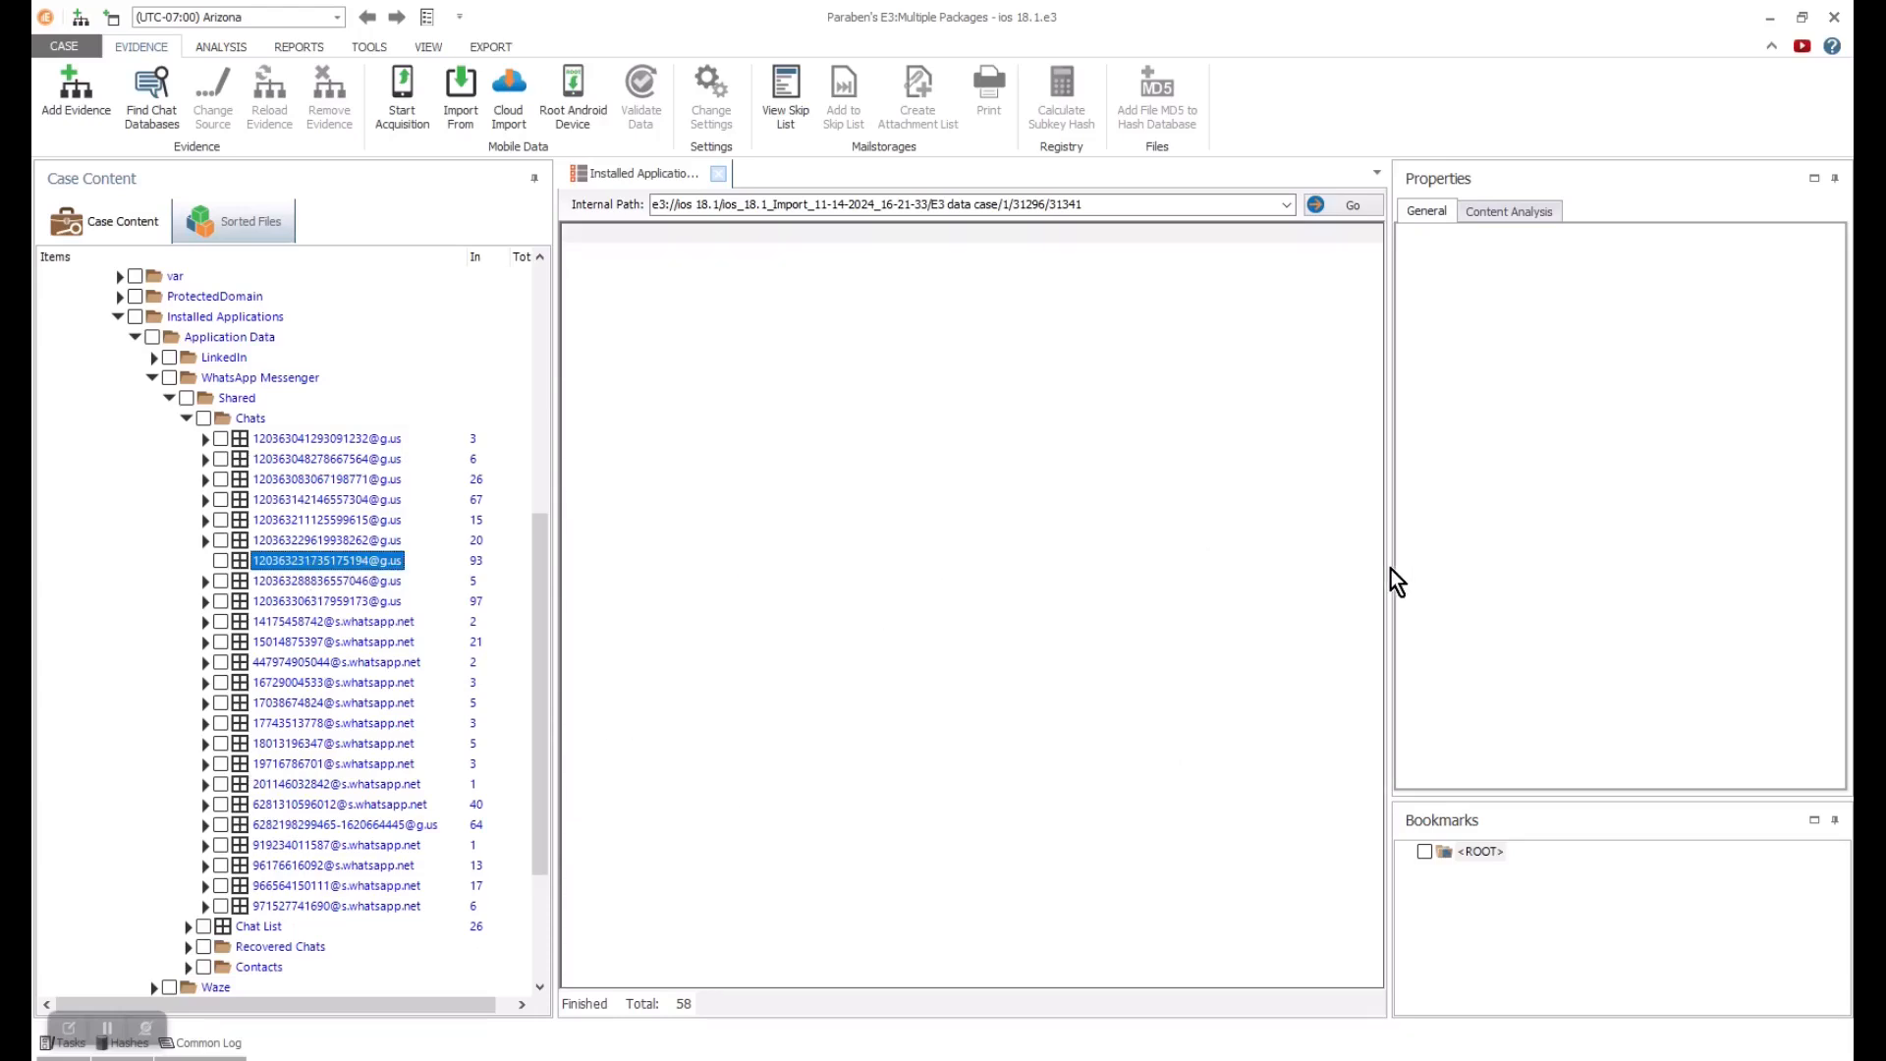
pyautogui.doubleClick(336, 560)
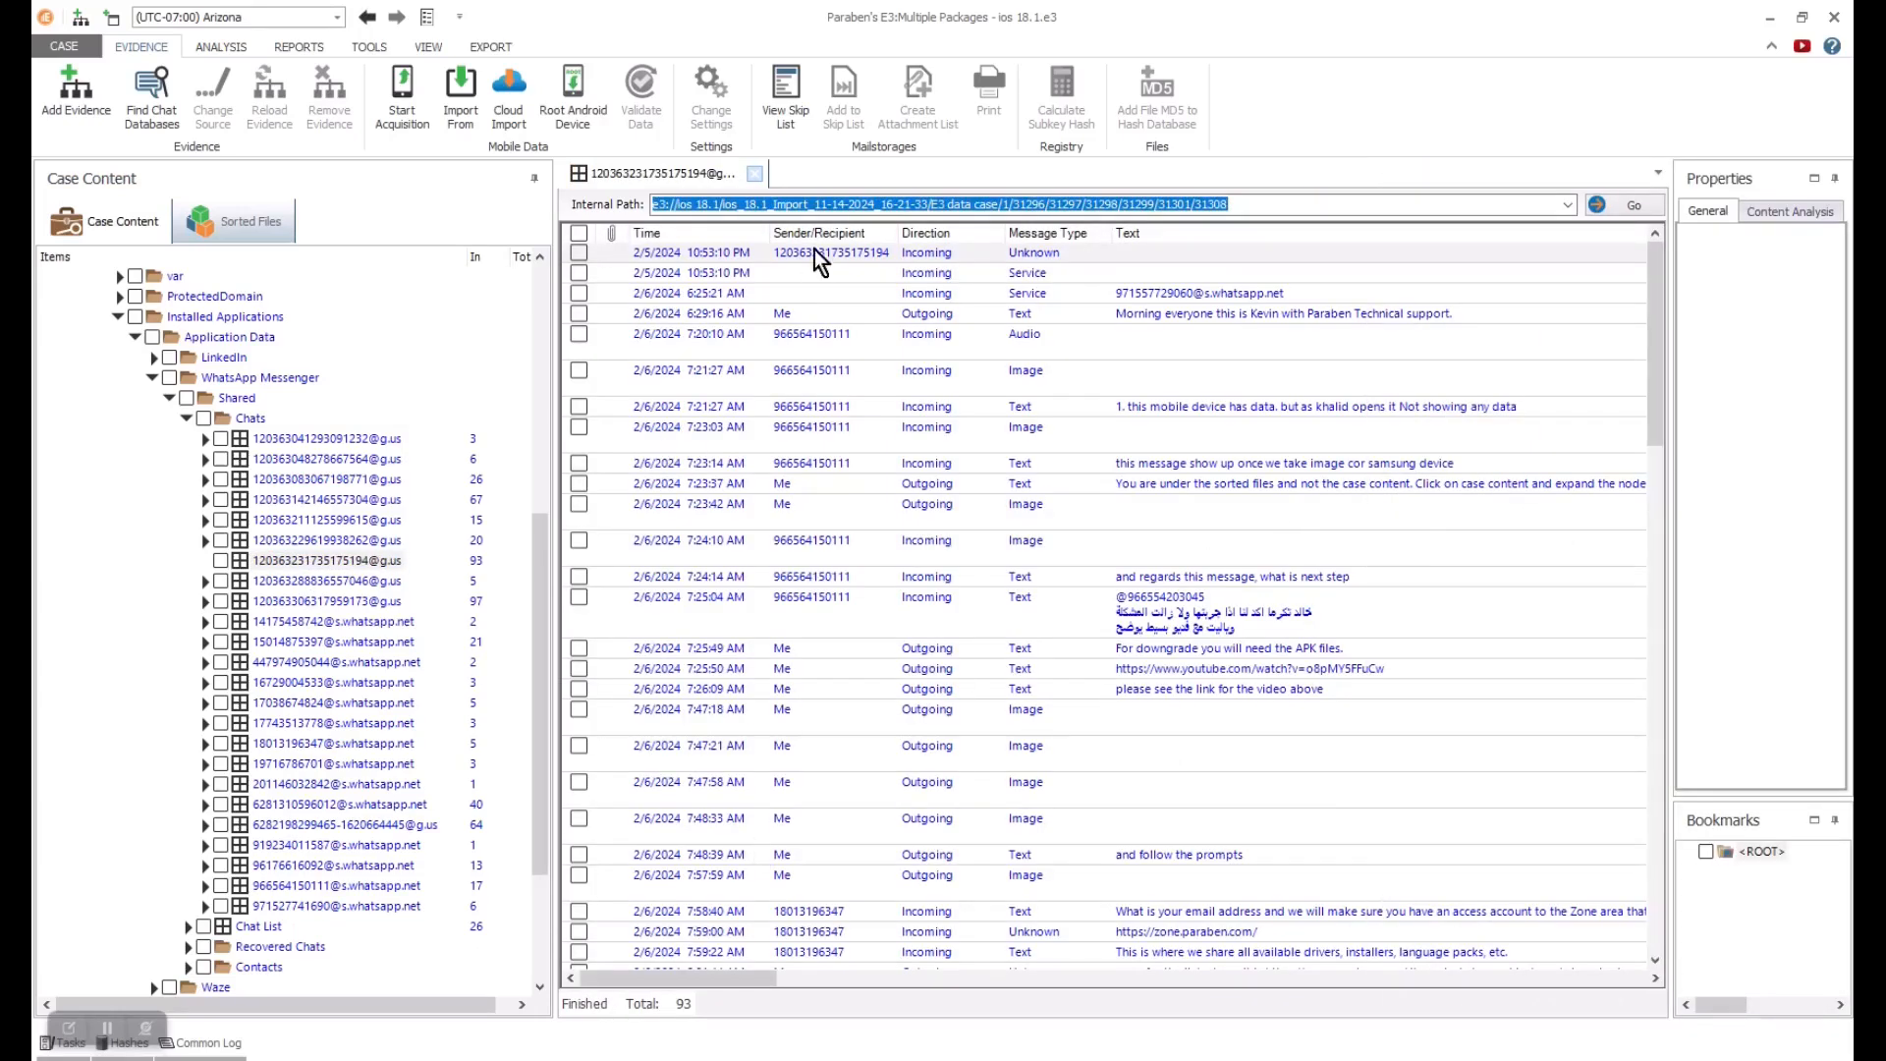
pyautogui.moveTo(1089, 328)
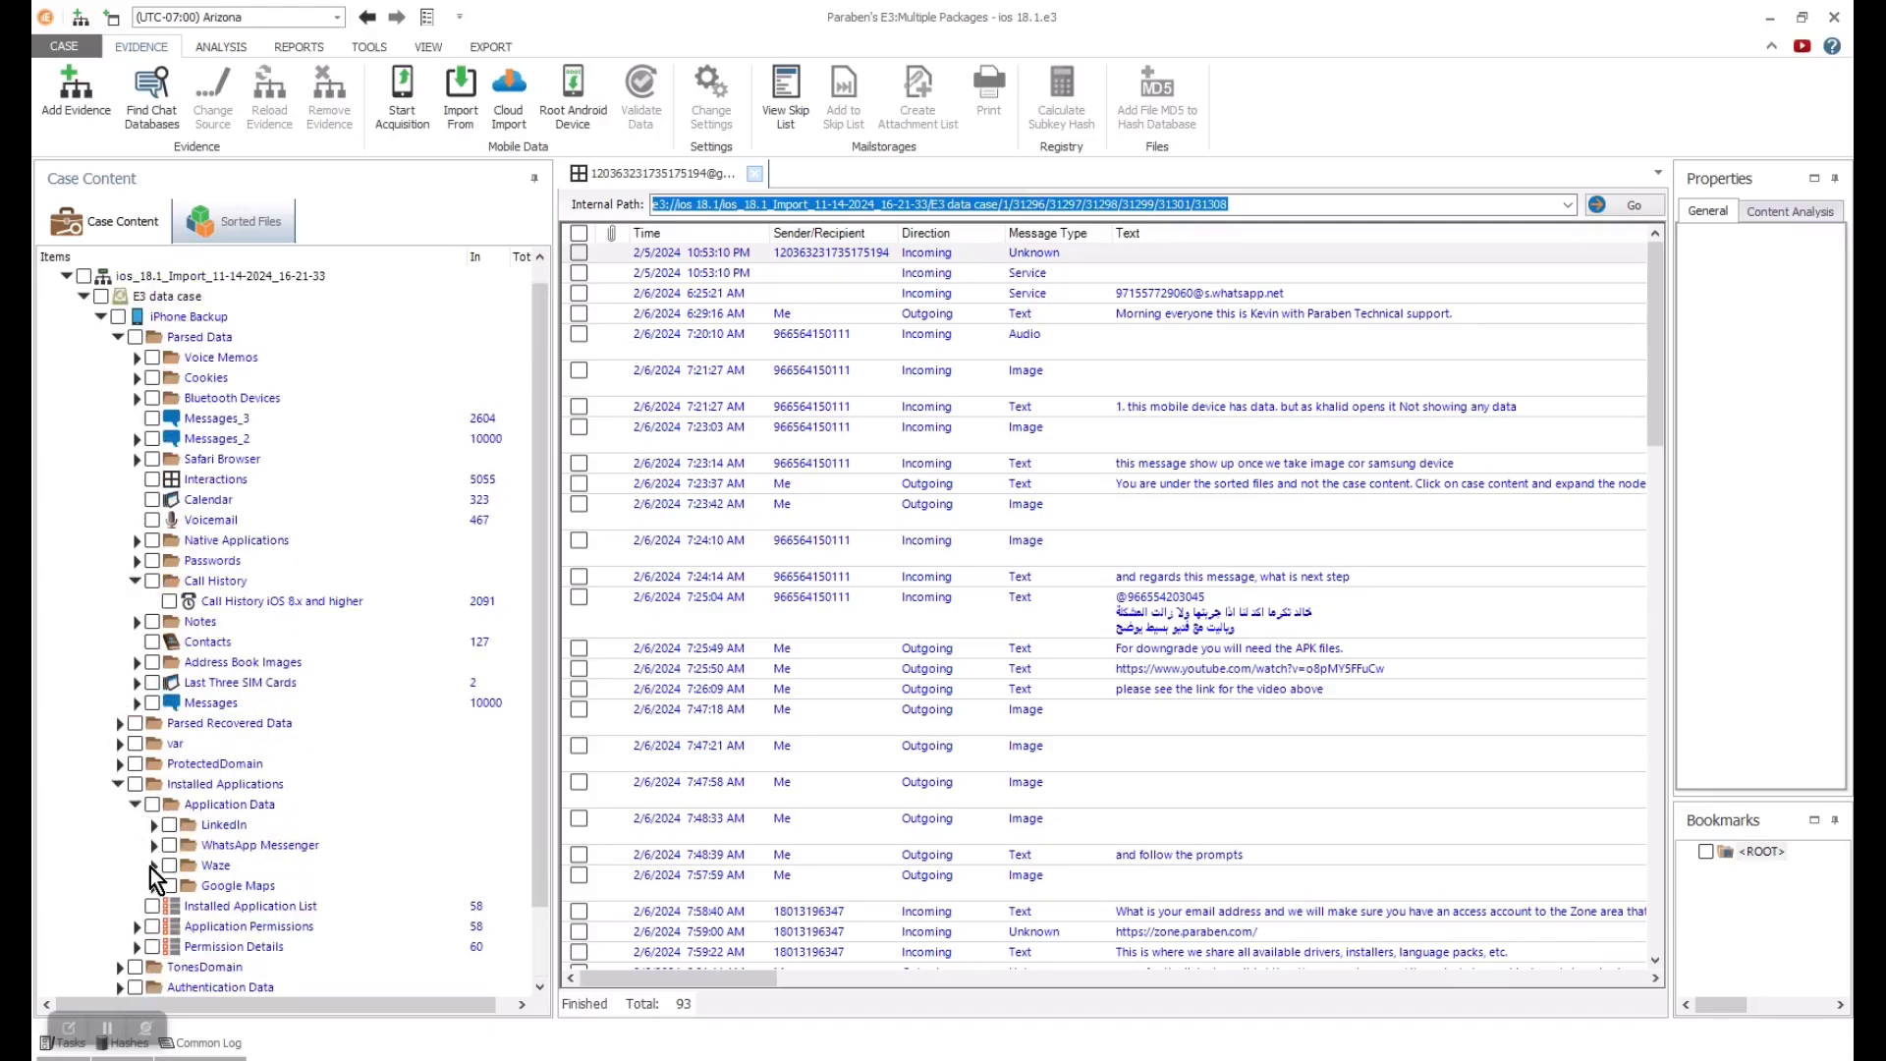
pyautogui.click(242, 887)
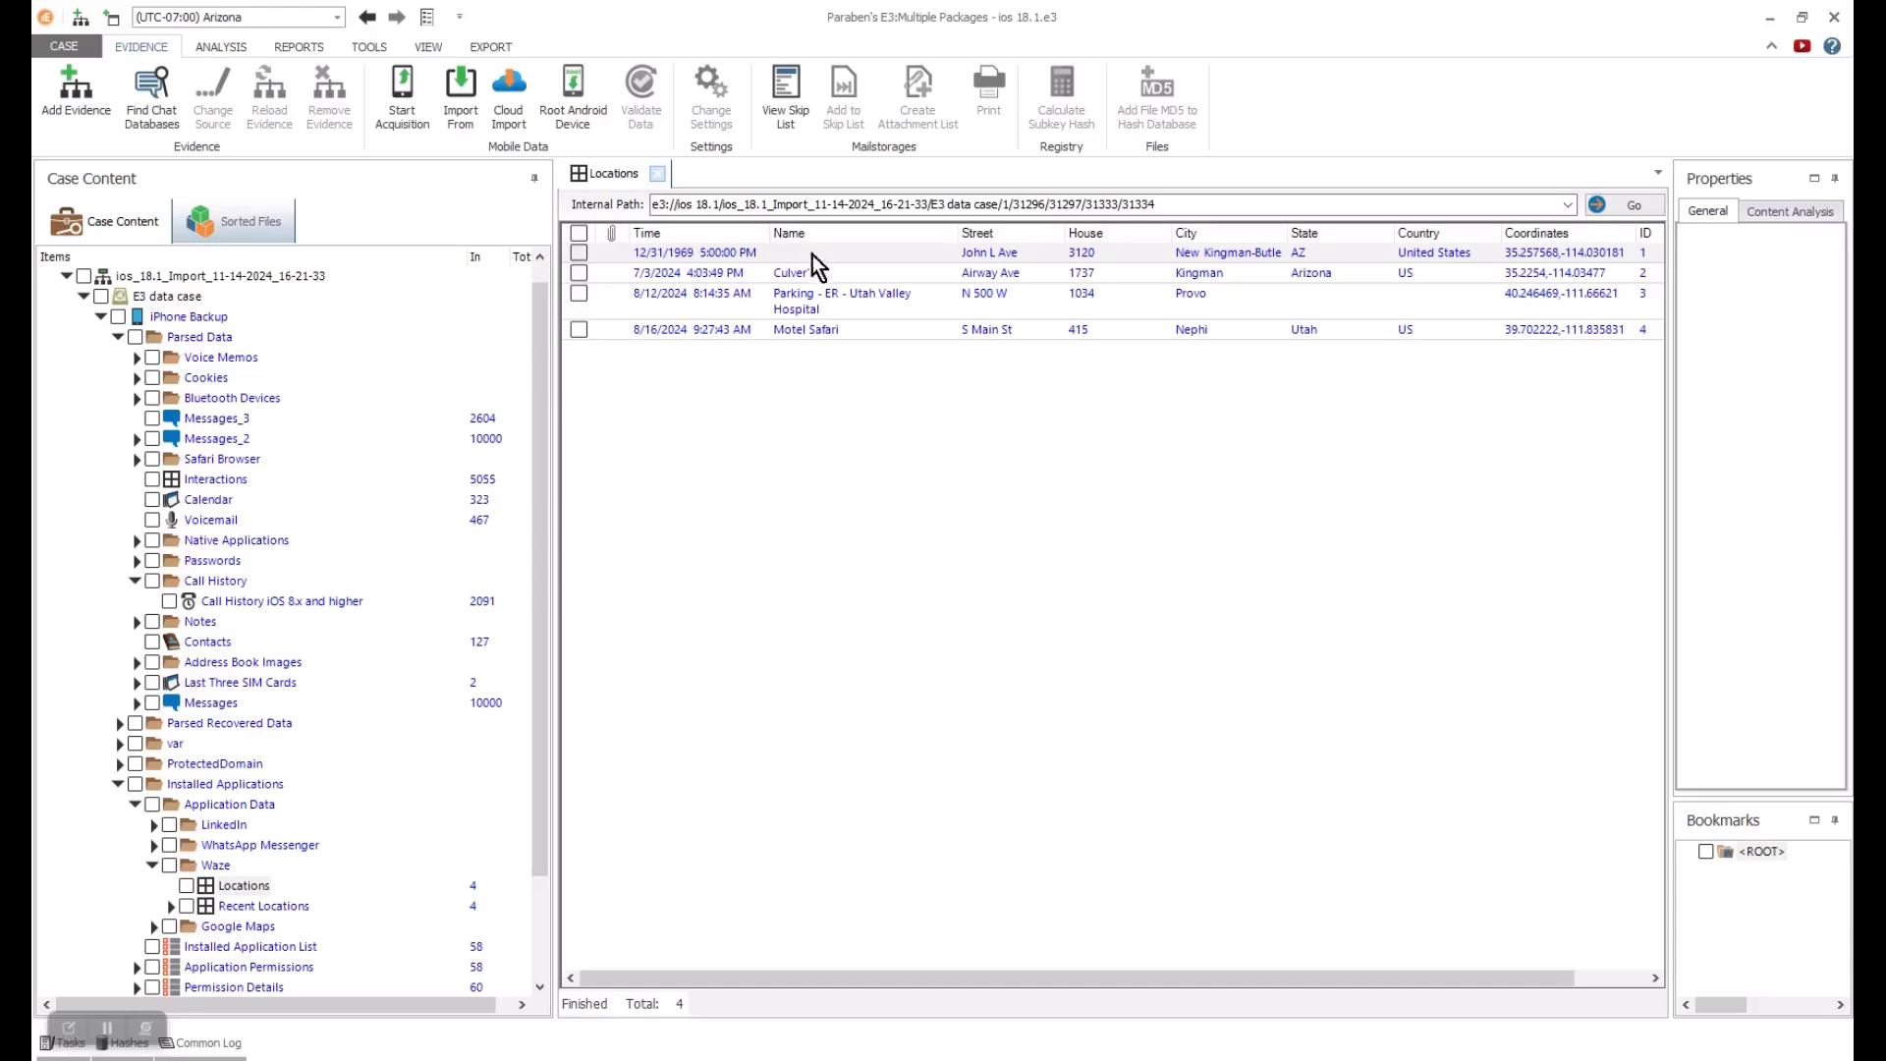
pyautogui.moveTo(1450, 360)
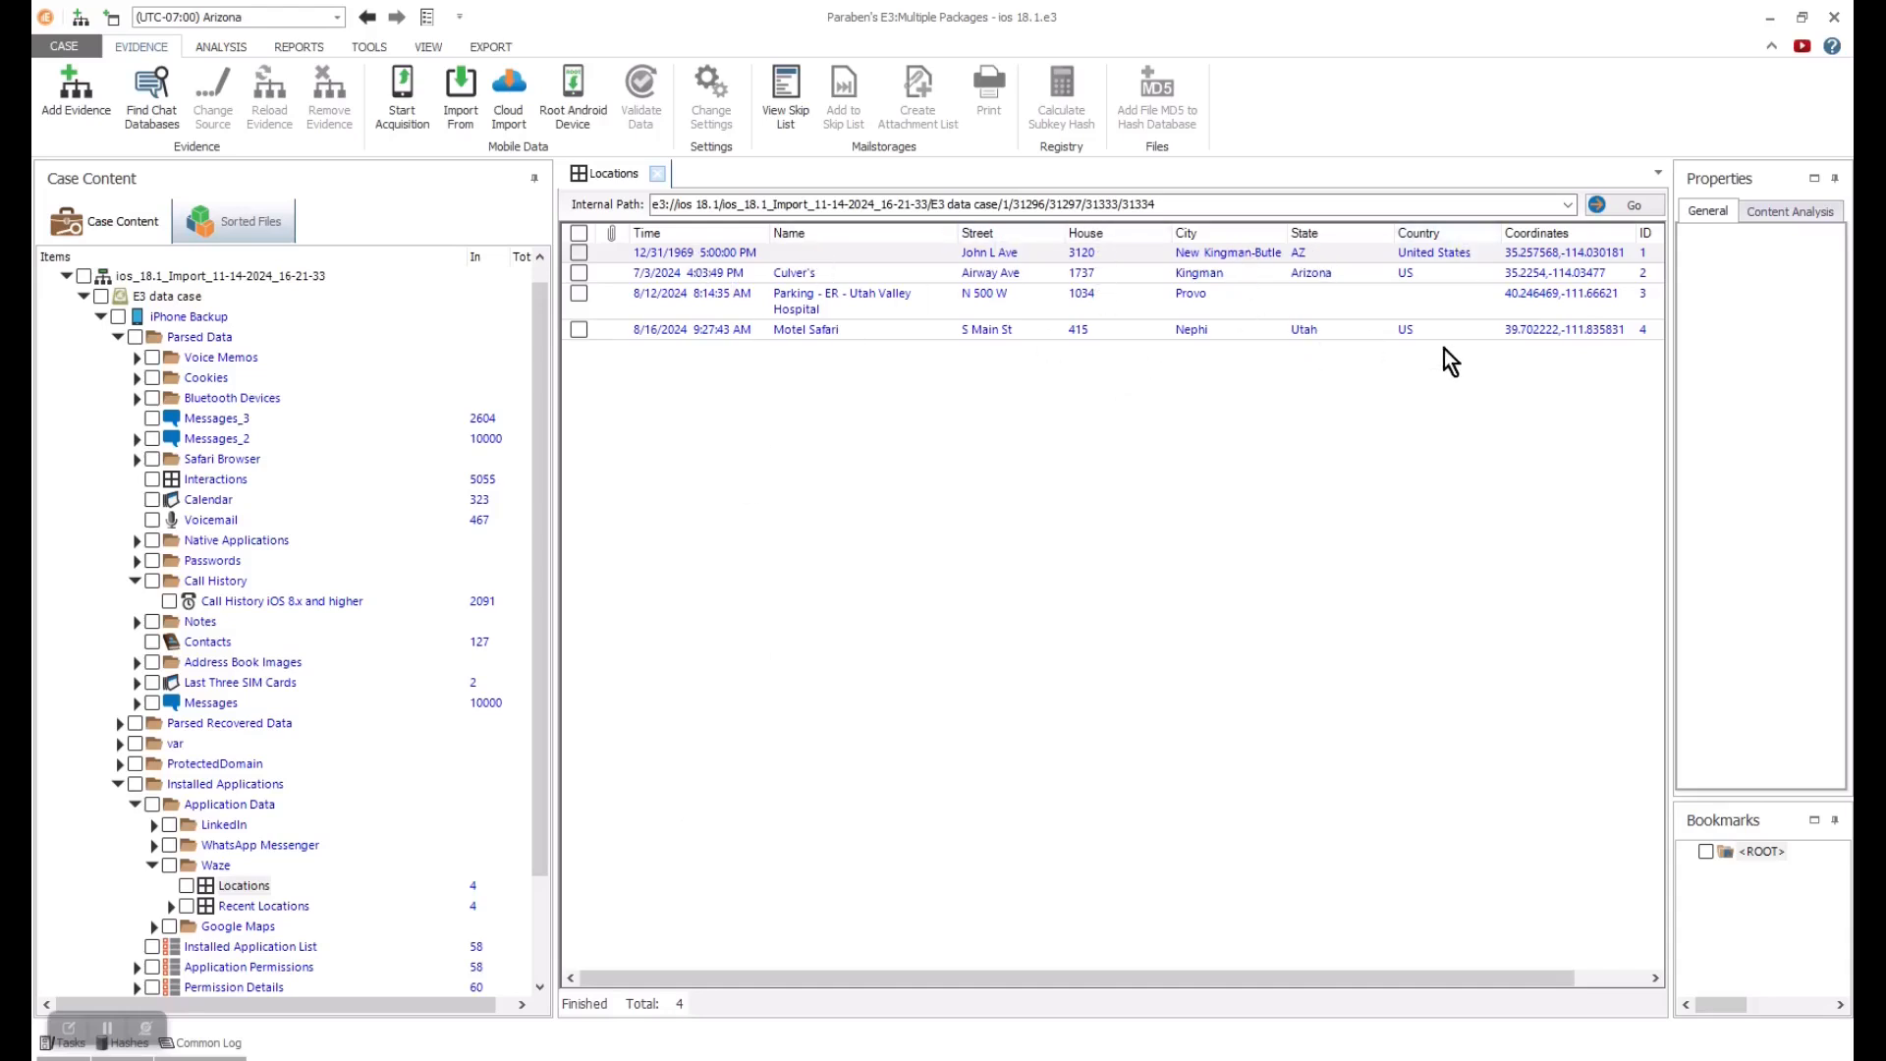
# Check Waze recent locations, then review the 58 apps' permissions and suspicion ratings
pyautogui.click(262, 906)
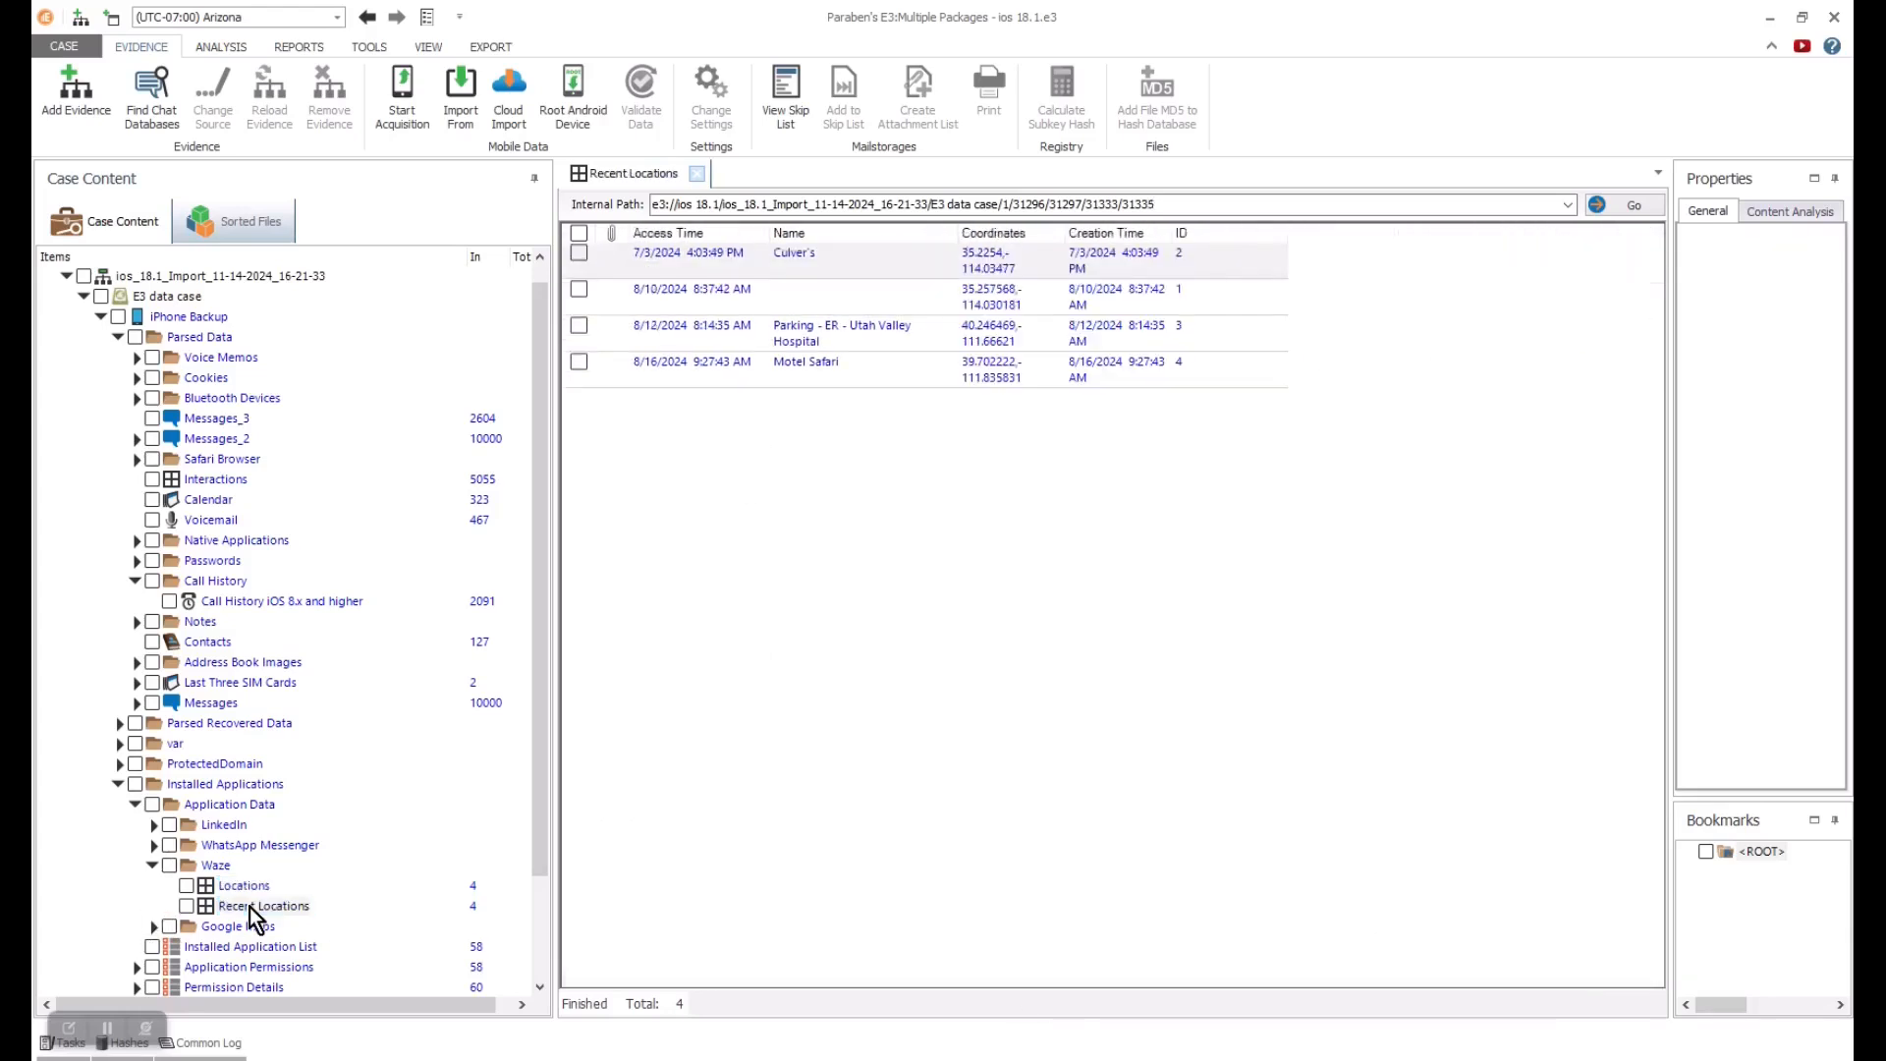
pyautogui.click(137, 804)
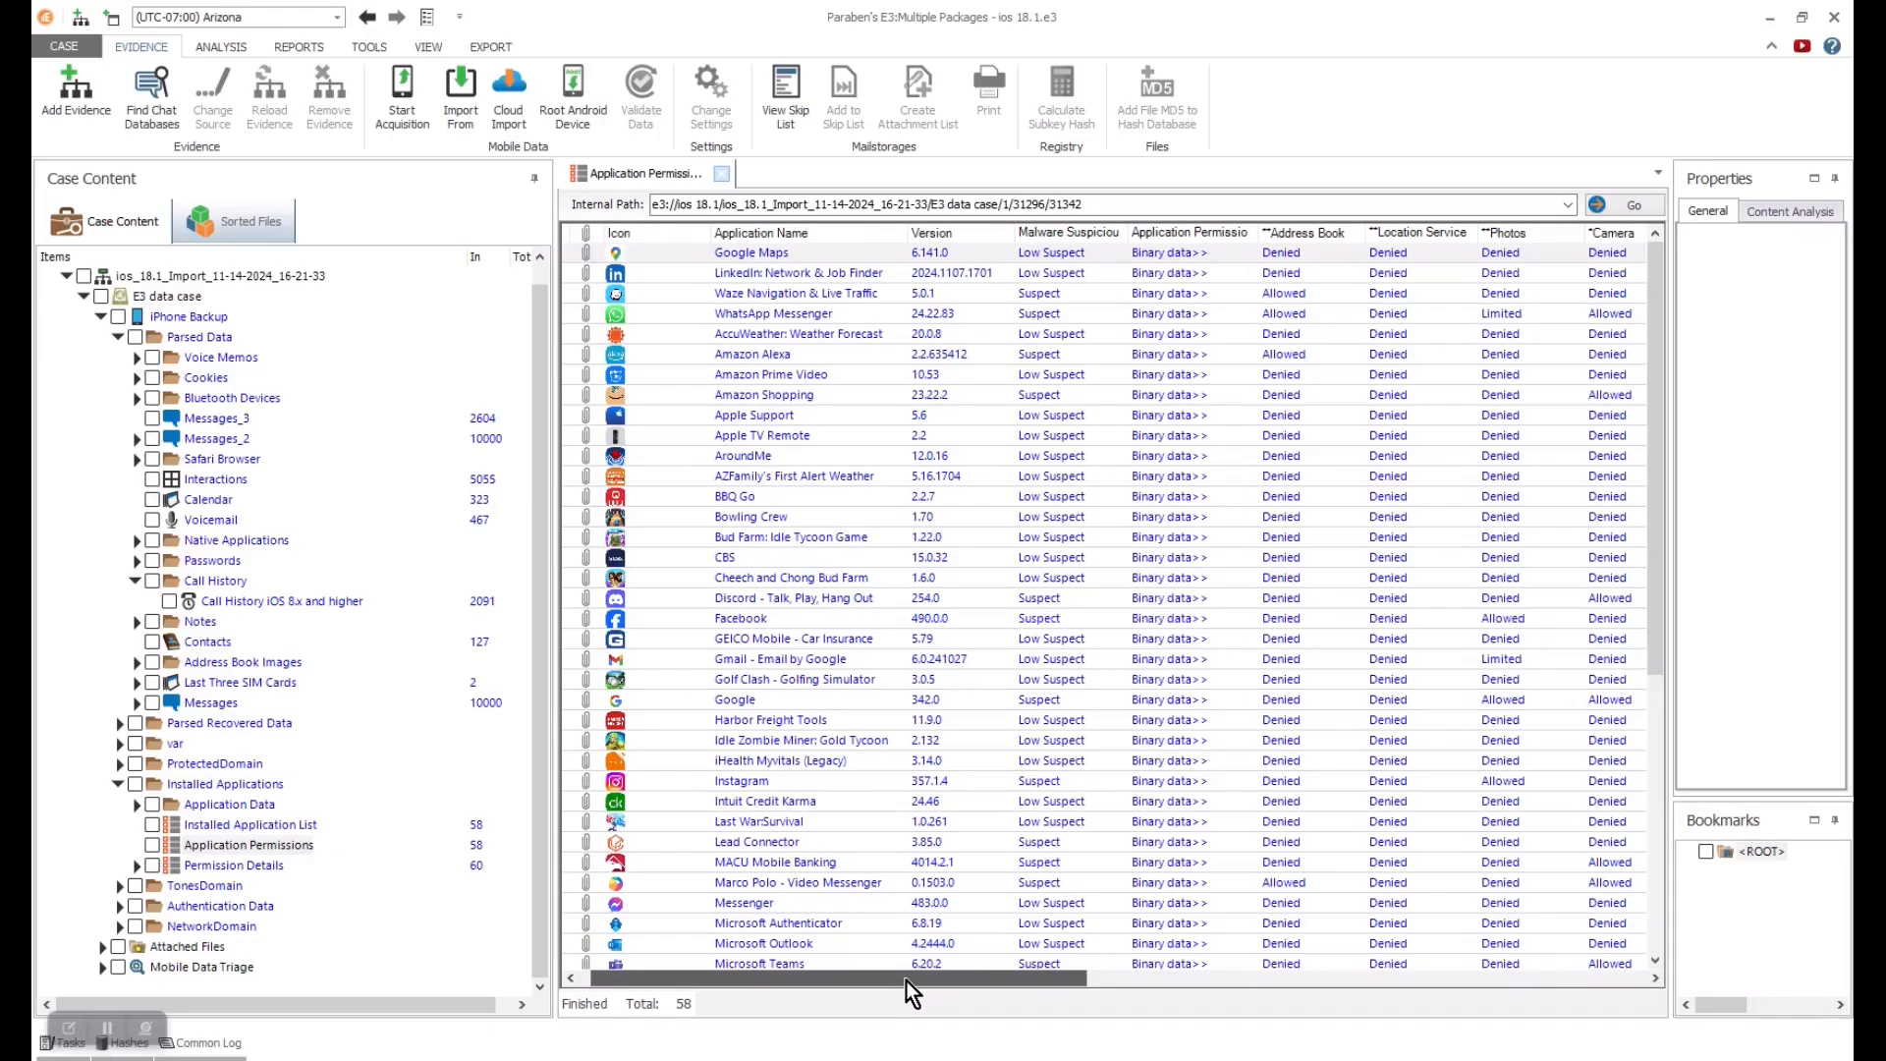
pyautogui.hscroll(3)
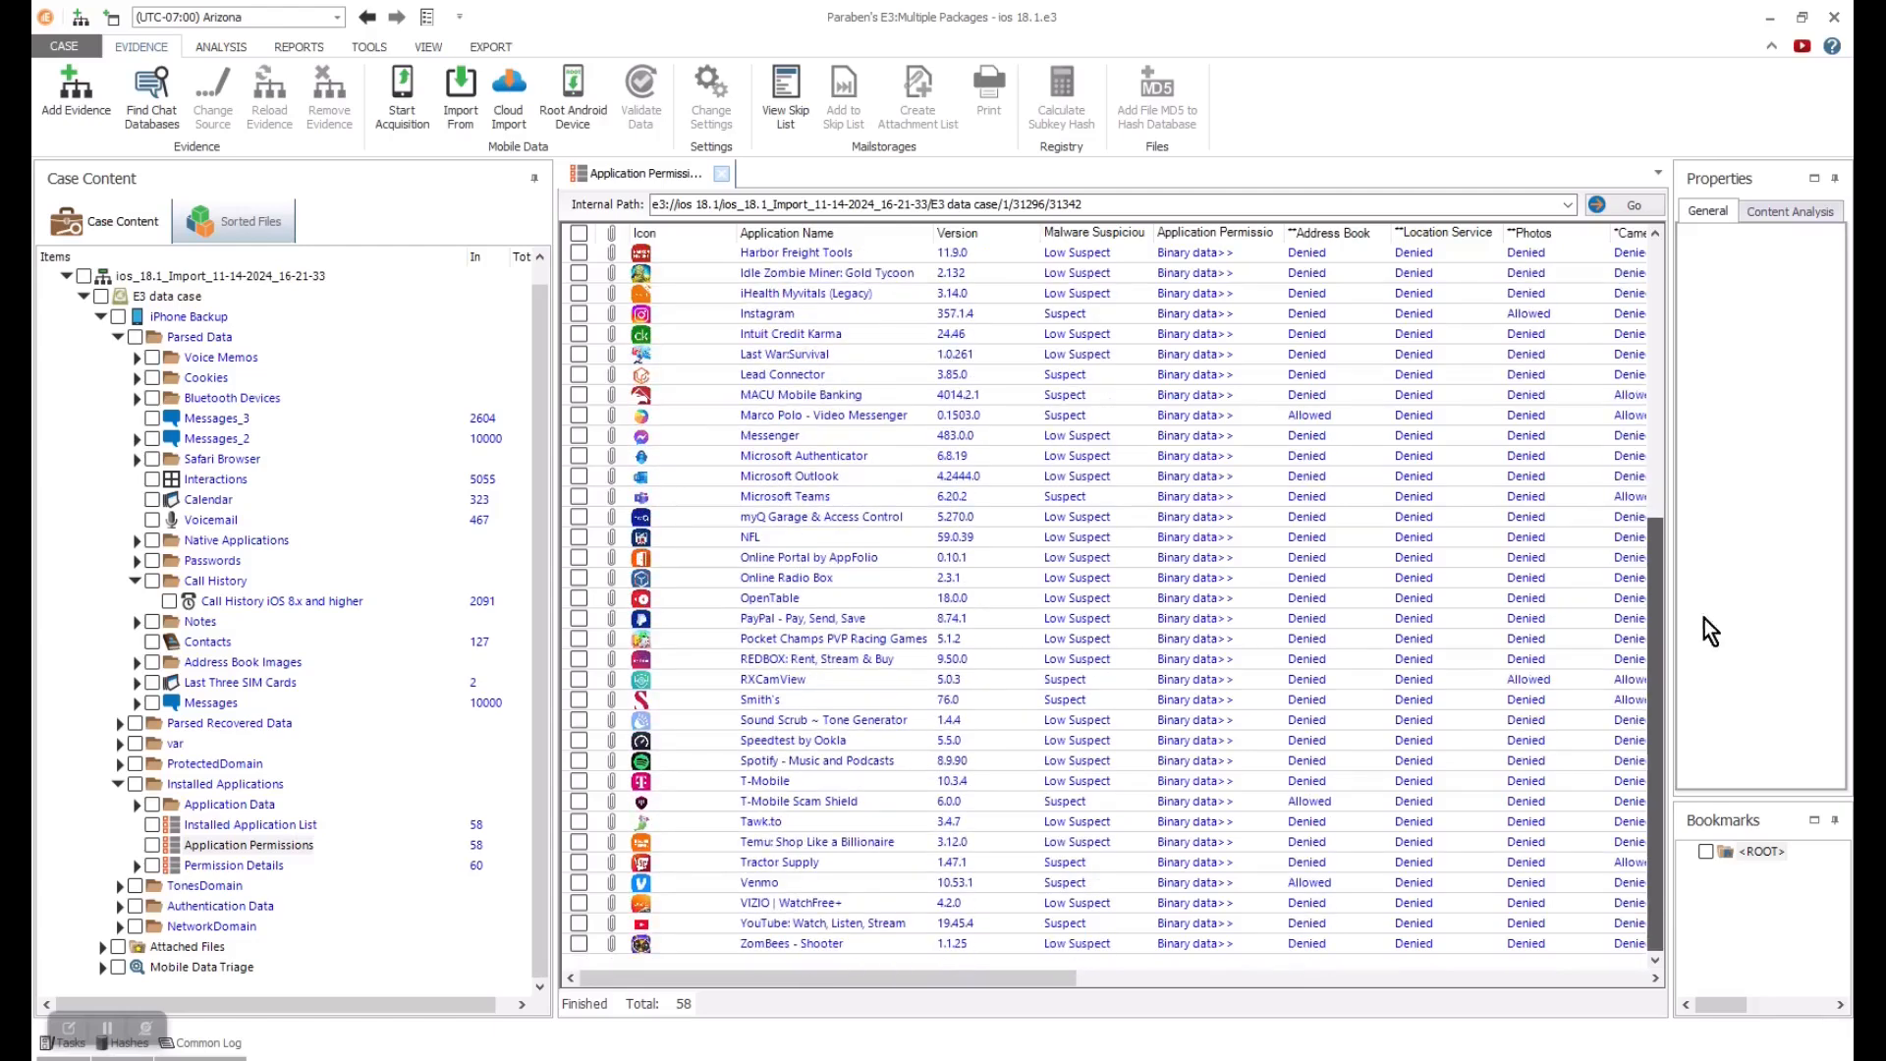
# Load the Permission Details records under Installed Applications to view the 60 per-app permissions
pyautogui.click(236, 865)
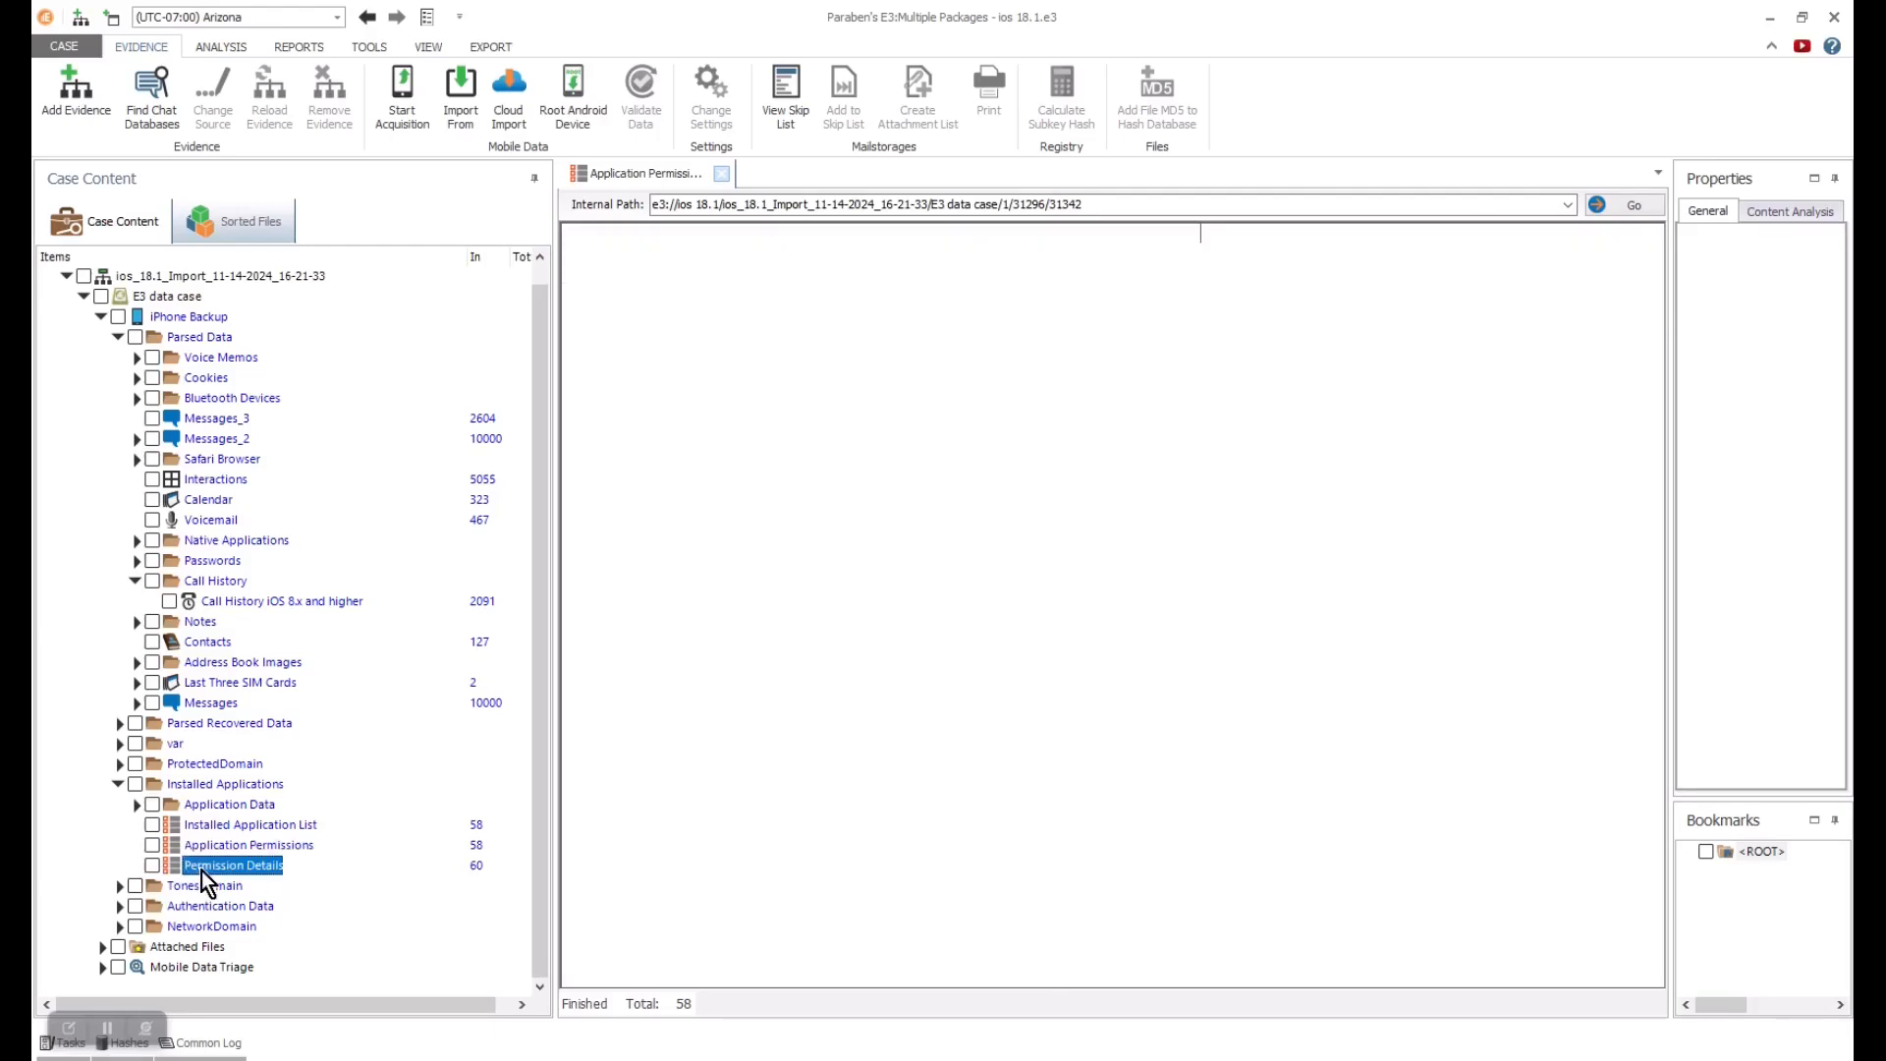
pyautogui.moveTo(615, 941)
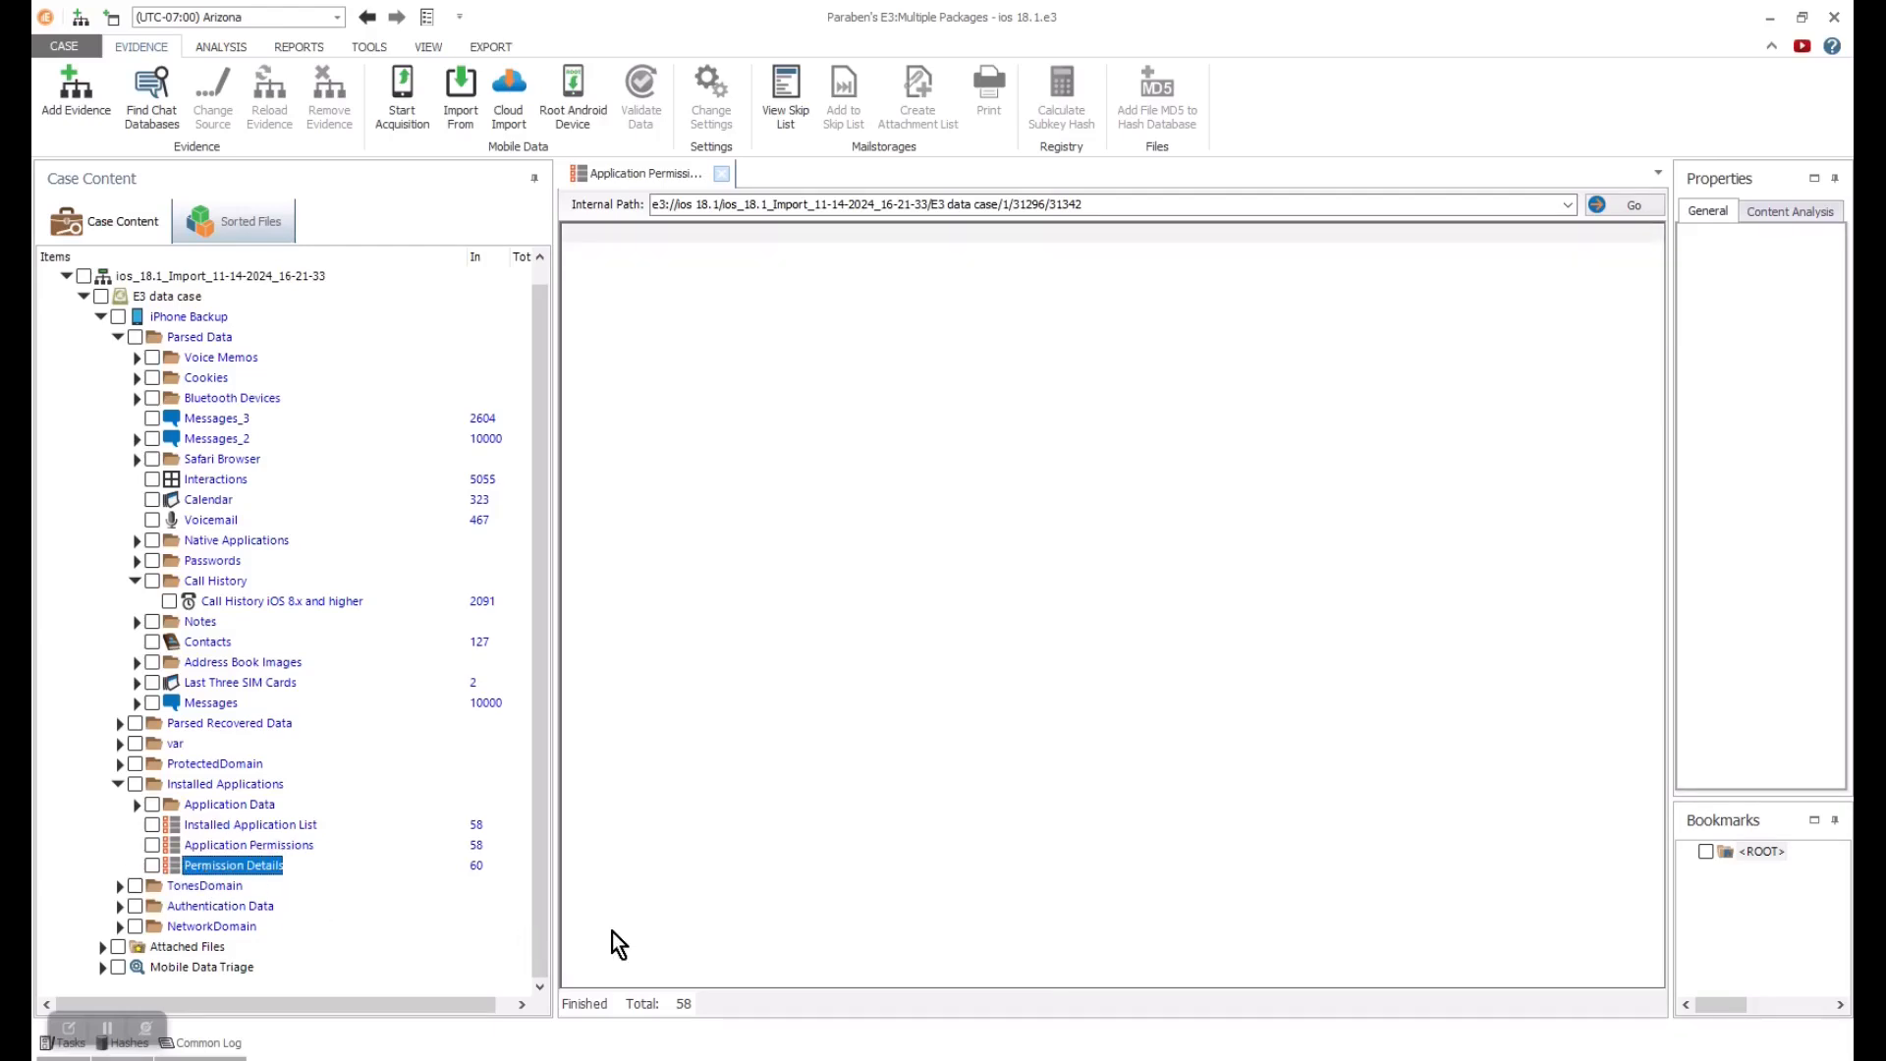
pyautogui.doubleClick(236, 865)
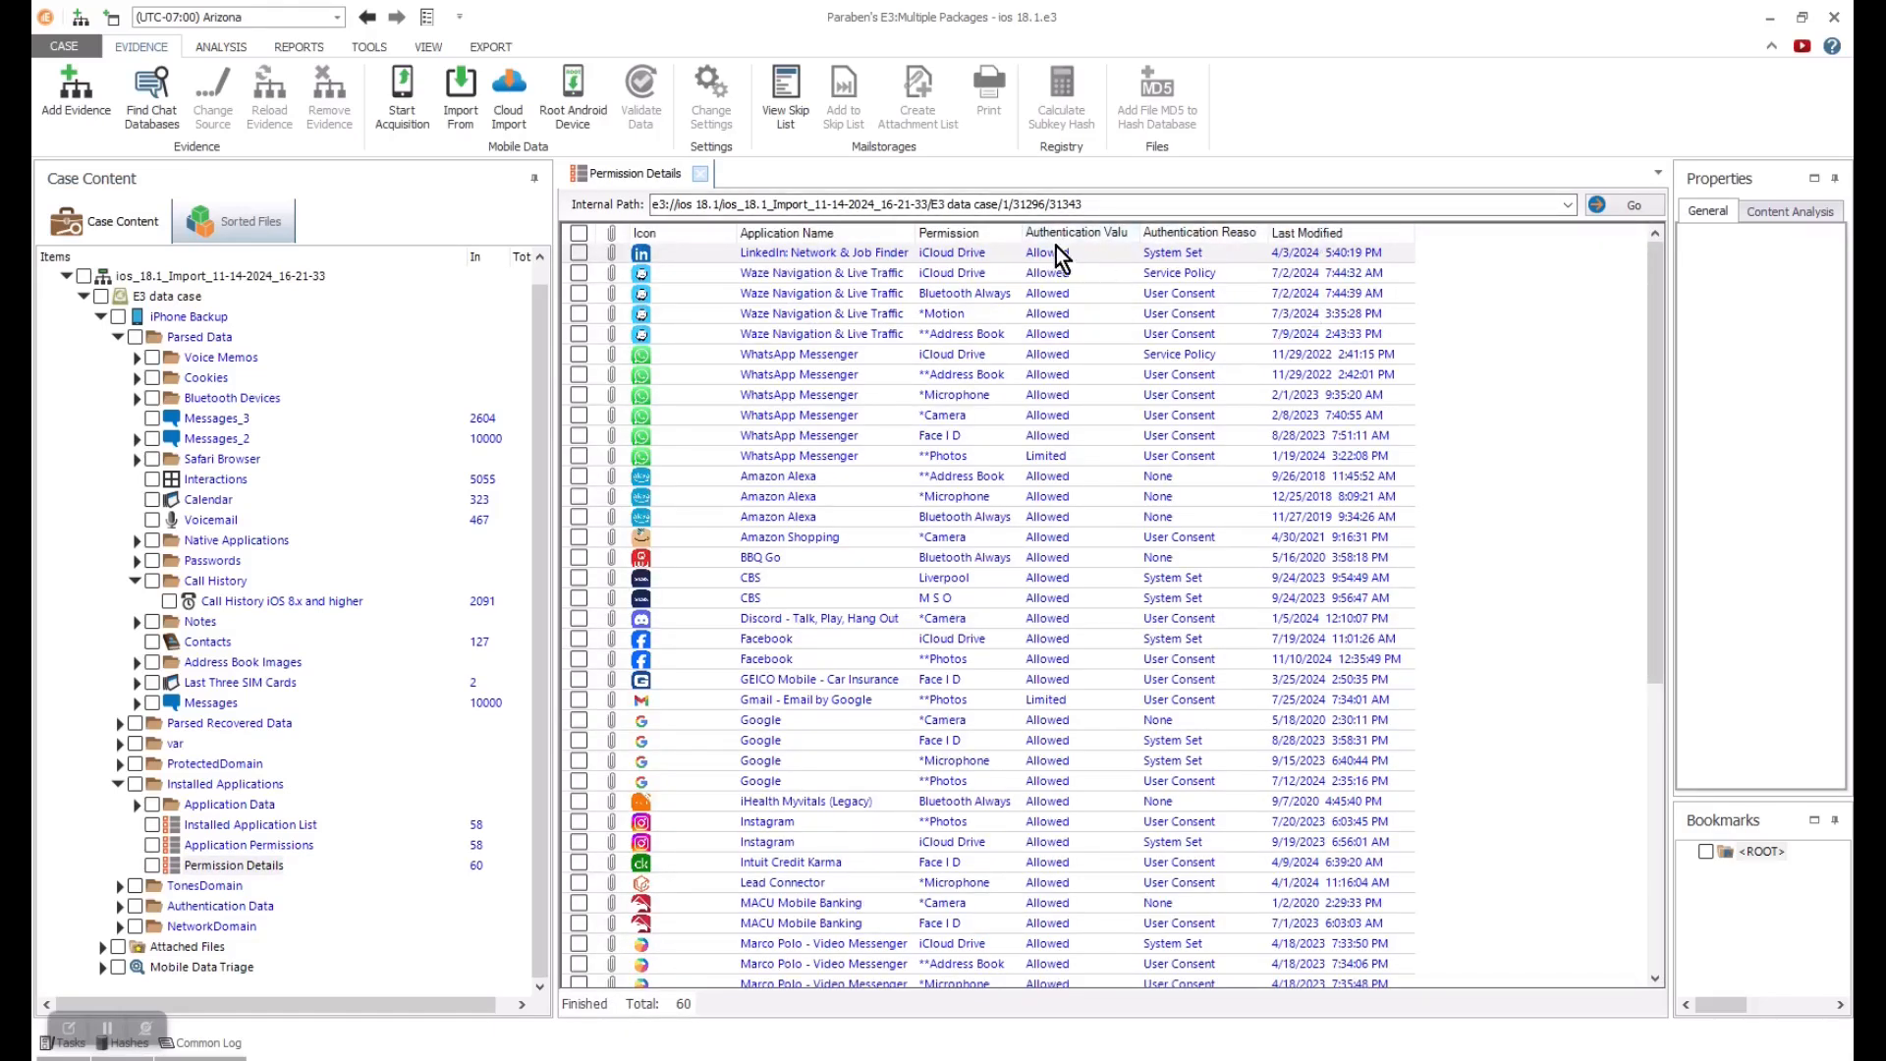
pyautogui.moveTo(129, 909)
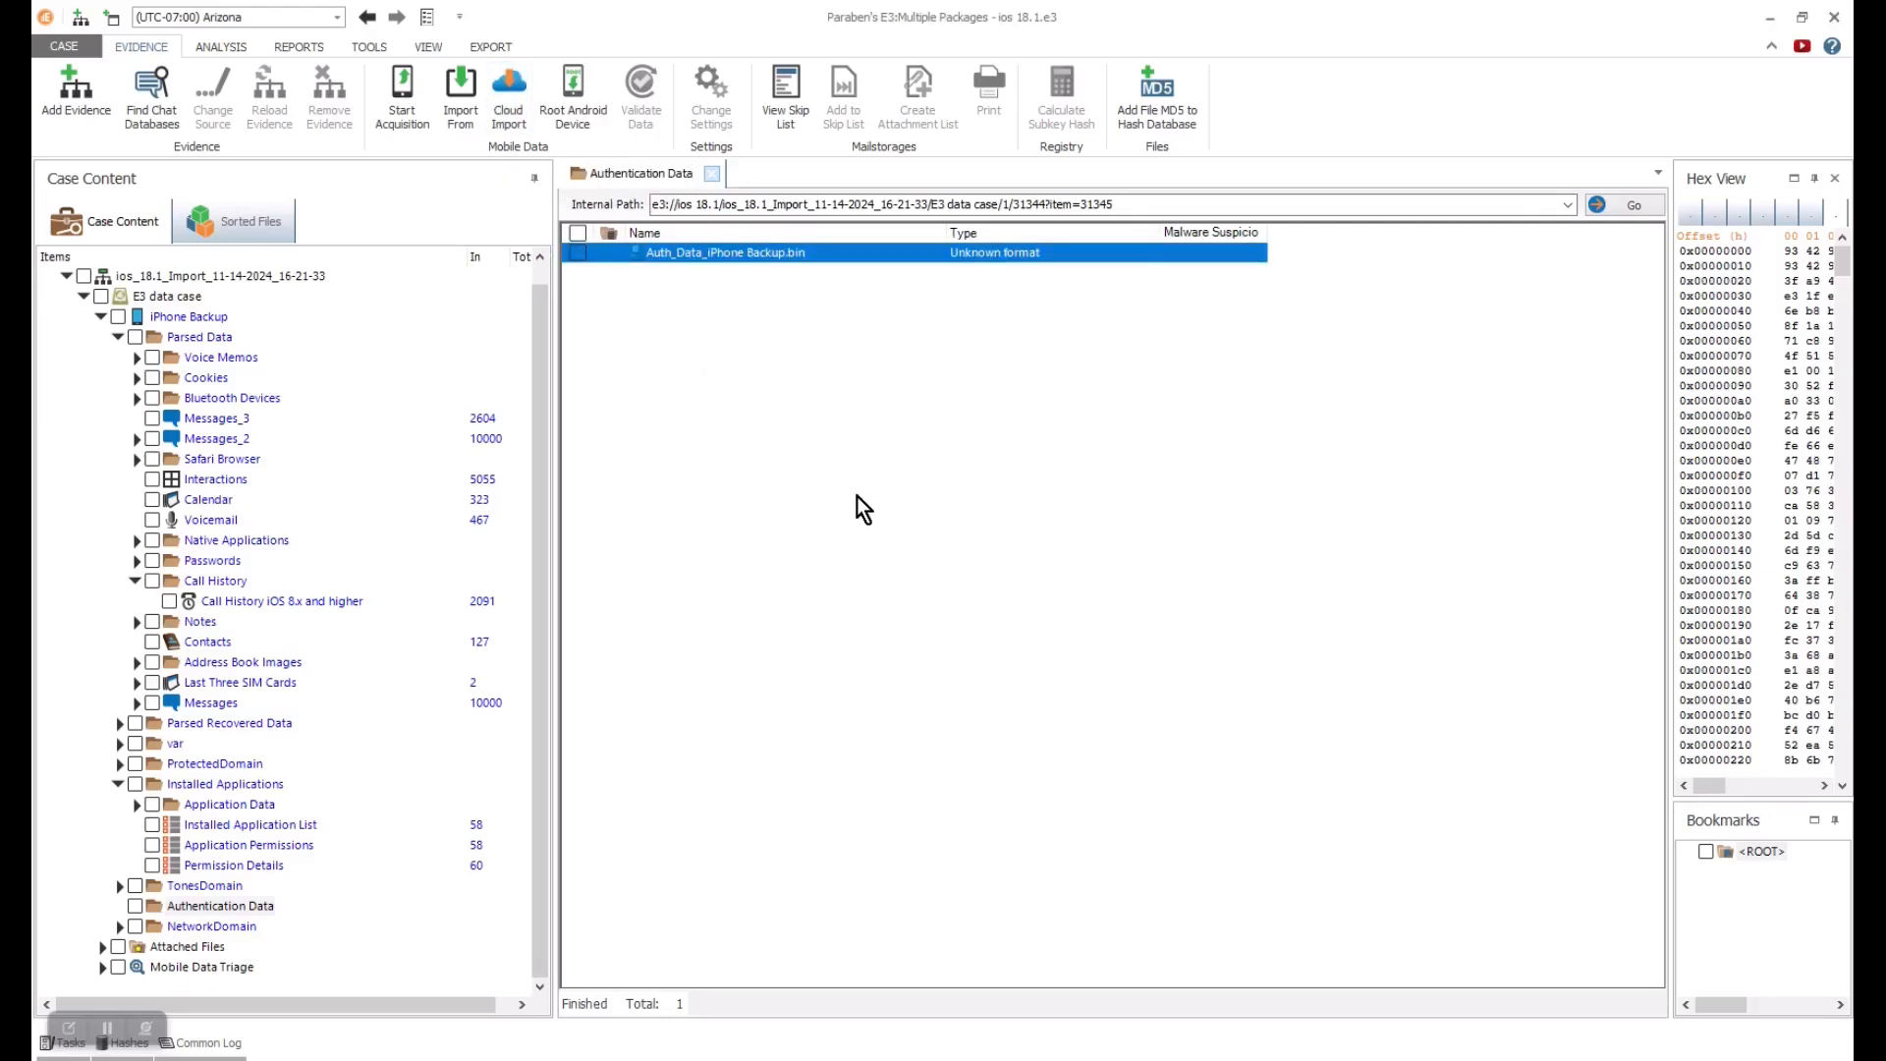
# Preview the Cloud Data Import Wizard's add-account and auth-file options, then close it without importing
pyautogui.click(507, 94)
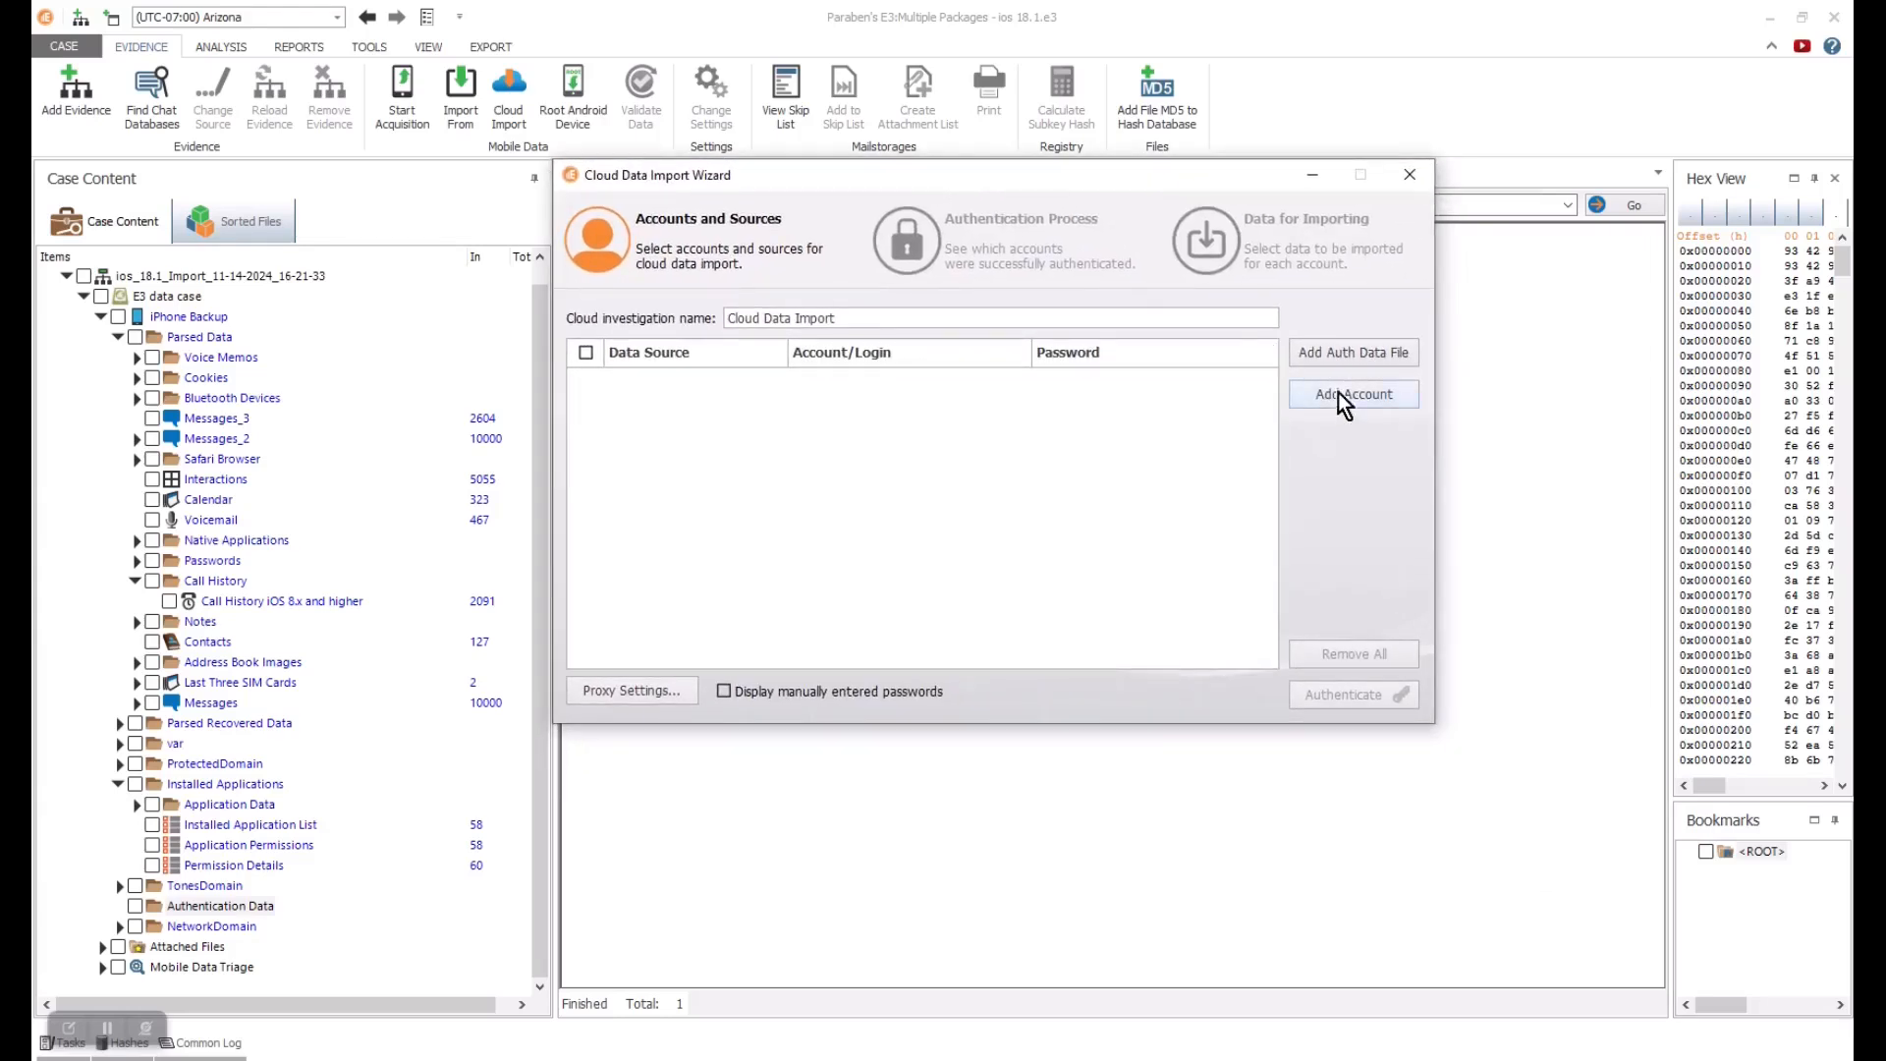
pyautogui.click(1352, 393)
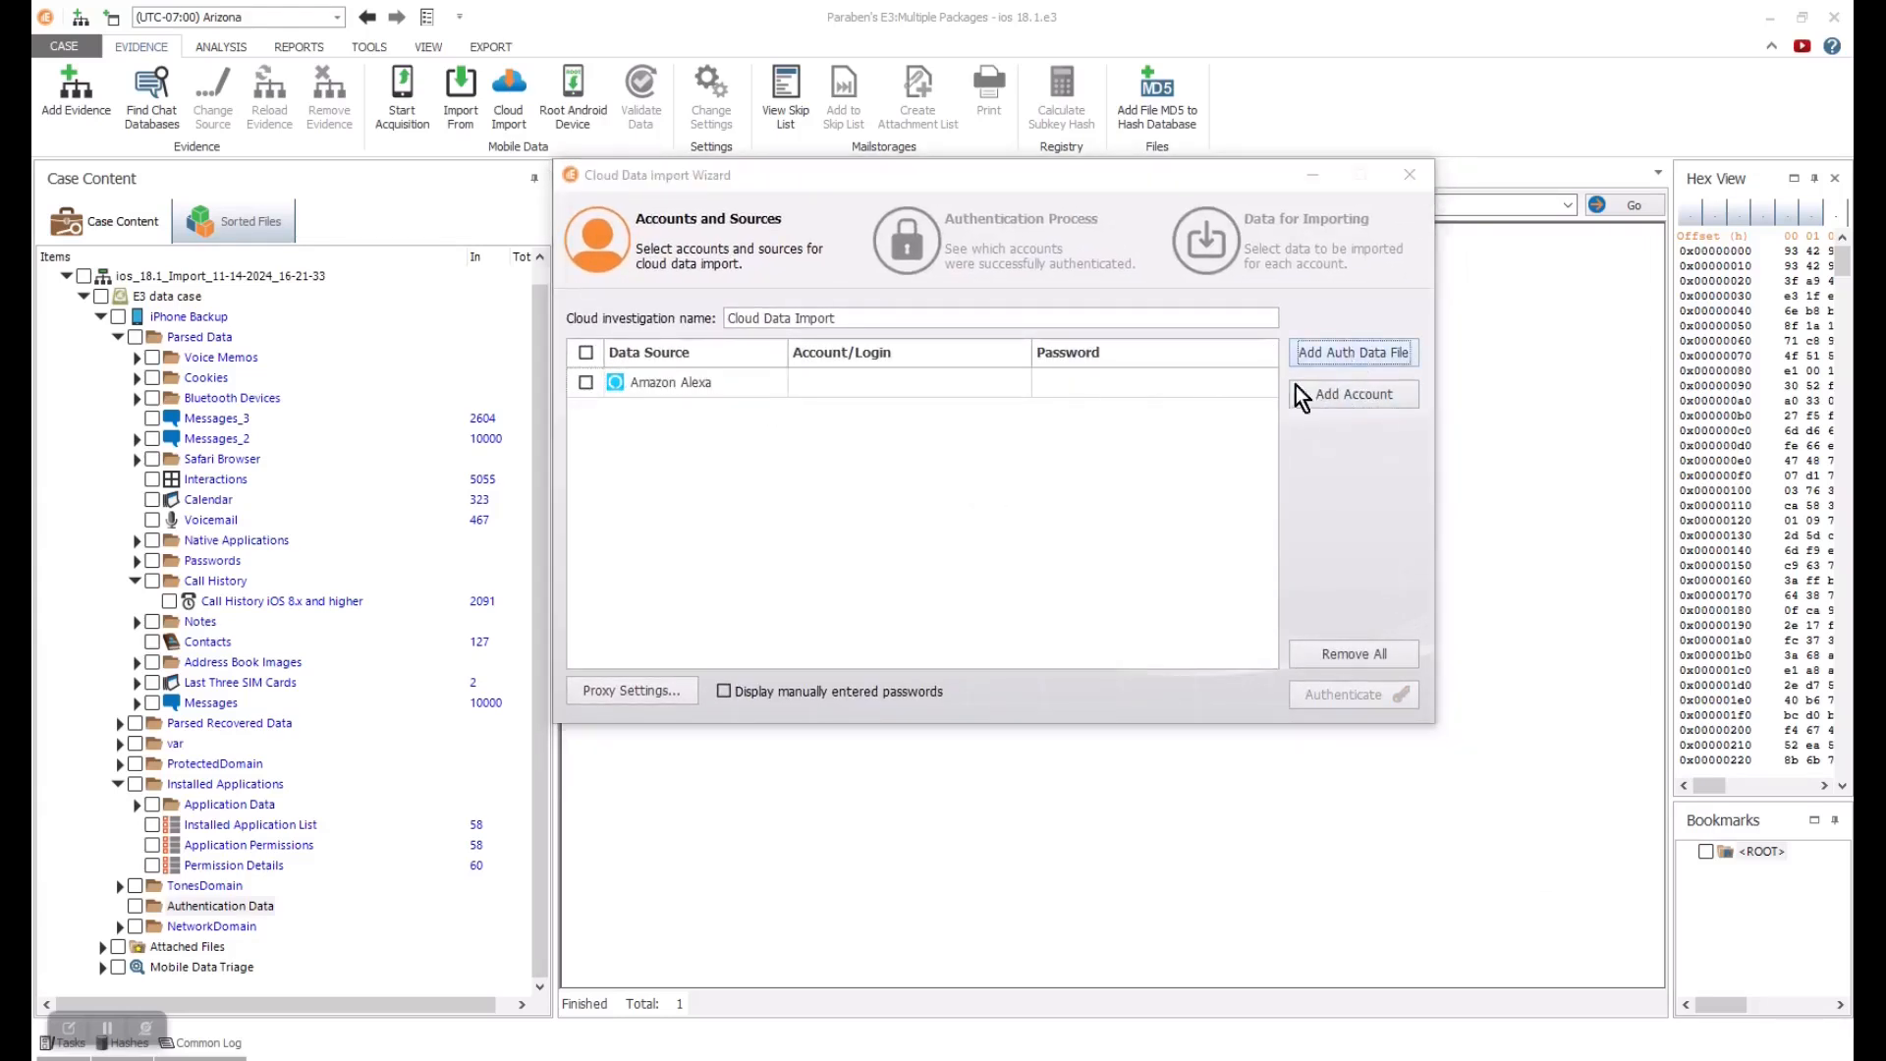
pyautogui.click(1352, 352)
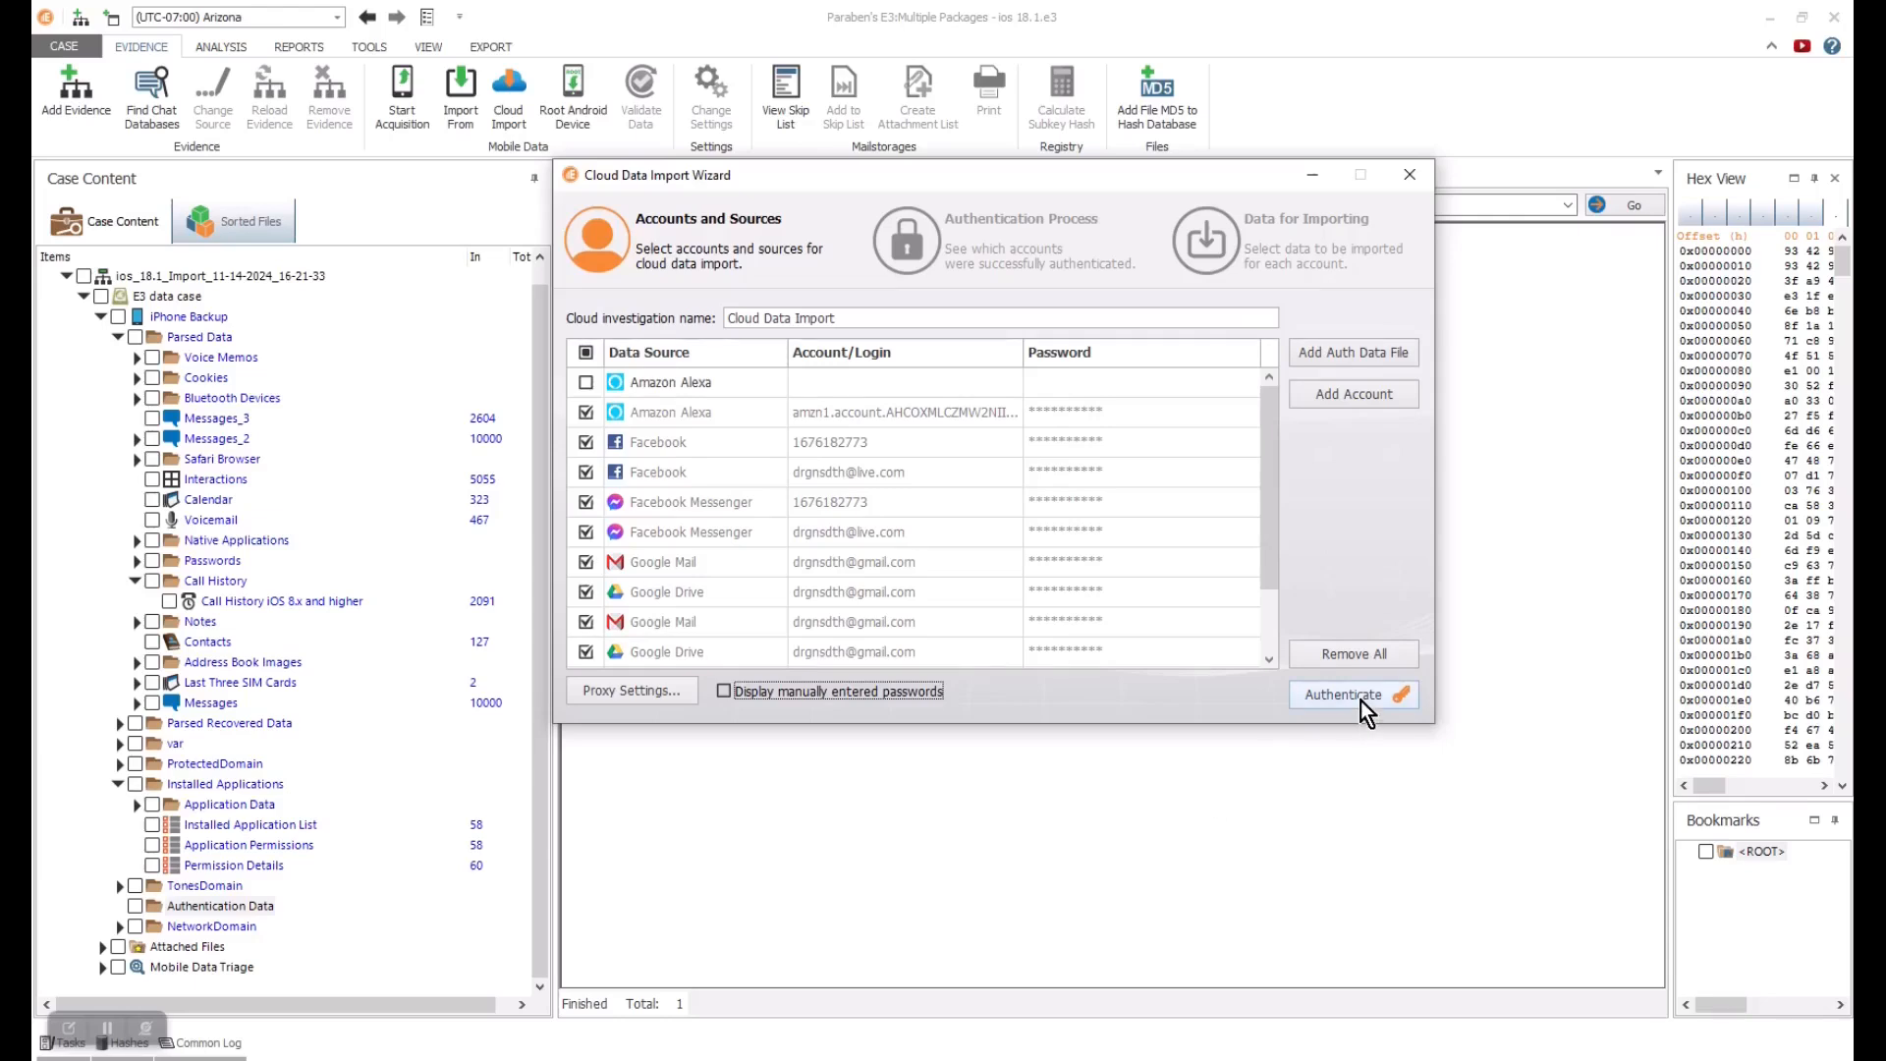
pyautogui.click(1409, 175)
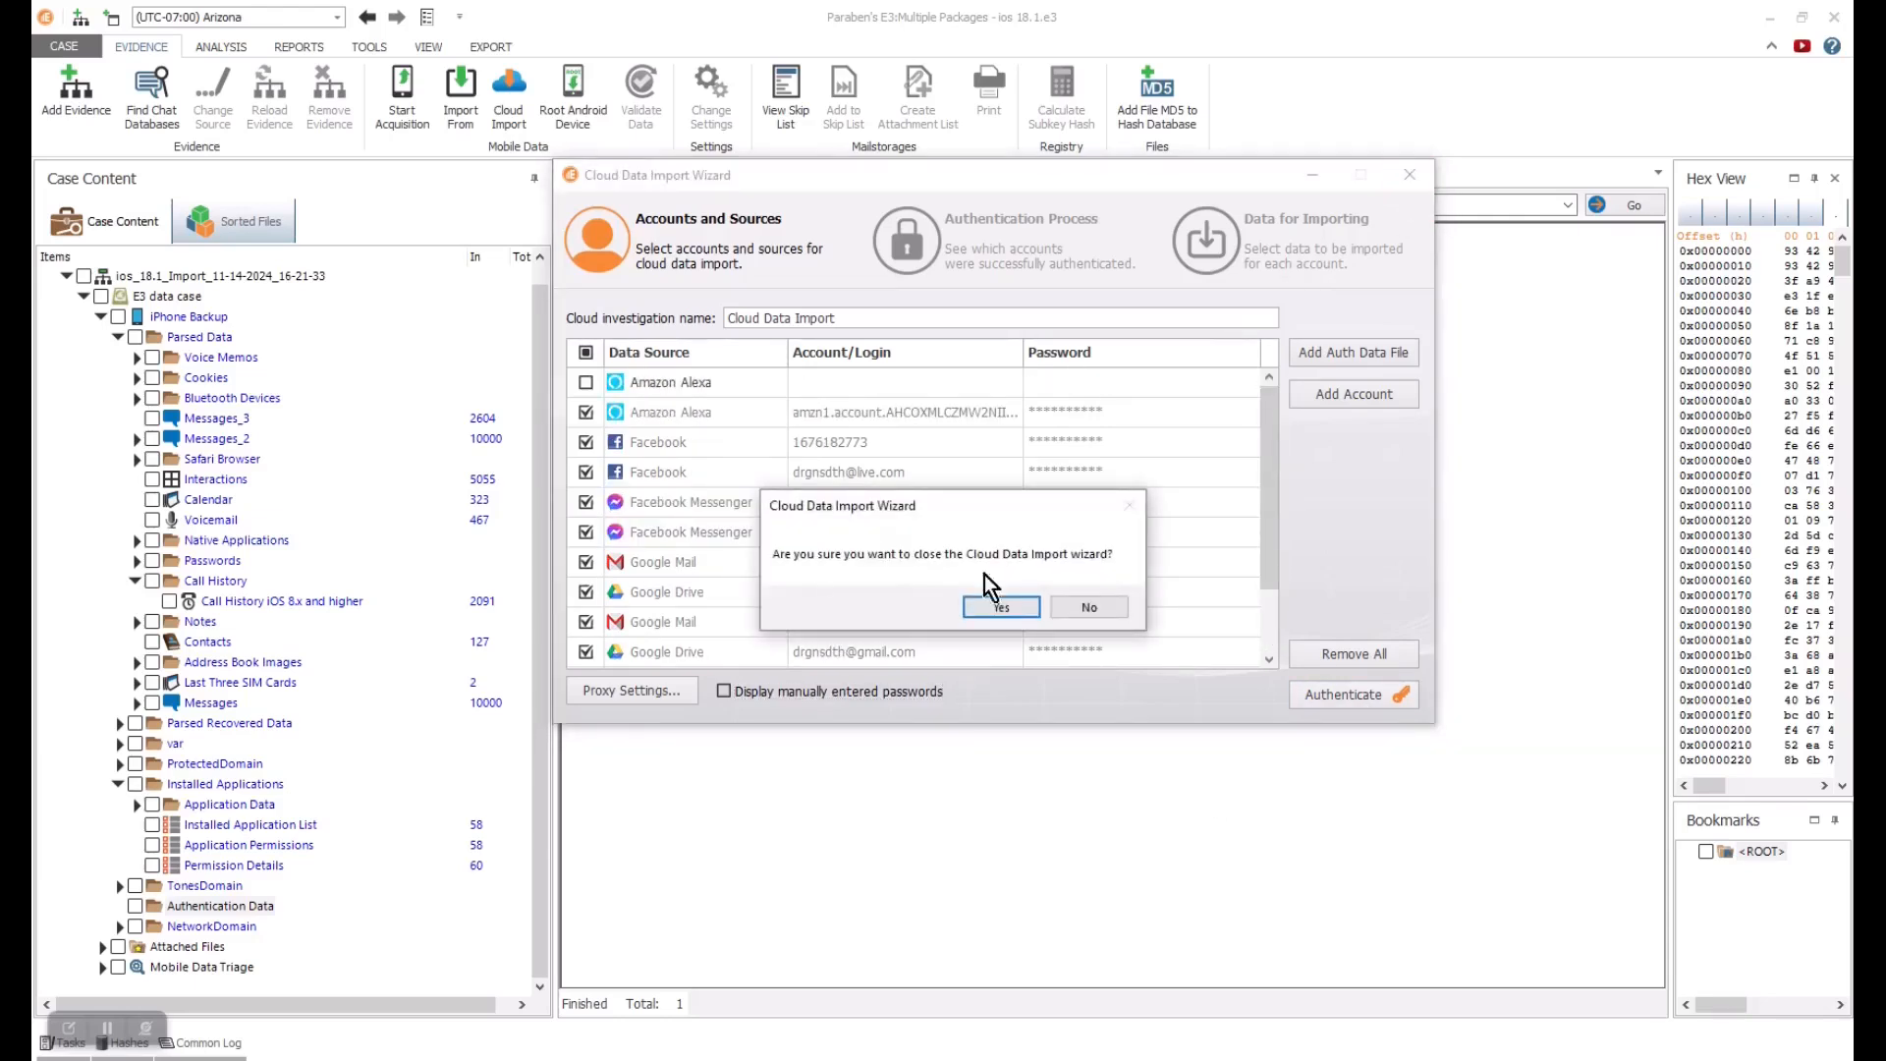
pyautogui.click(1001, 607)
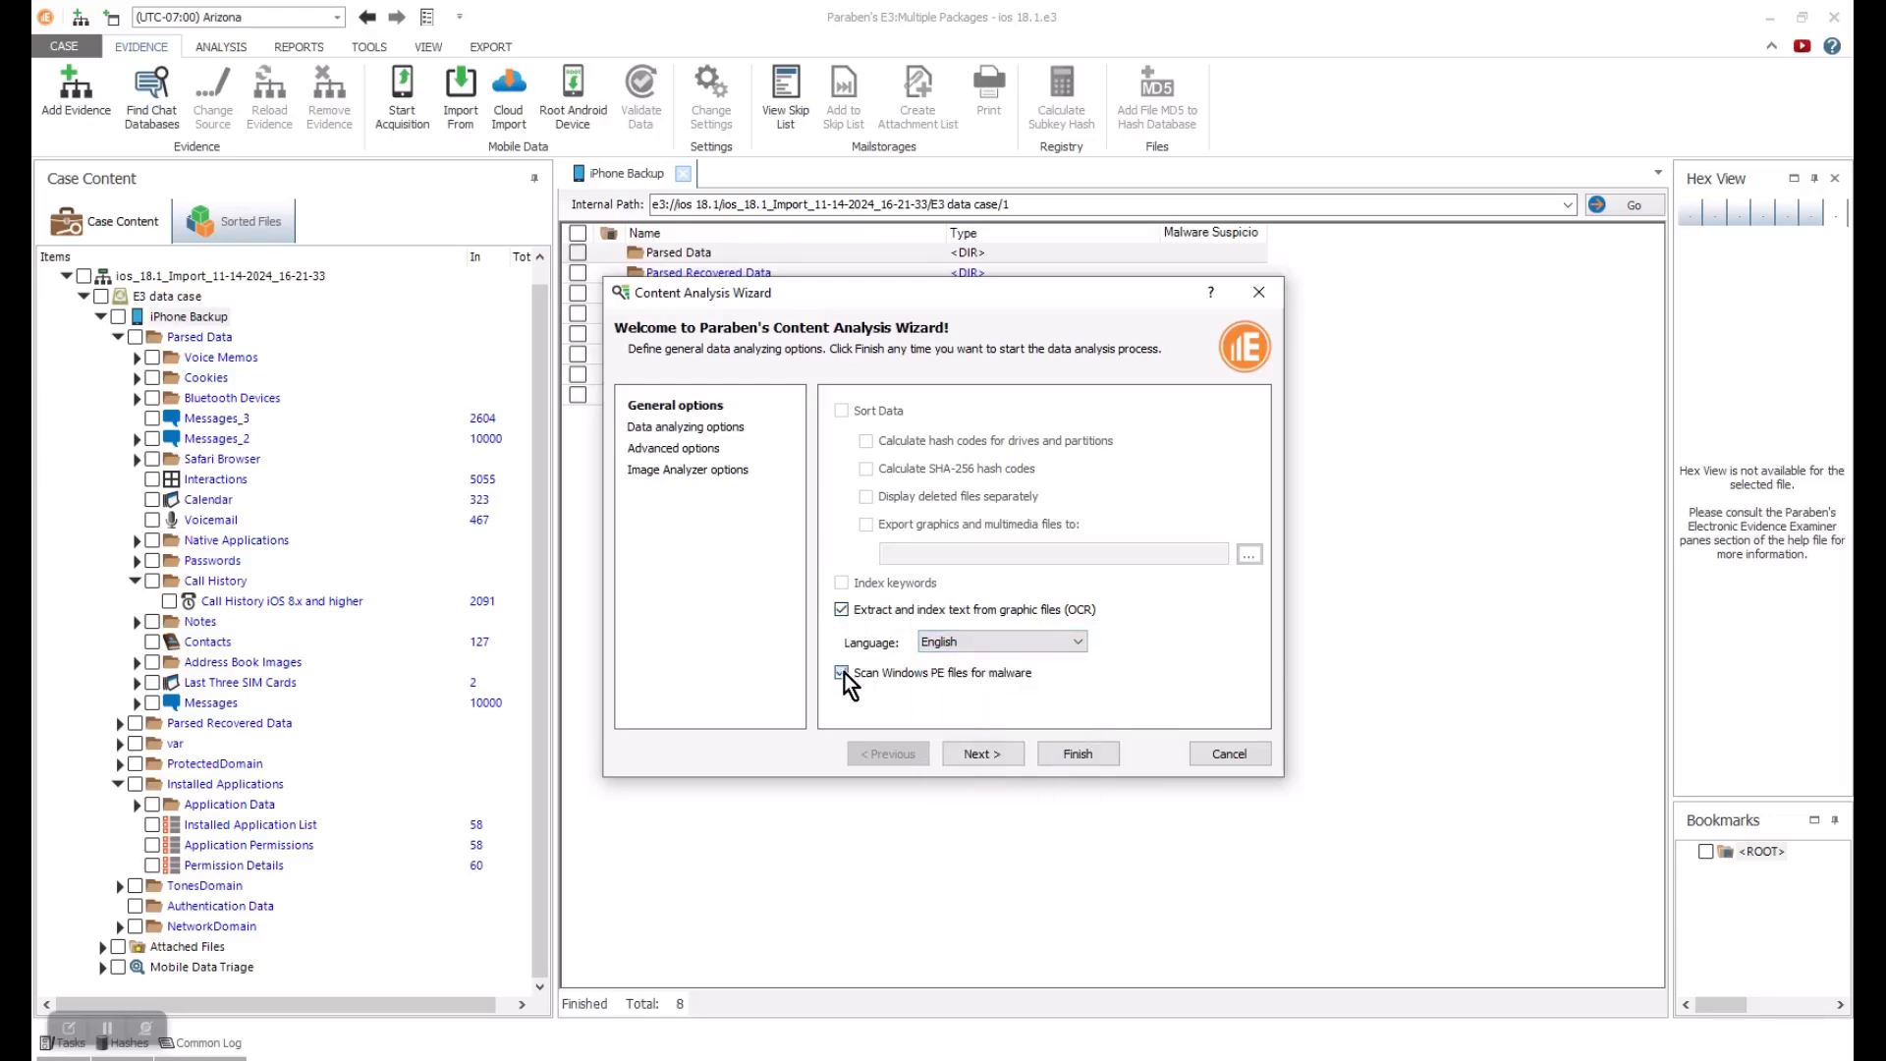
# Toggle the Scan Windows PE files for malware option in the Content Analysis Wizard
pyautogui.click(981, 752)
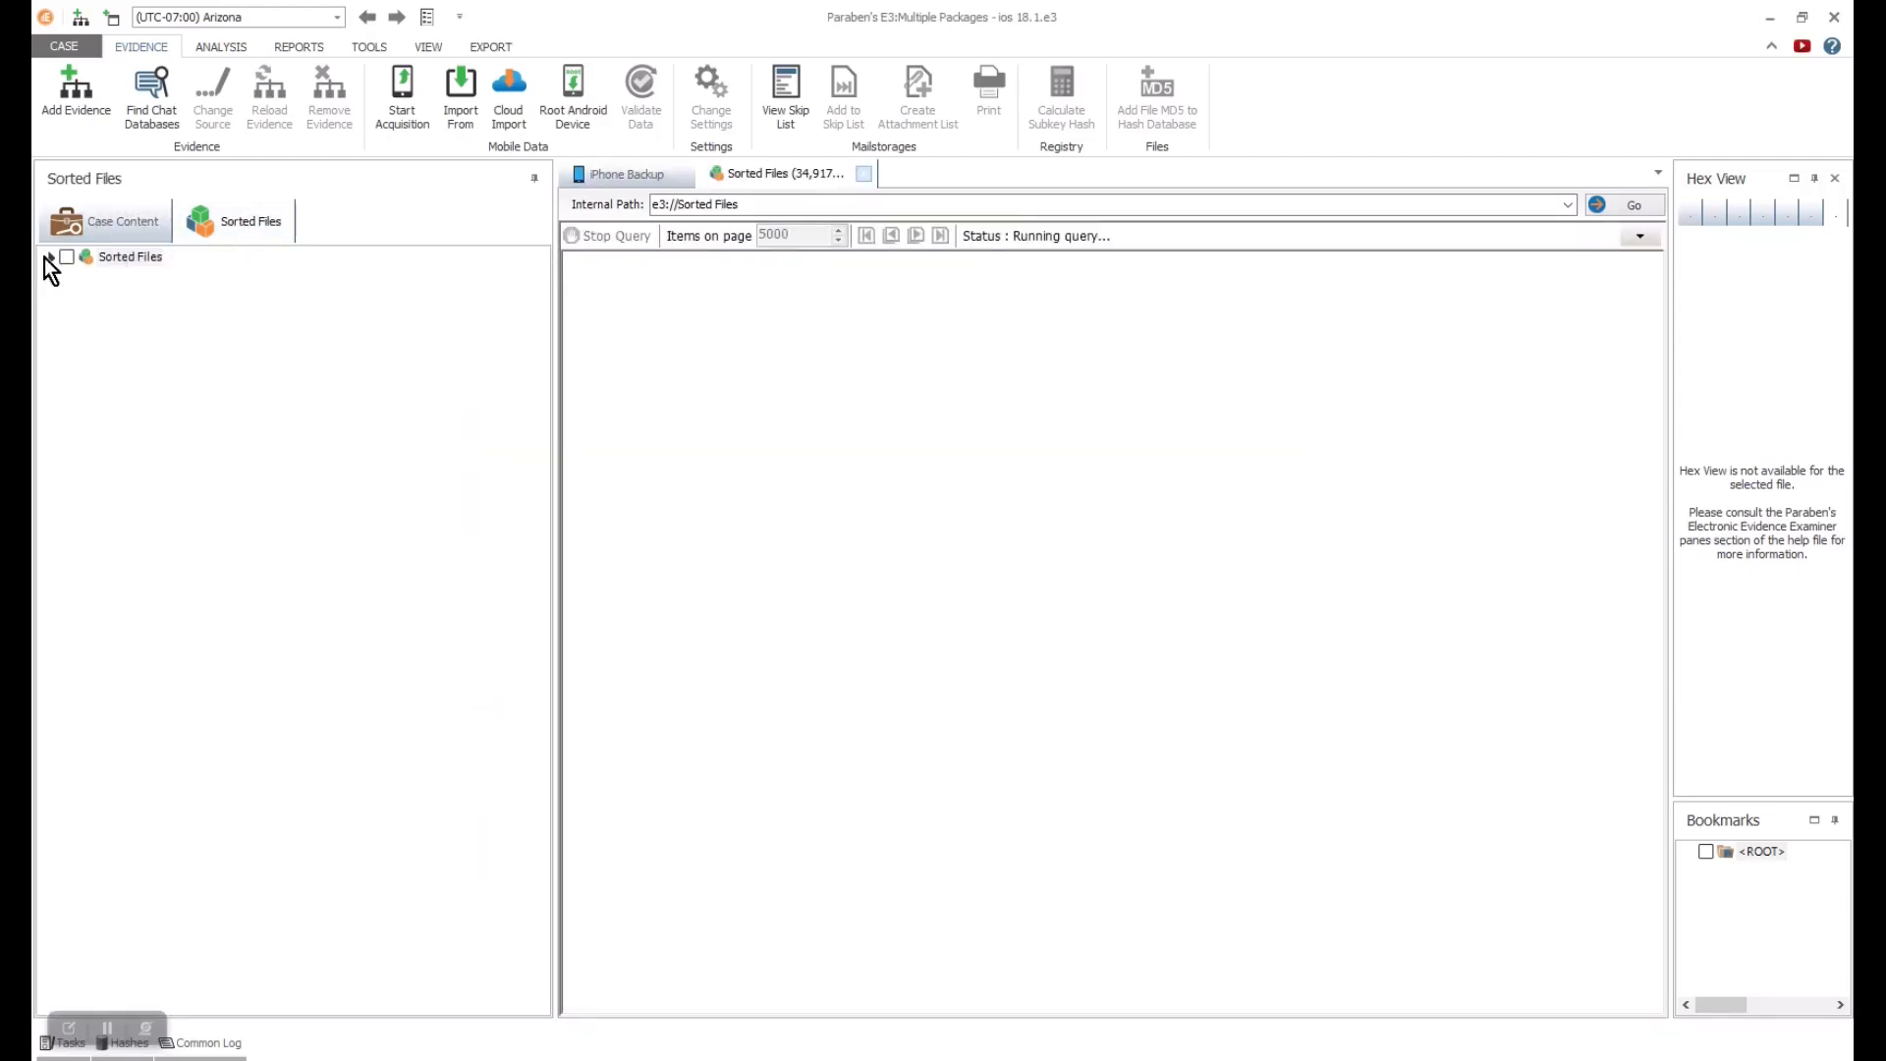
# Browse the sorted categories and 7,422 Graphics thumbnails, filter by 'peg', then show the selected item's properties
pyautogui.click(47, 256)
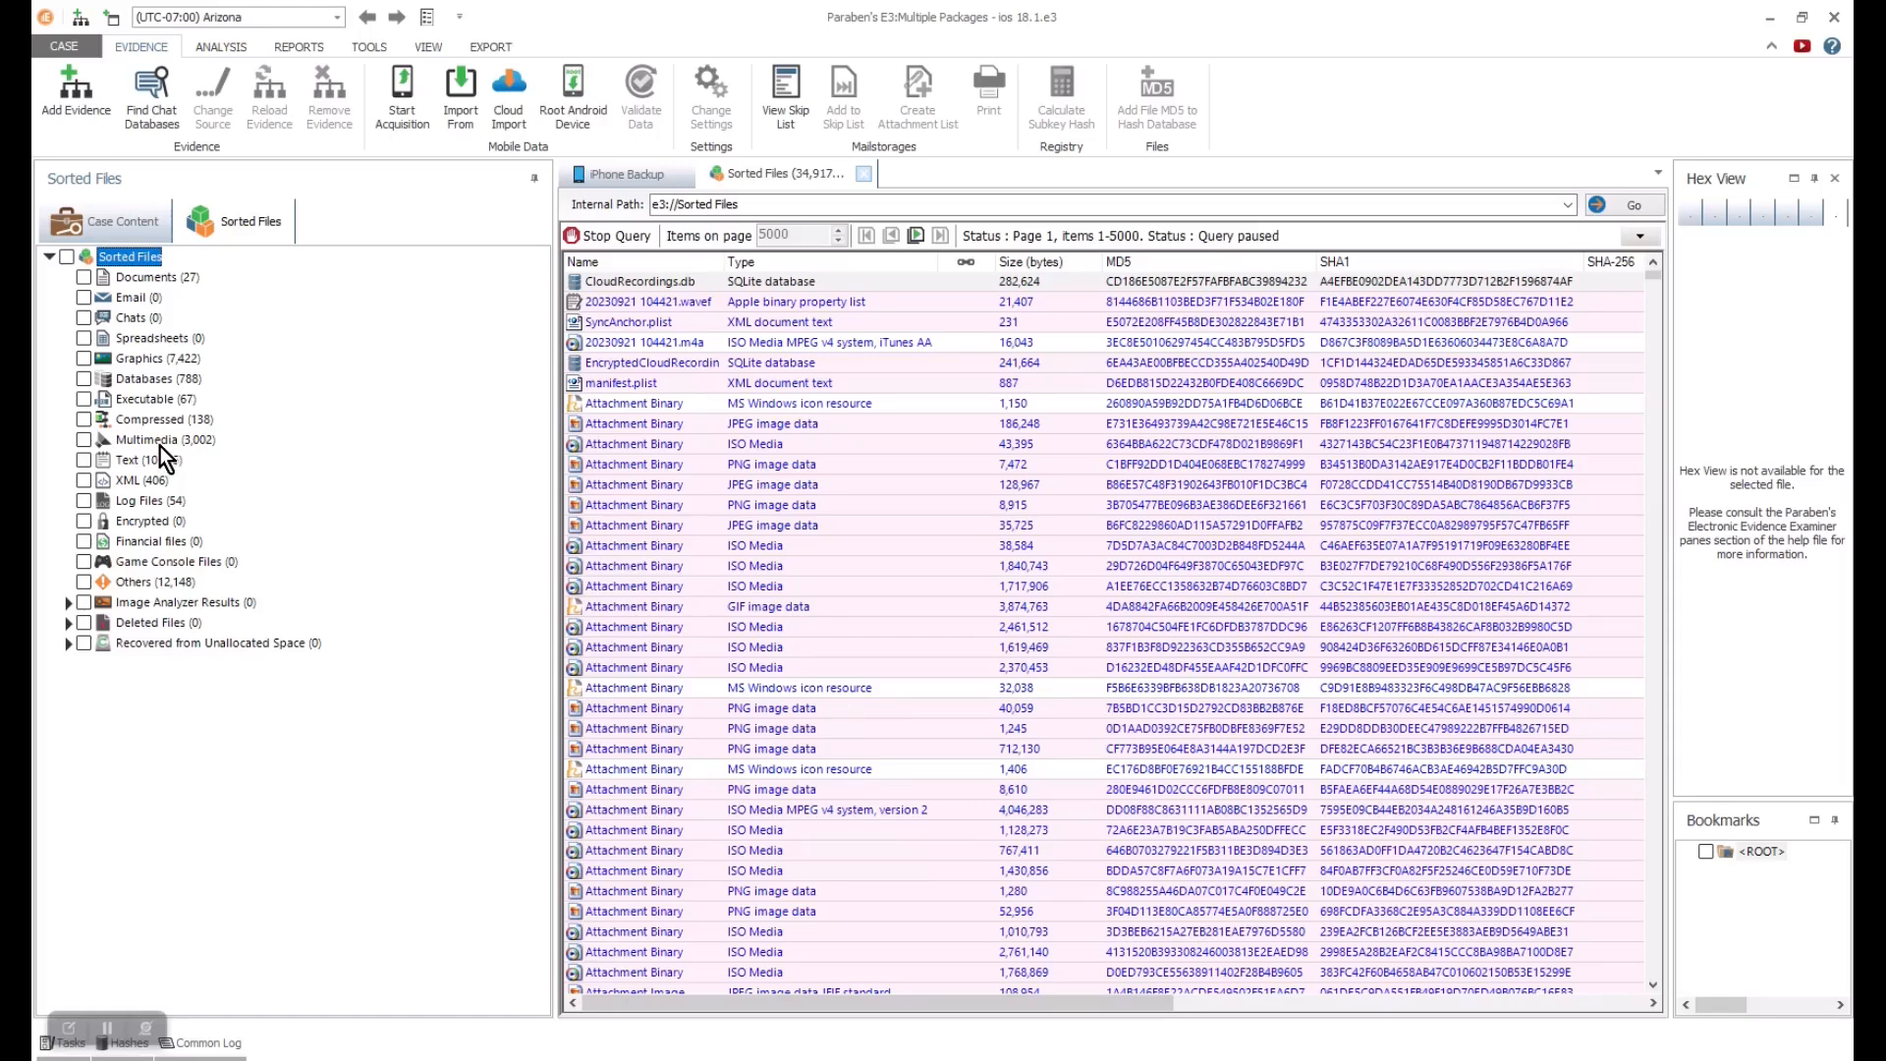
pyautogui.click(71, 604)
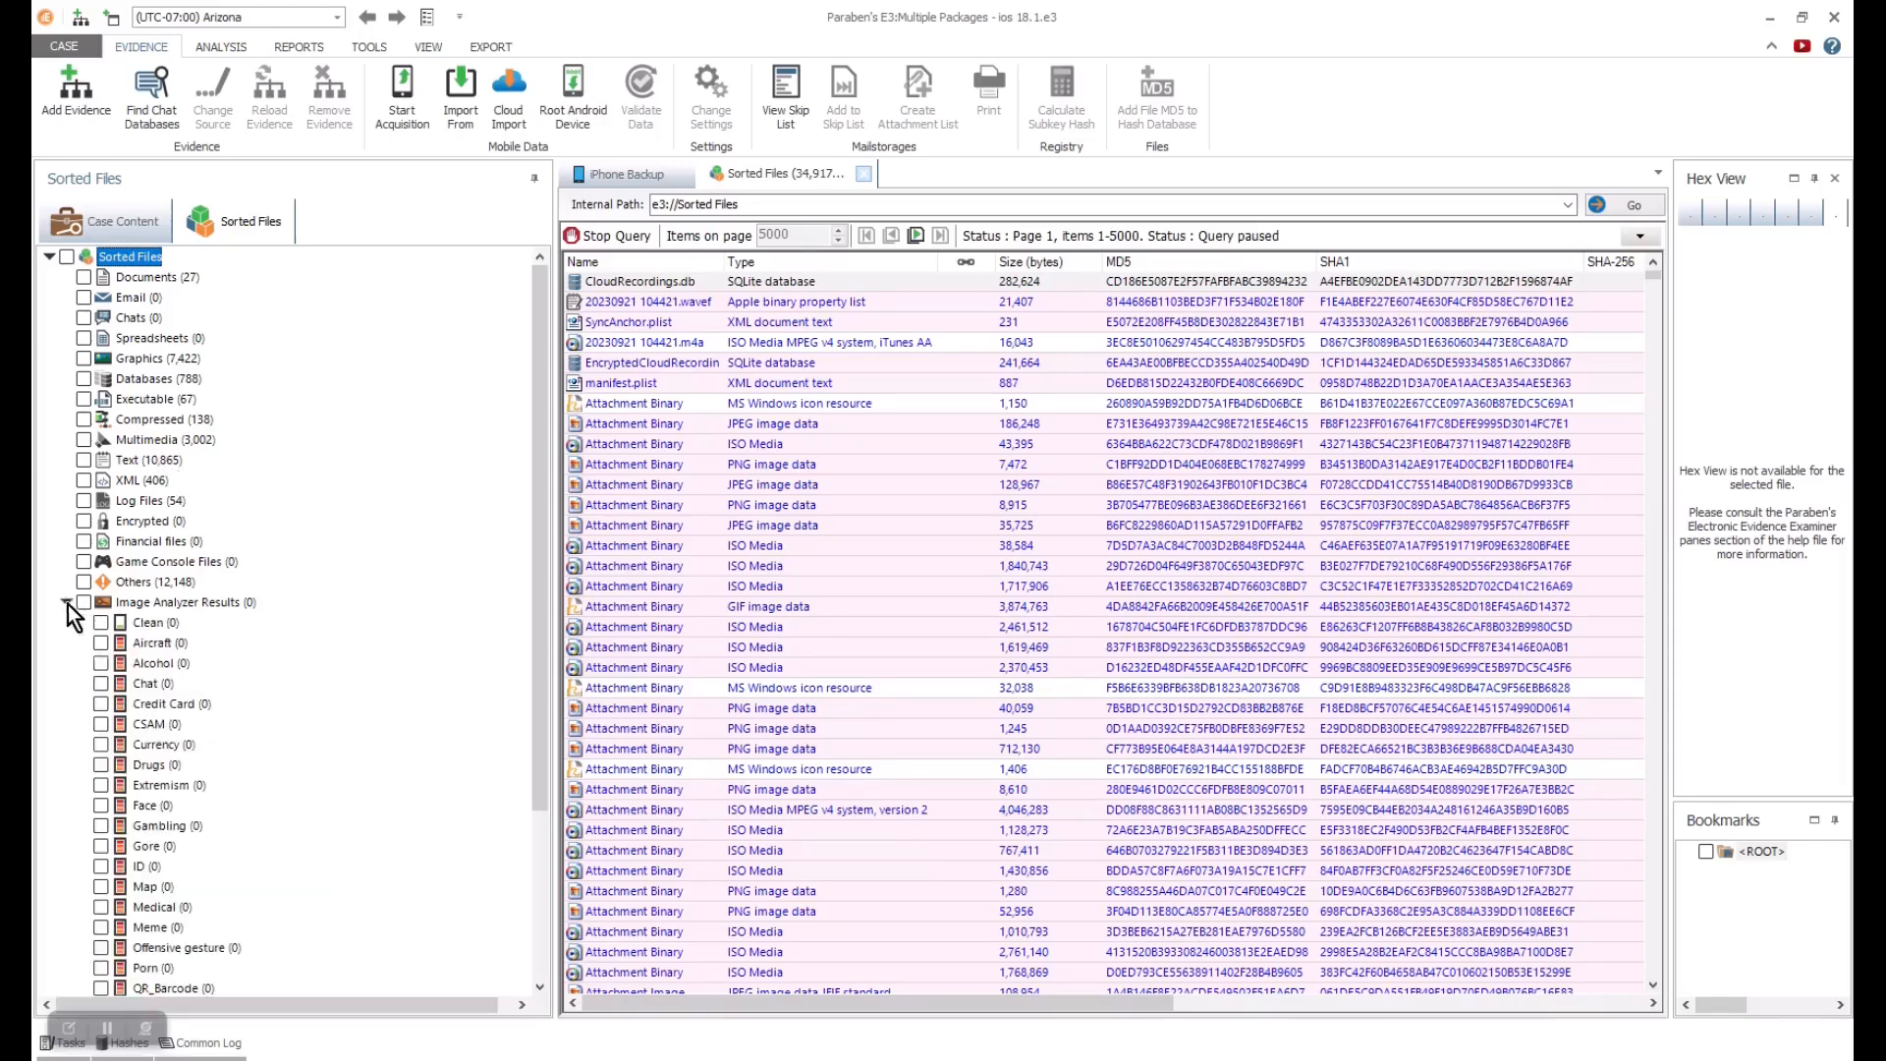
pyautogui.scroll(-3)
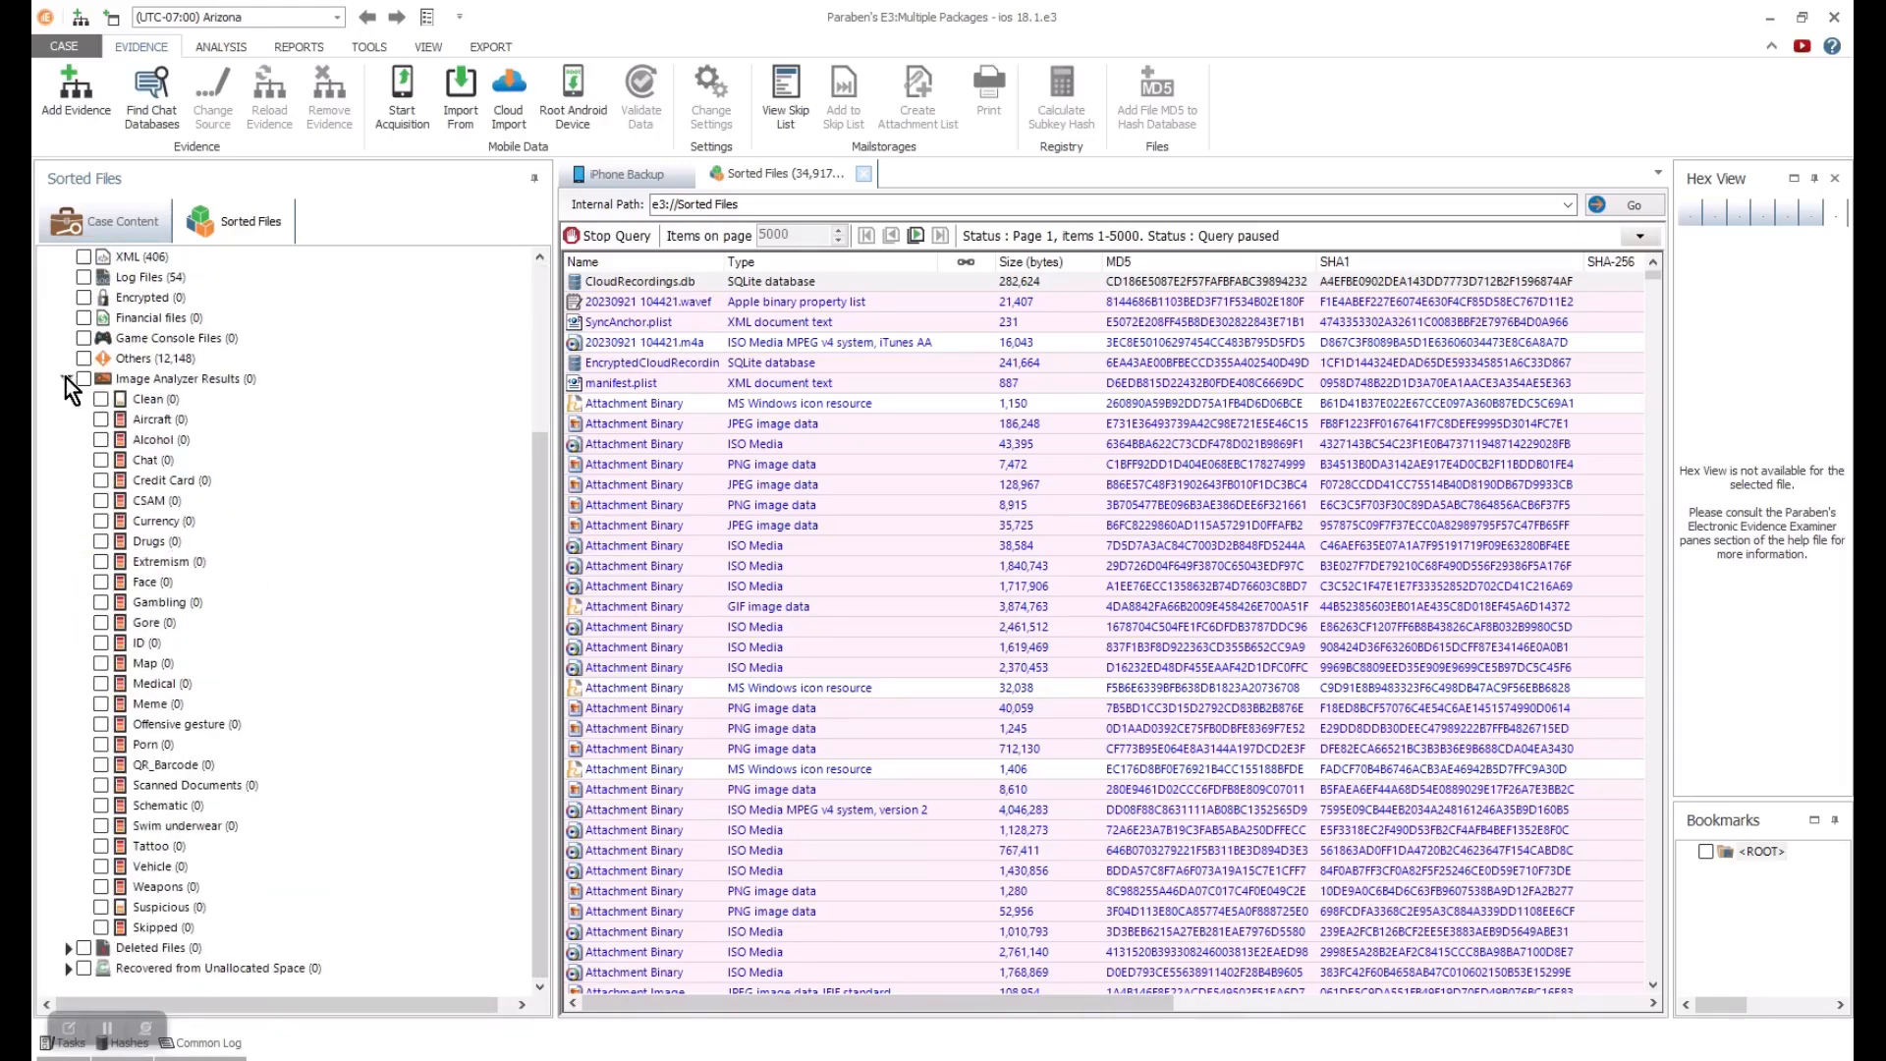
pyautogui.click(141, 358)
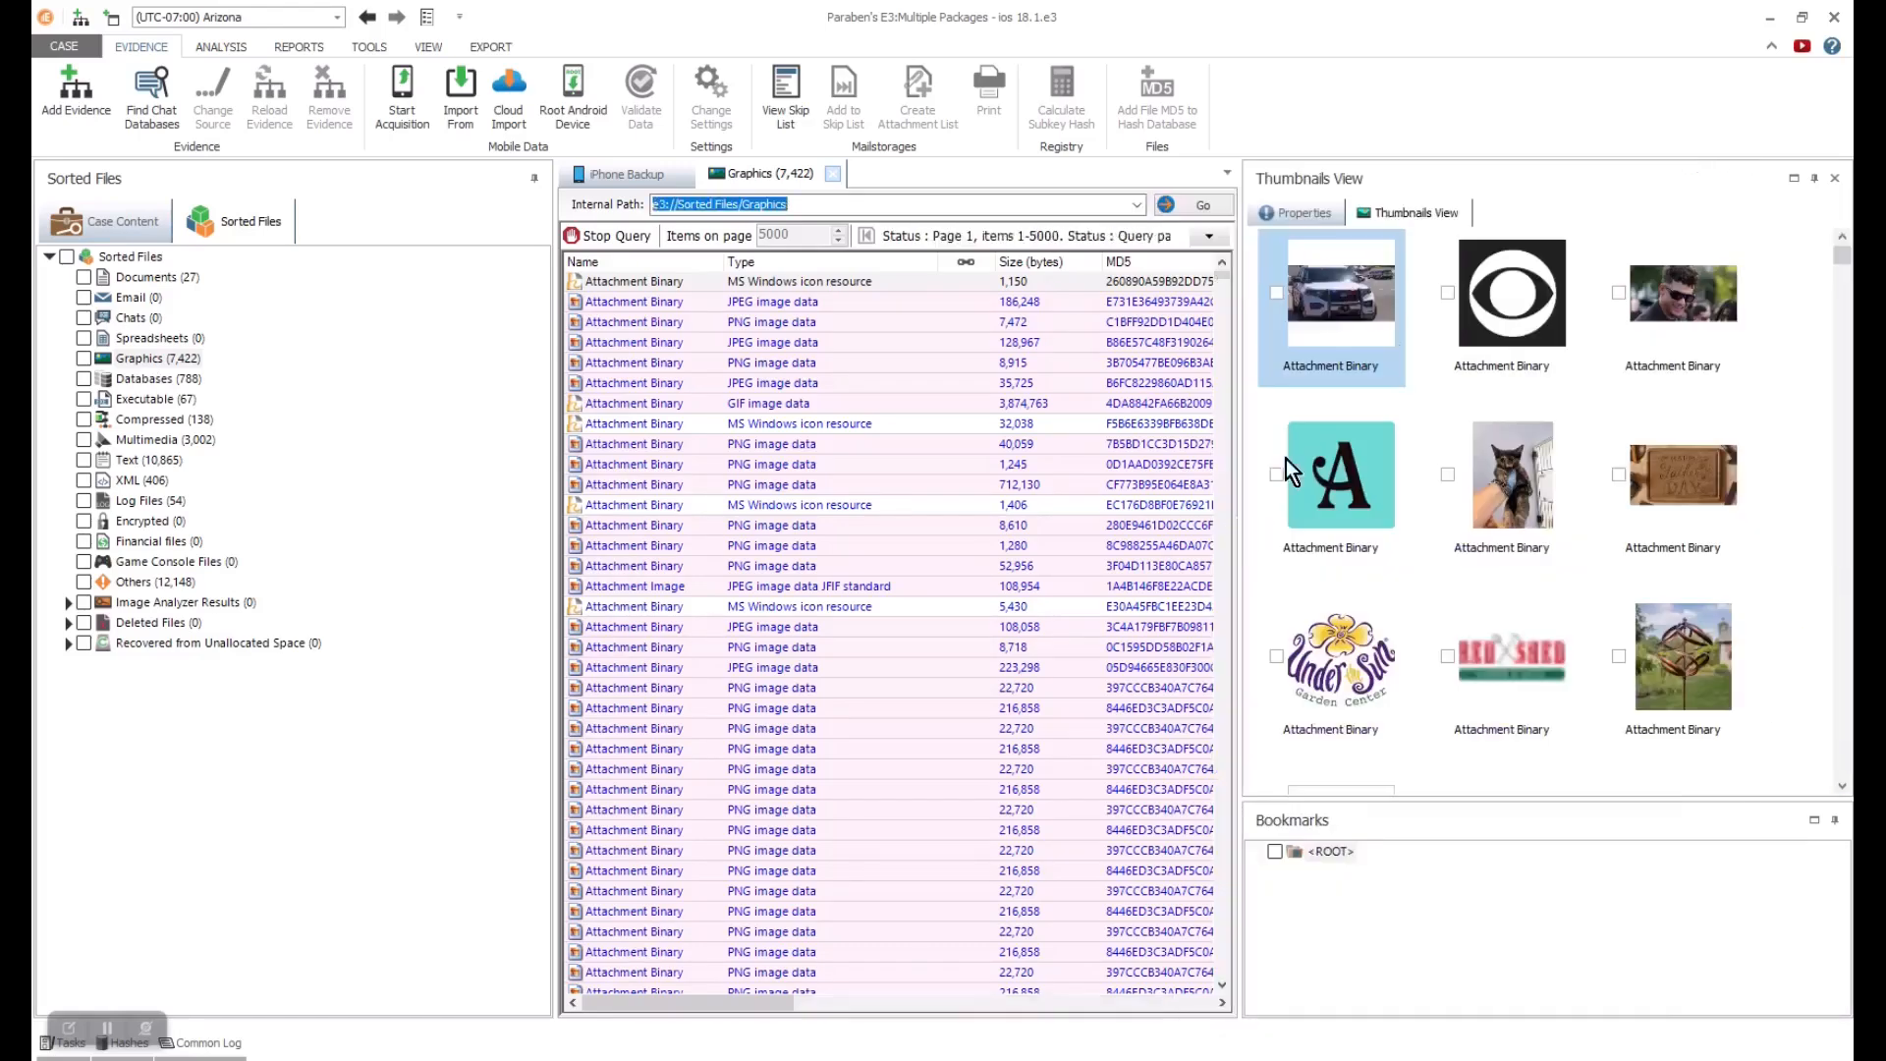
pyautogui.scroll(-3)
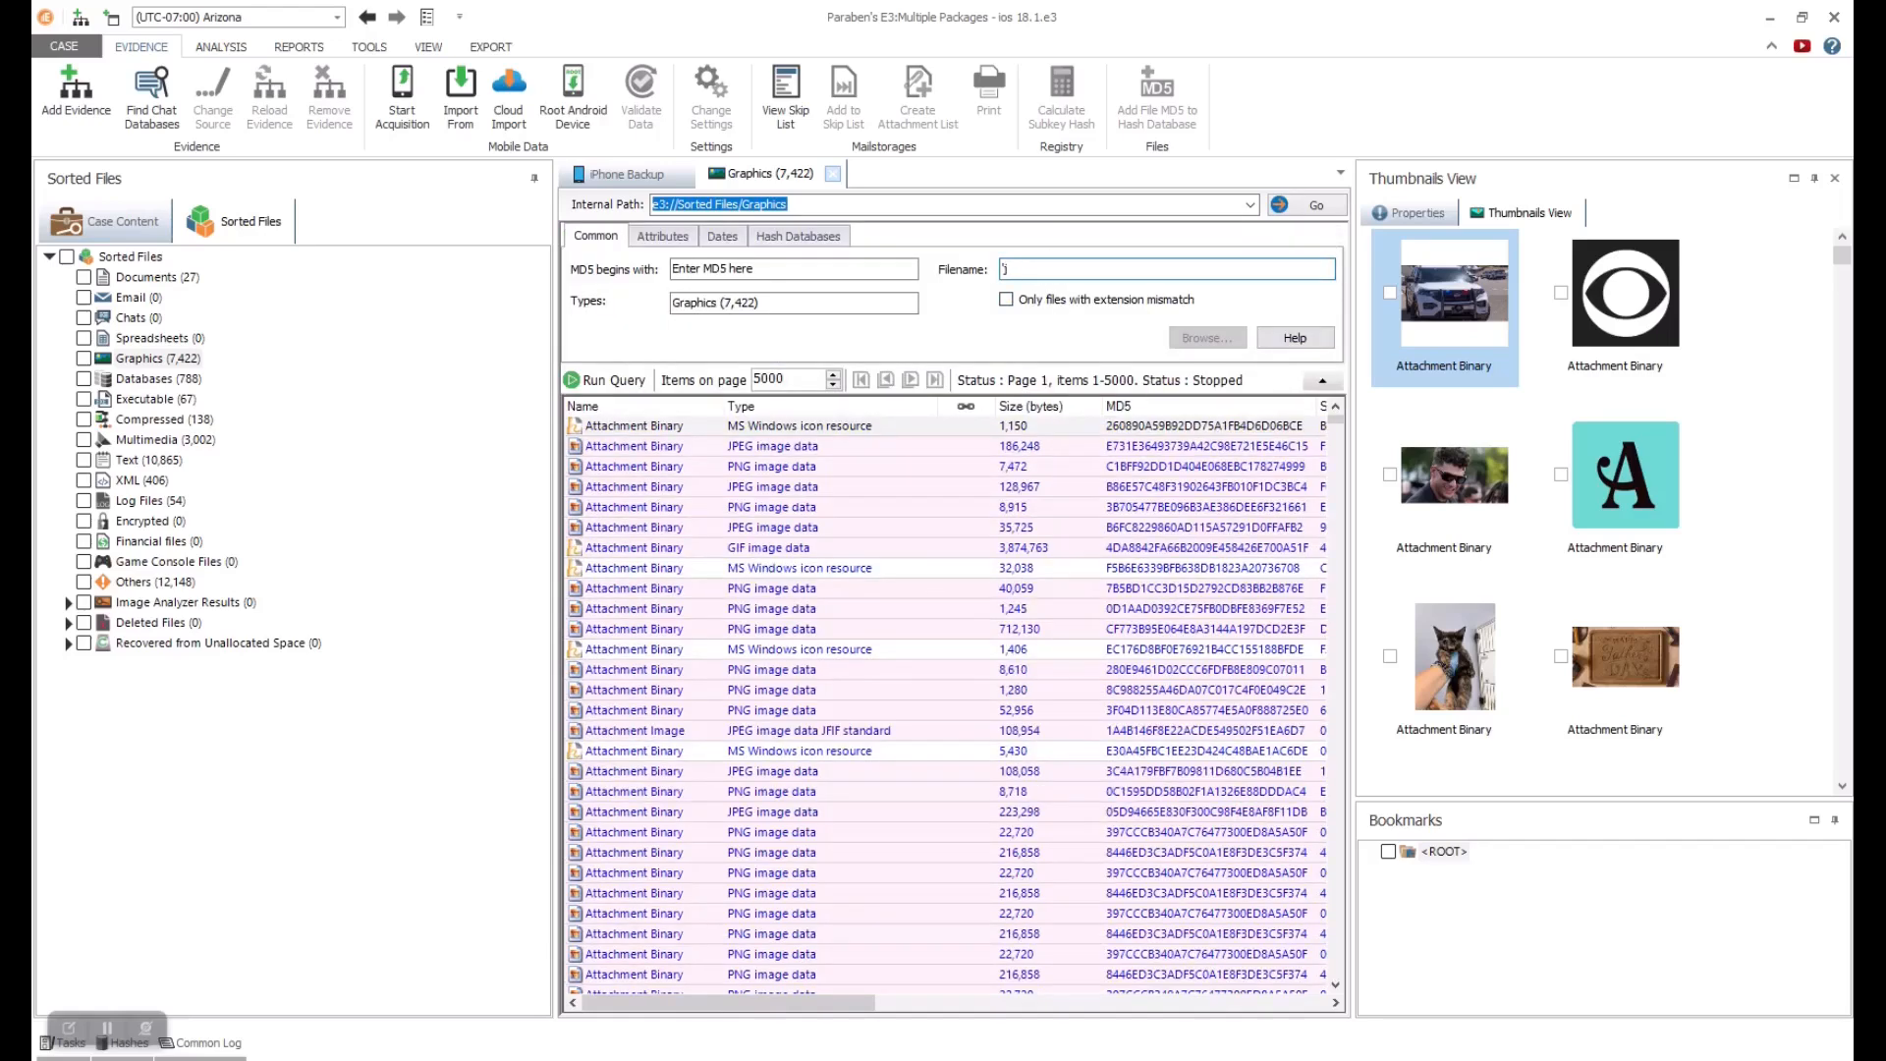
pyautogui.write('peg')
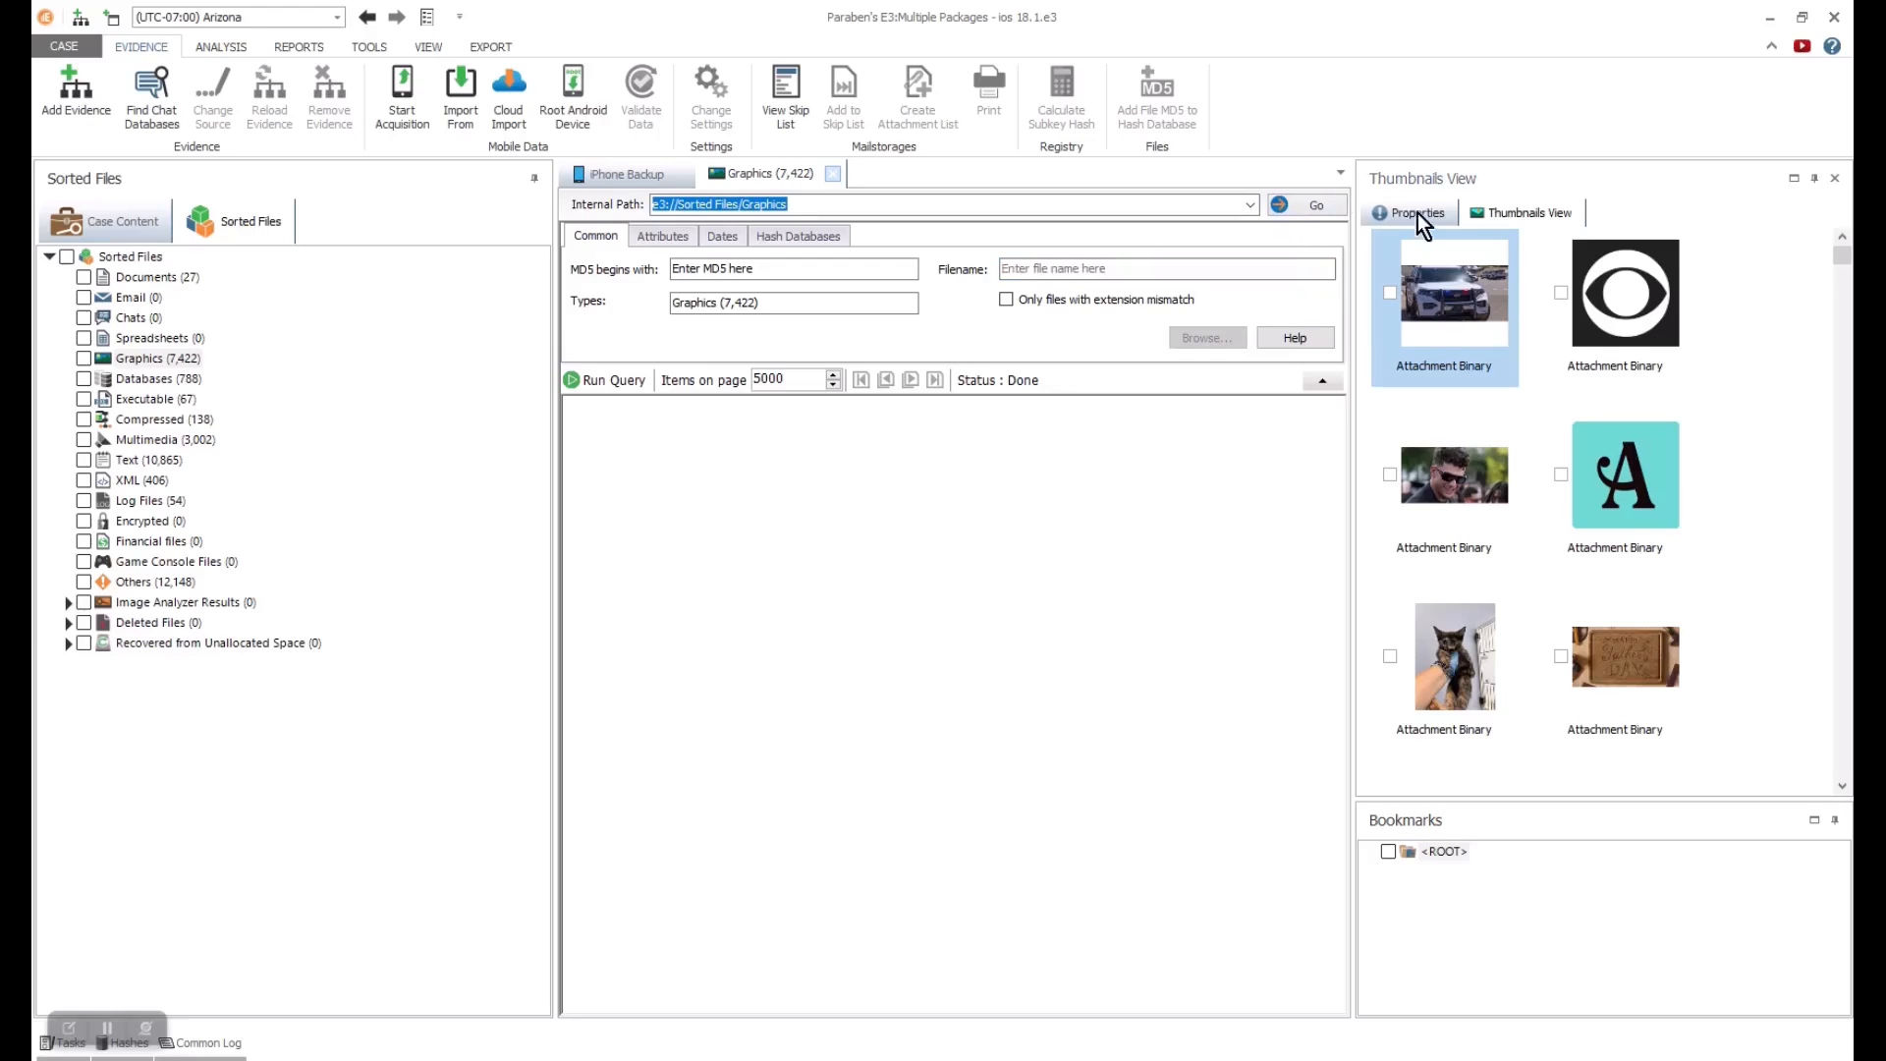
pyautogui.click(1415, 213)
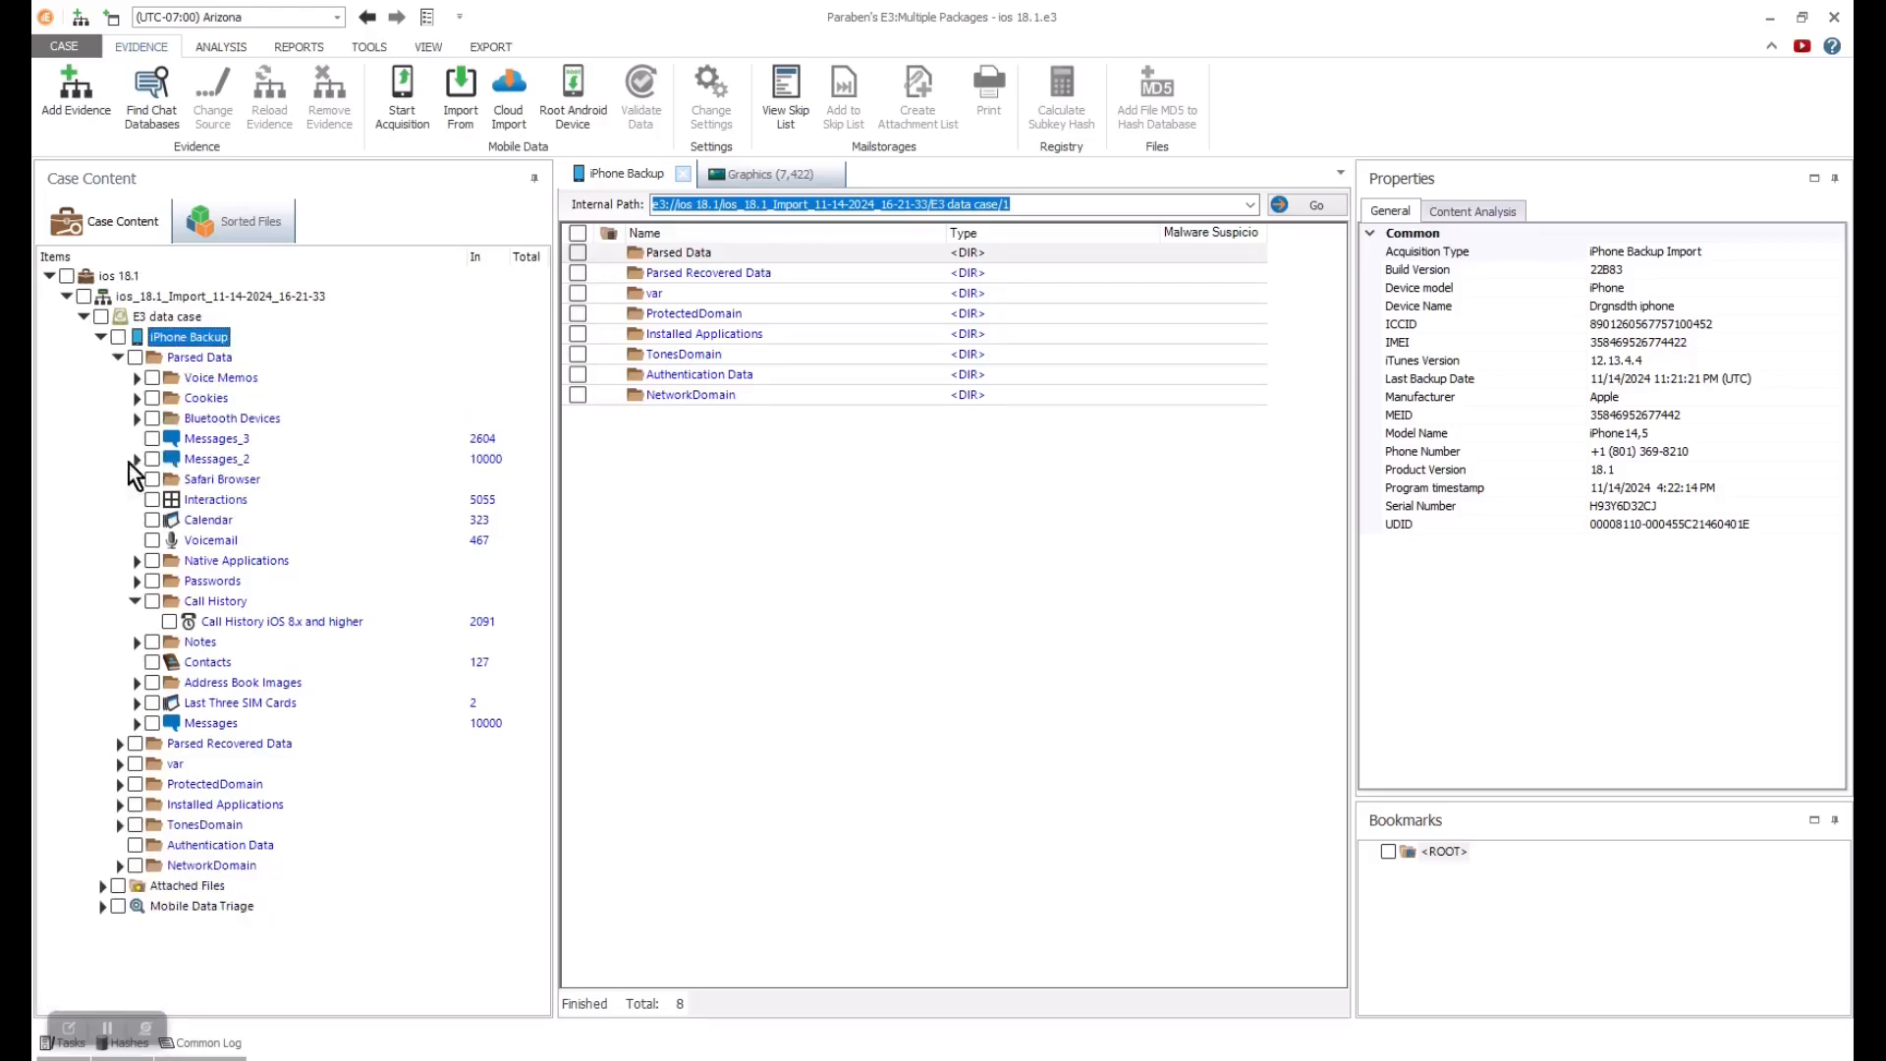
# Start an Advanced Search on the iPhone backup, review the Search Area, and set up Keywords Search on Parsed Data
pyautogui.rightClick(189, 336)
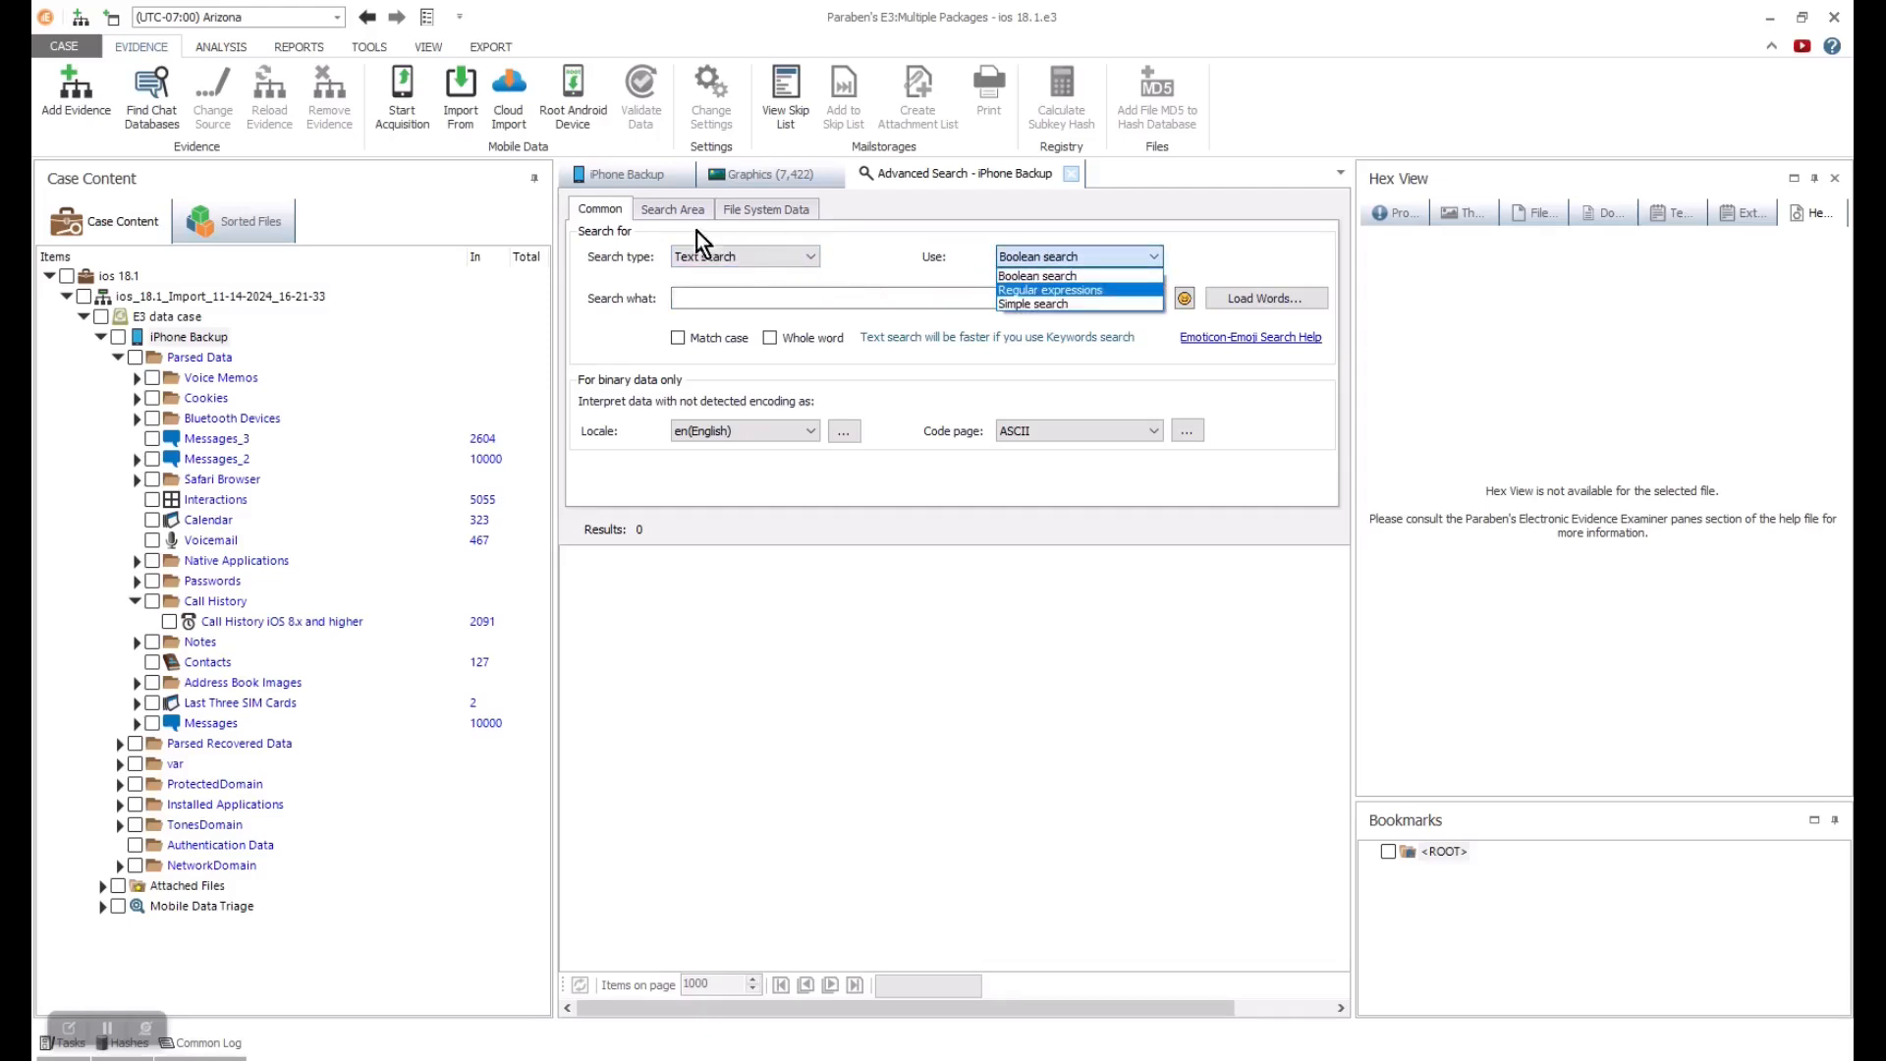
pyautogui.click(1263, 297)
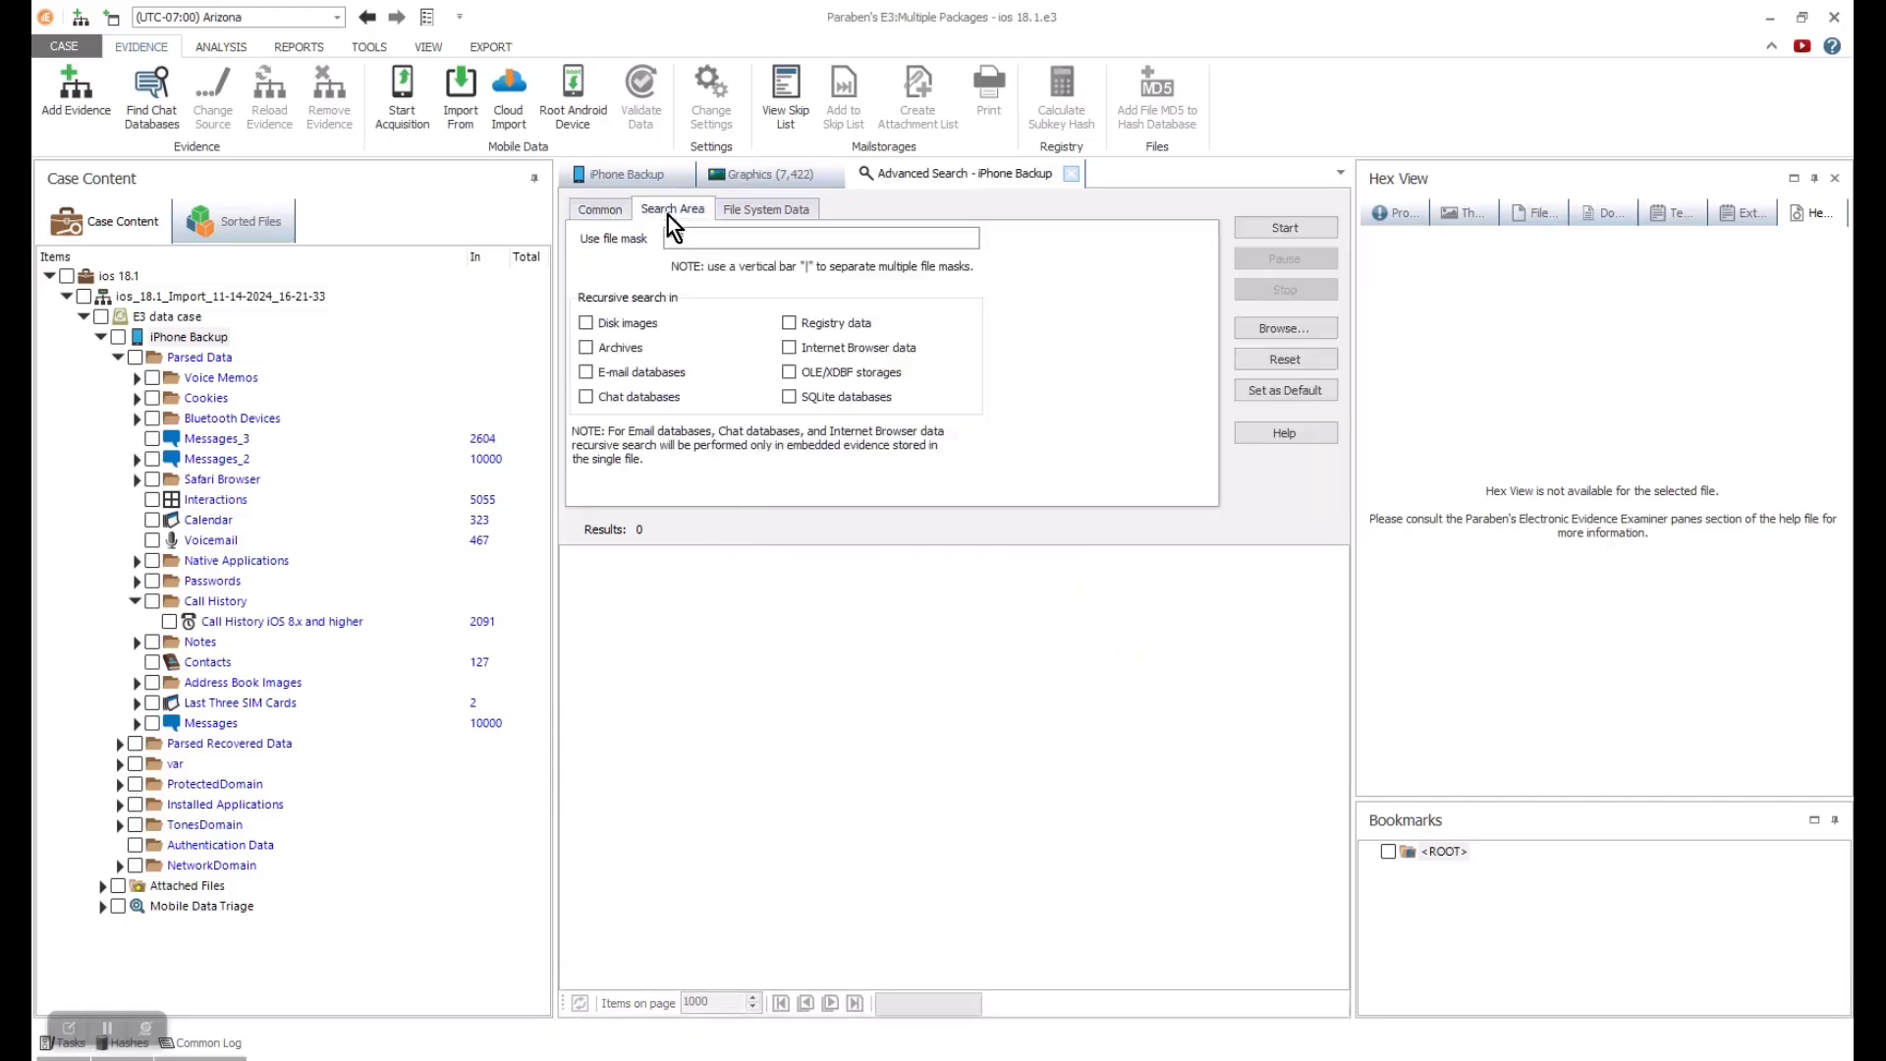
pyautogui.click(599, 208)
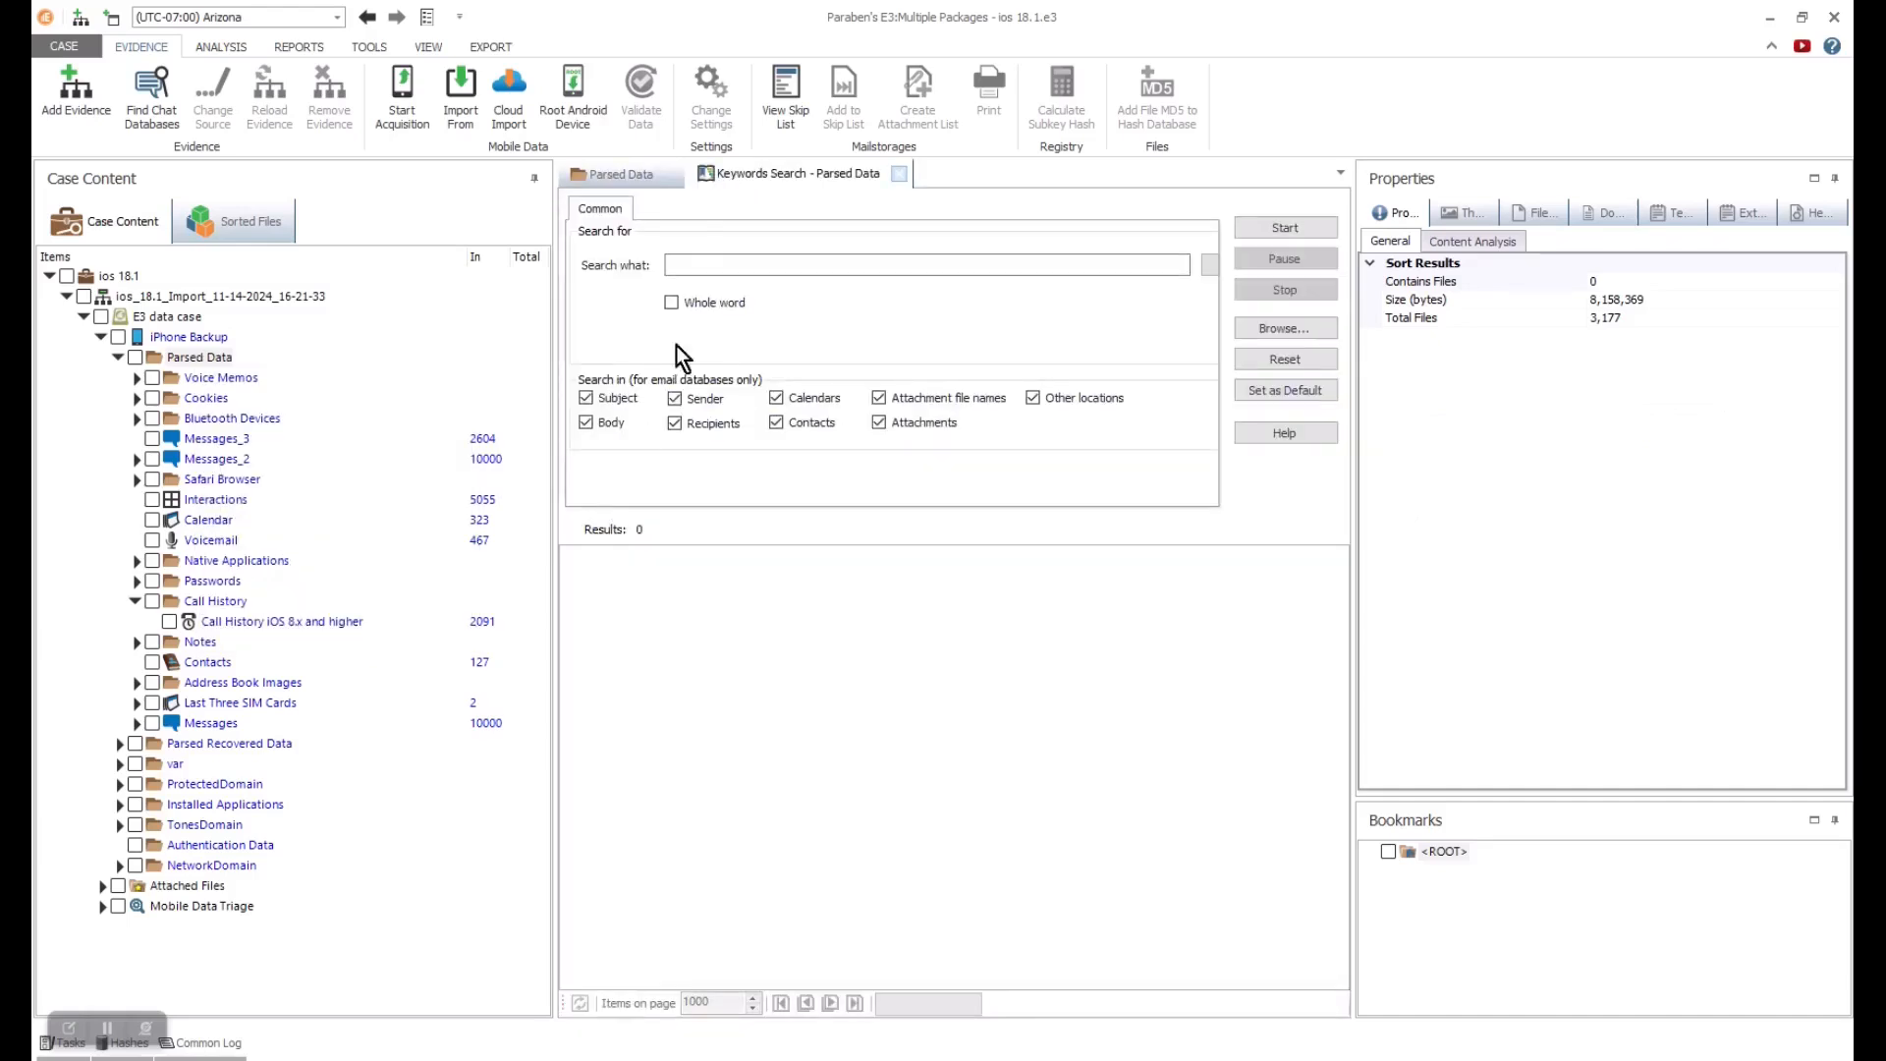
pyautogui.moveTo(135, 613)
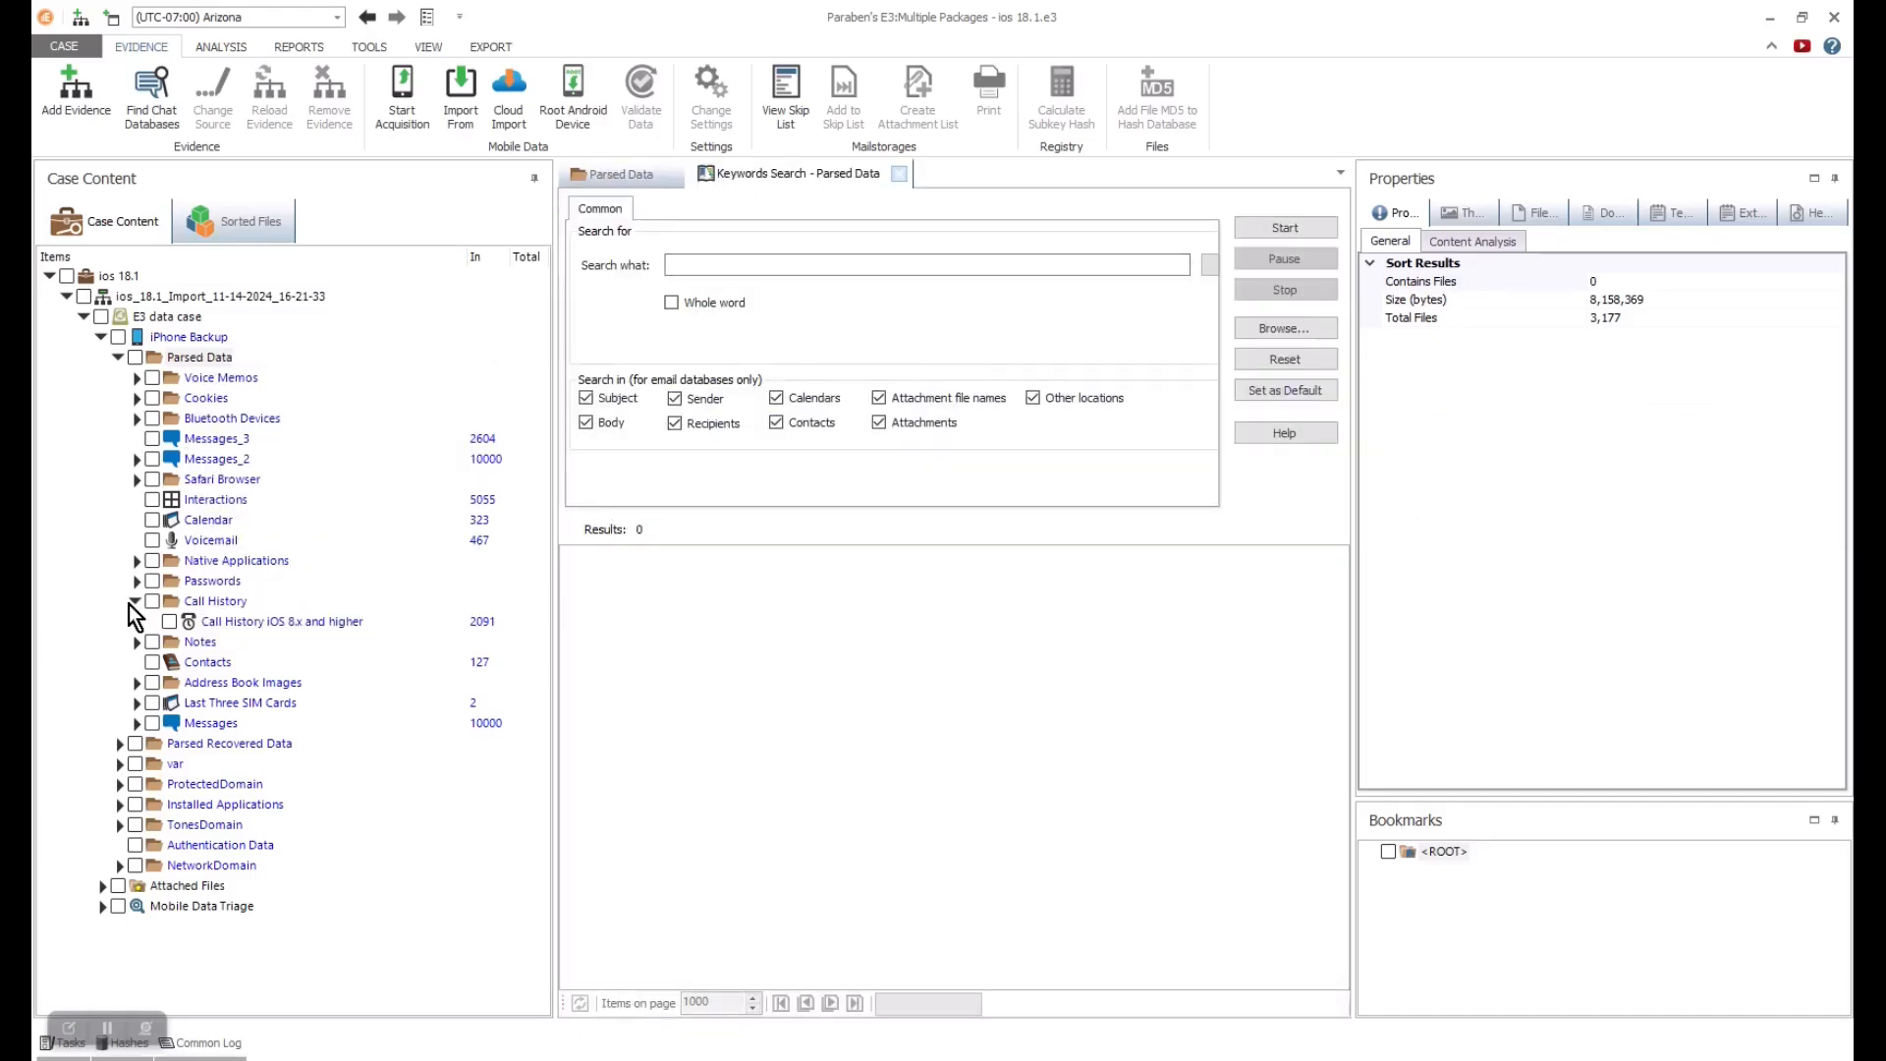
pyautogui.click(619, 173)
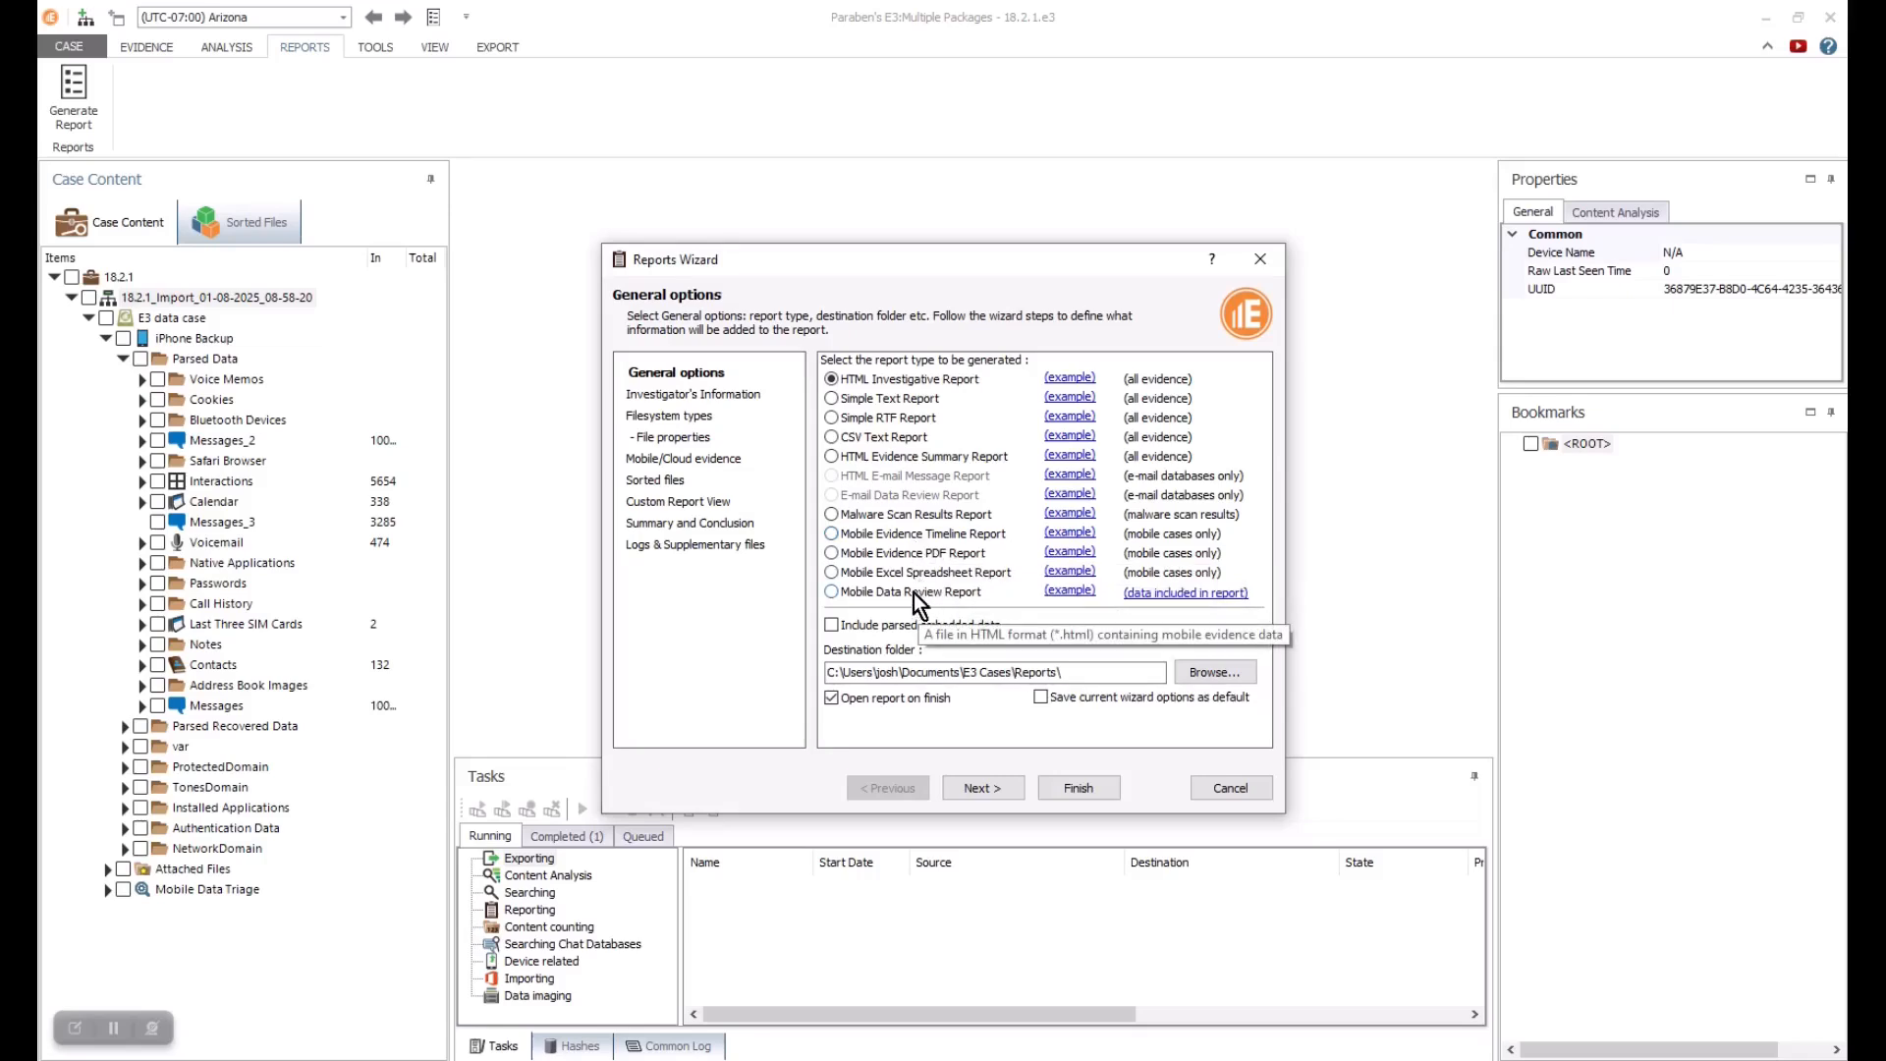
# Advance the Reports Wizard through mobile evidence, including only data checked for reports, to the Custom Report View
pyautogui.click(983, 788)
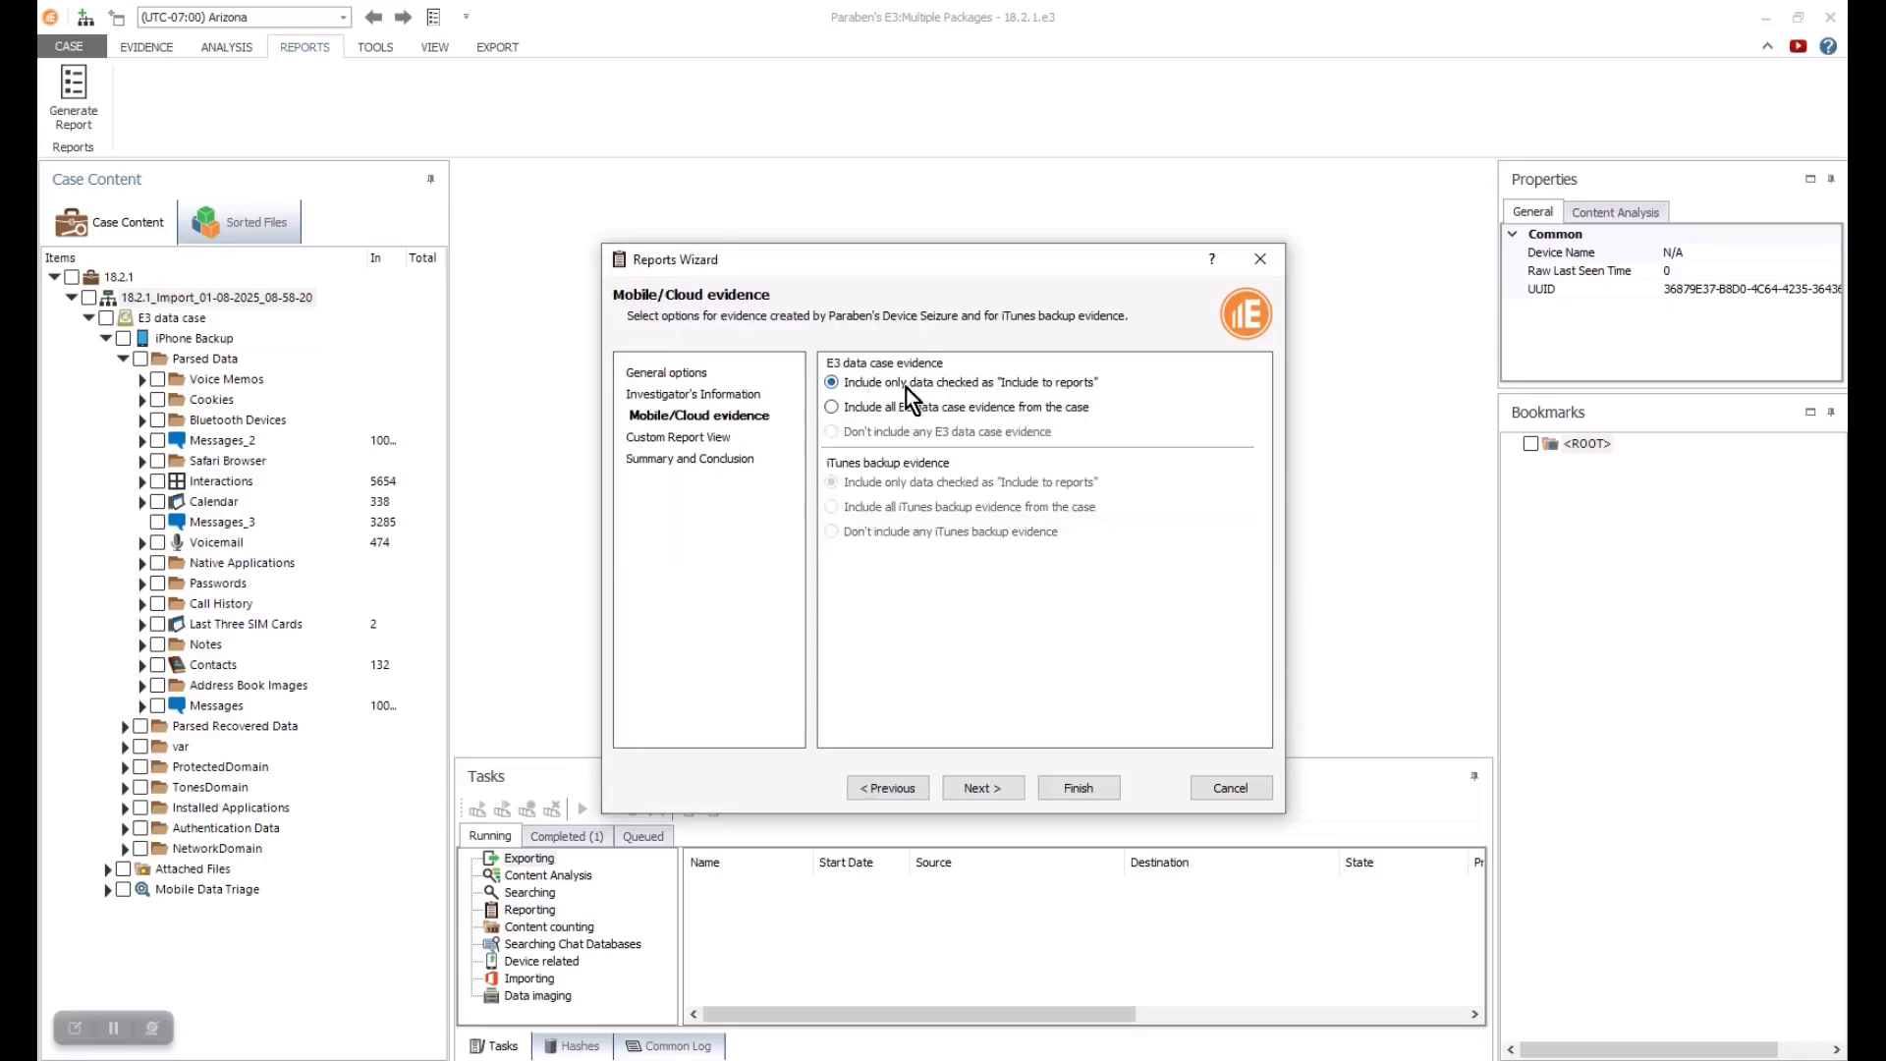
pyautogui.click(983, 787)
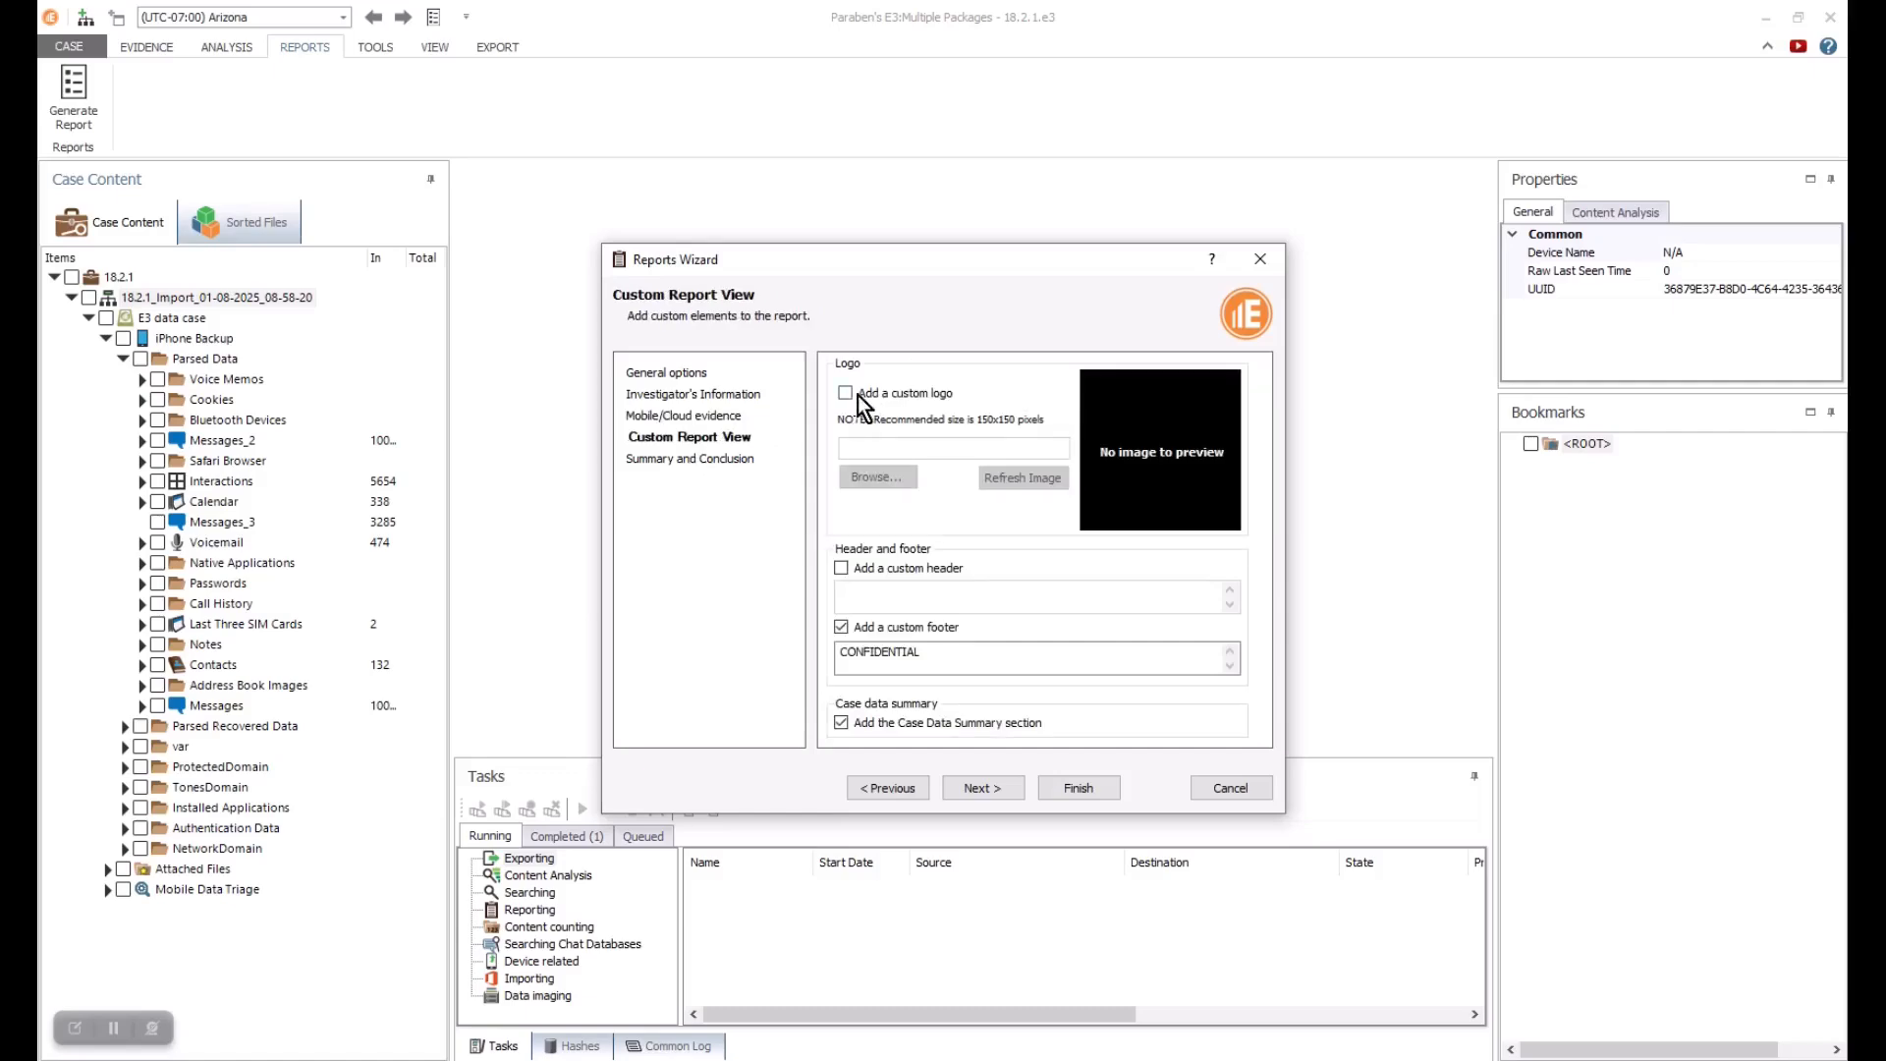
pyautogui.click(983, 786)
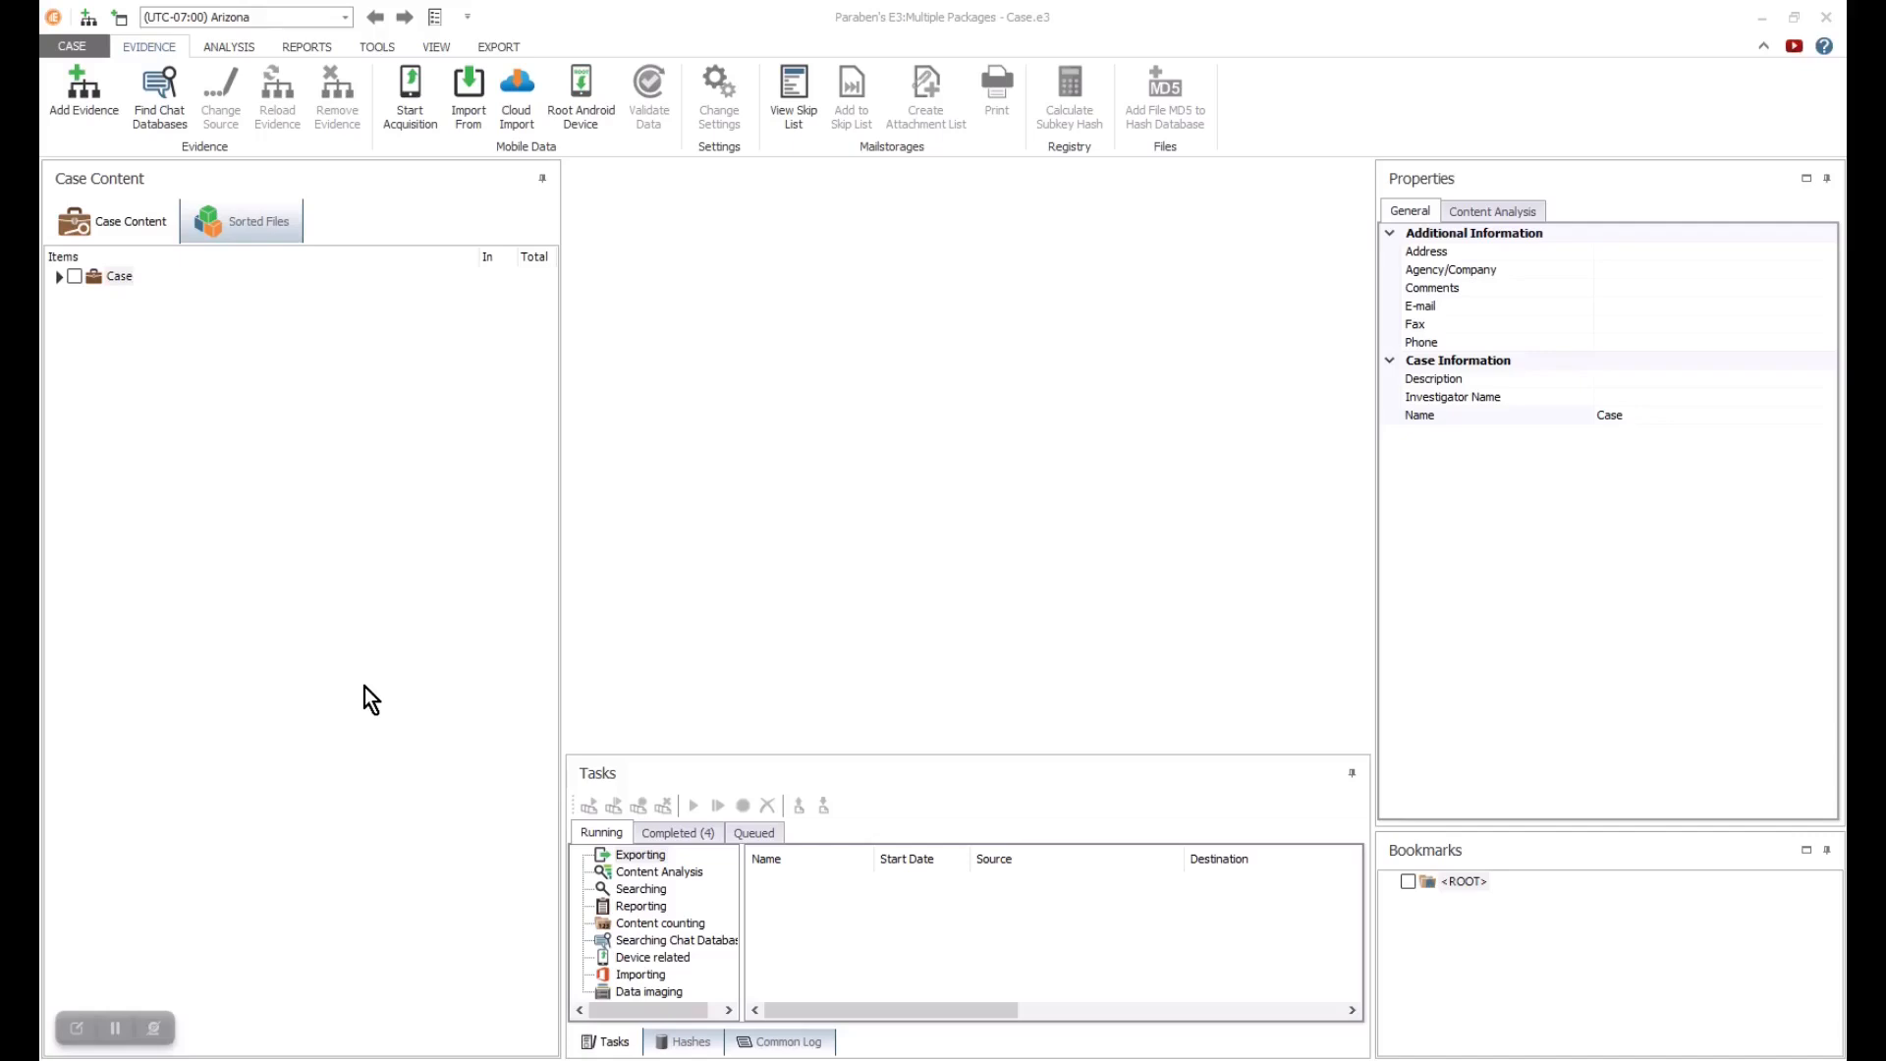
pyautogui.moveTo(216, 596)
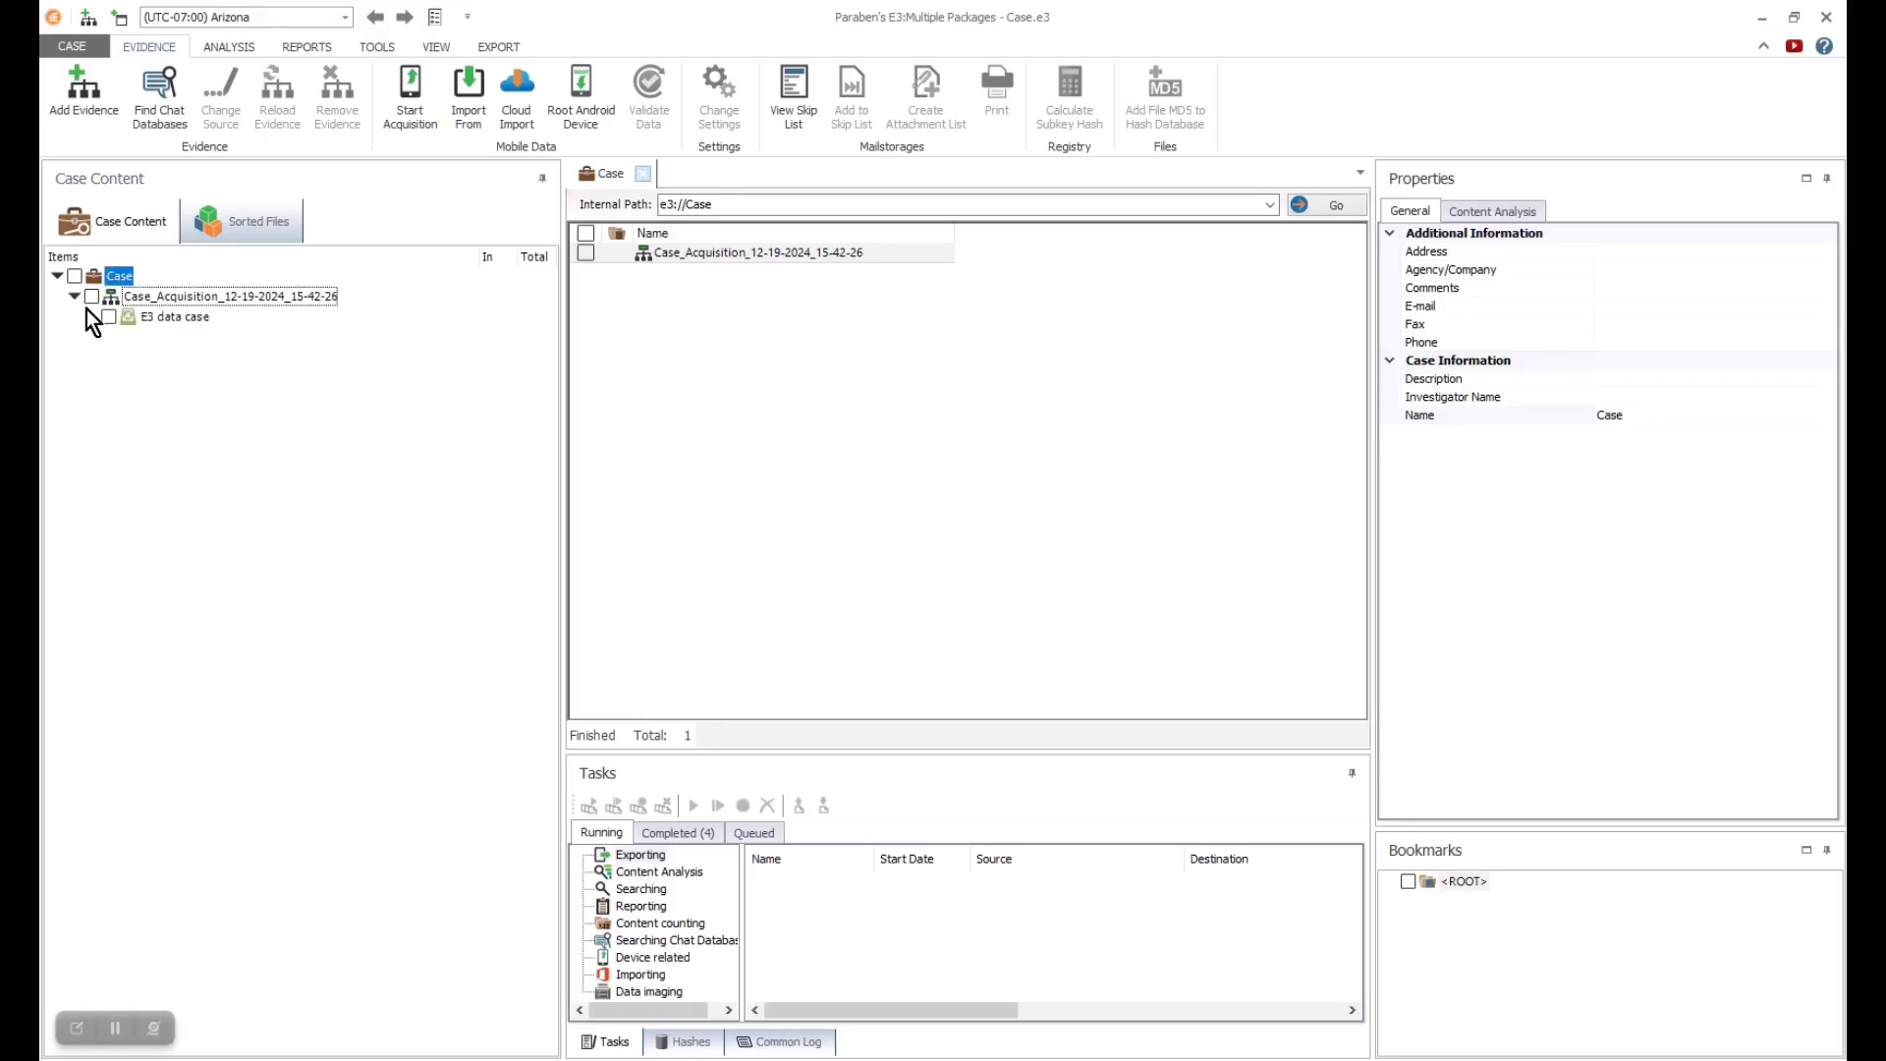
# Expand the Pixel 7 device, browse its 10,629-entry User Activity Timeline, then select Authentication Data
pyautogui.click(88, 316)
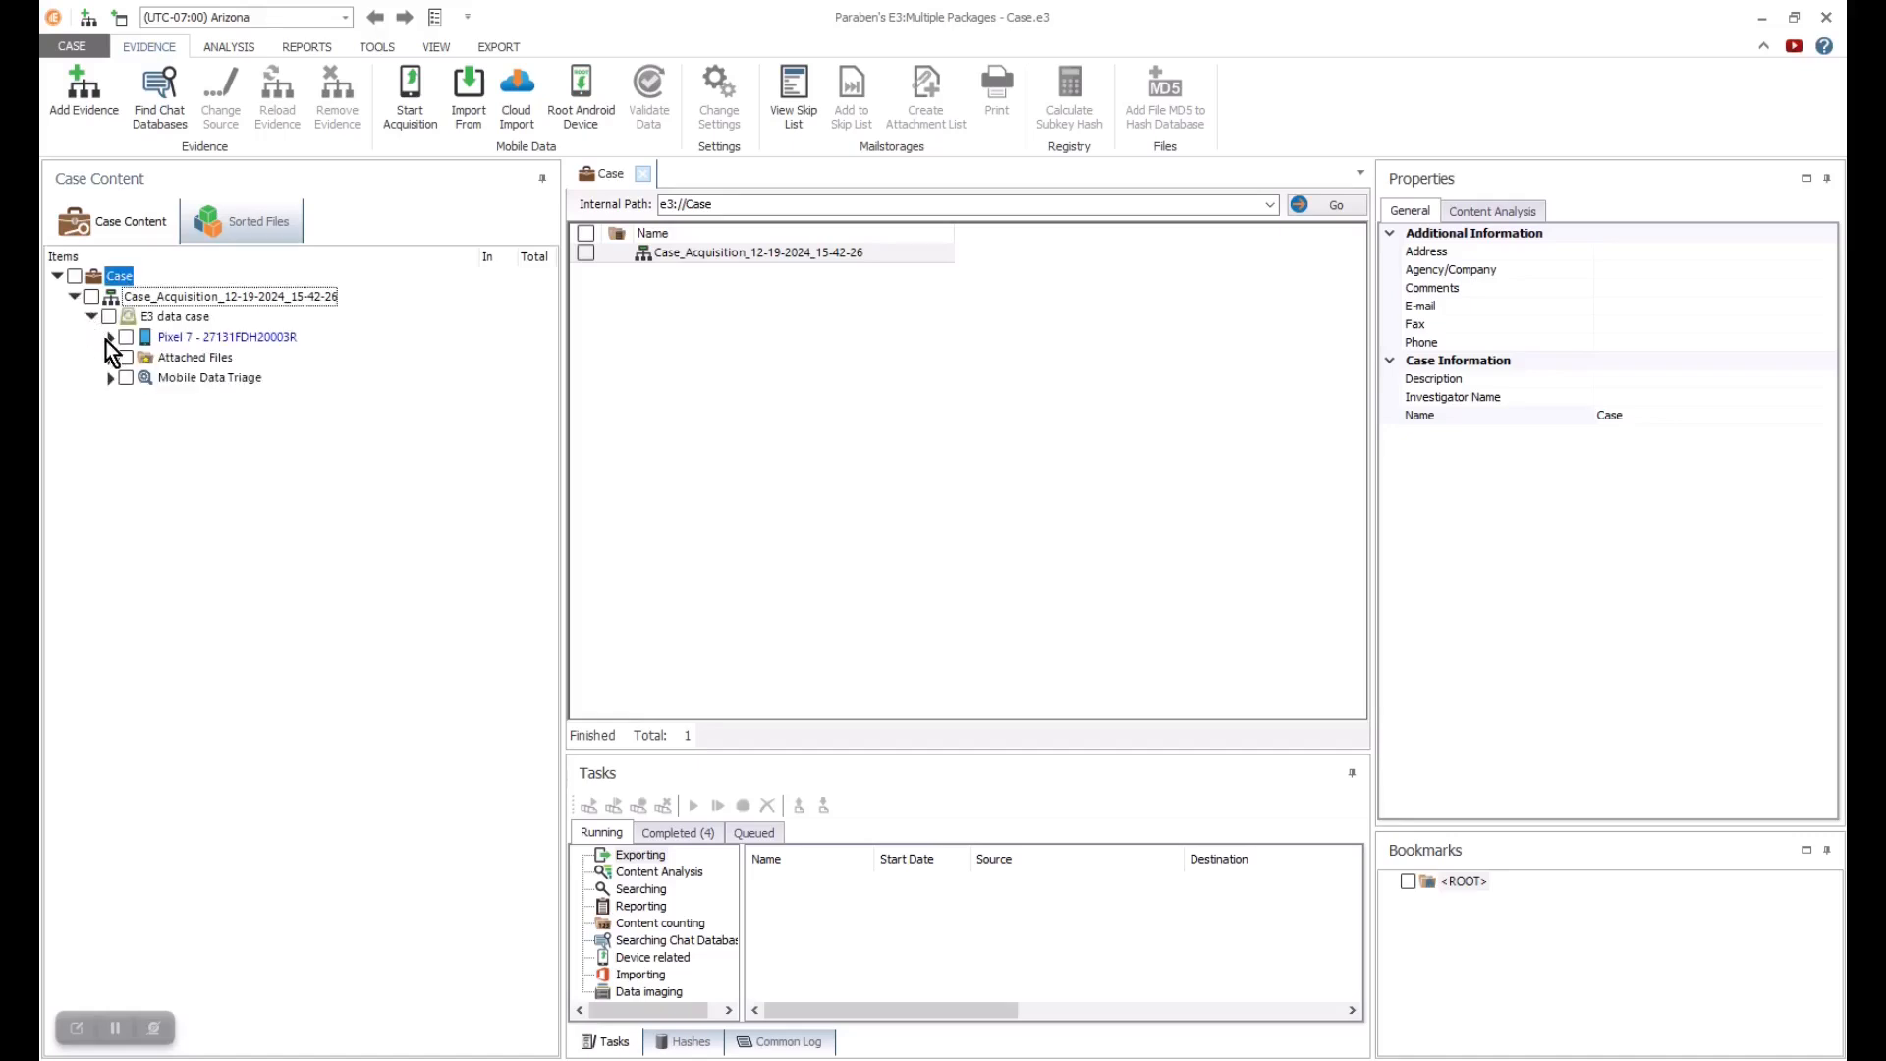
pyautogui.click(110, 336)
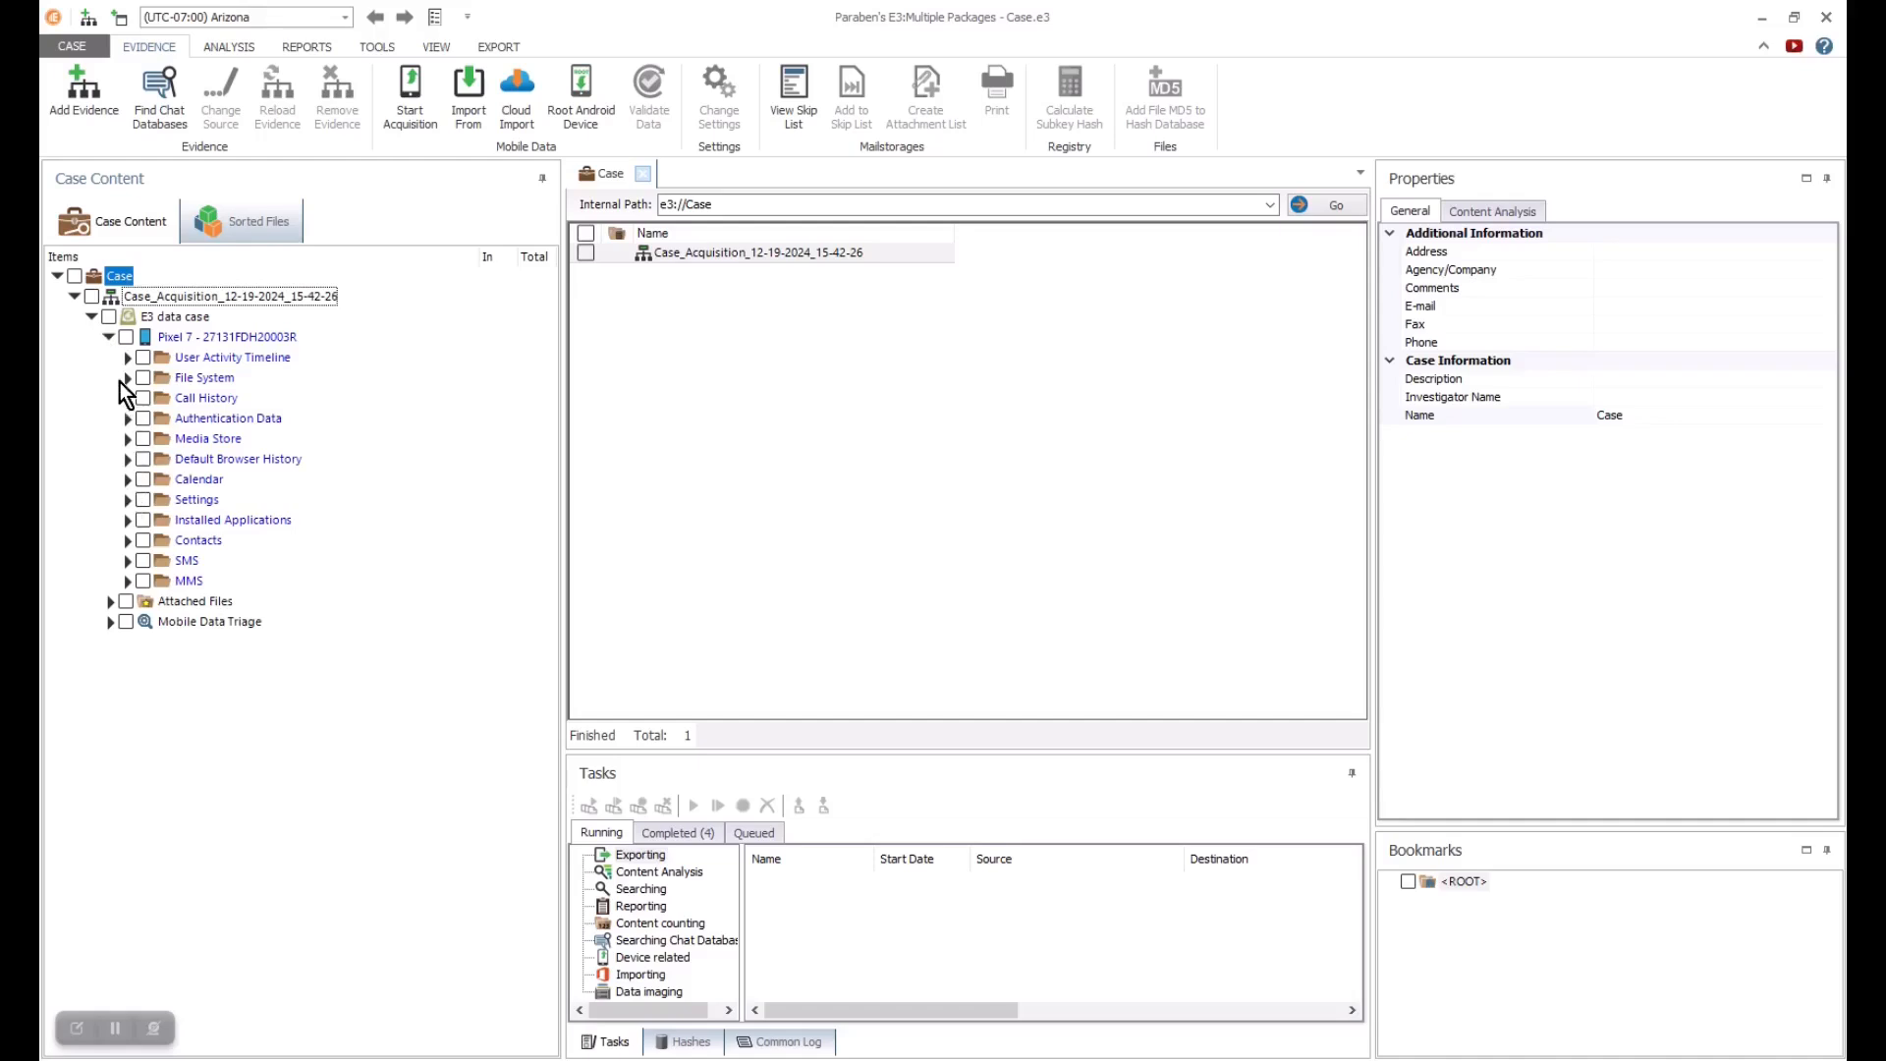
pyautogui.click(126, 357)
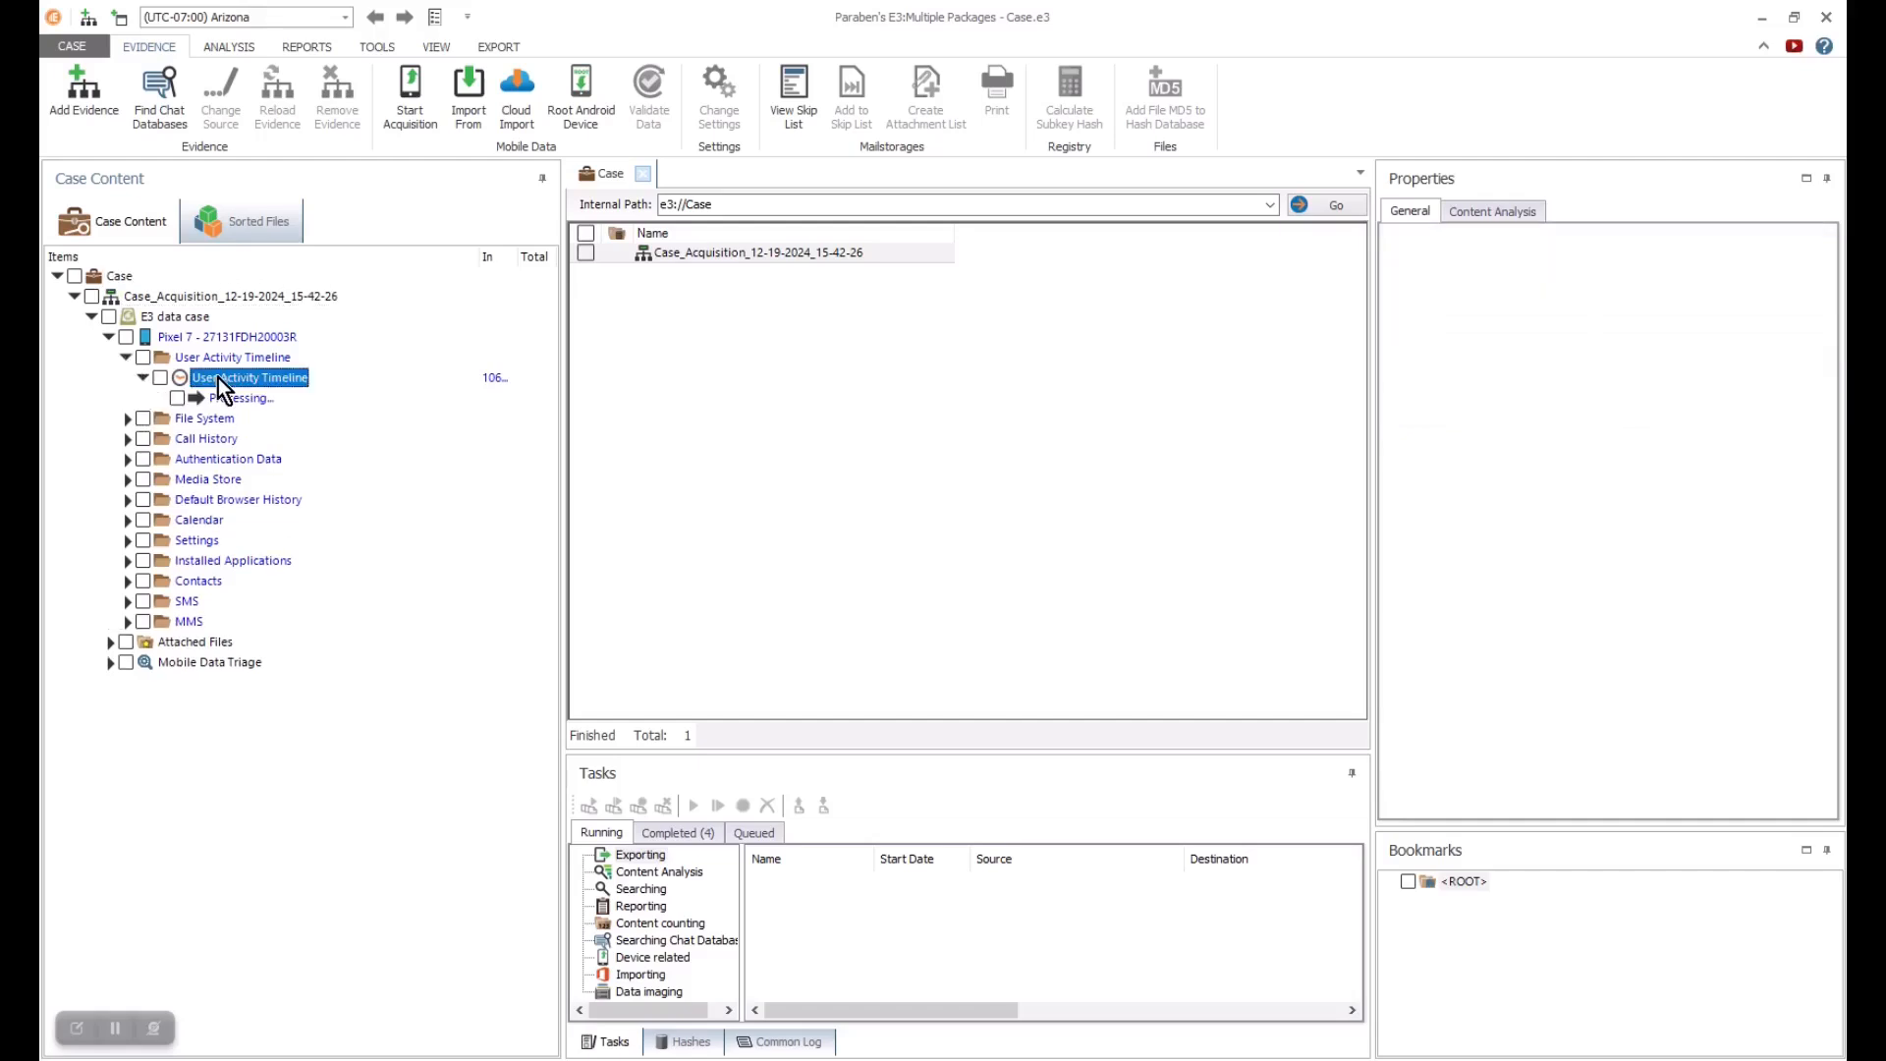
pyautogui.doubleClick(249, 378)
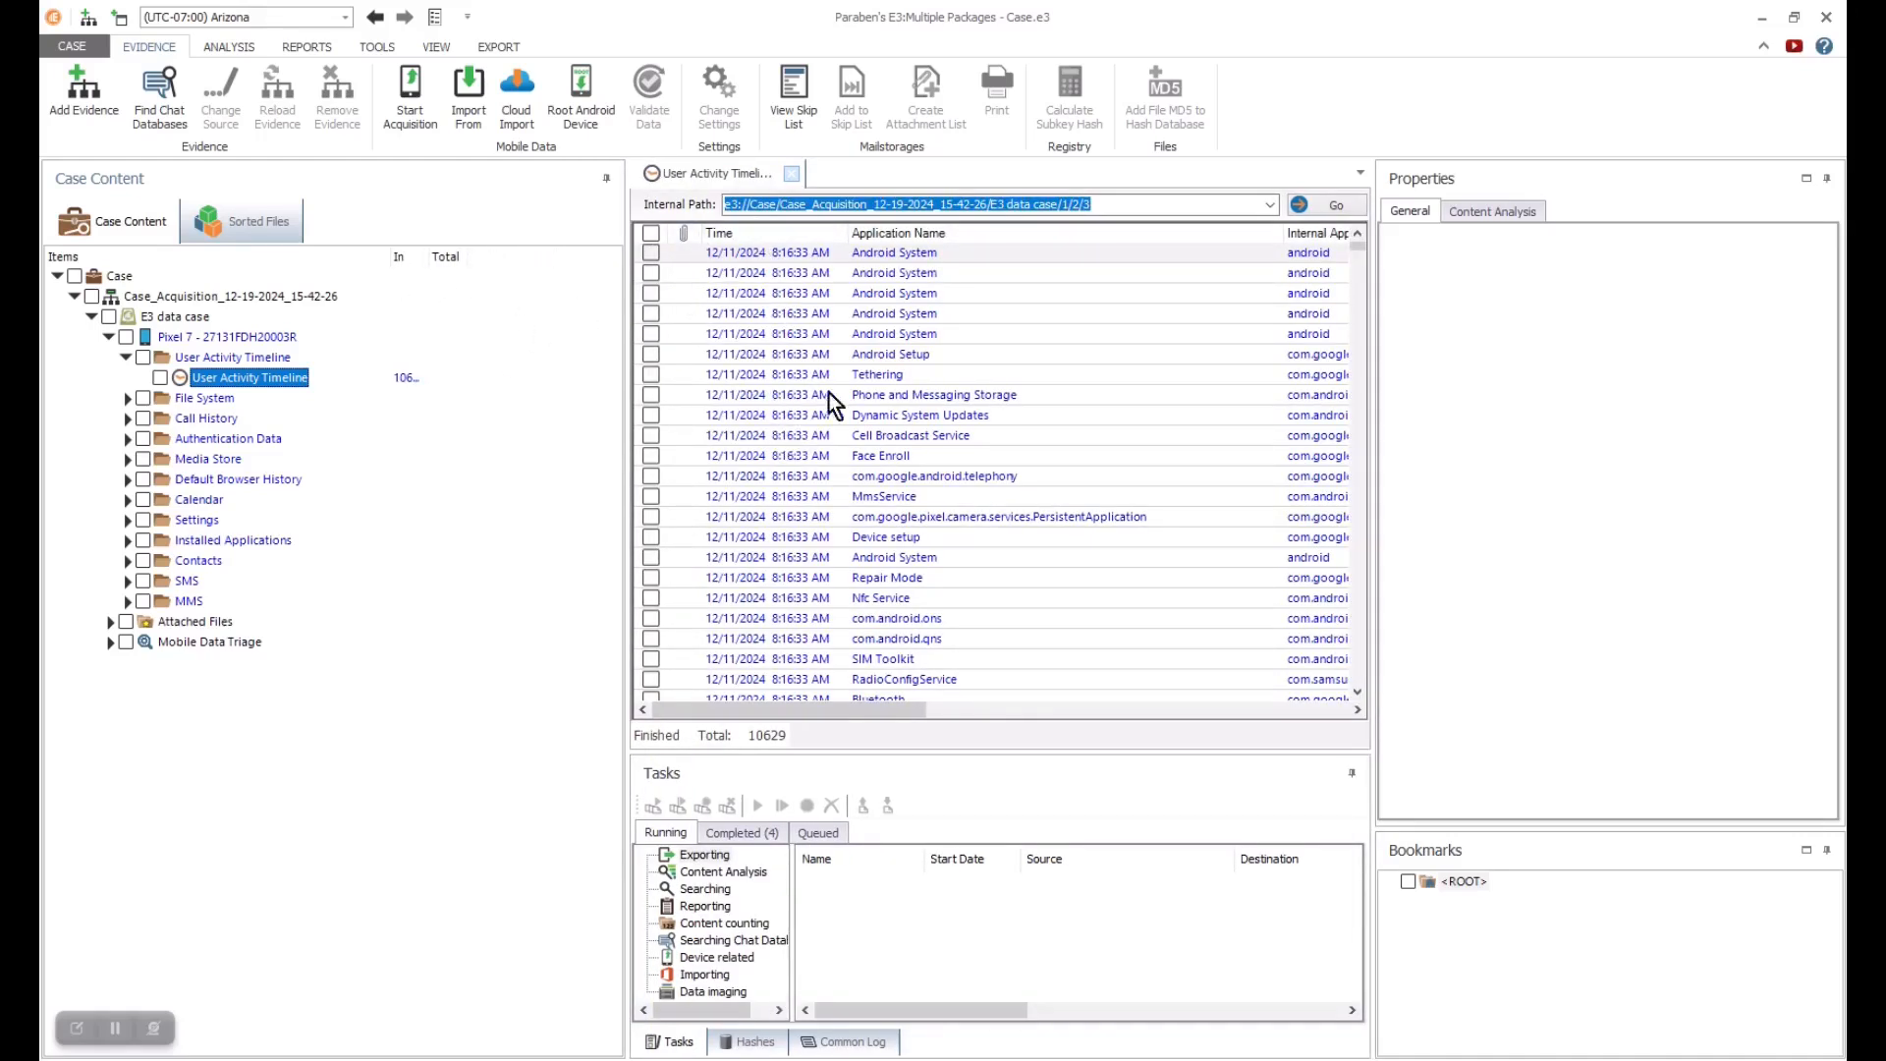
pyautogui.moveTo(900, 704)
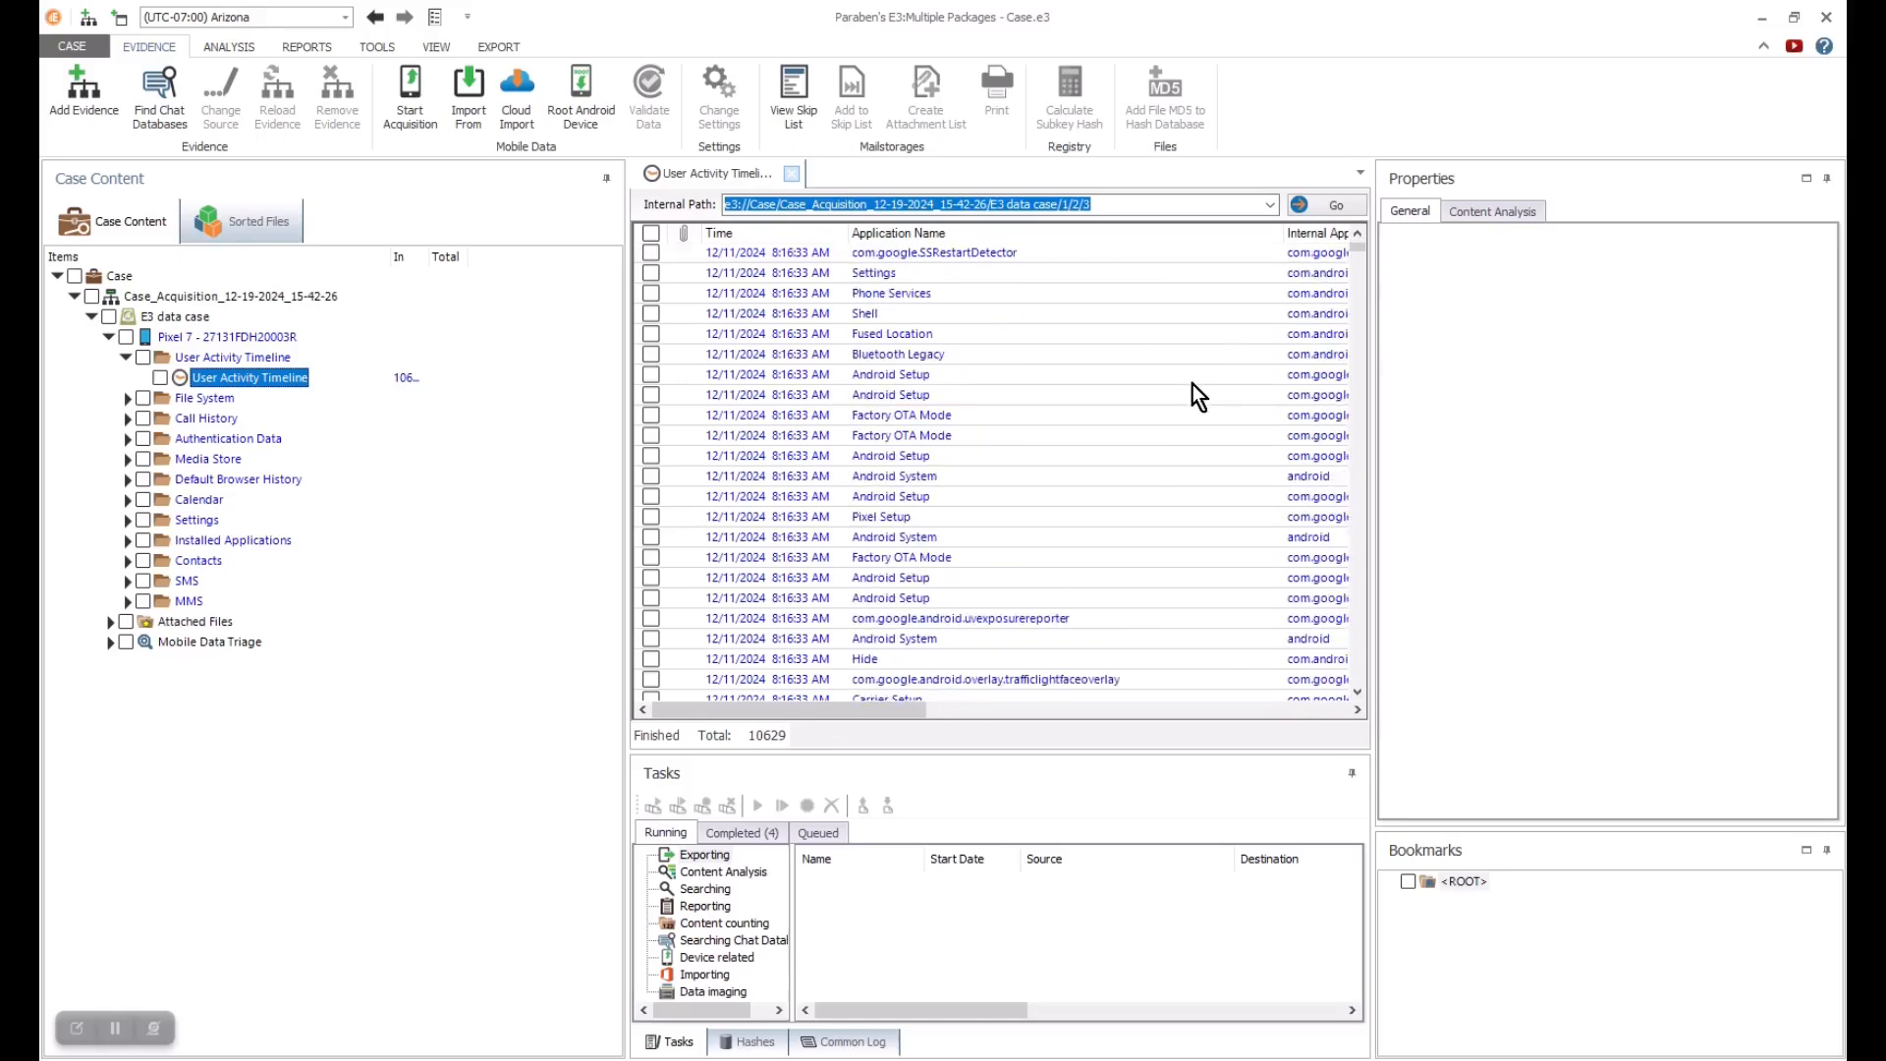
pyautogui.scroll(-3)
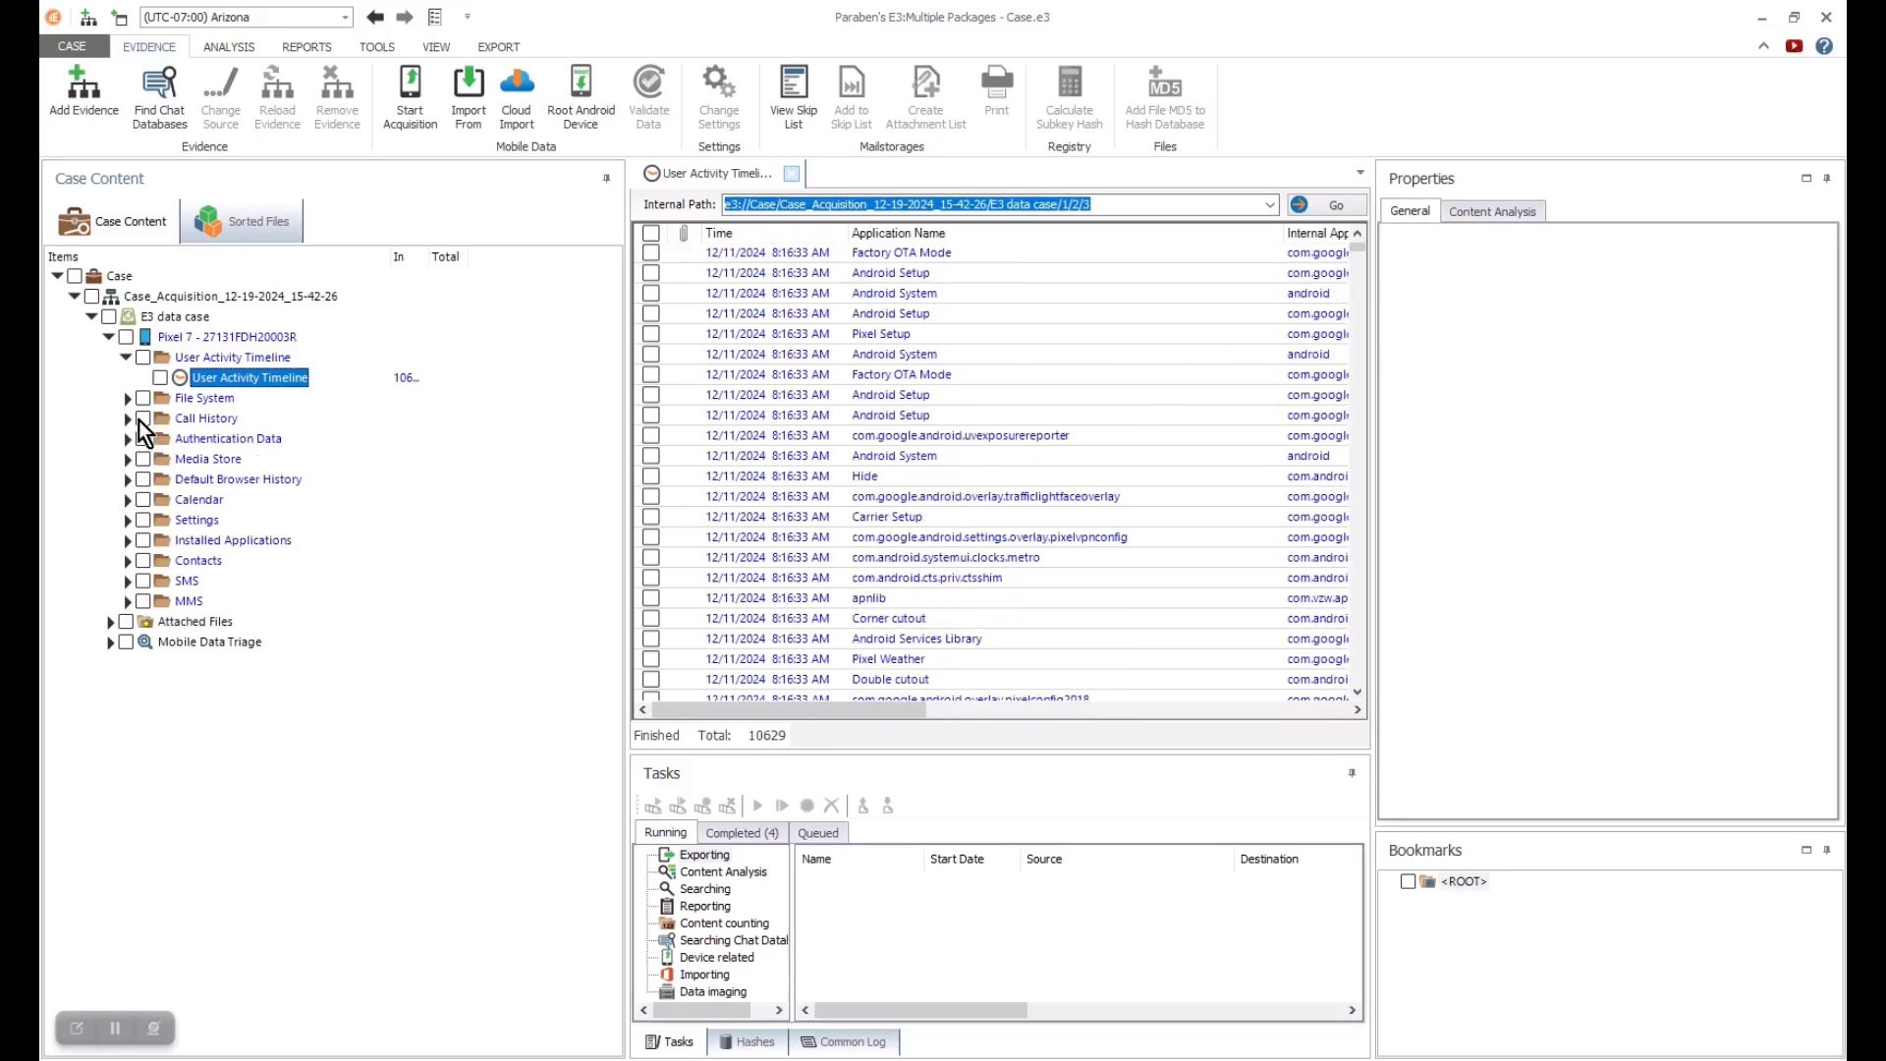
pyautogui.click(126, 399)
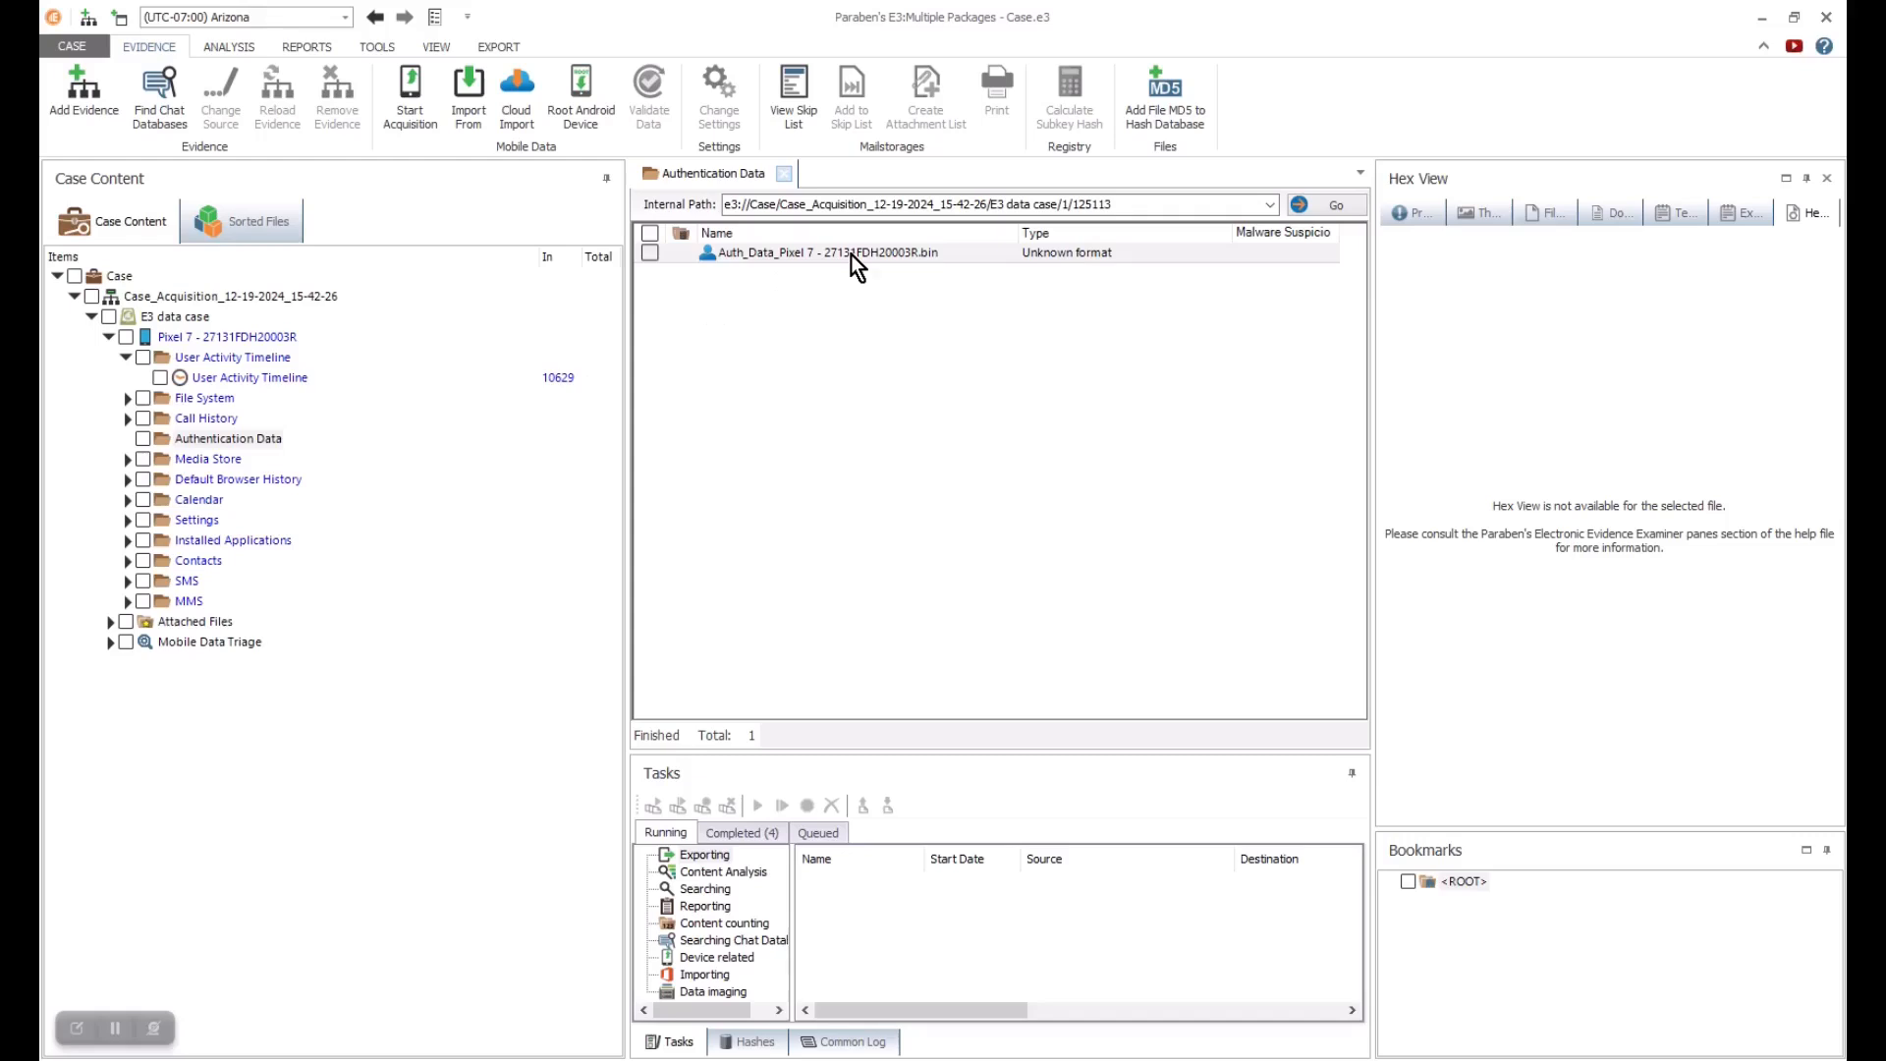
# Export the Pixel 7 authentication data file from its context menu
pyautogui.rightClick(851, 253)
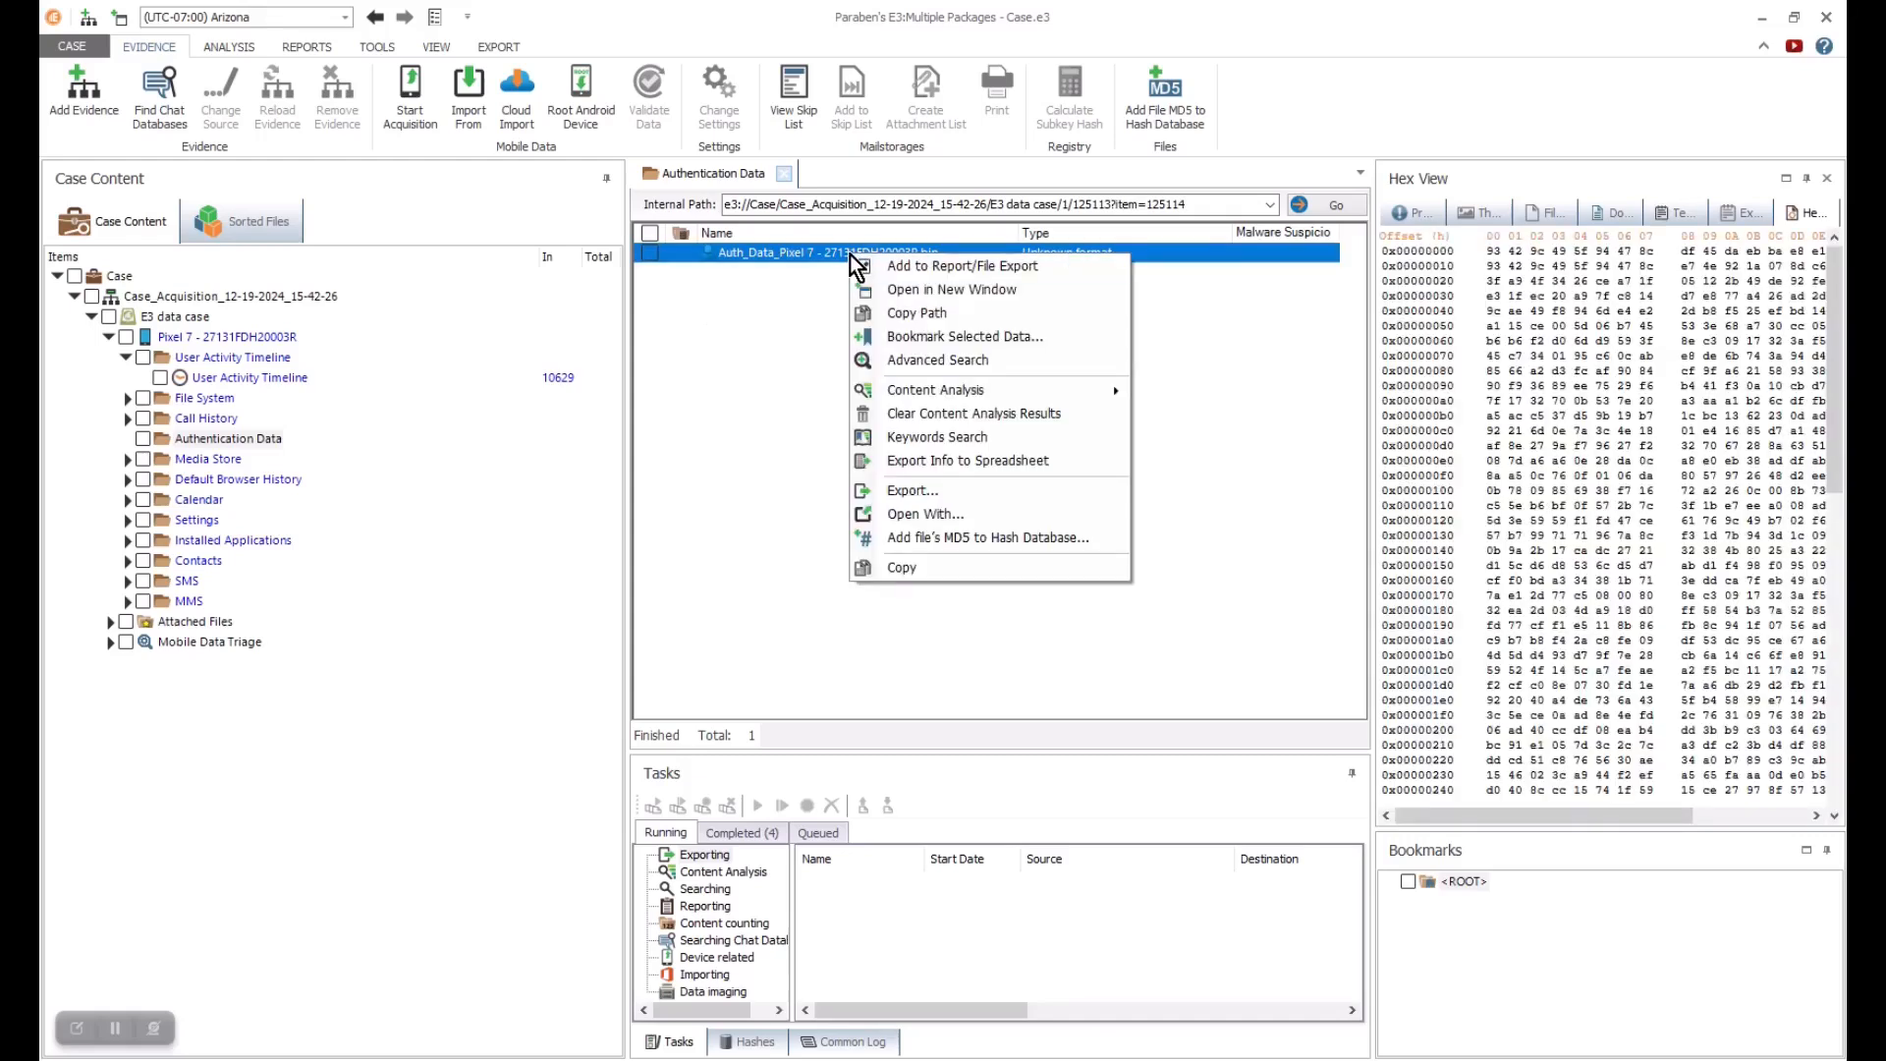
pyautogui.moveTo(910, 491)
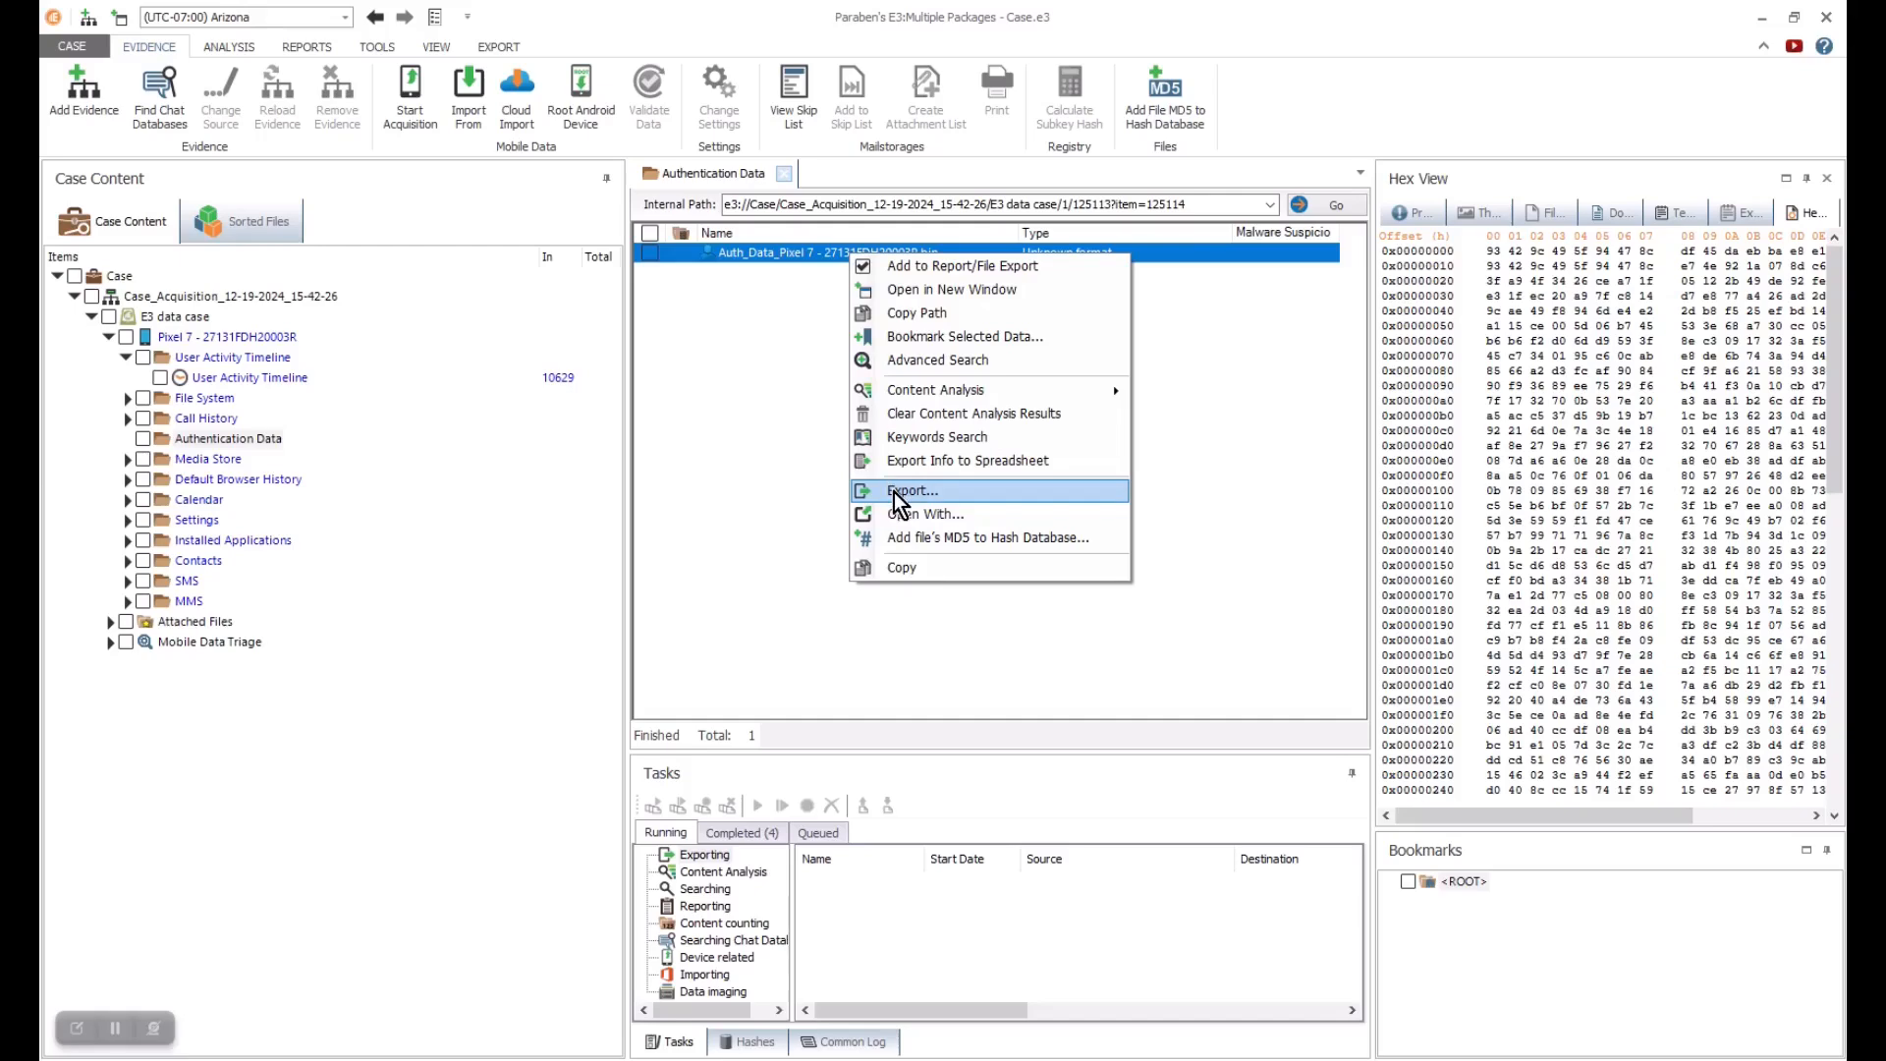
pyautogui.click(914, 491)
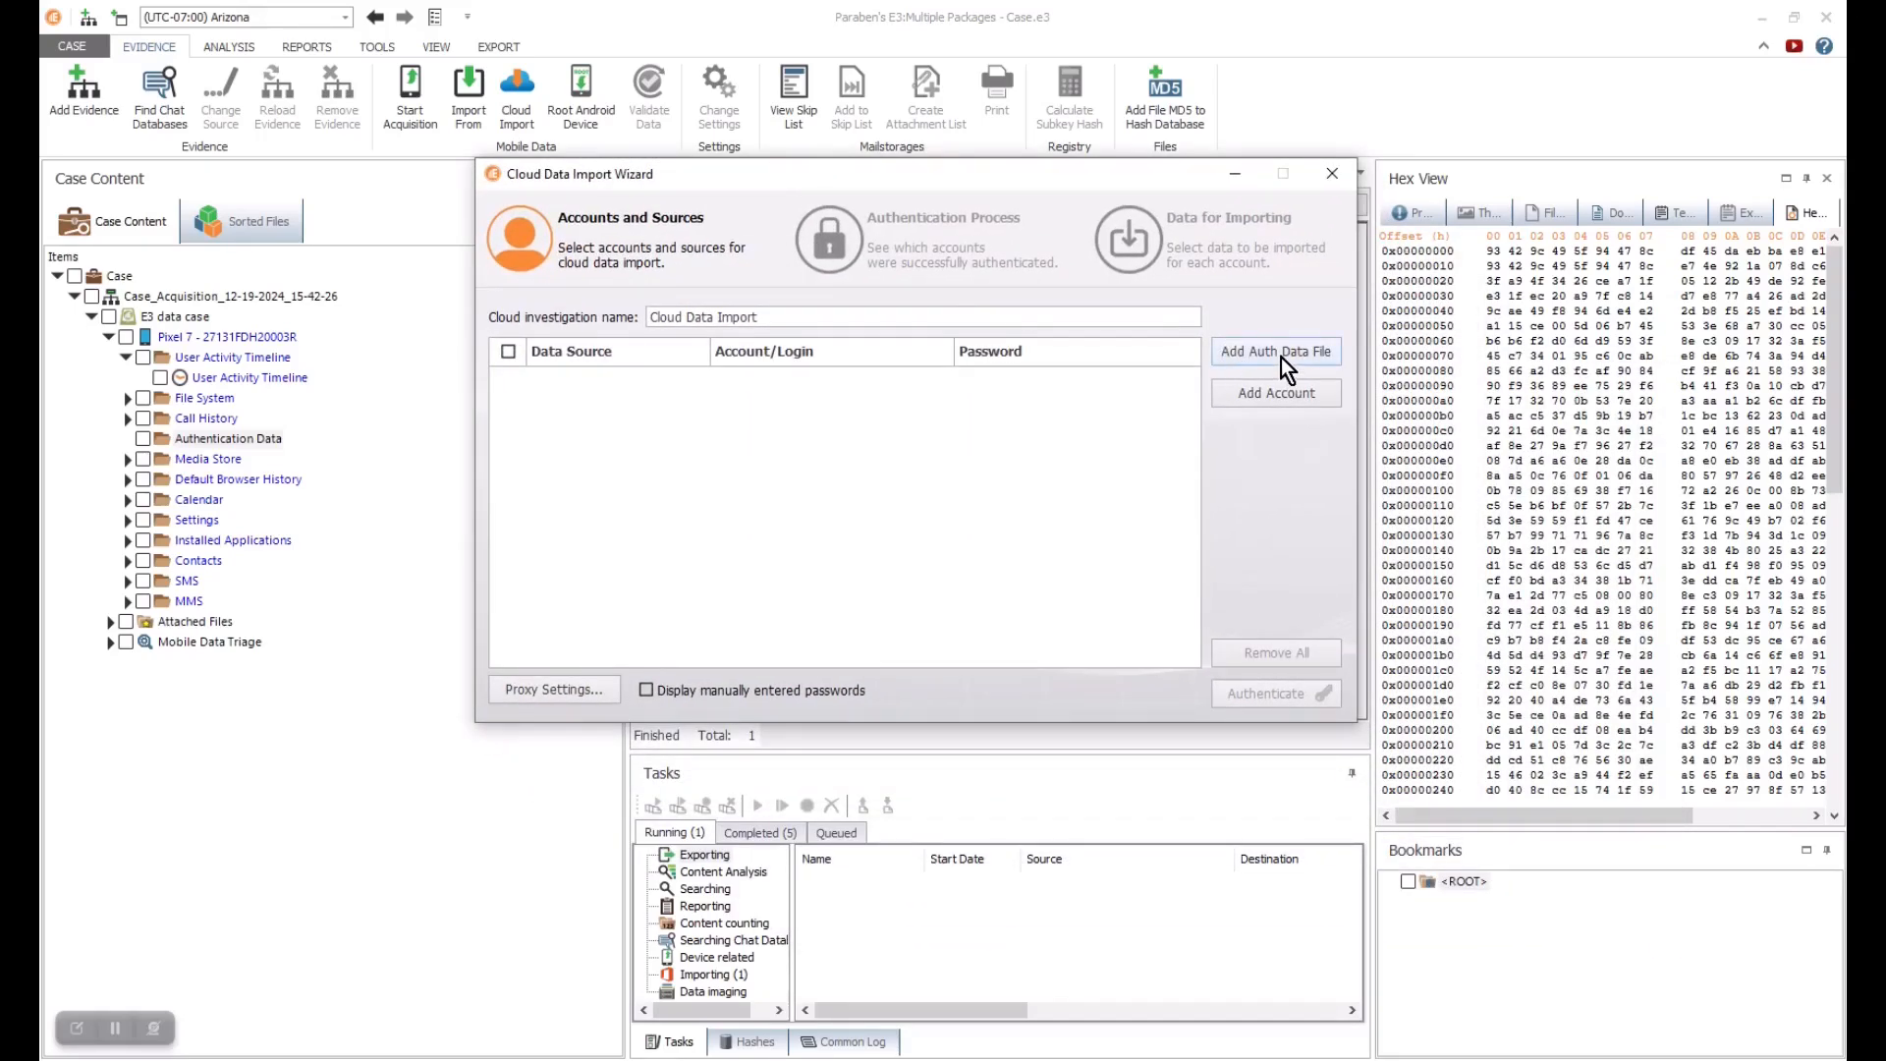
# Add Auth_Data_Pixel 7 .bin from the Desktop to the cloud import wizard, then request closing it
pyautogui.click(1274, 350)
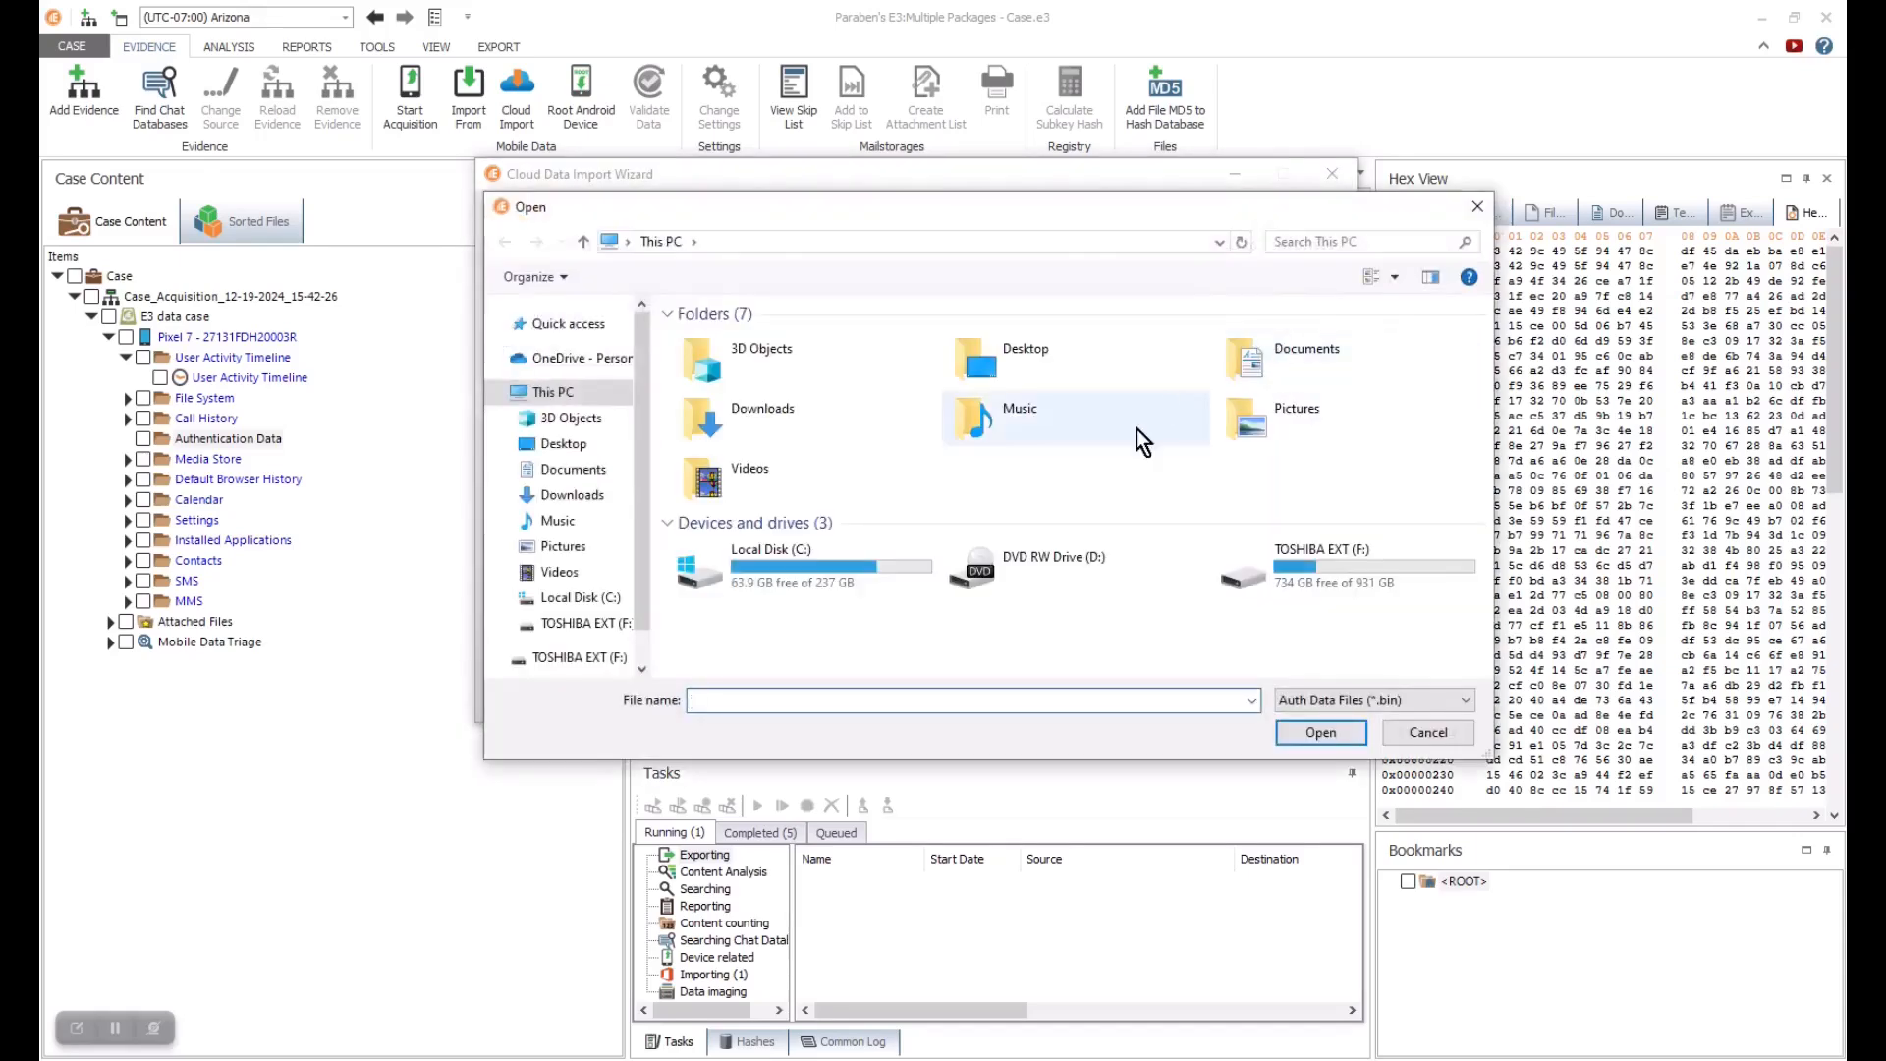
pyautogui.doubleClick(563, 442)
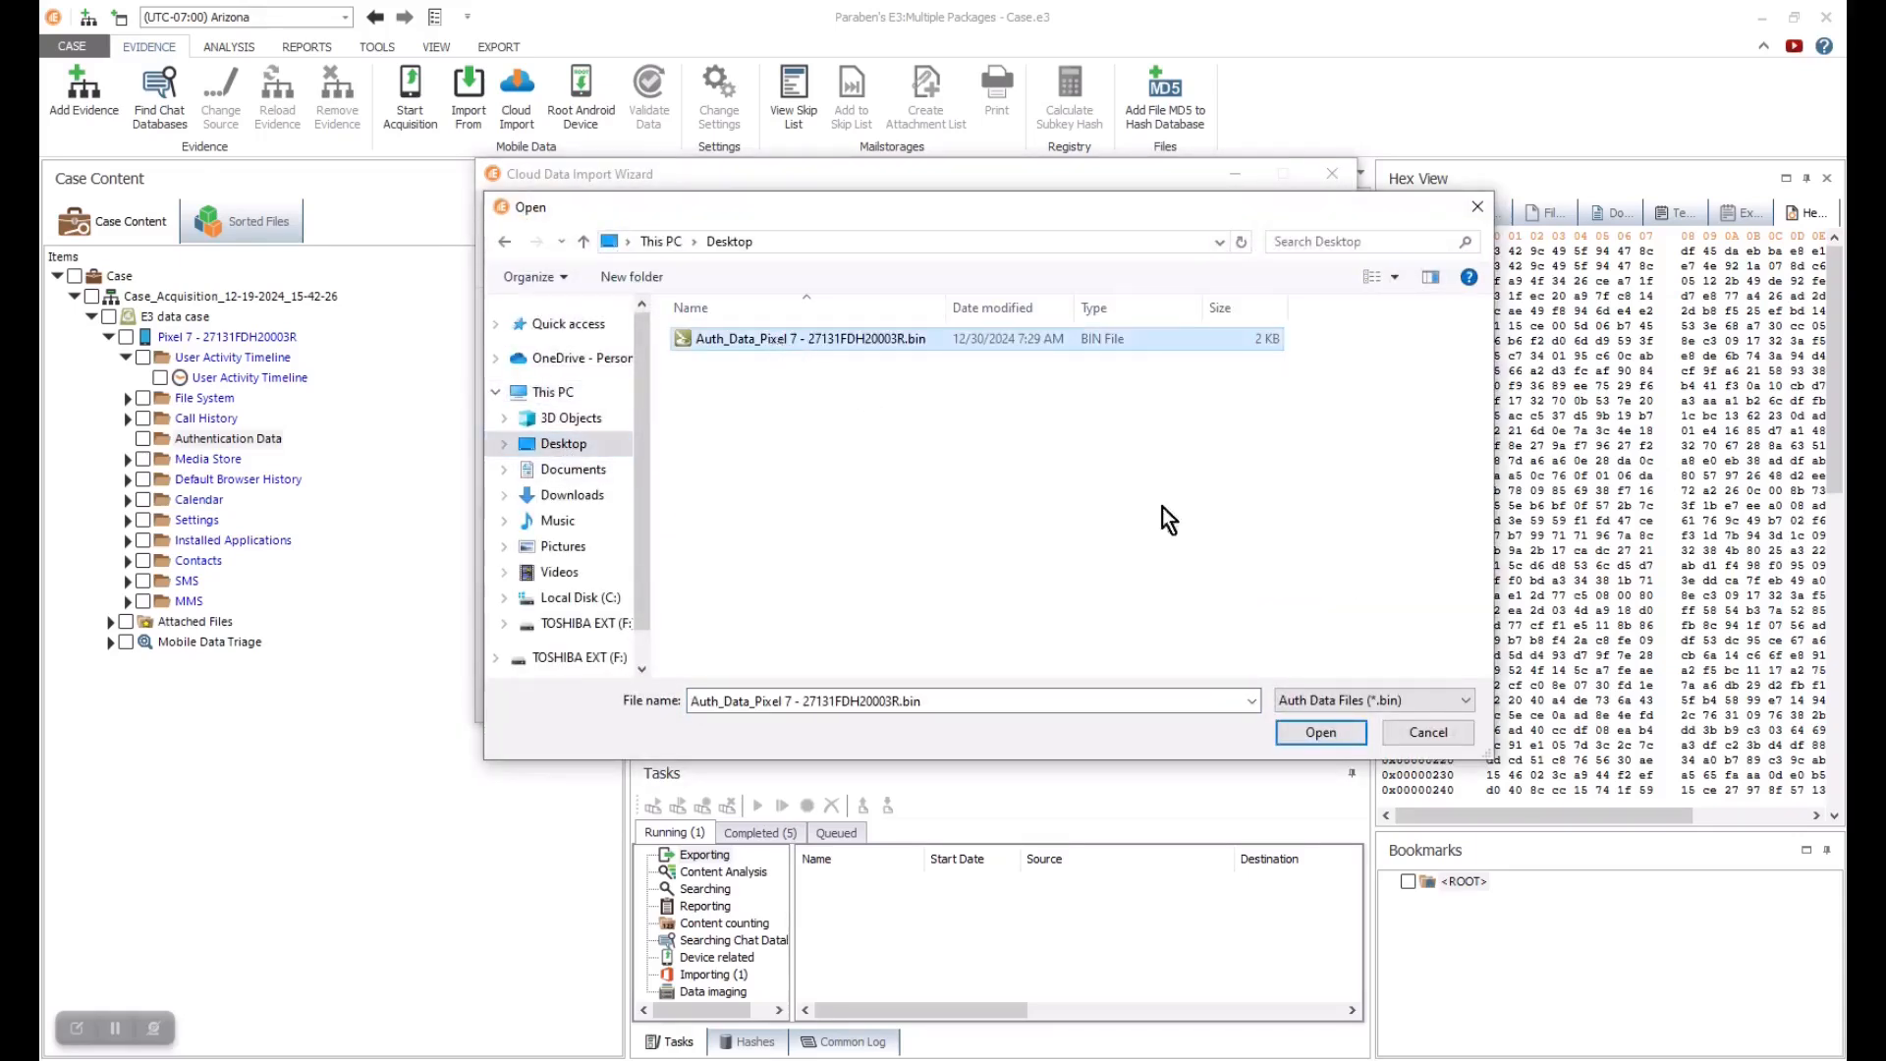
pyautogui.click(1320, 731)
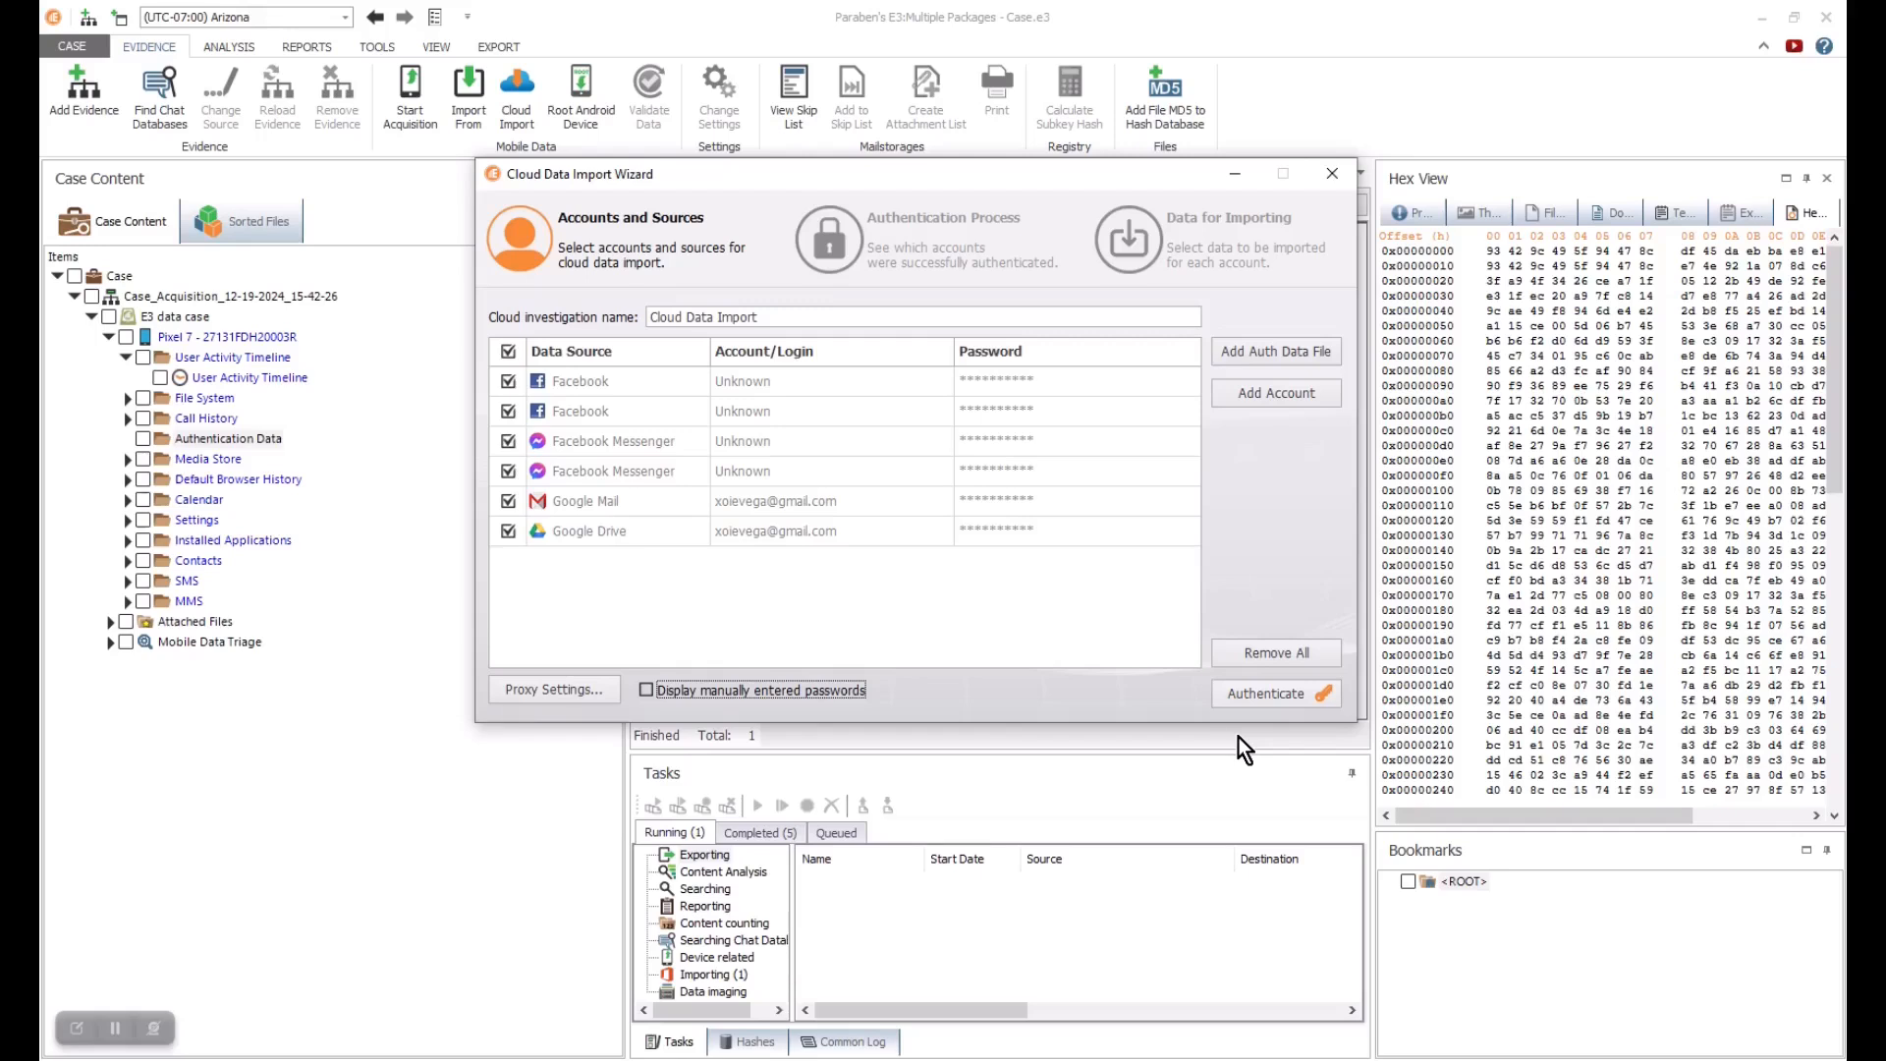
pyautogui.moveTo(855, 566)
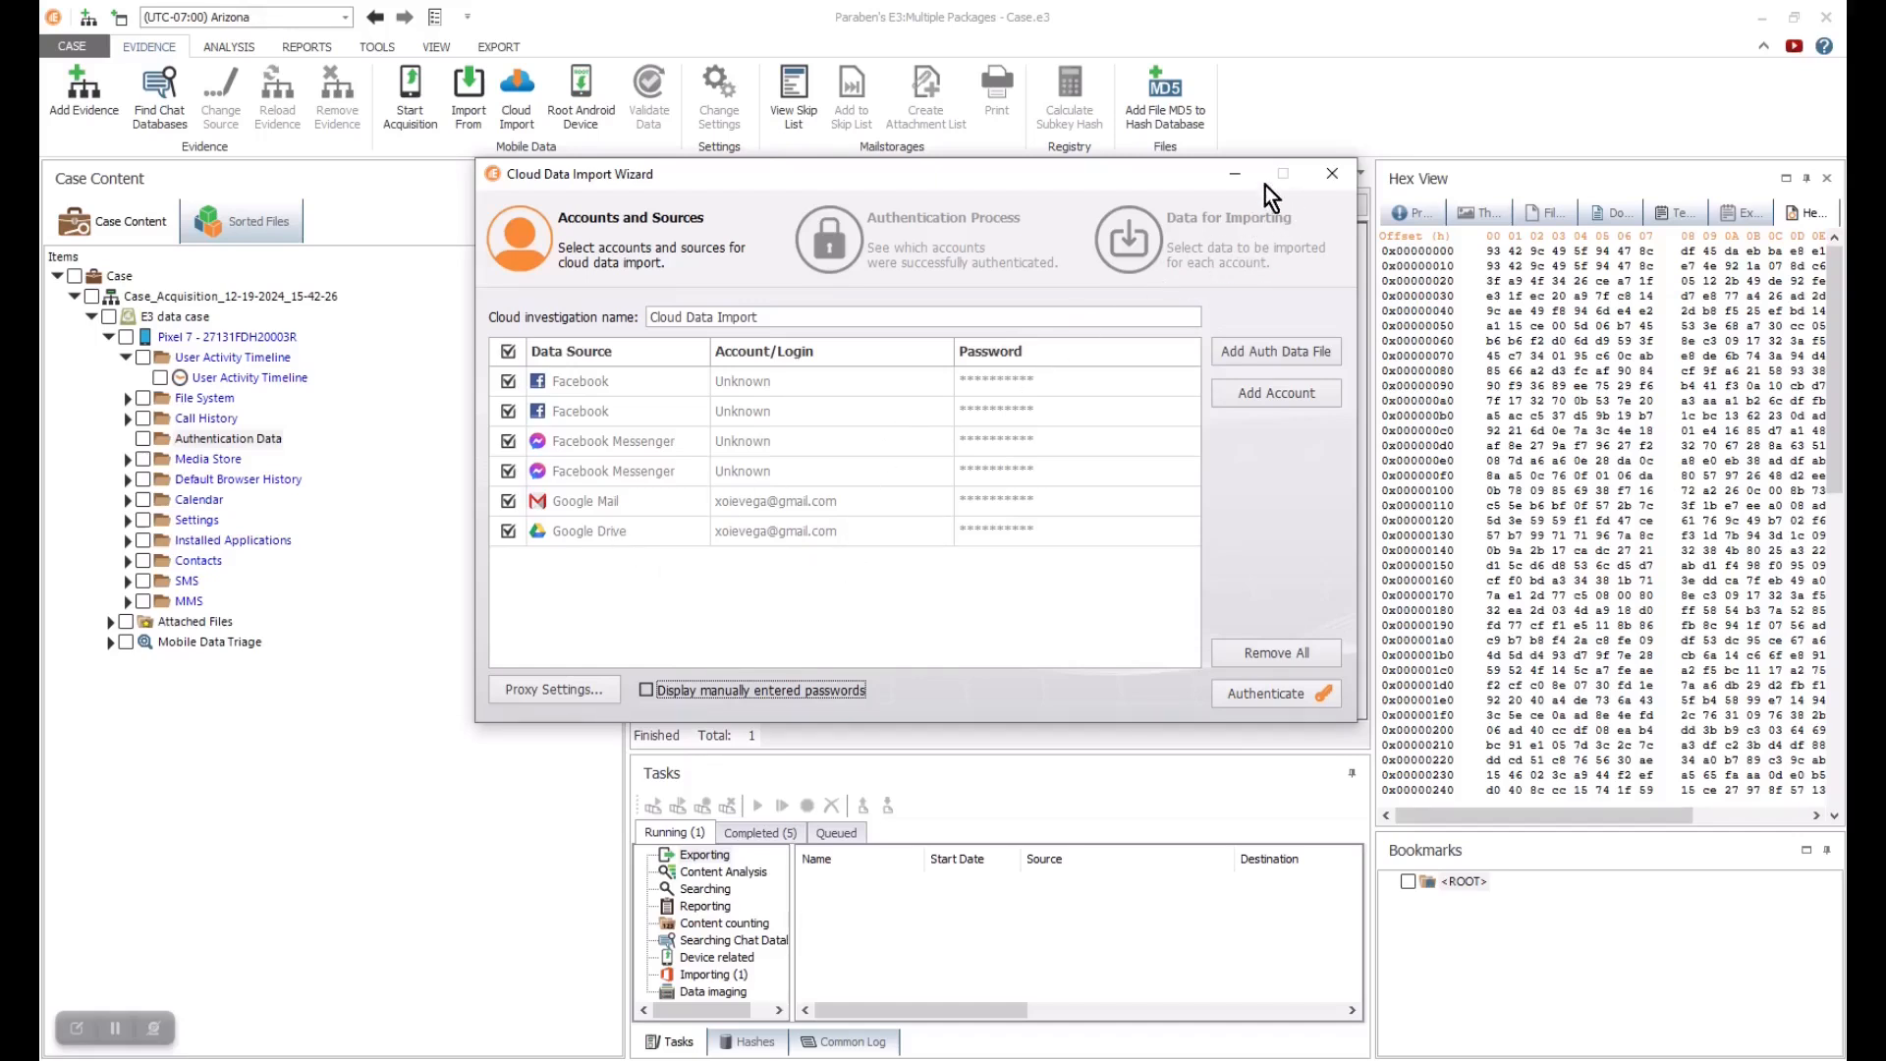
pyautogui.click(1332, 173)
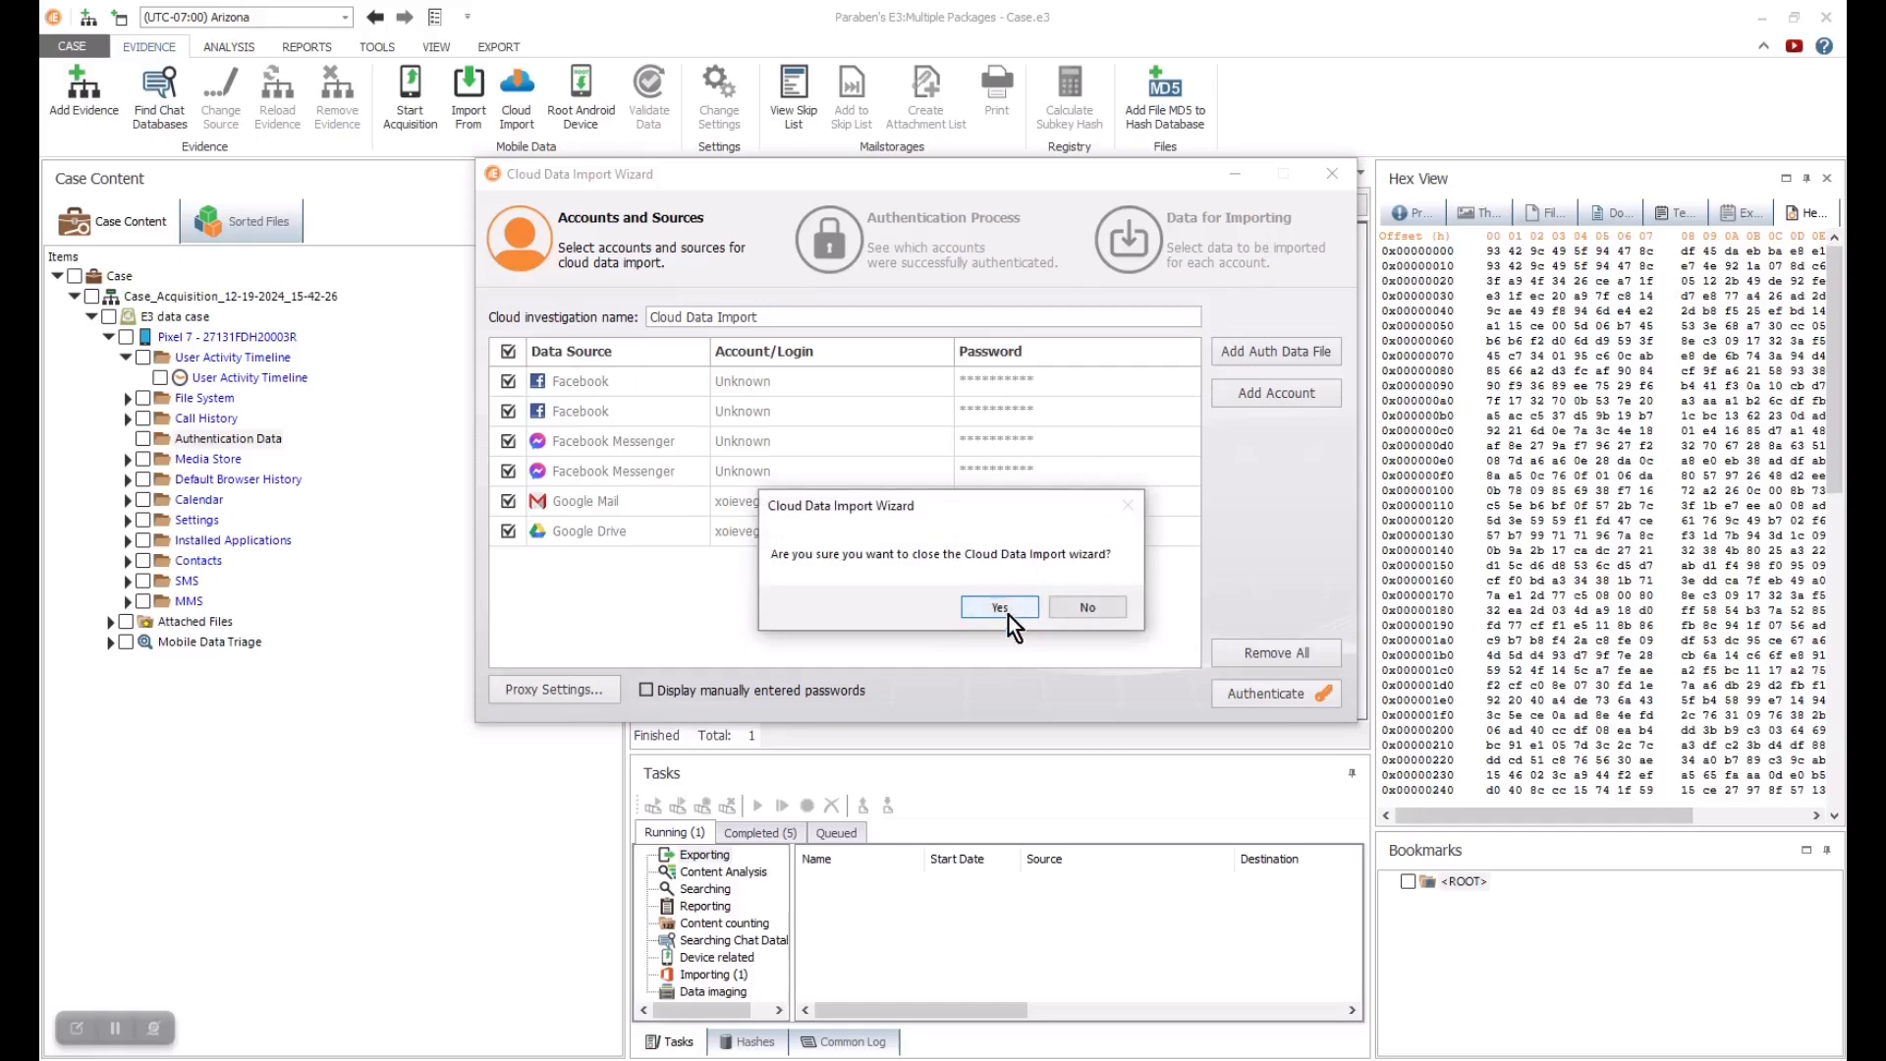
# Confirm closing the wizard, then view the 71 Audio Store and 11 Image Store media records
pyautogui.click(998, 607)
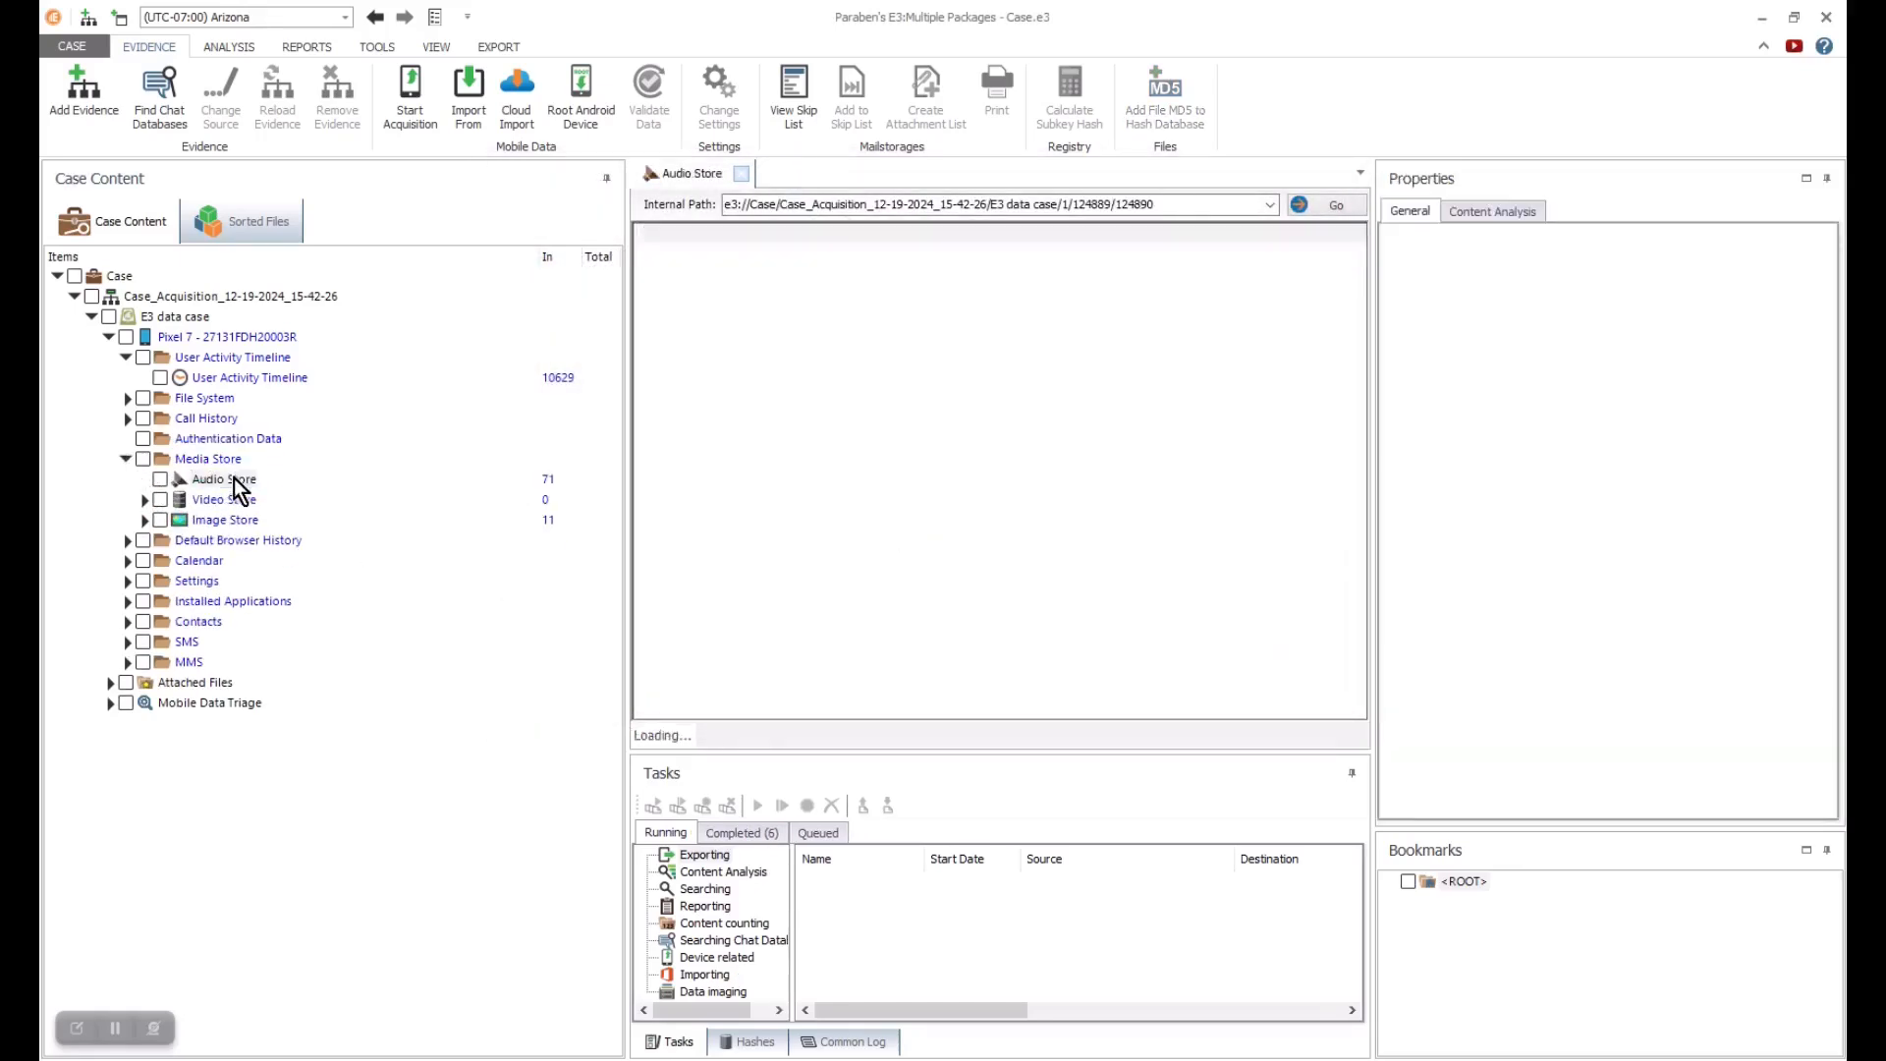
pyautogui.click(224, 480)
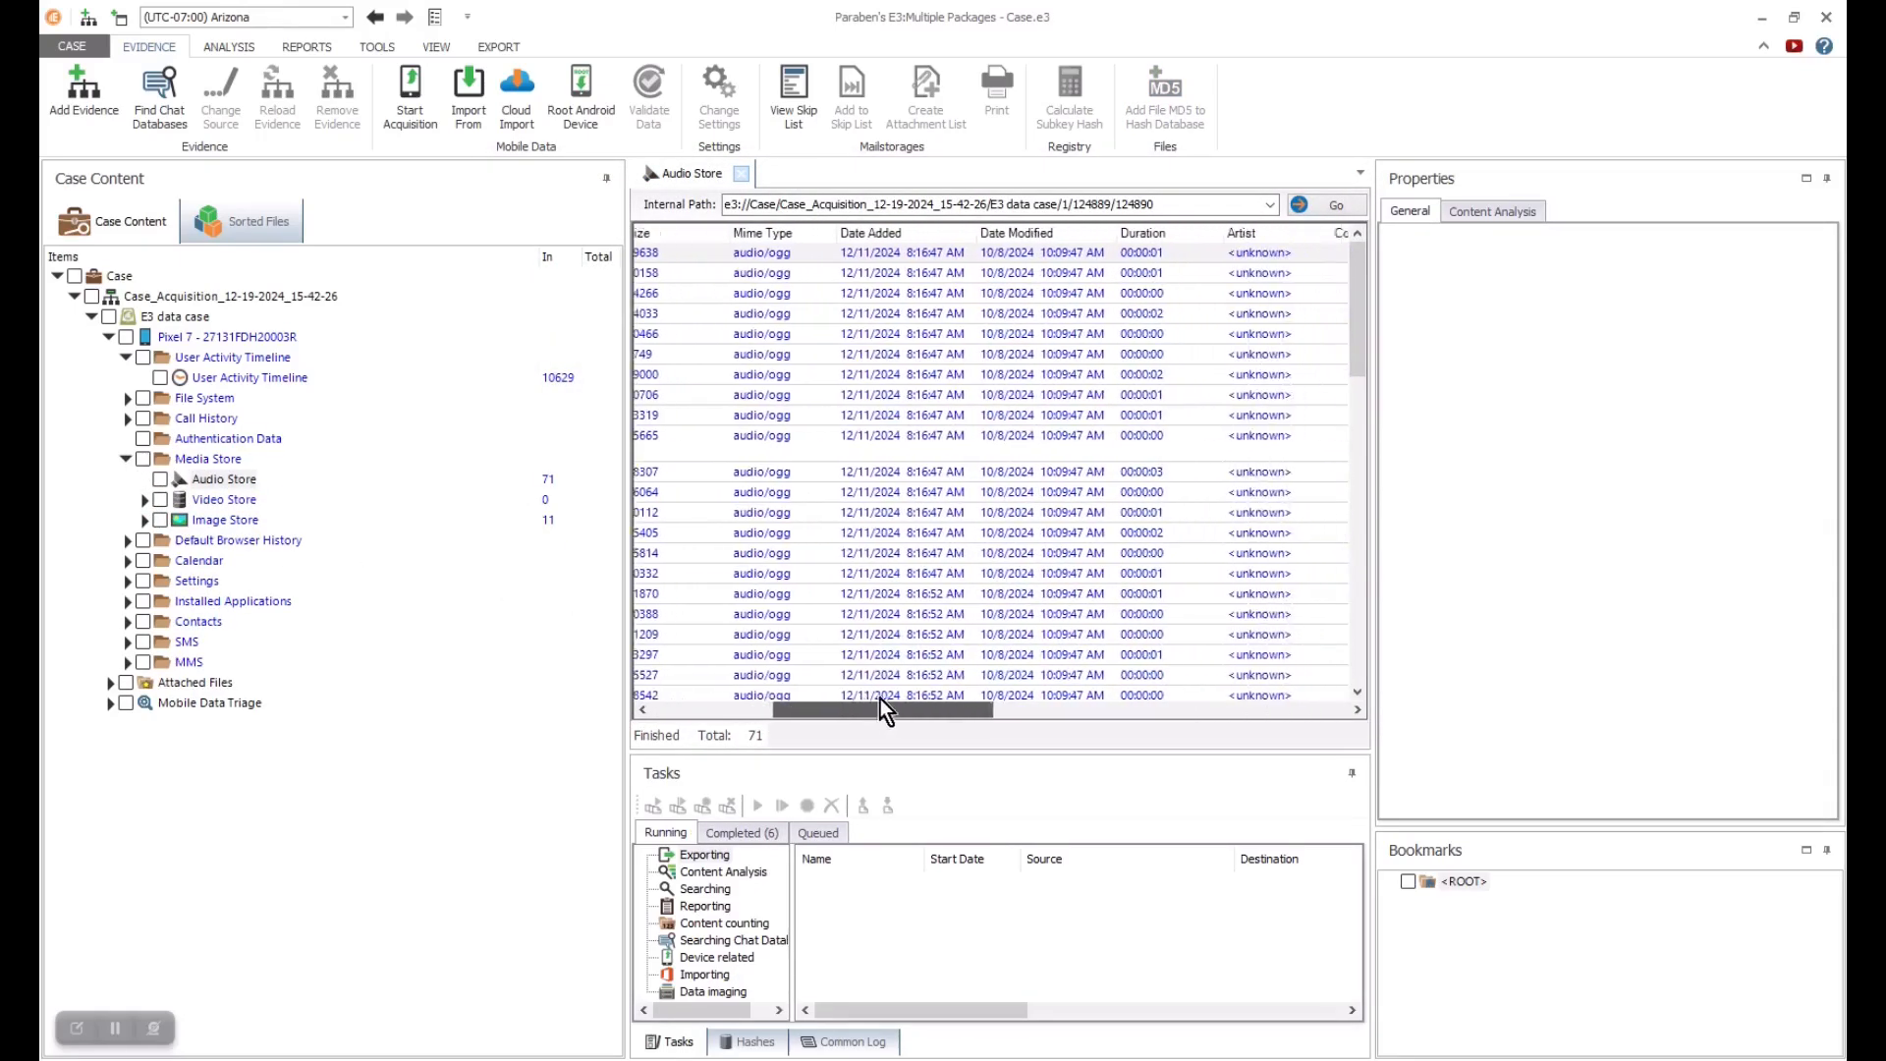
pyautogui.moveTo(884, 709); pyautogui.dragTo(1132, 709)
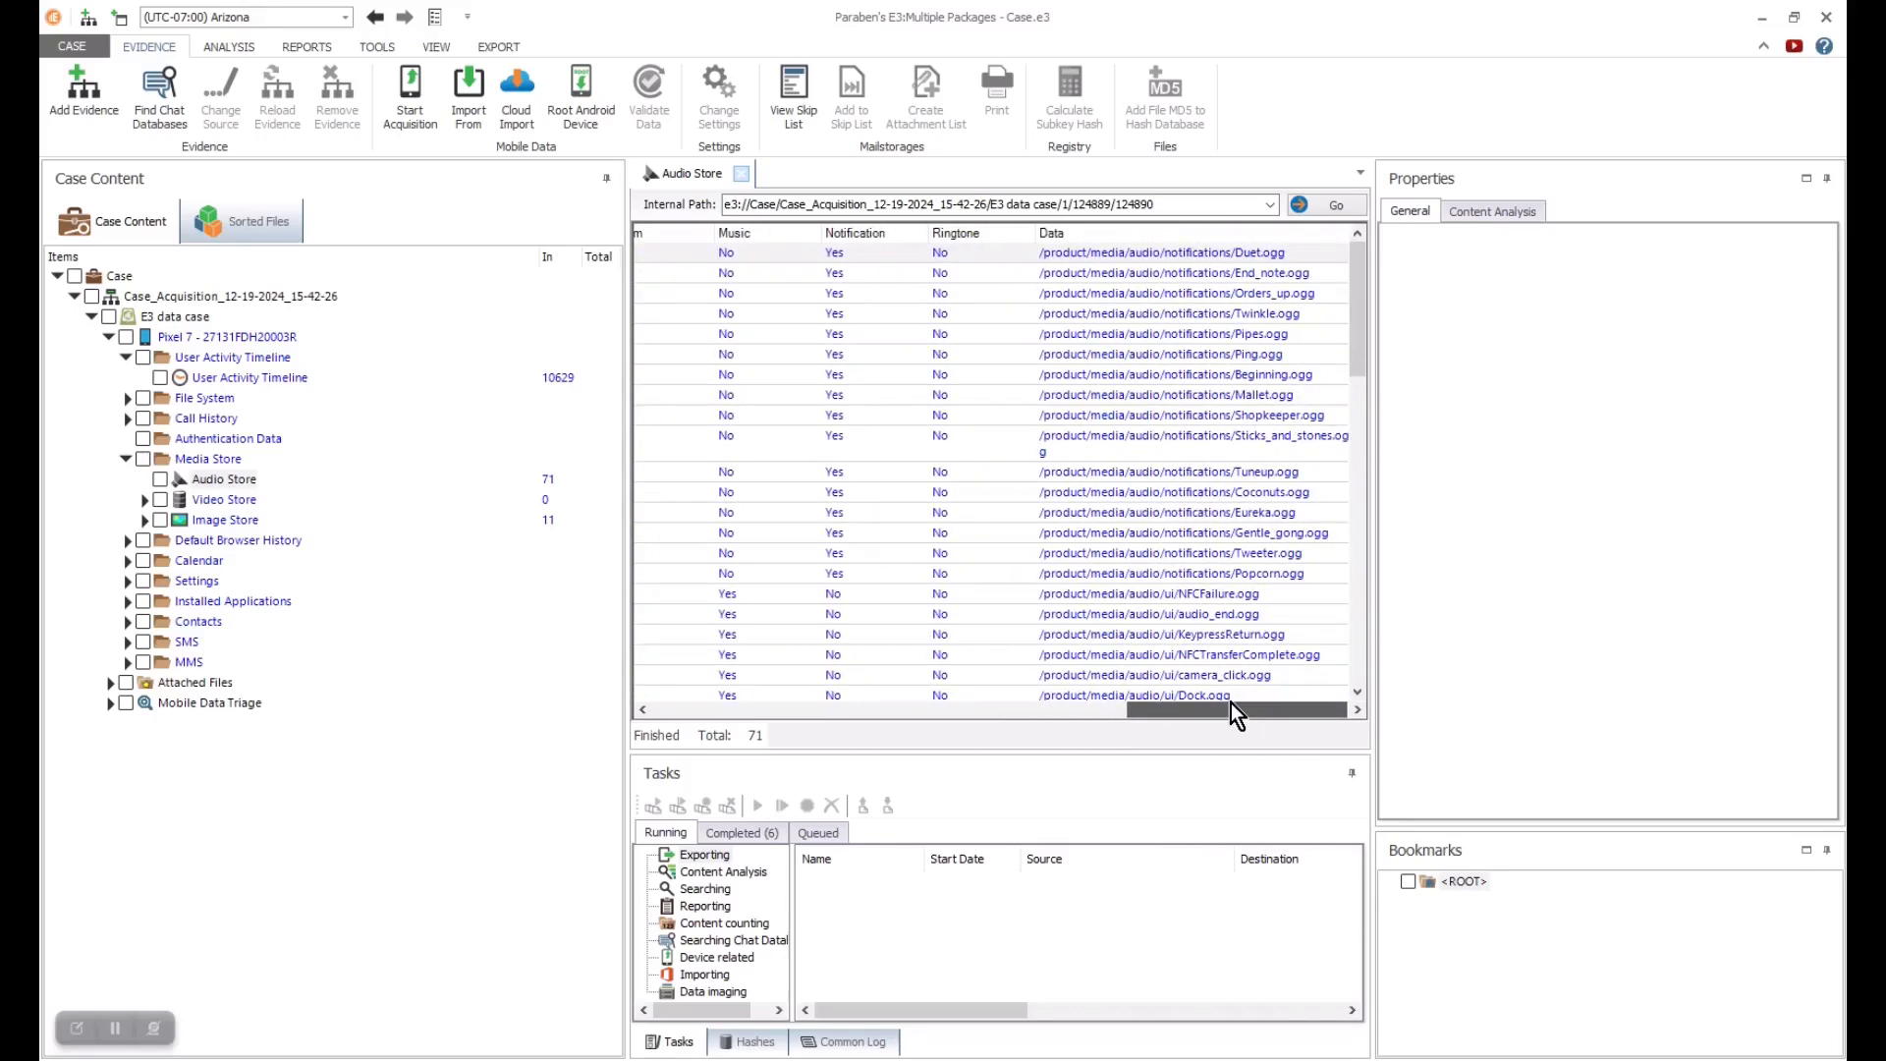
pyautogui.click(224, 479)
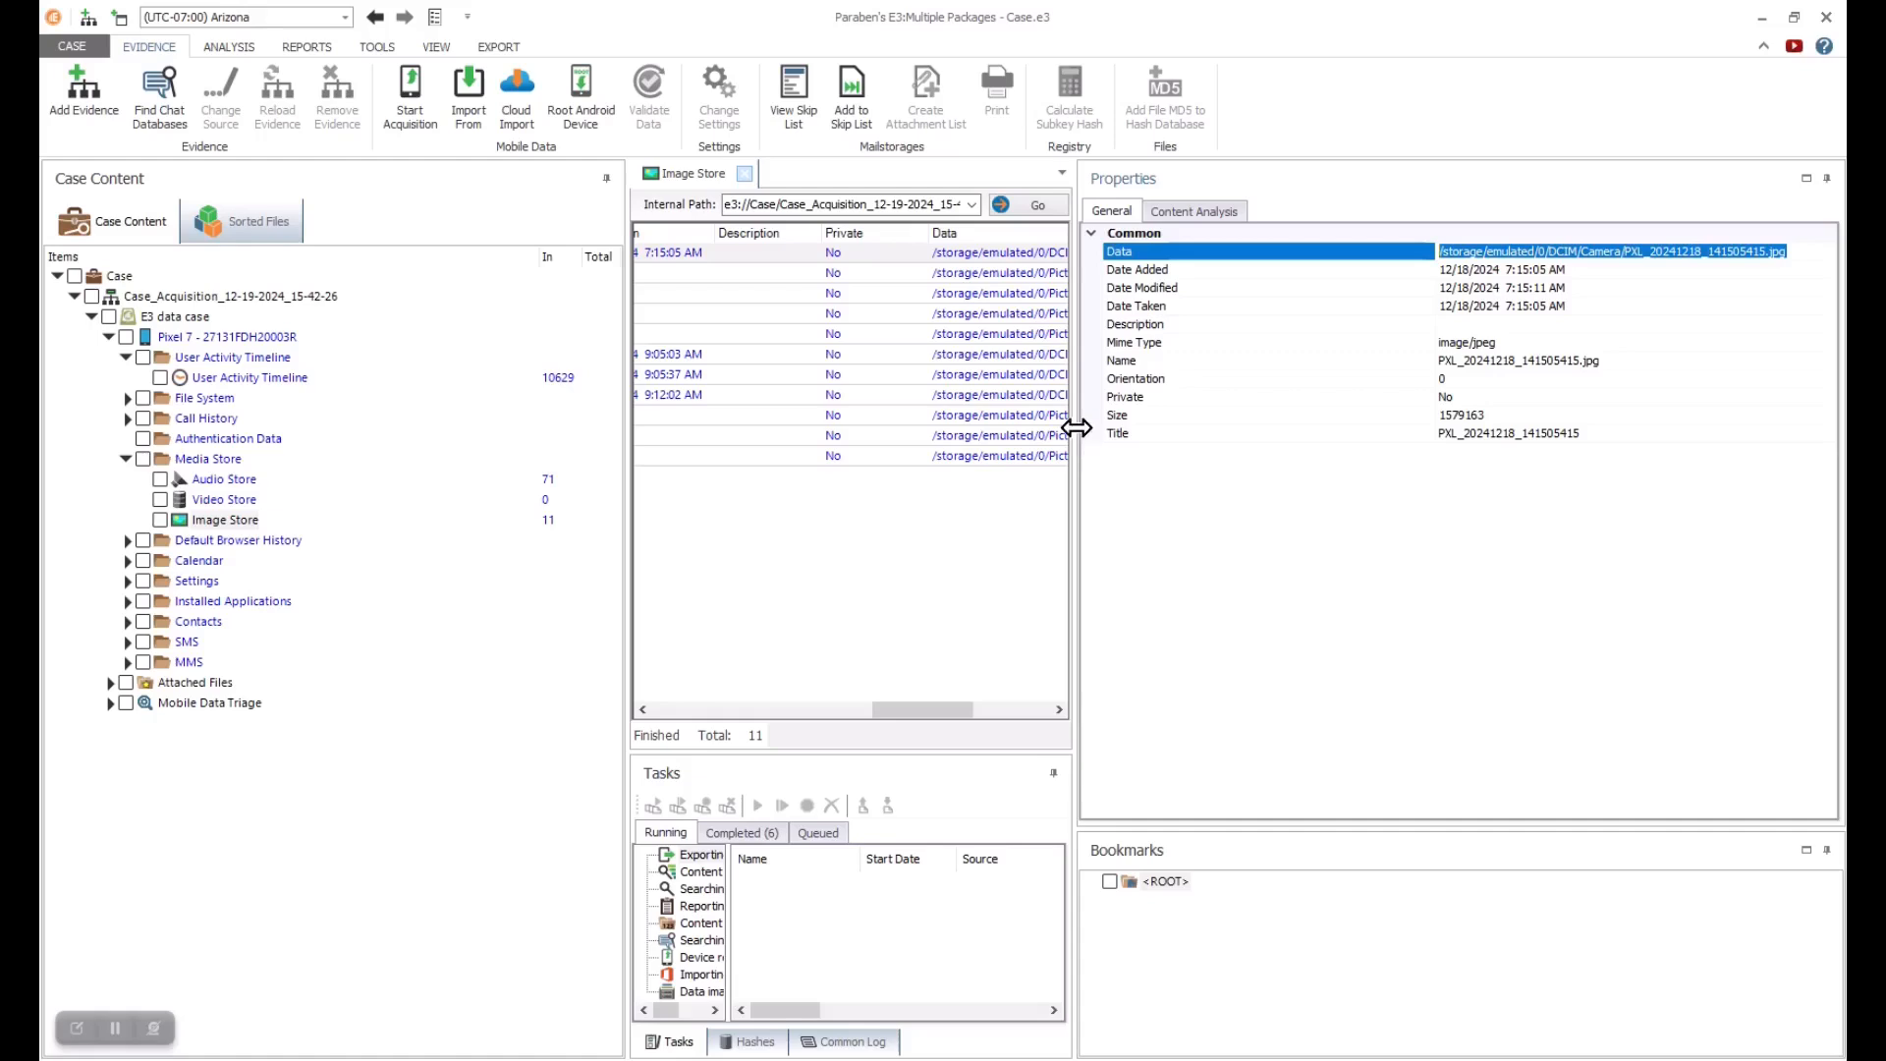
# View the Calendar and 10 System Settings, then scroll through the 80-entry Installed Application List
pyautogui.click(112, 499)
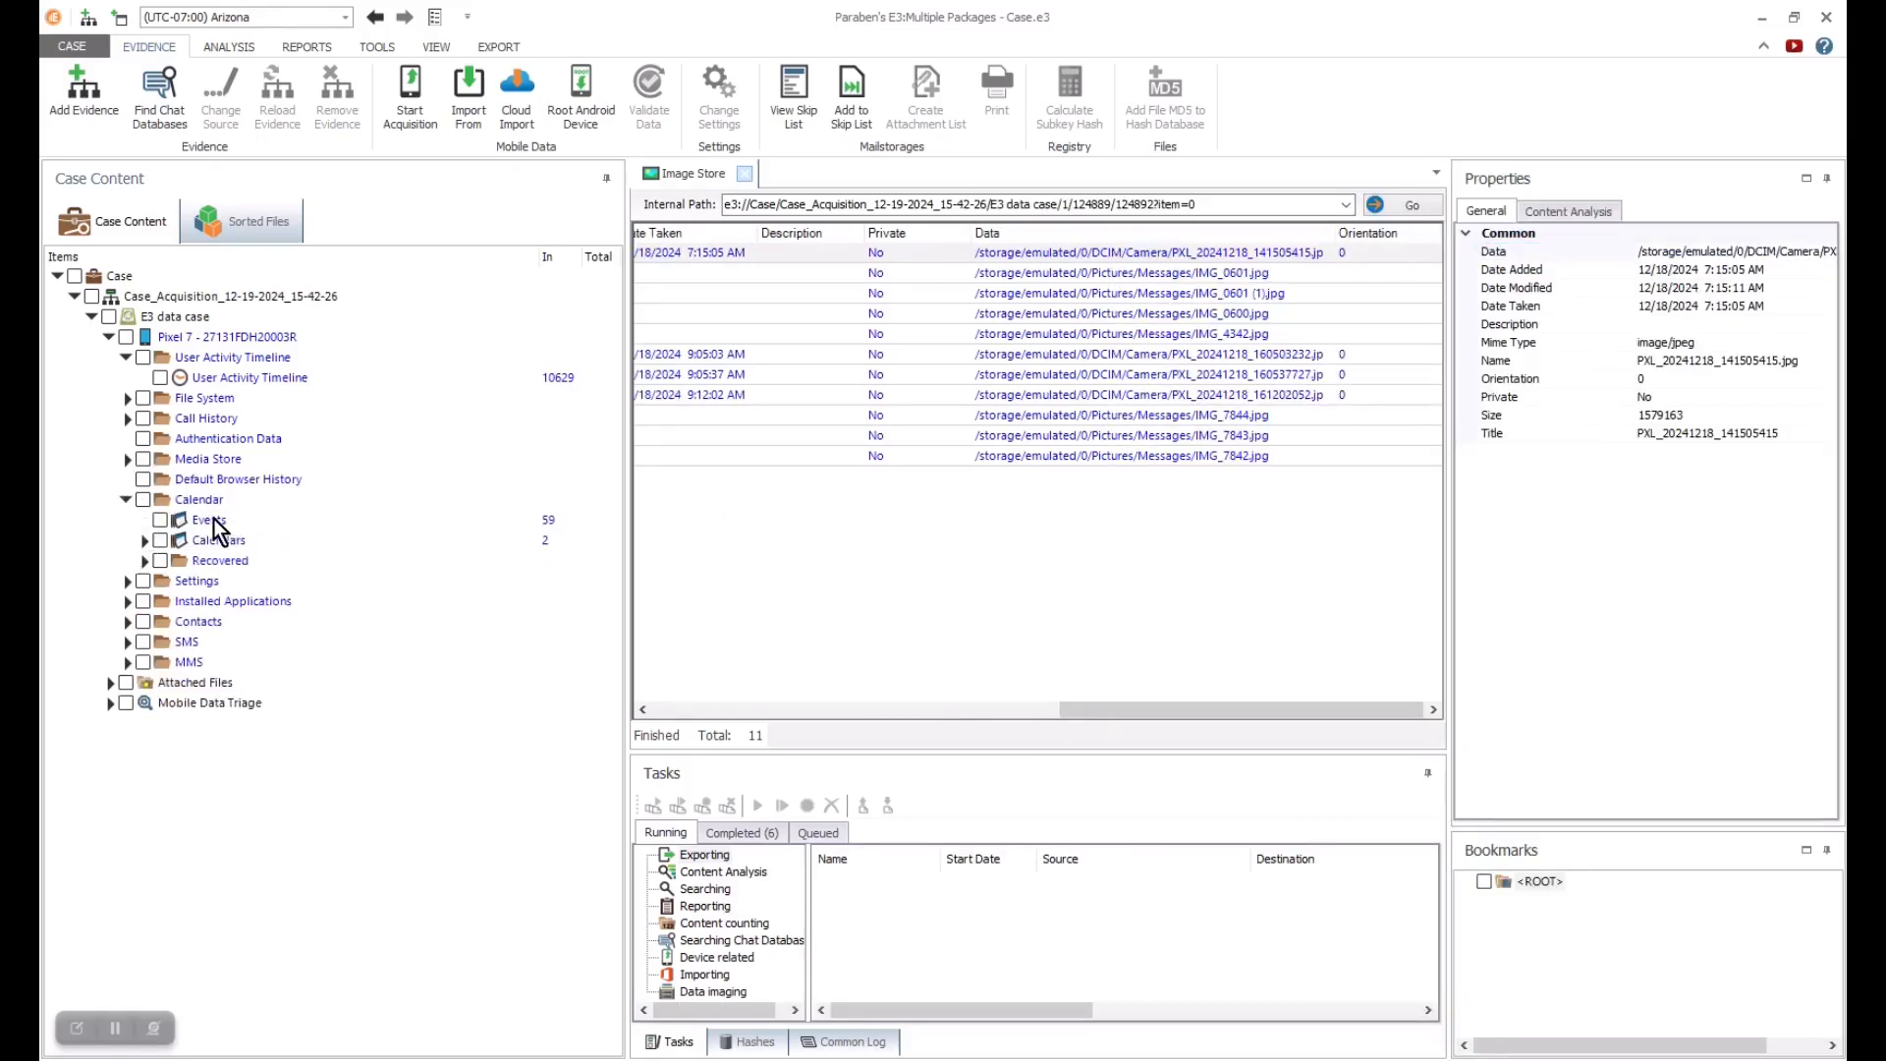
pyautogui.click(218, 538)
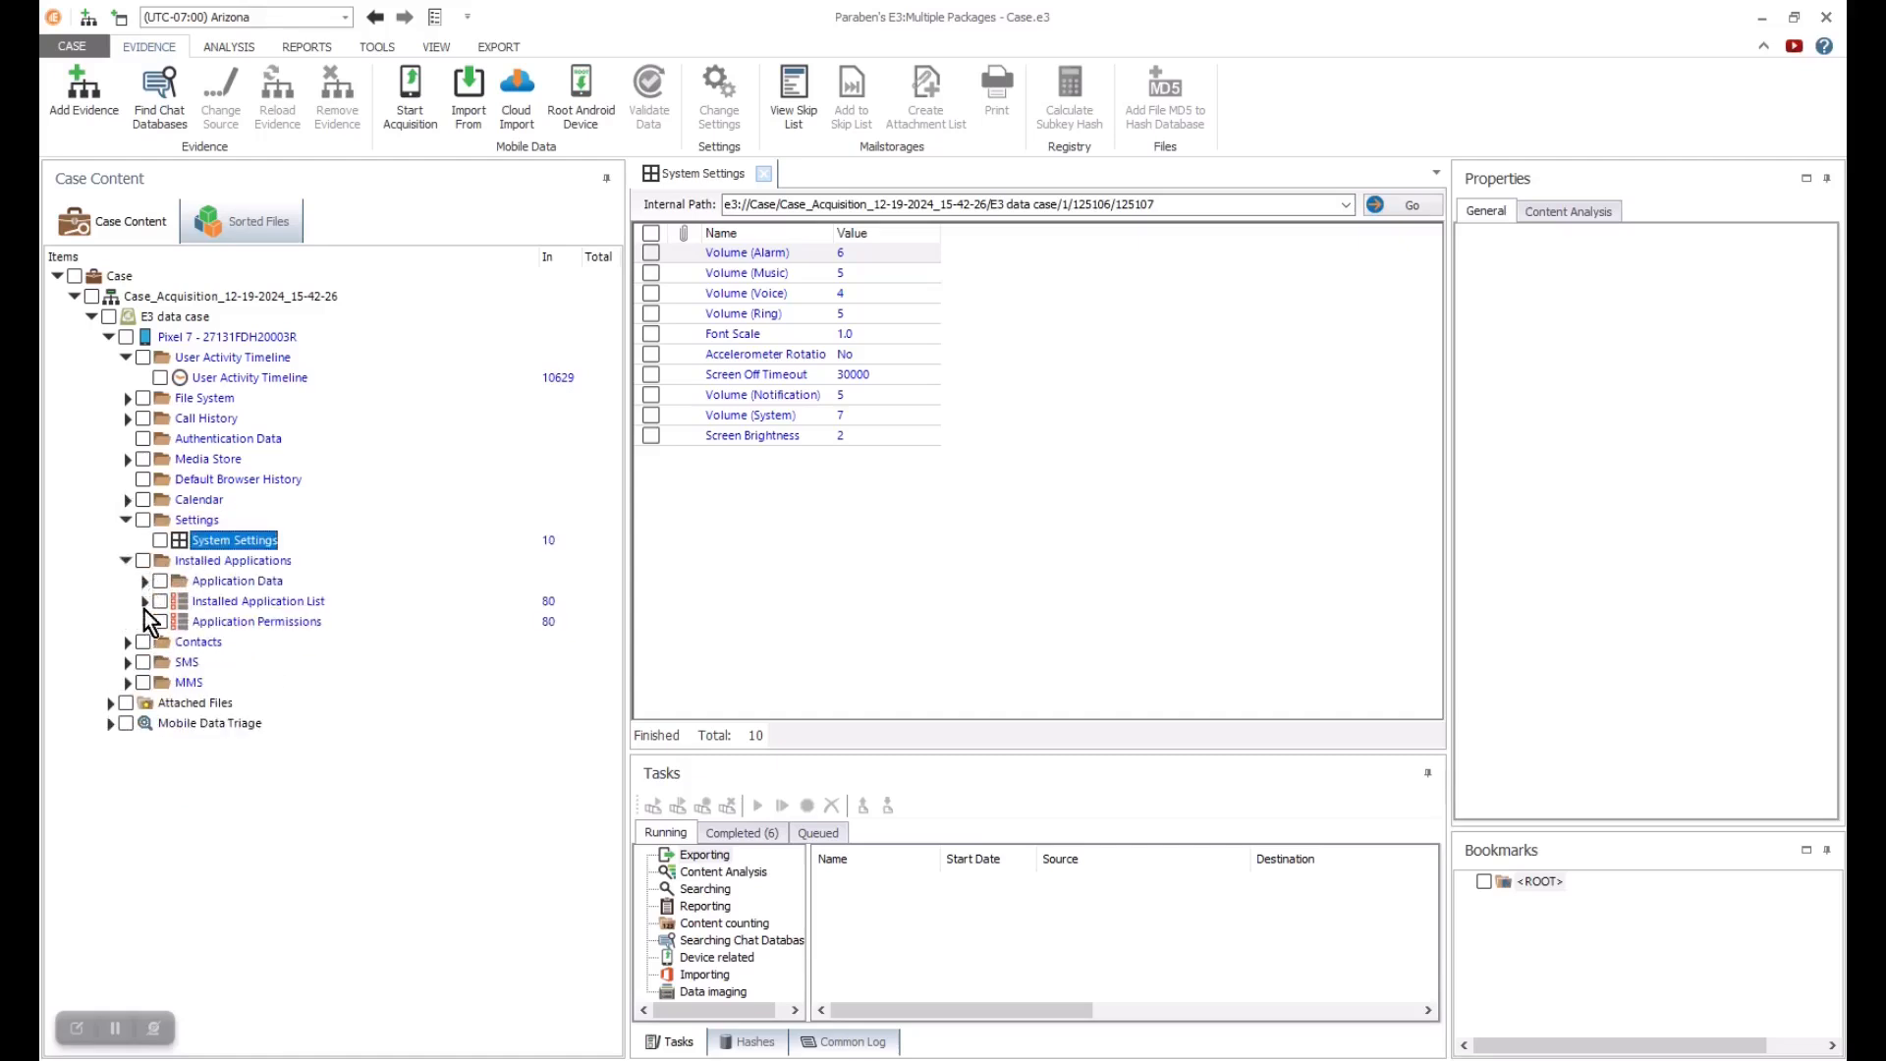
pyautogui.click(258, 601)
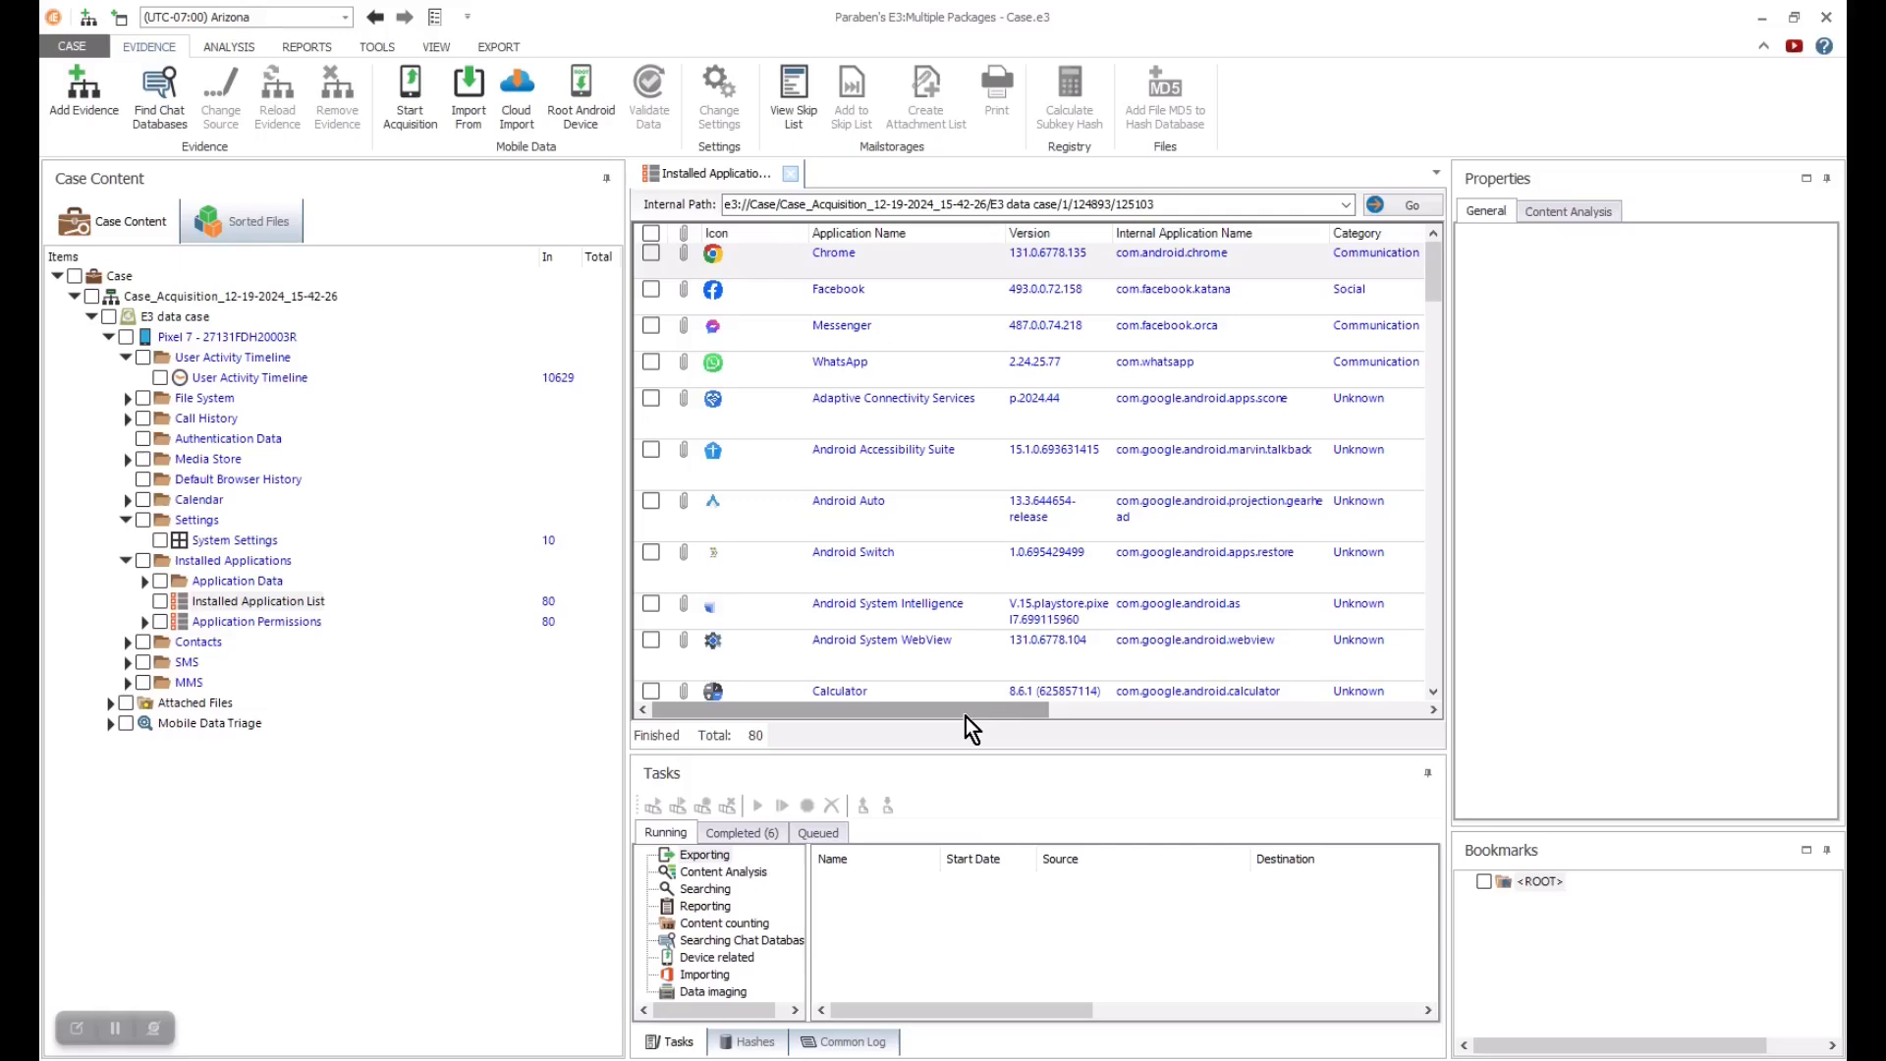
pyautogui.moveTo(882, 572)
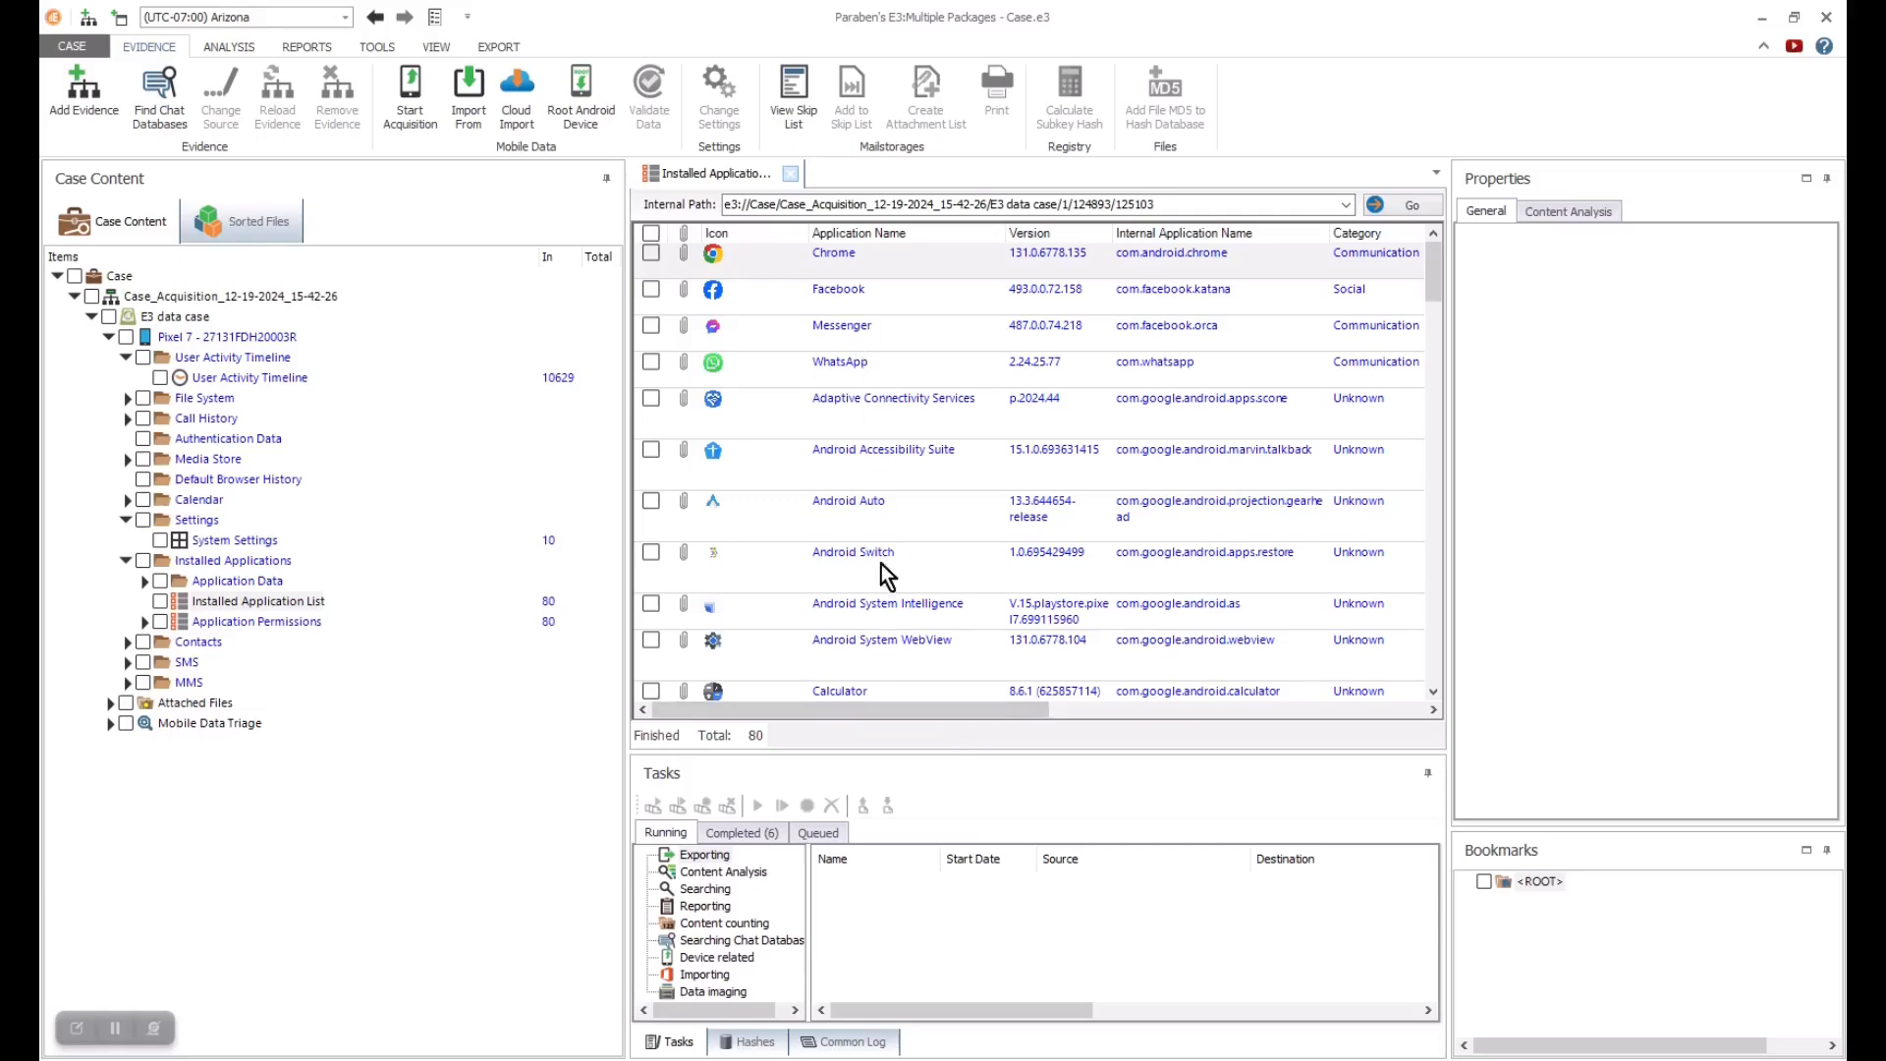
pyautogui.hscroll(3)
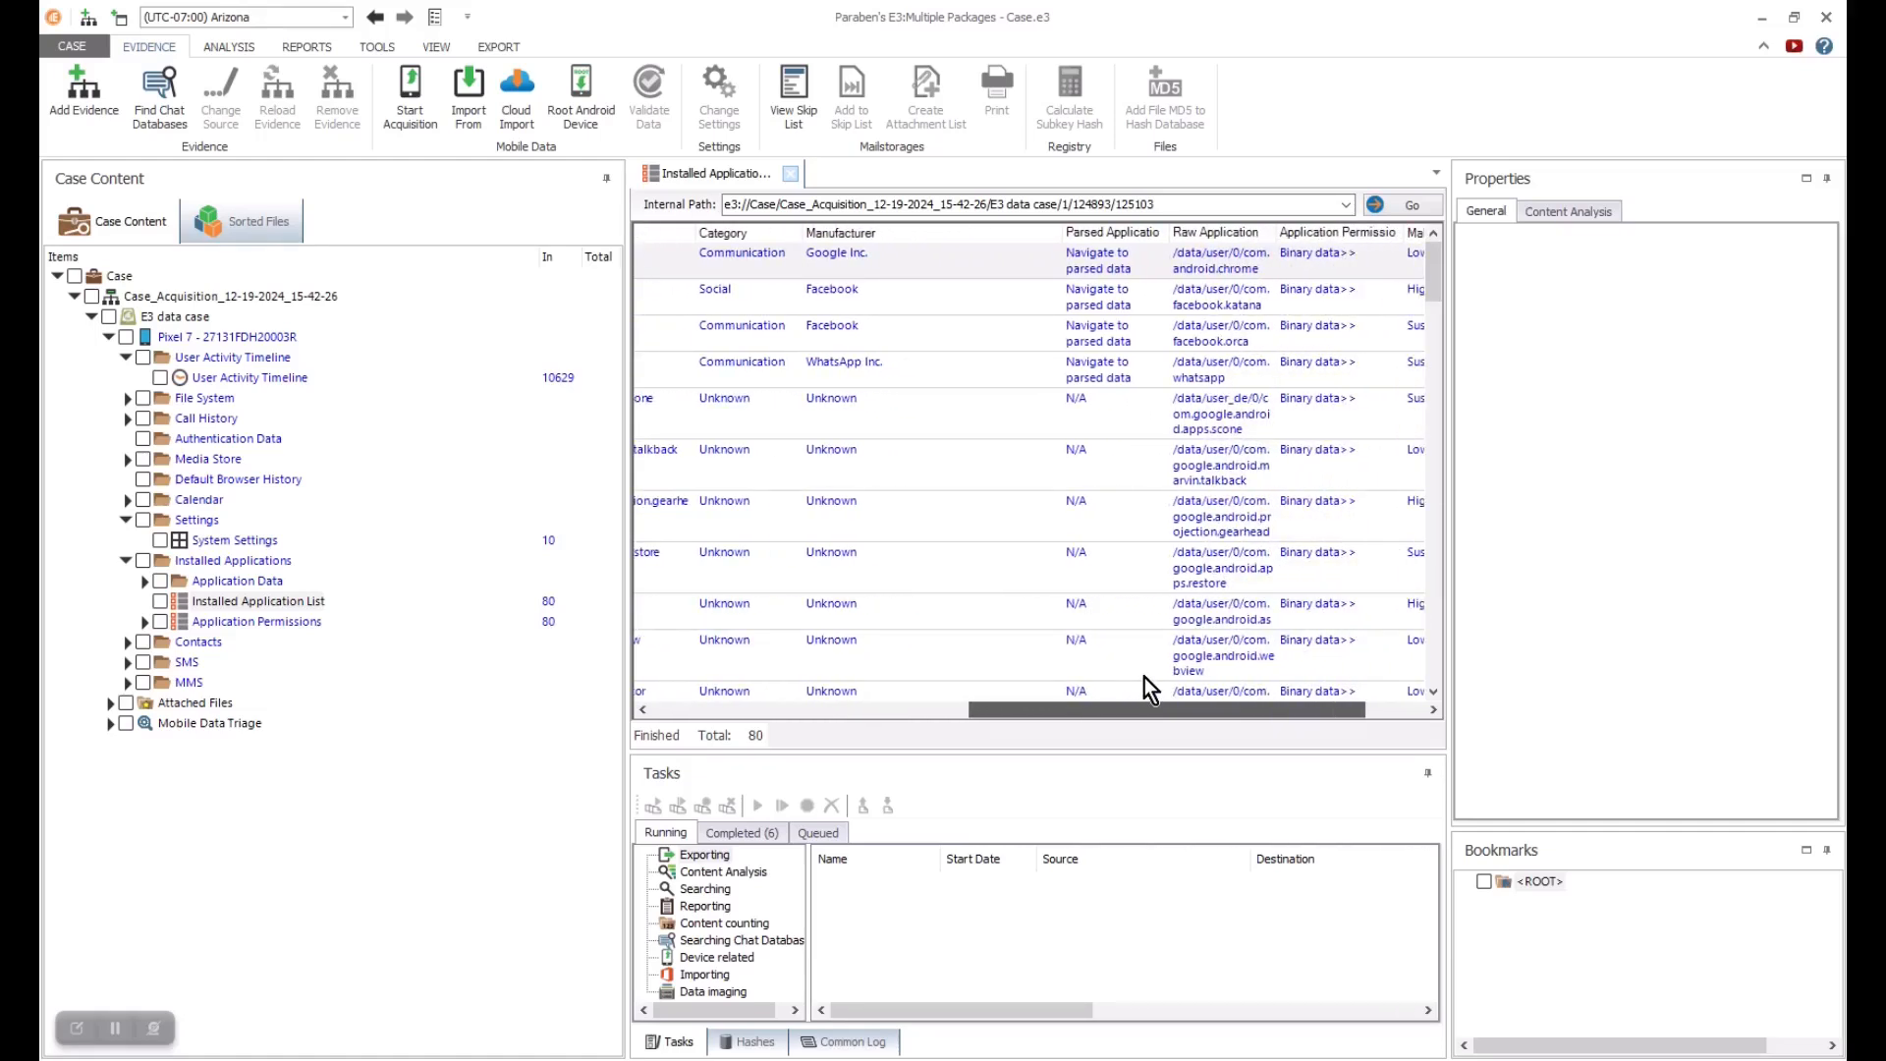
pyautogui.hscroll(3)
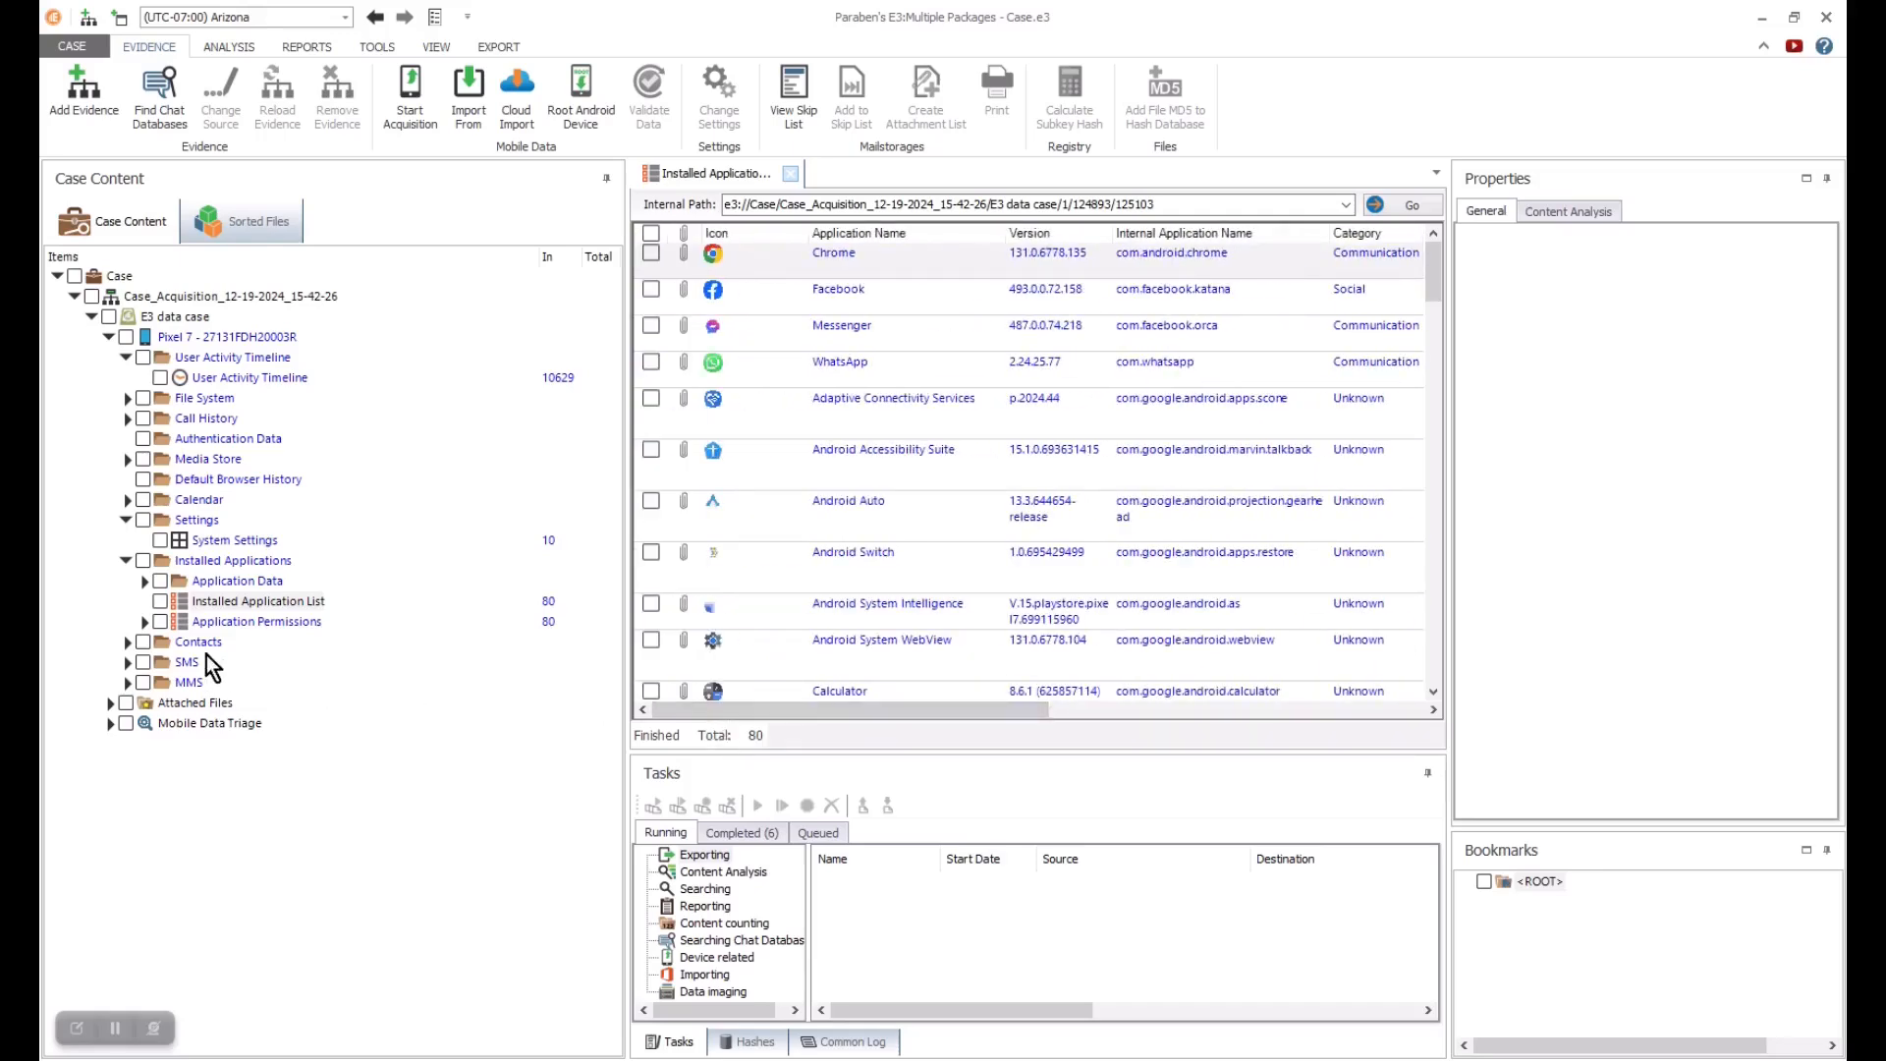
# View the Application Permissions table for the 80 installed apps and scan across its permission columns
pyautogui.click(256, 621)
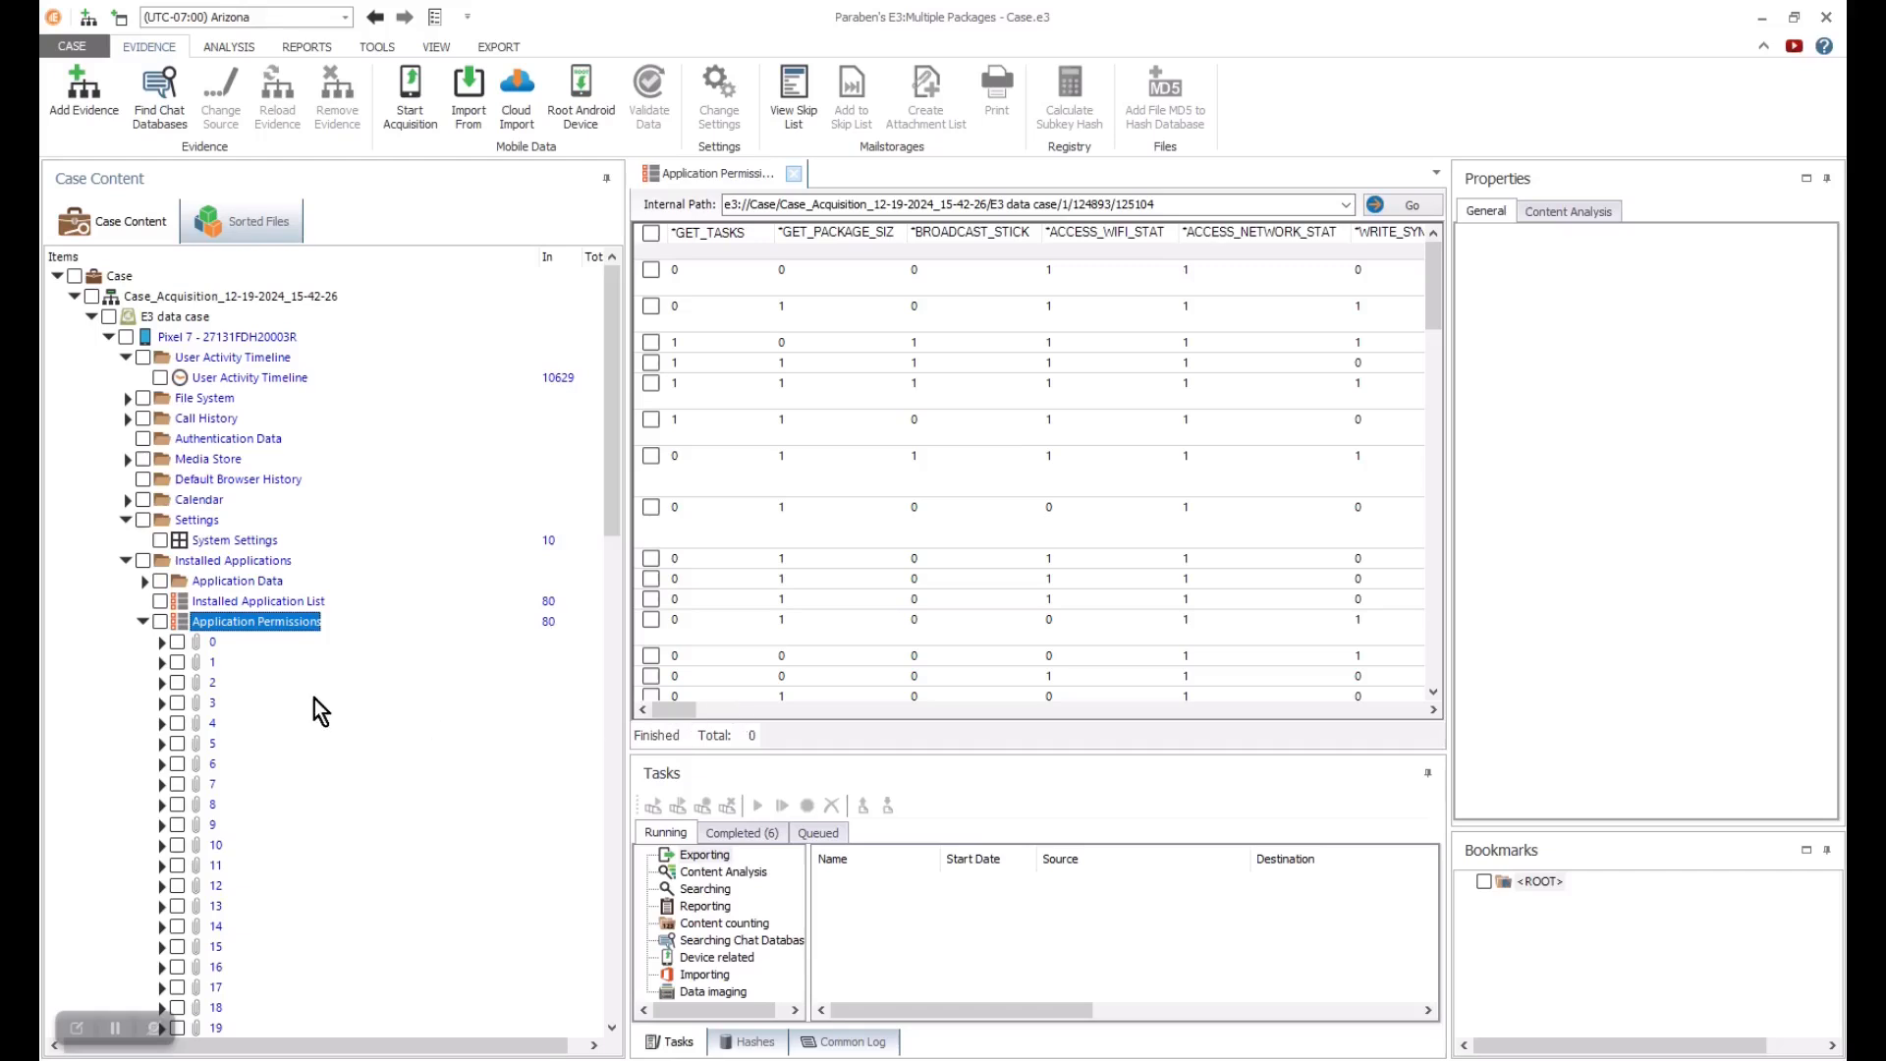
pyautogui.hscroll(3)
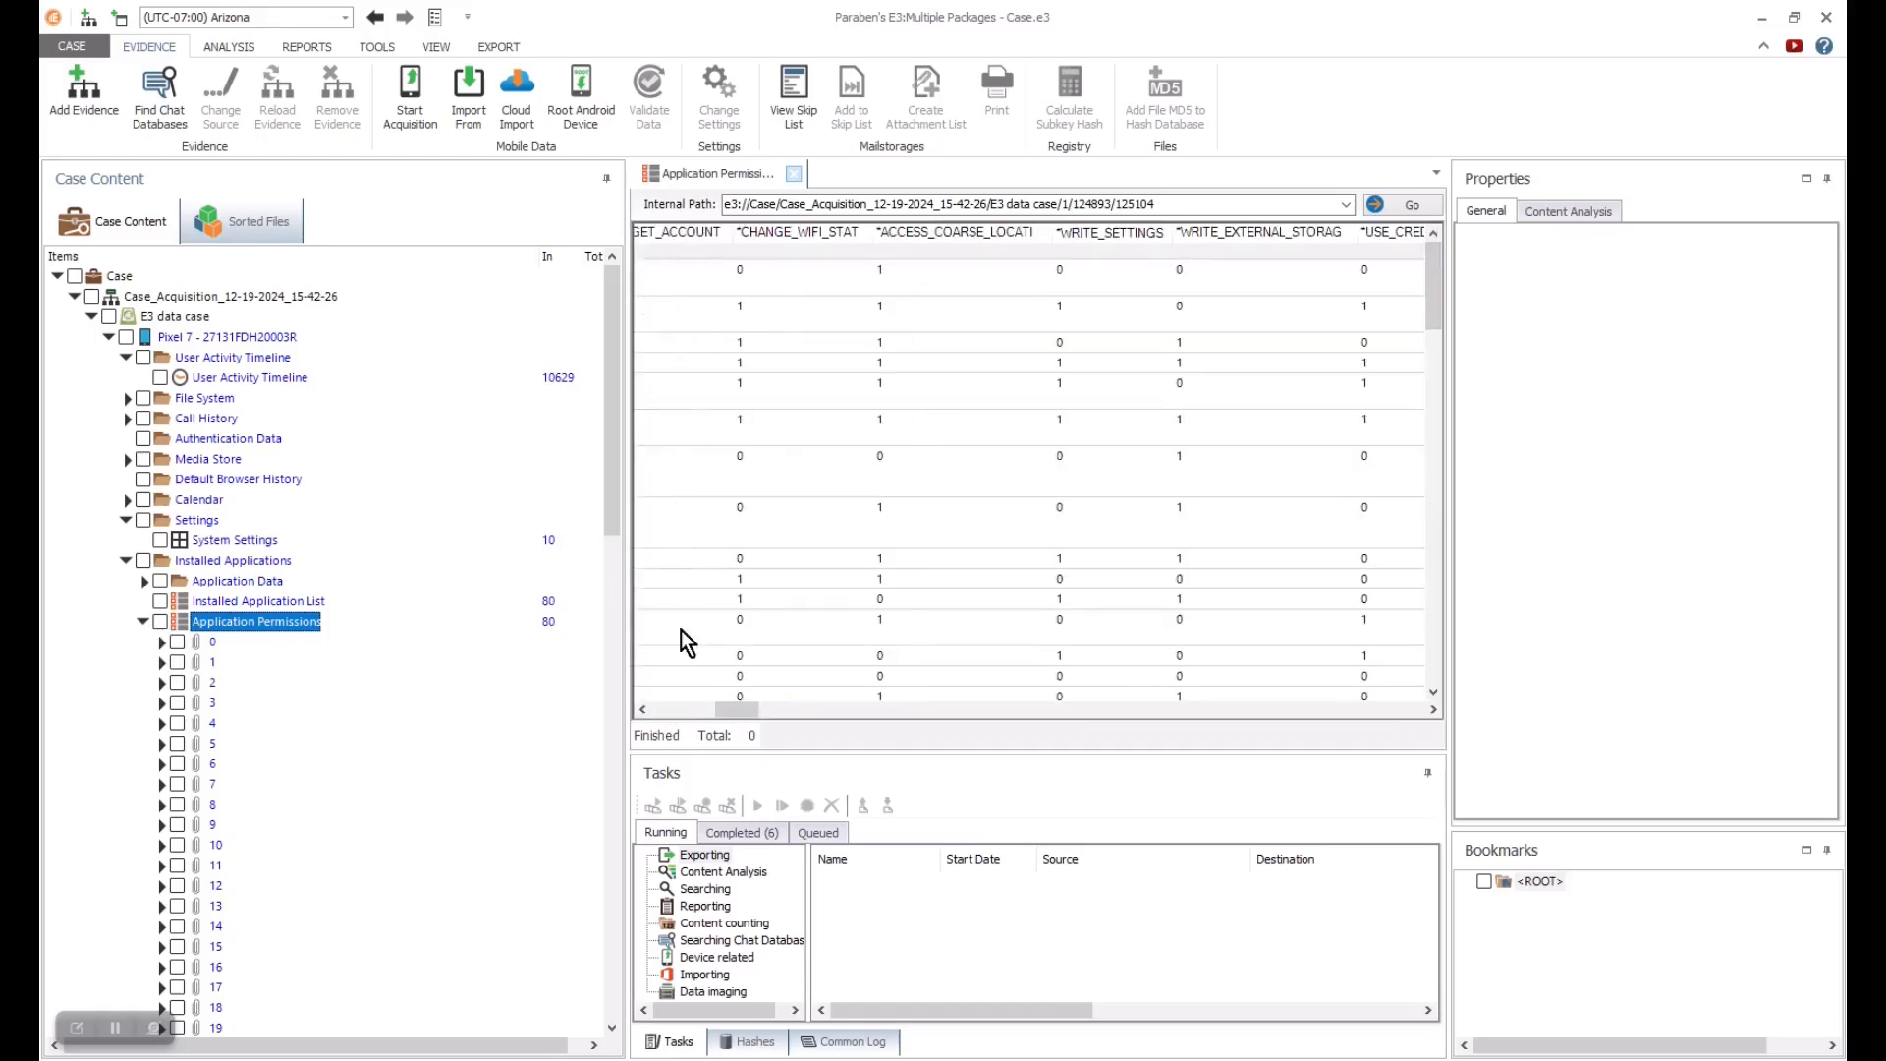
pyautogui.moveTo(690, 725)
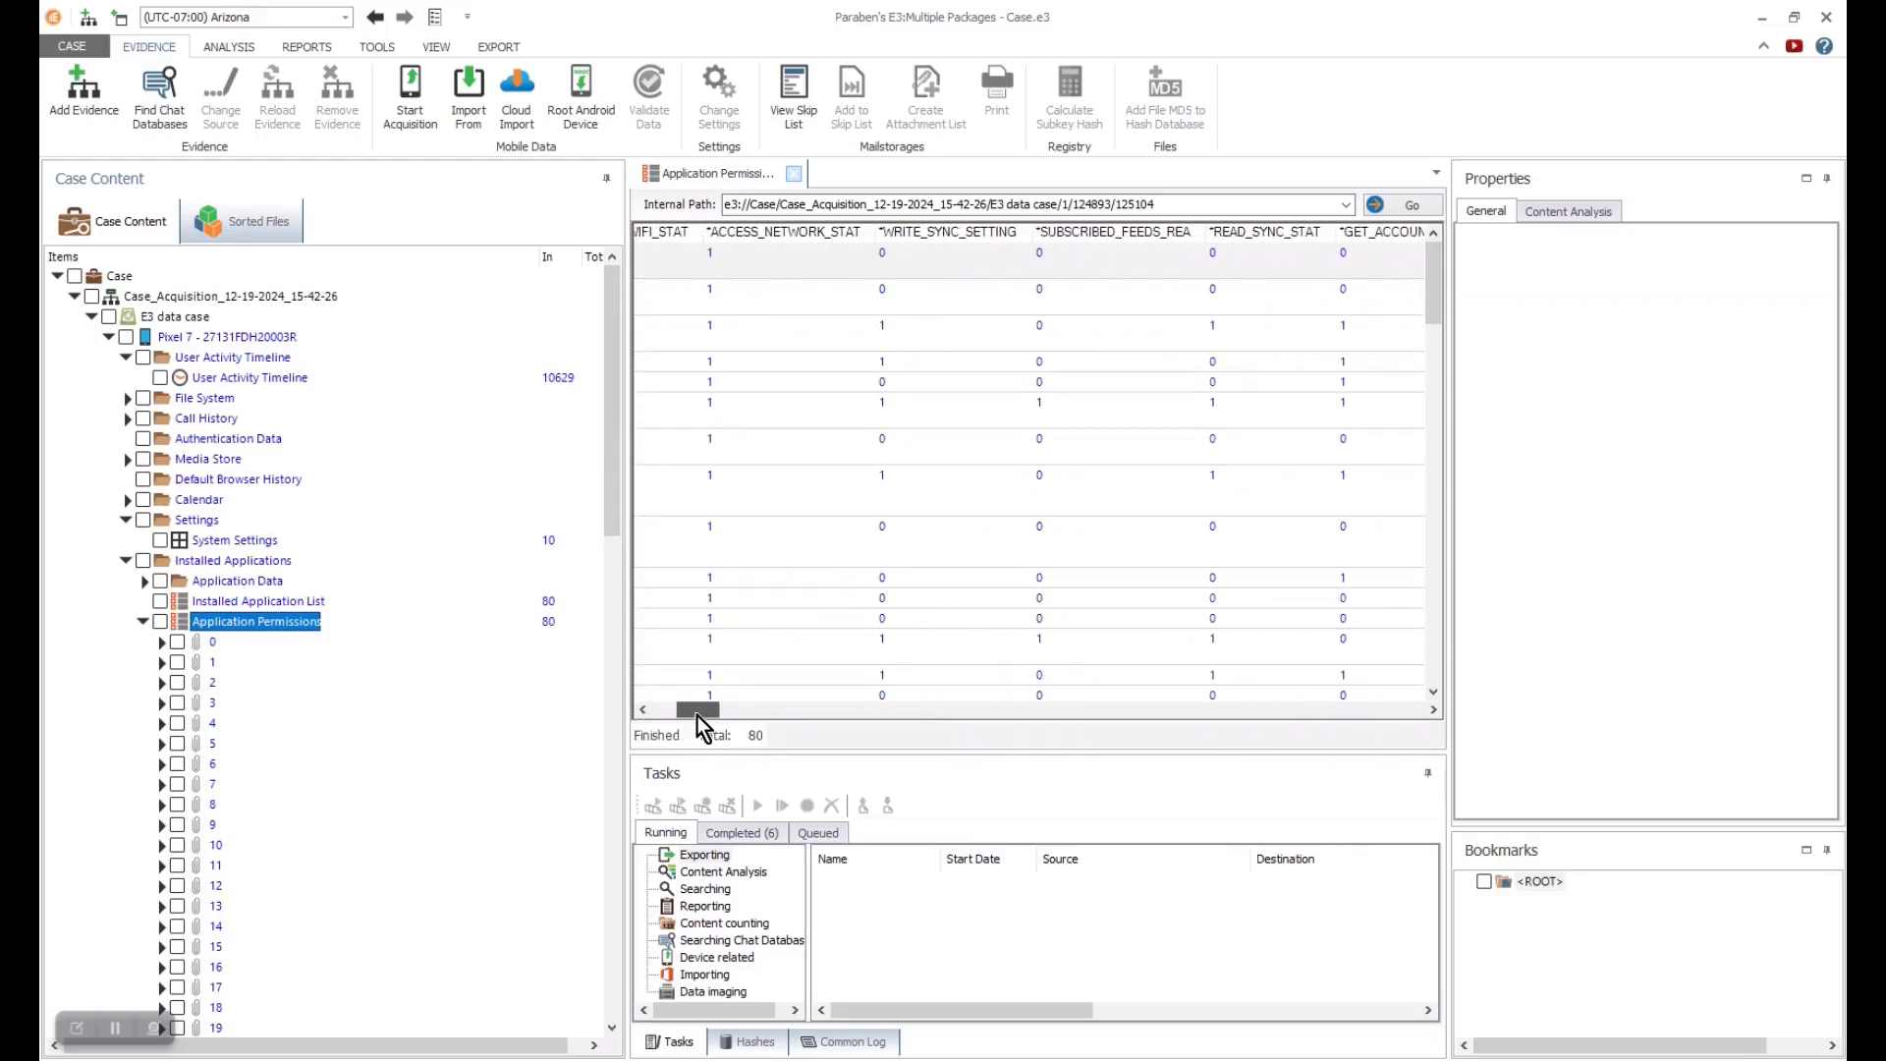
pyautogui.moveTo(699, 709); pyautogui.dragTo(782, 709)
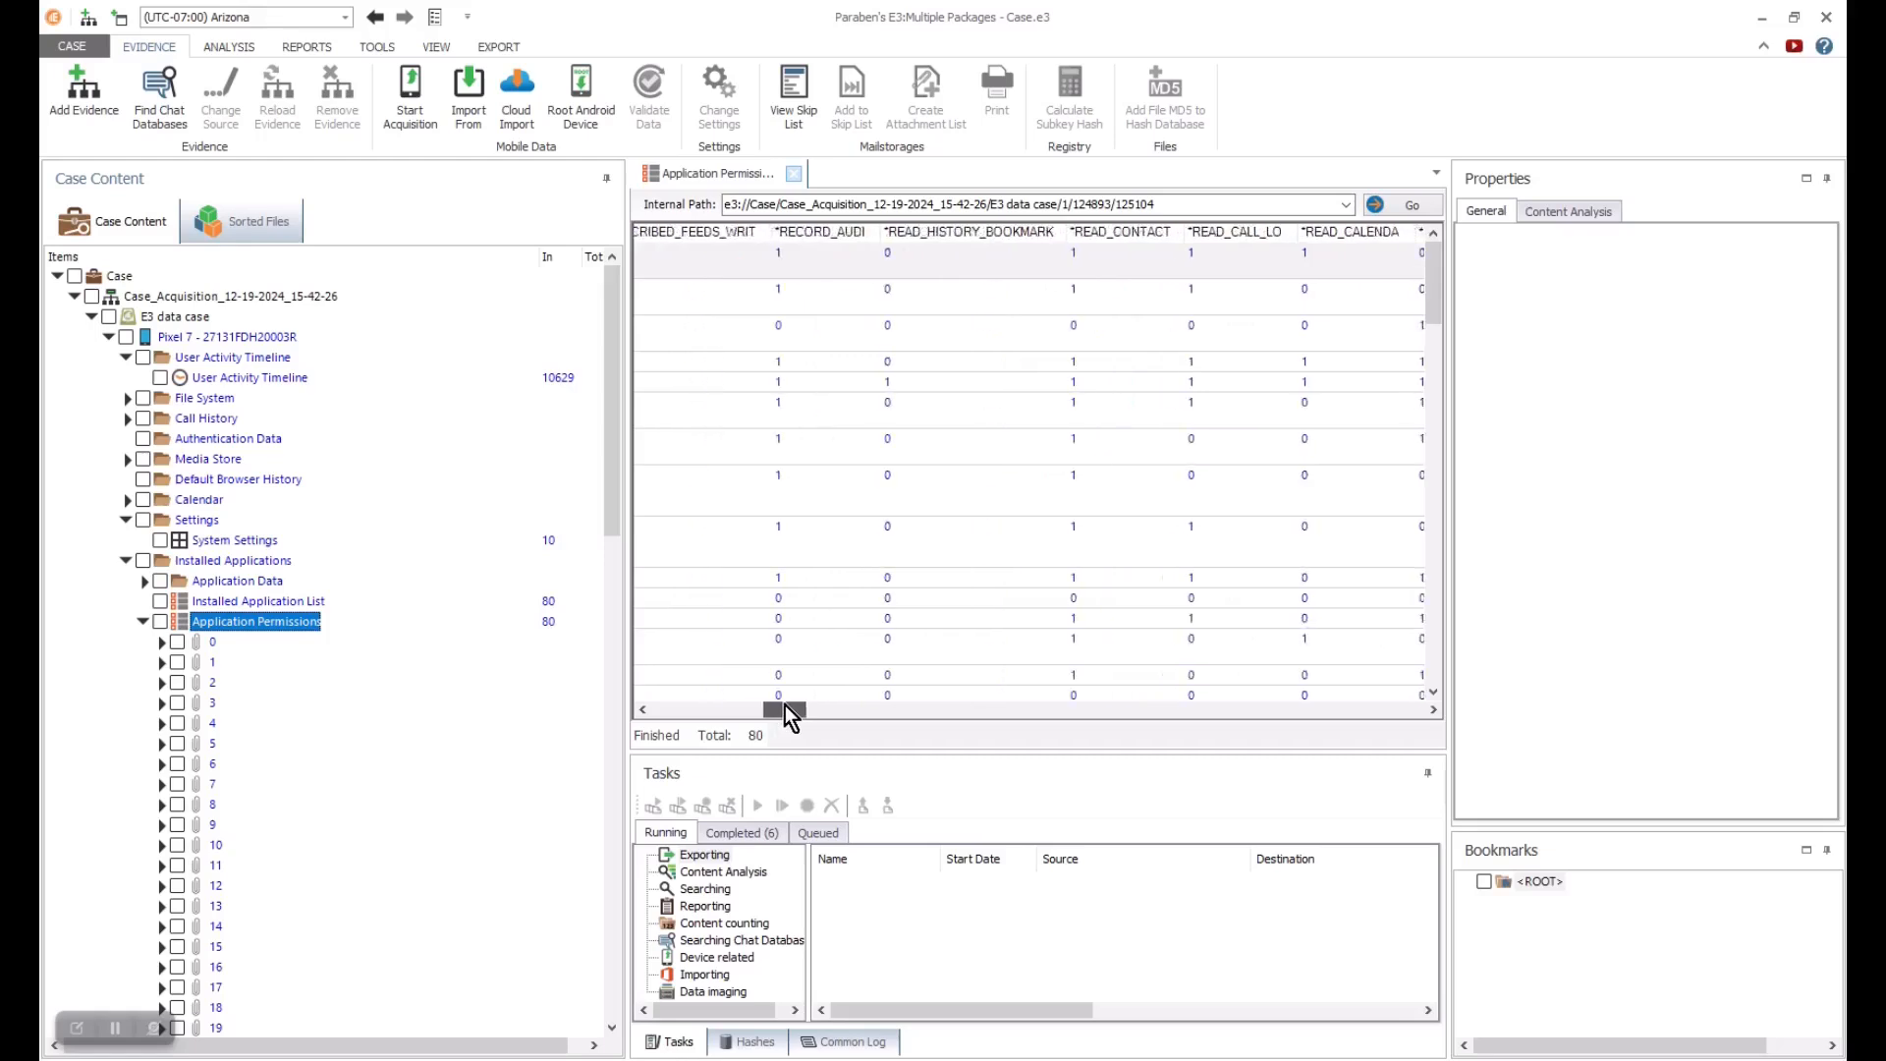
pyautogui.moveTo(786, 709); pyautogui.dragTo(904, 709)
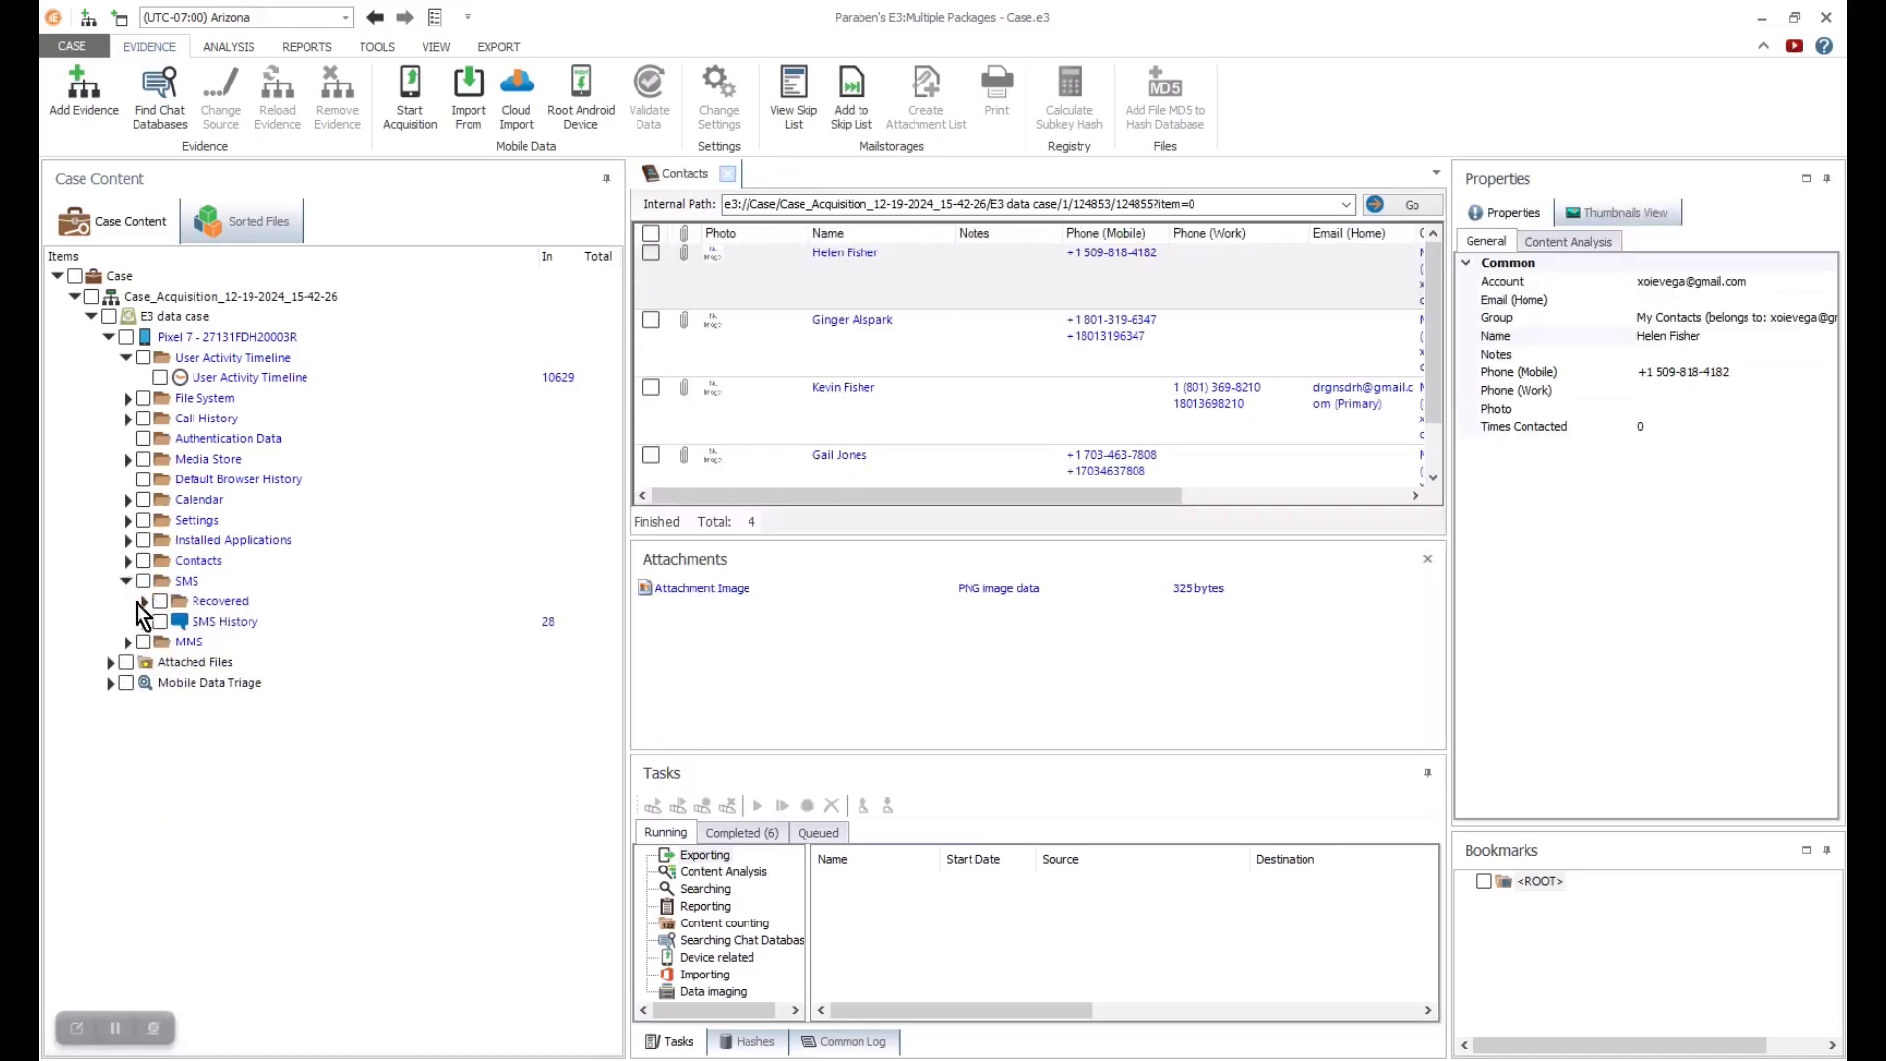
# View the 28 SMS History messages, inspect the 'random 60 degree day' message details, then expand the MMS artifacts
pyautogui.click(224, 621)
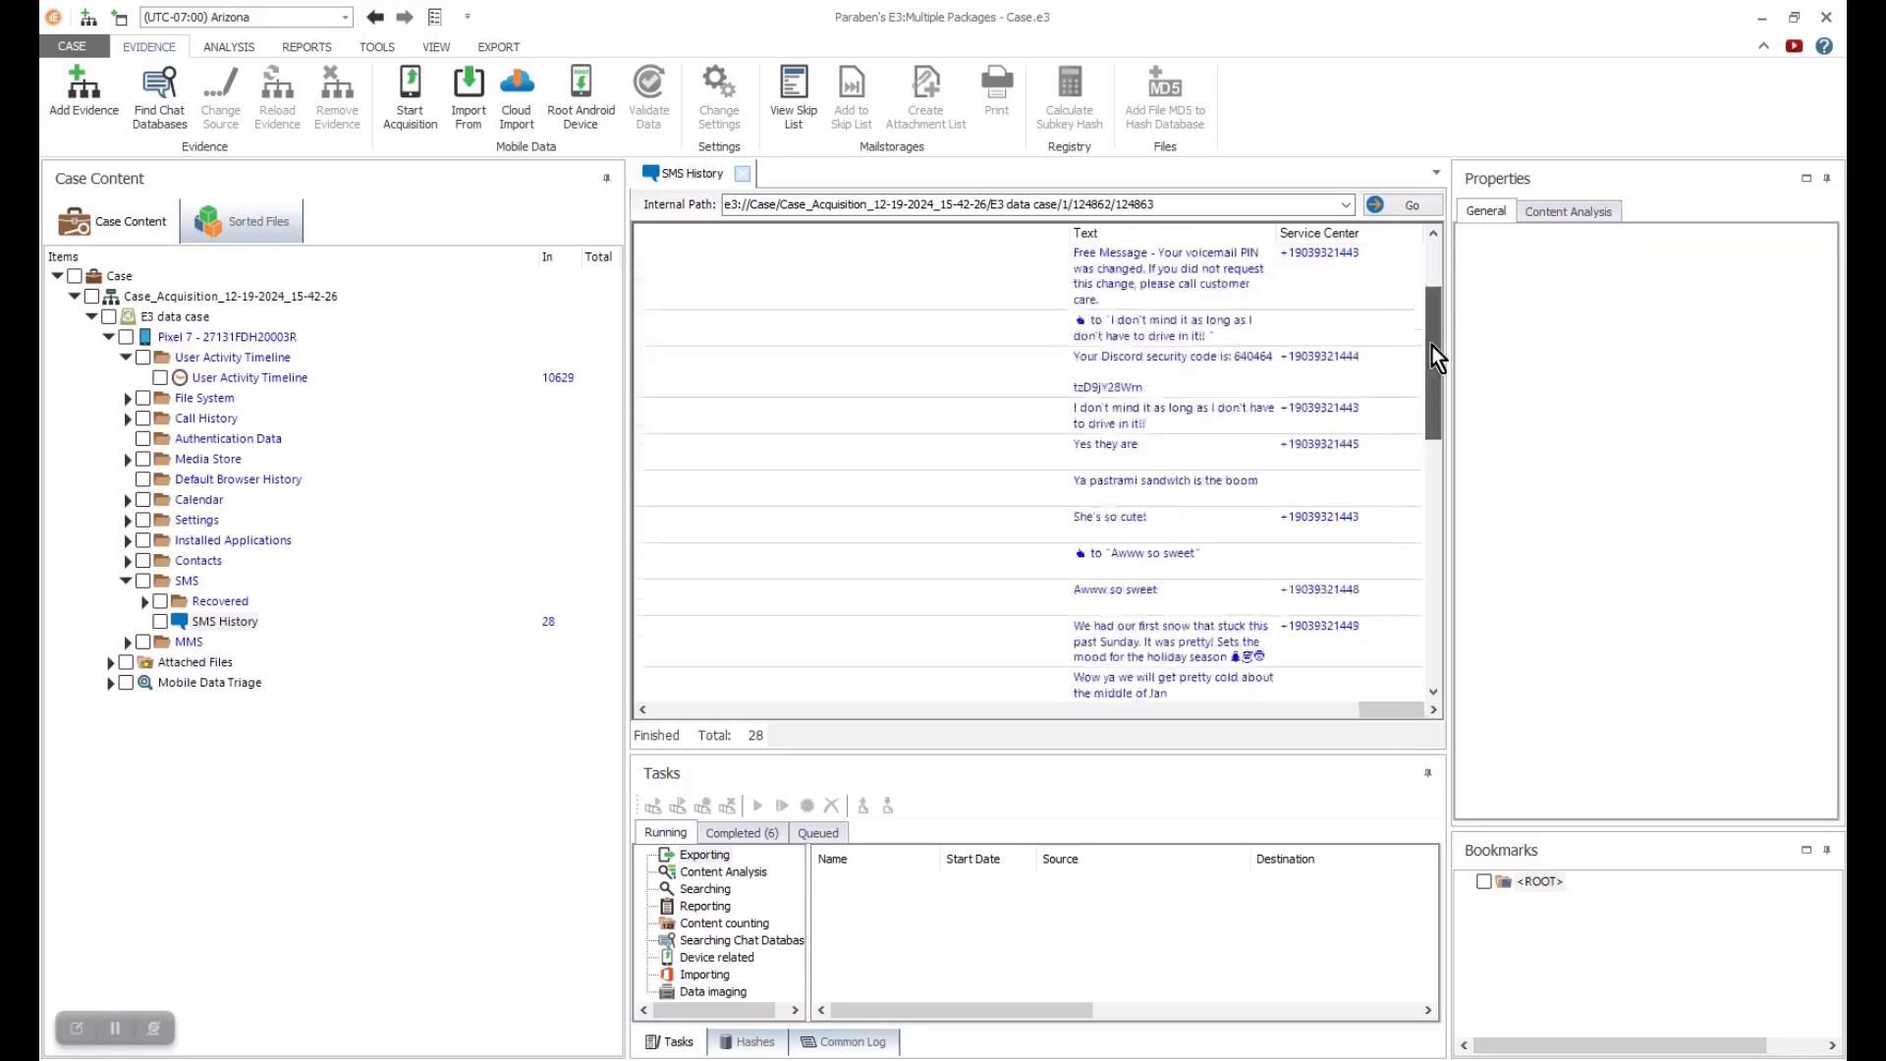
pyautogui.click(1143, 415)
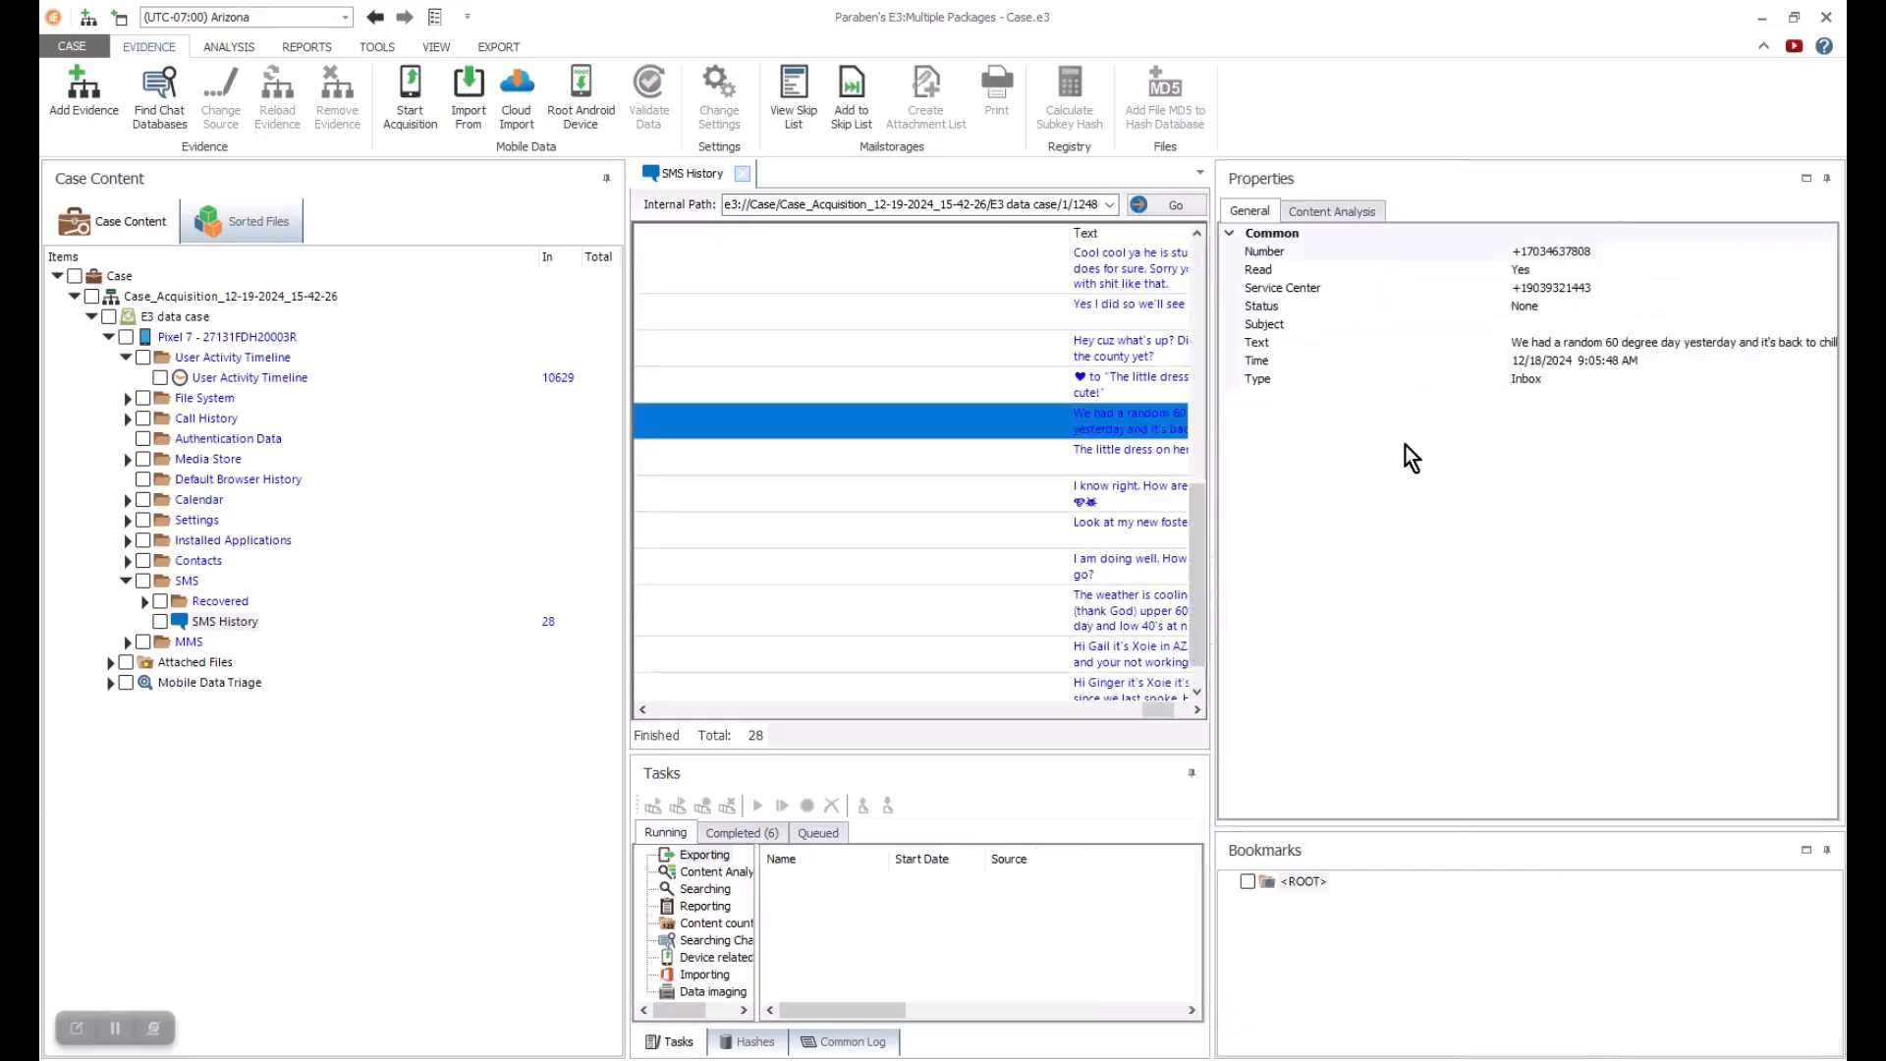
pyautogui.click(224, 620)
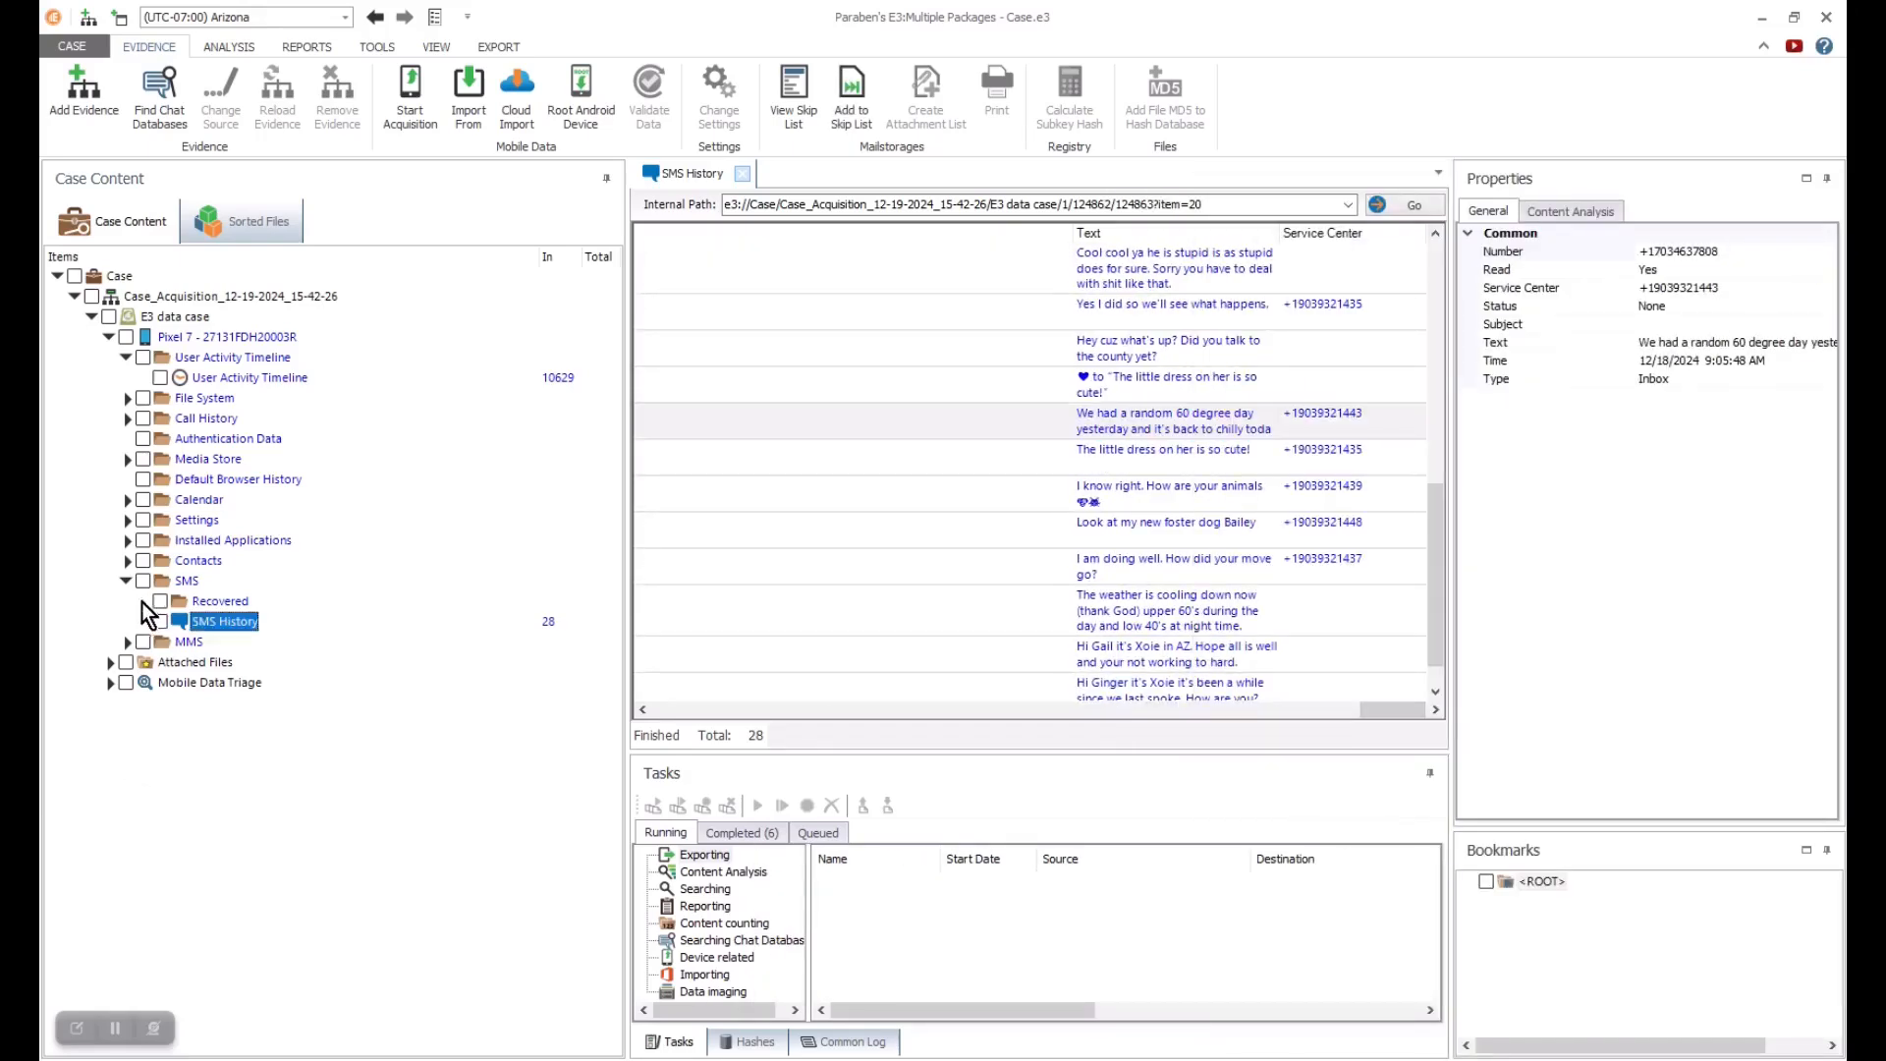
pyautogui.click(220, 601)
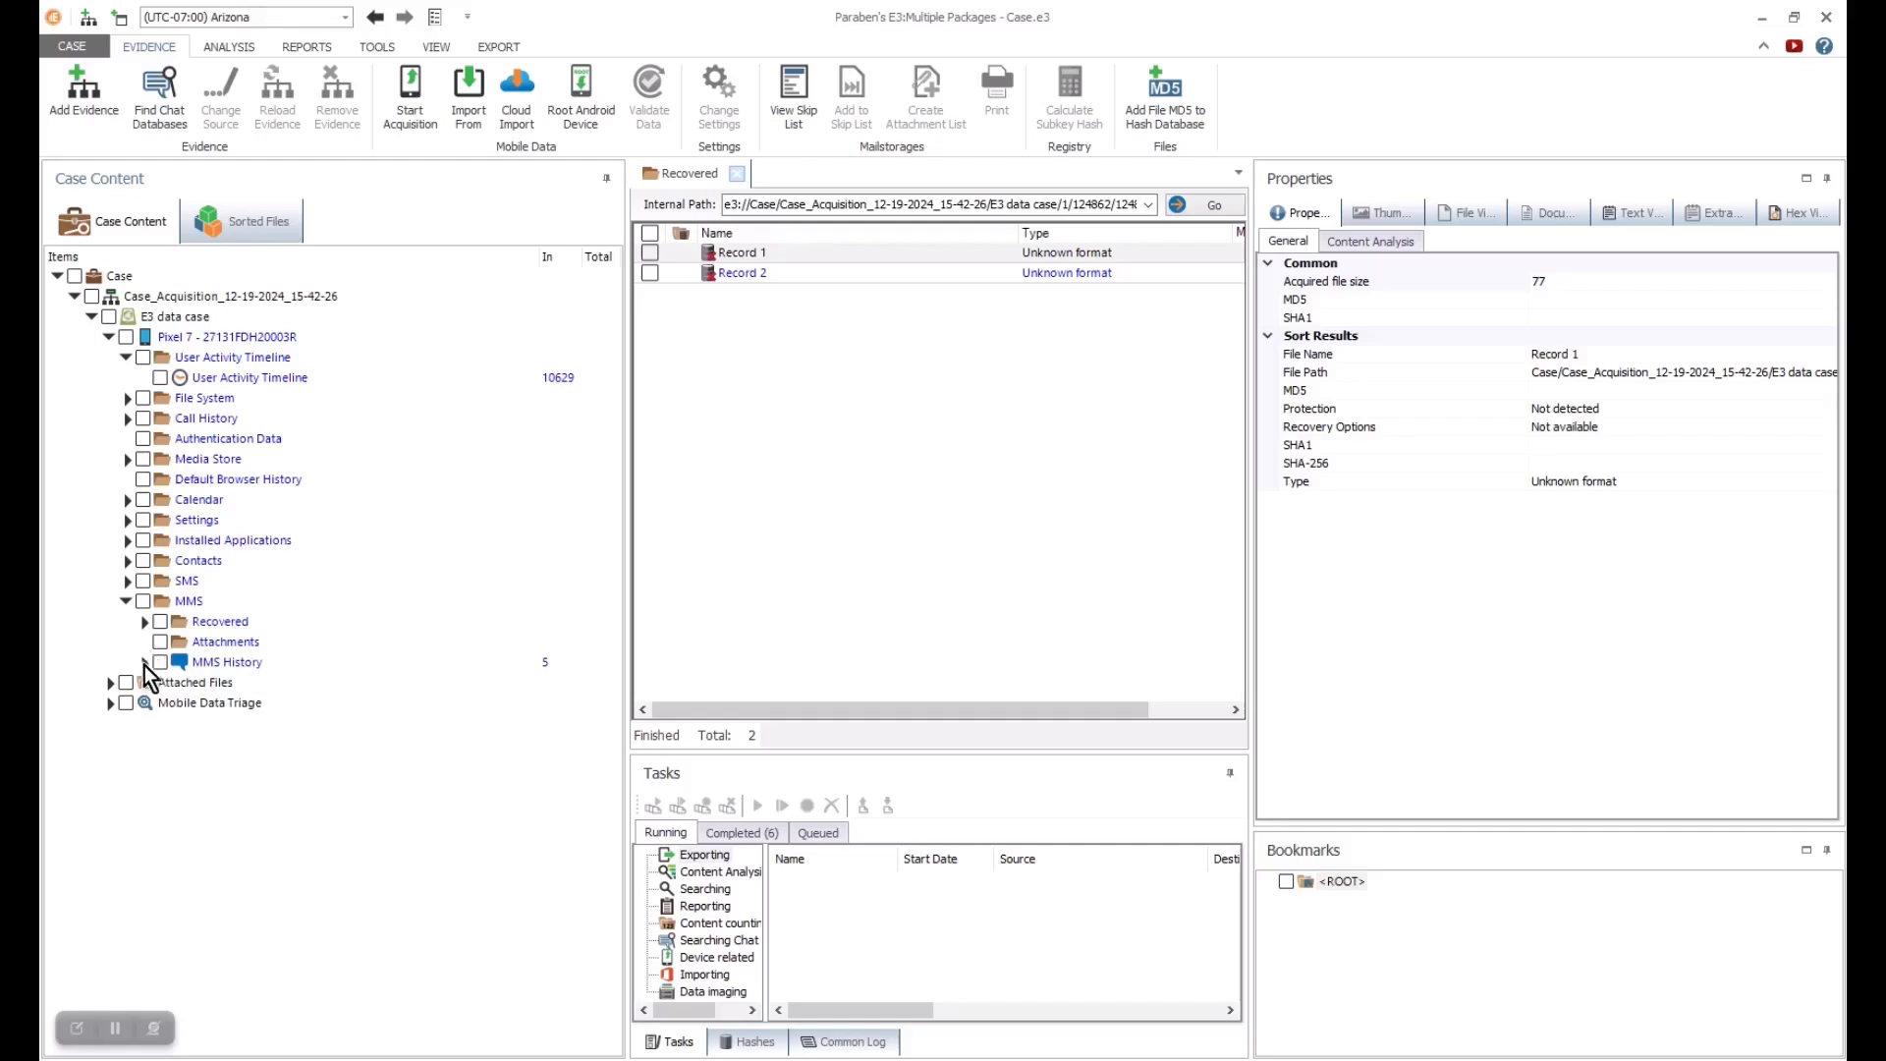
# Browse MMS History and its 14 attachments, preview the dog-in-red-sweater photo, and return to MMS History
pyautogui.click(228, 662)
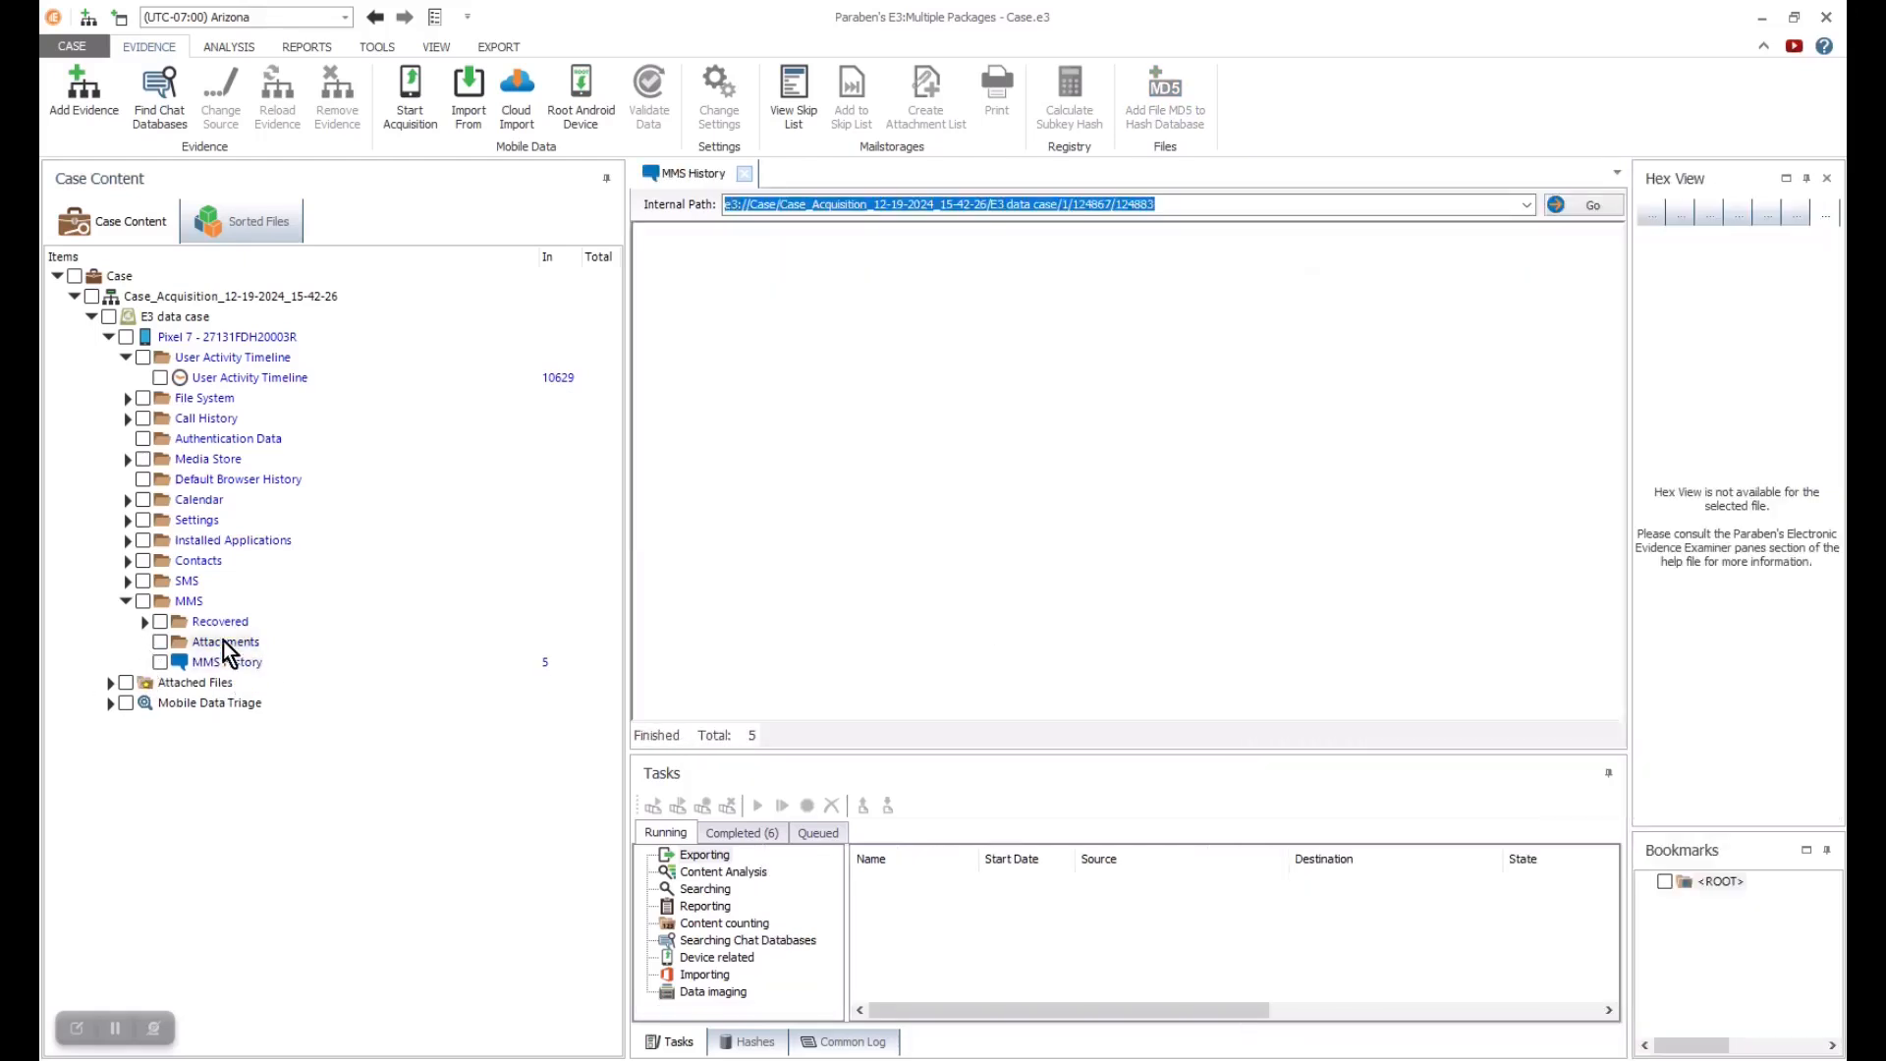
pyautogui.click(224, 641)
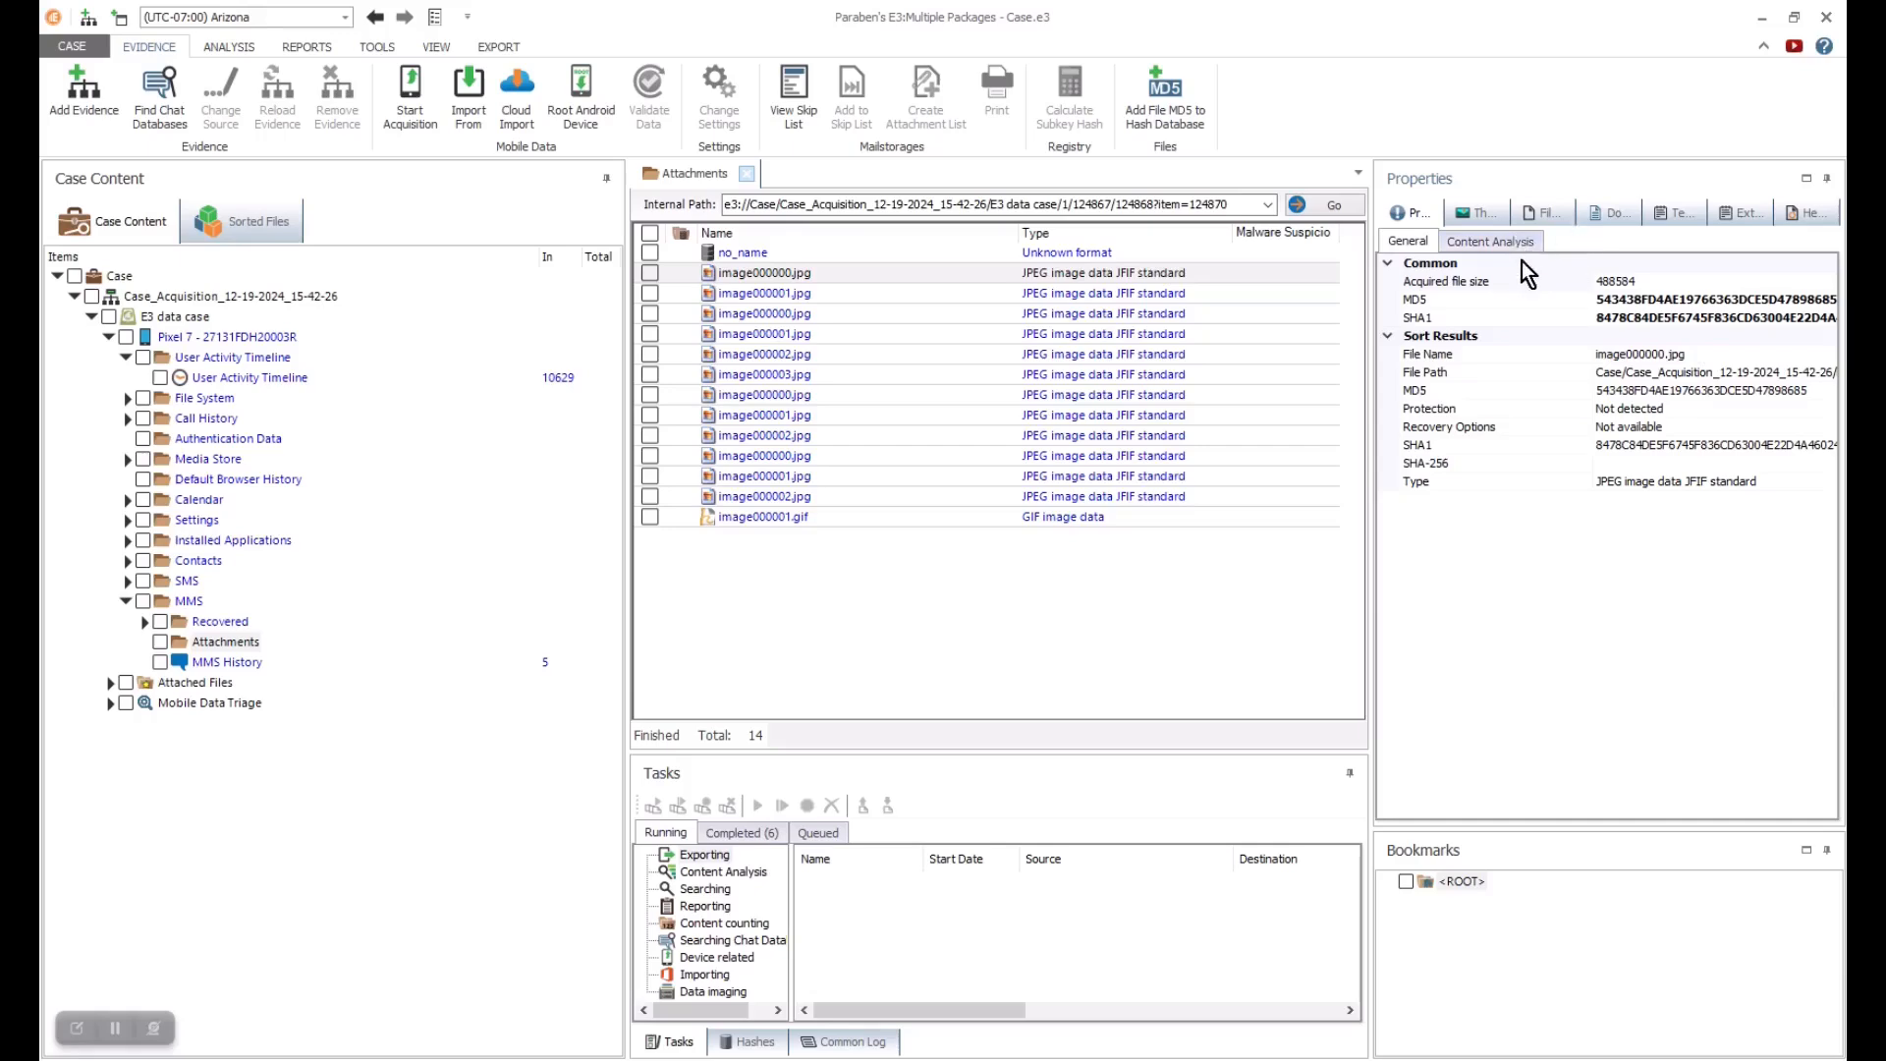
pyautogui.click(1544, 213)
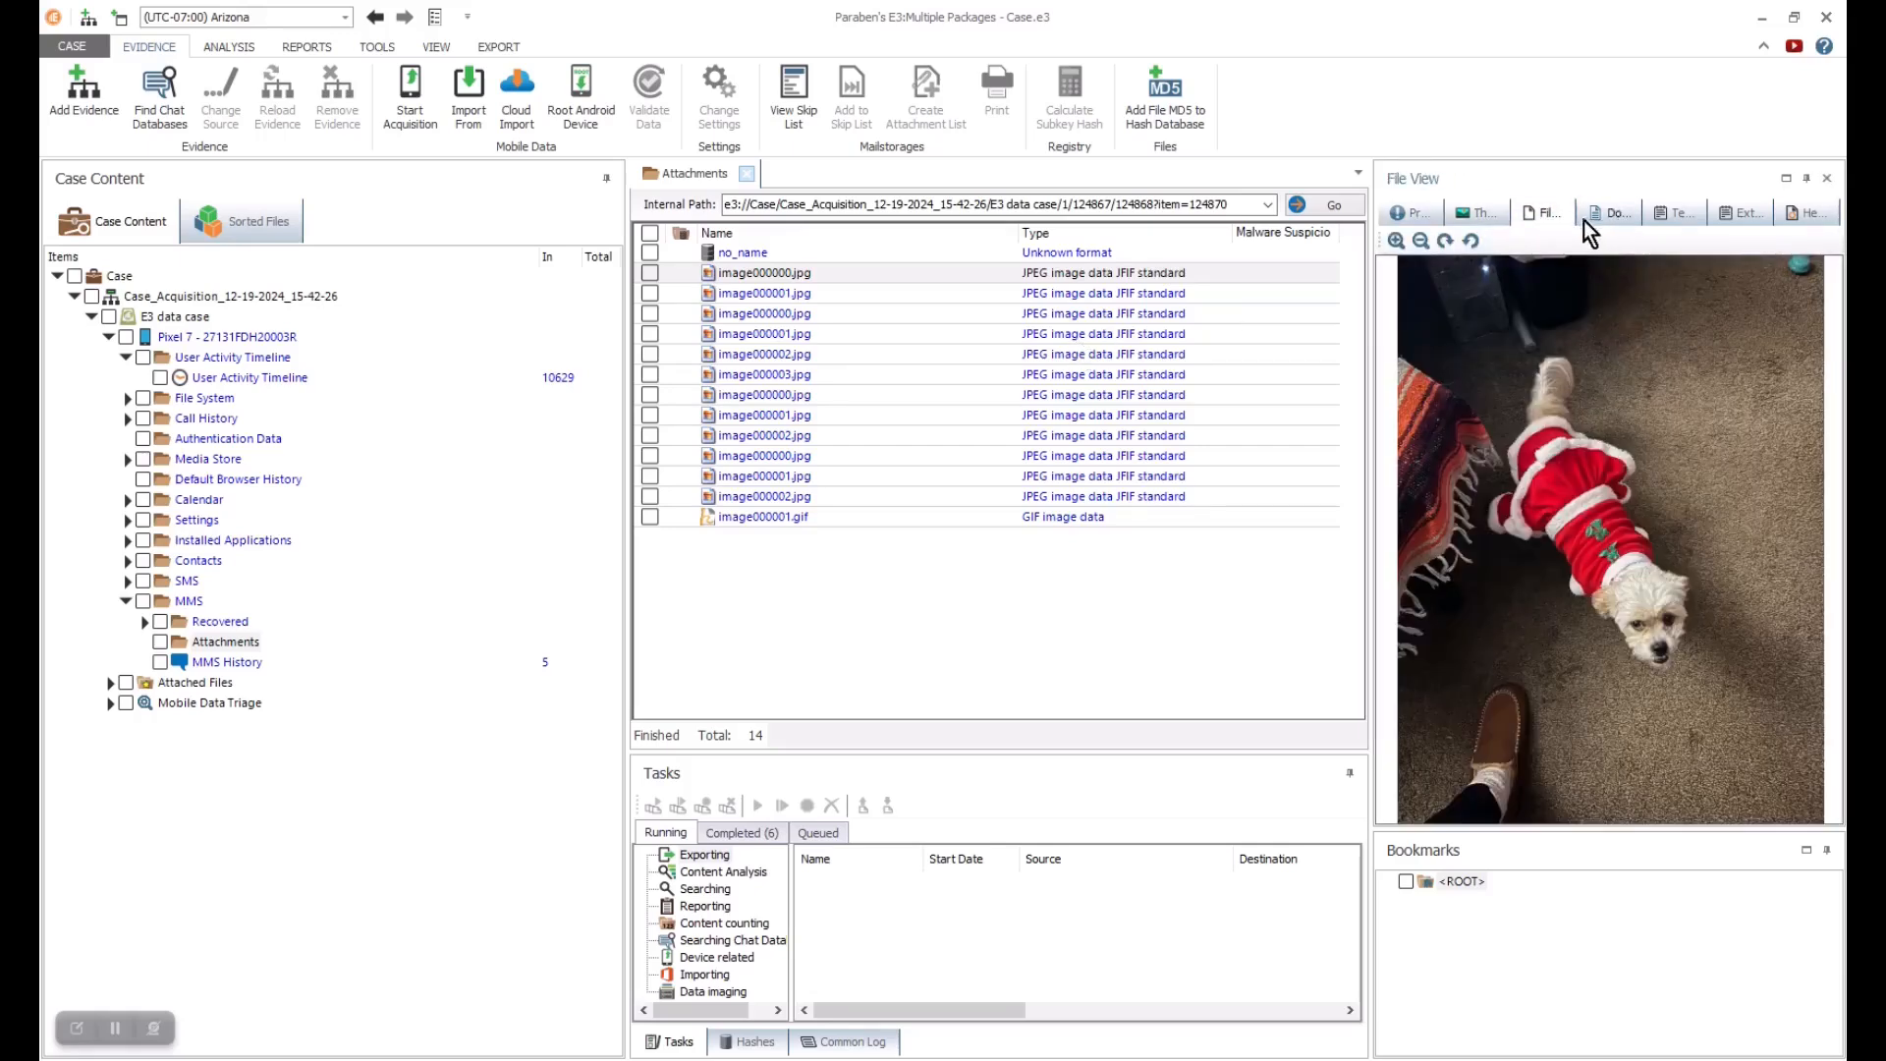
pyautogui.click(764, 374)
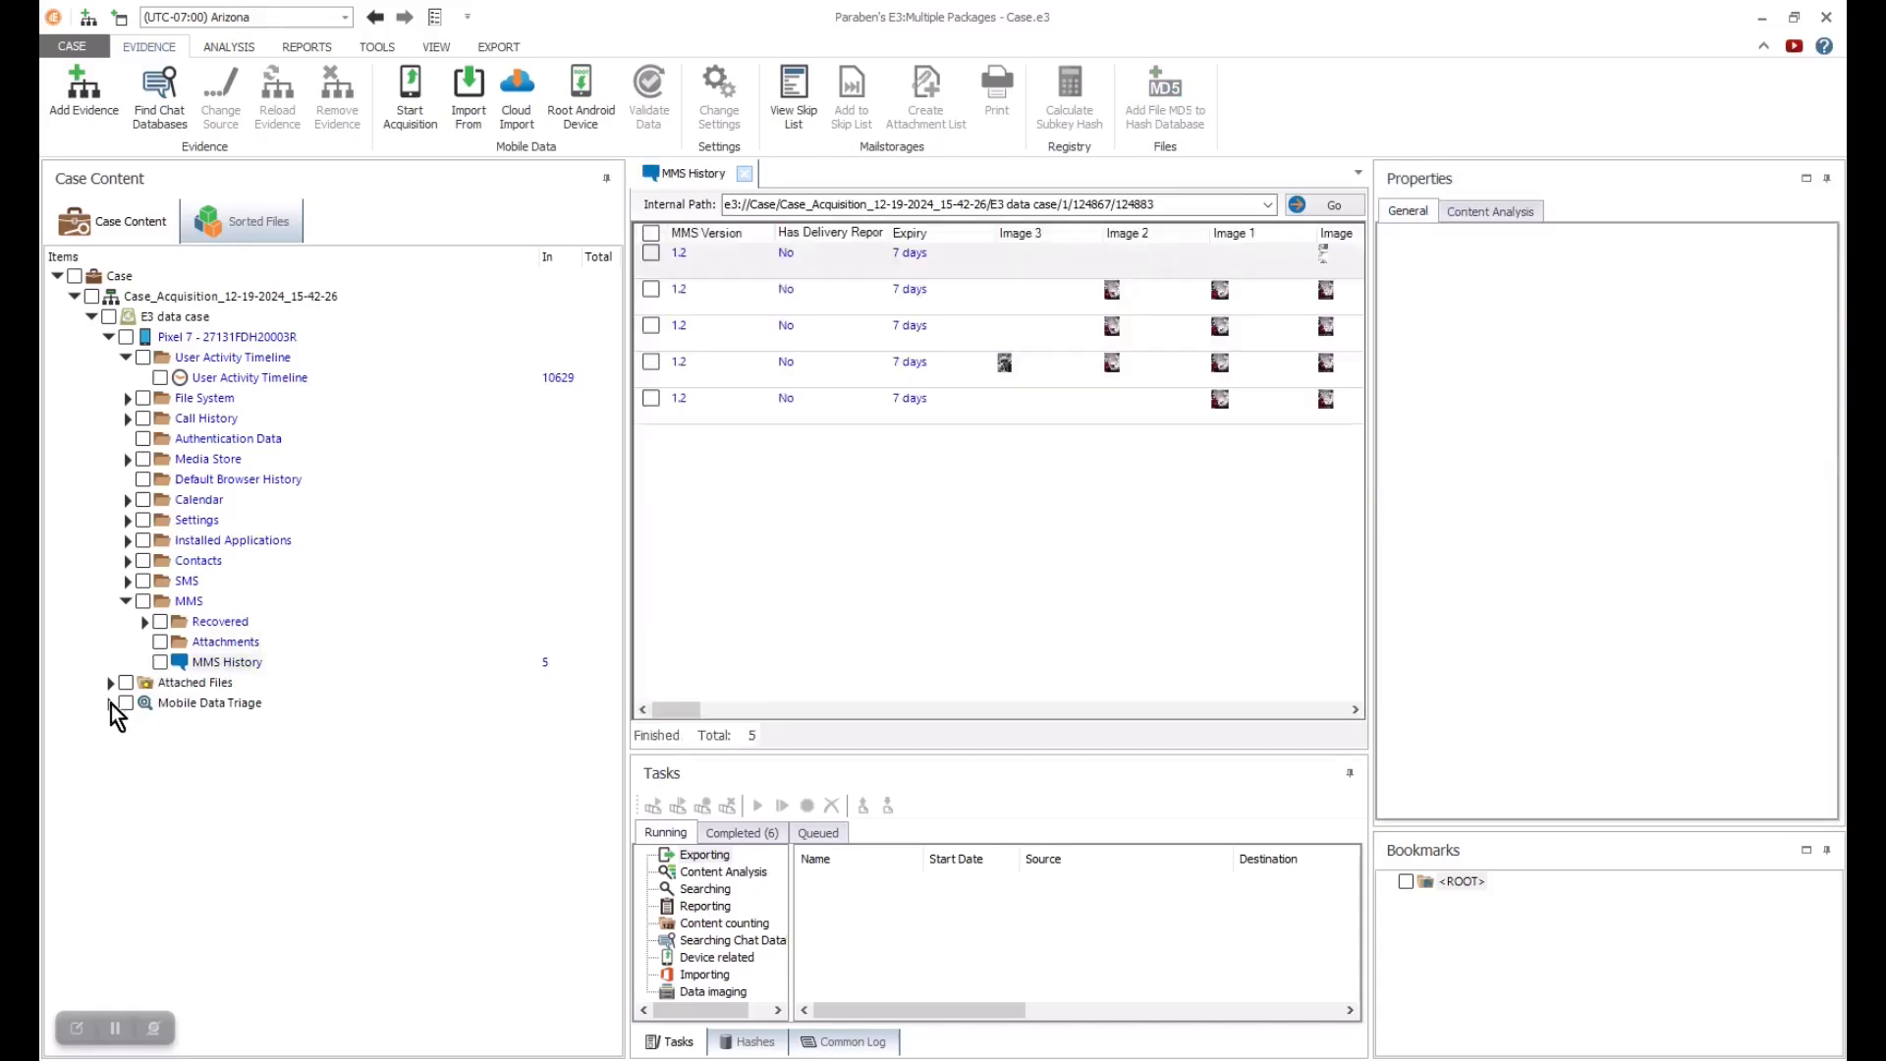
# View Chrome's 51 history entries and 6 search keywords, then the device's 441 Current Settings keys
pyautogui.click(128, 540)
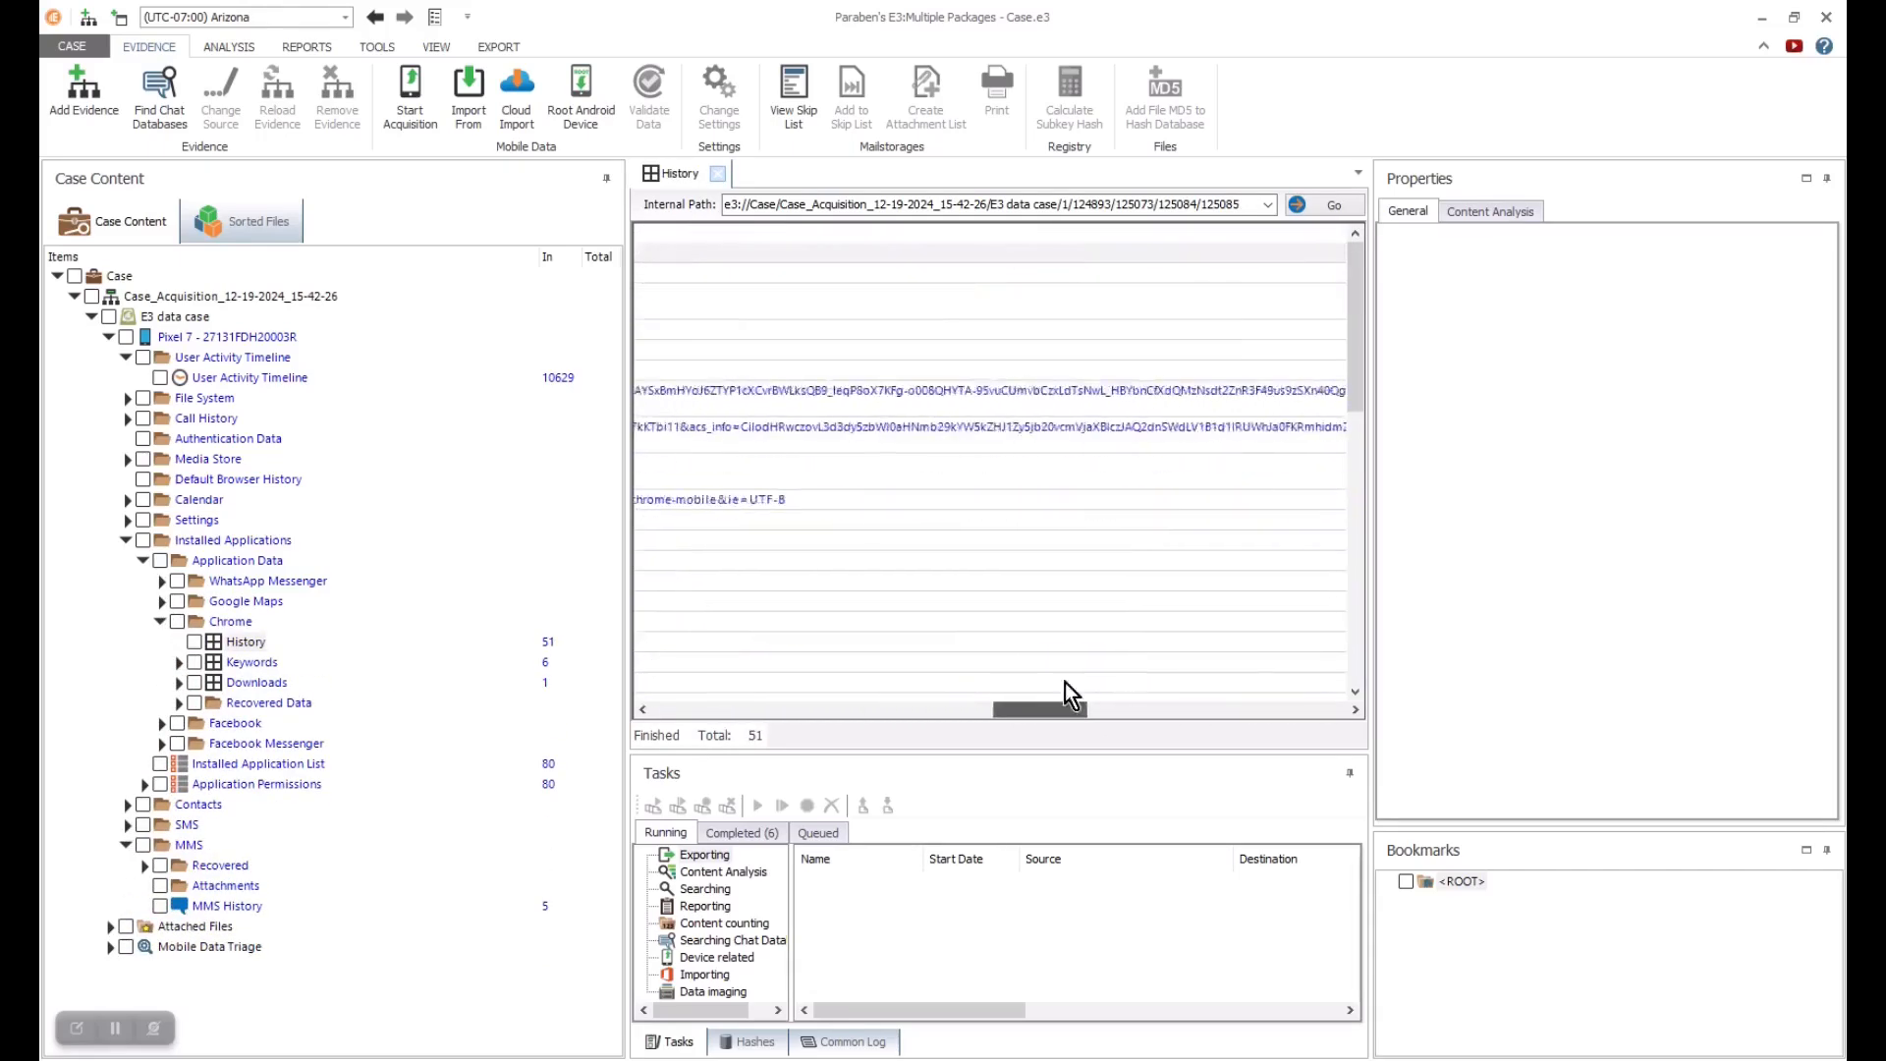
pyautogui.click(249, 662)
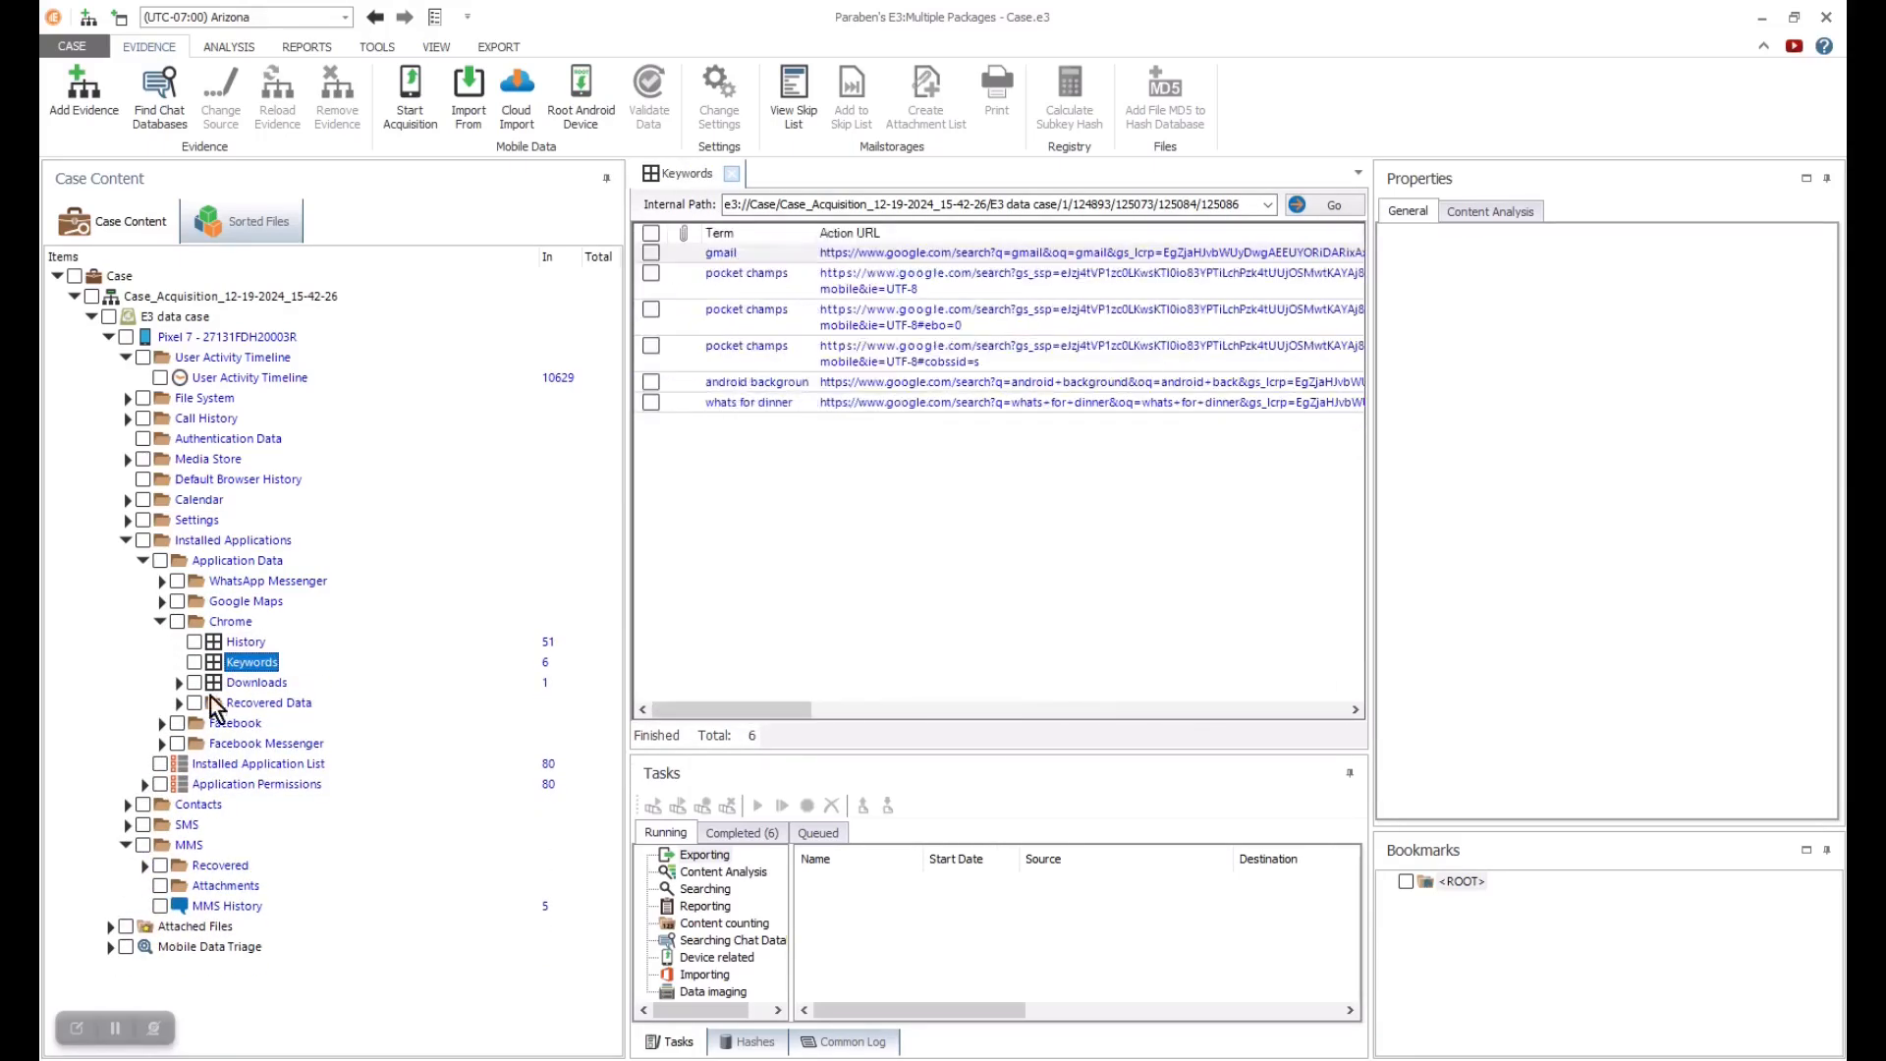
pyautogui.click(257, 682)
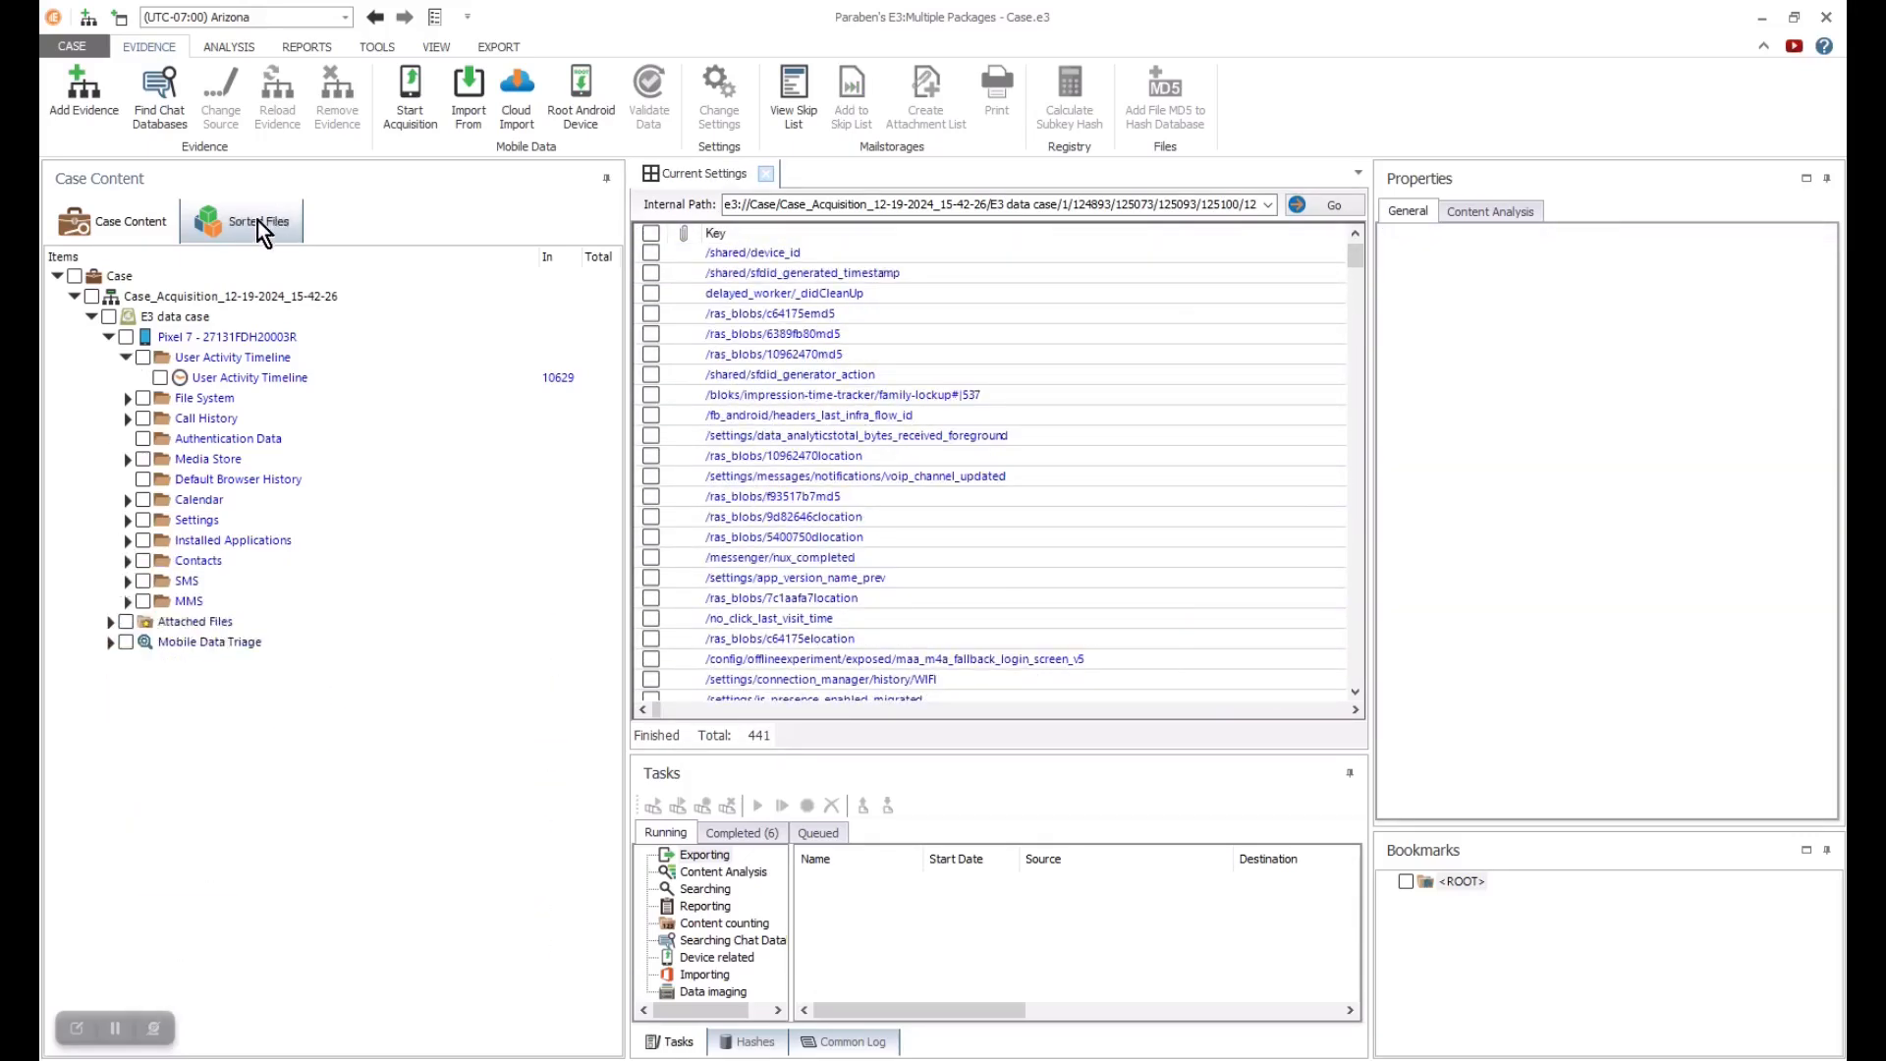
# Browse the 272 sorted Documents and the 45 Alcohol-flagged images, then return to the 28 SMS History records
pyautogui.click(260, 223)
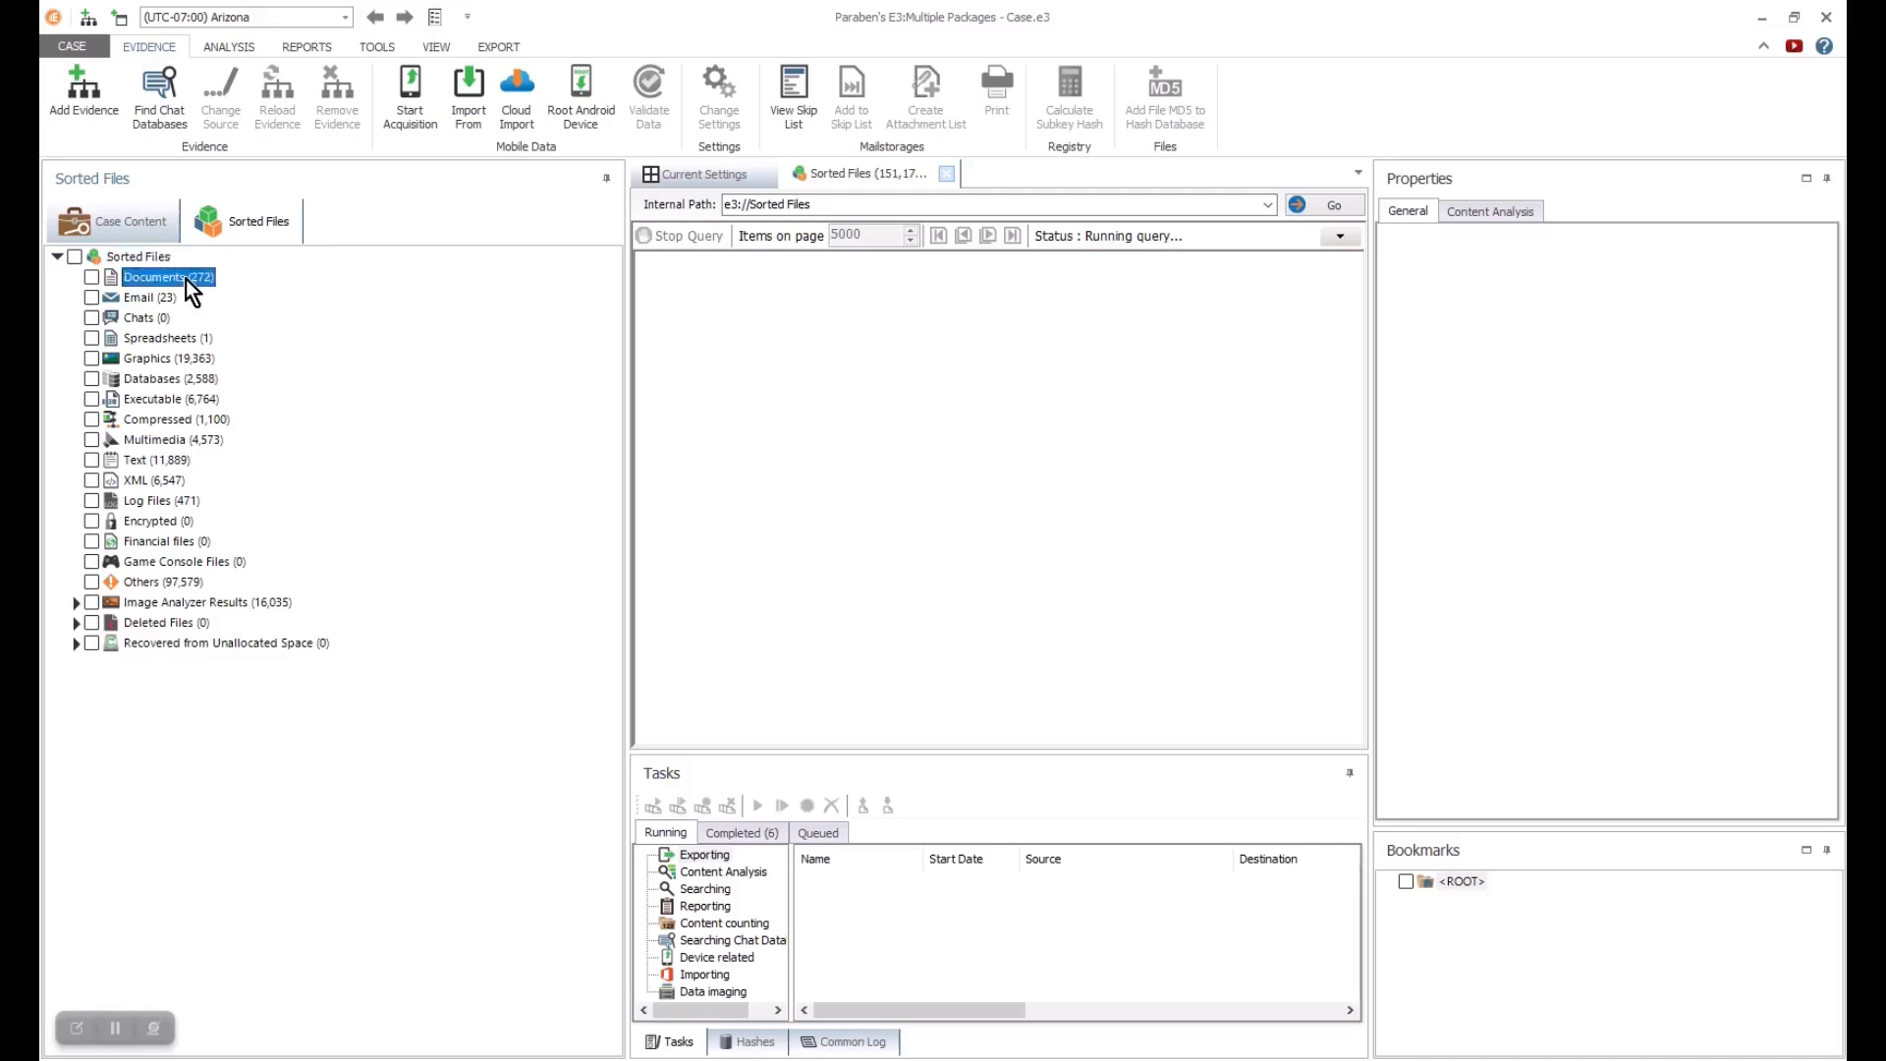
pyautogui.click(169, 277)
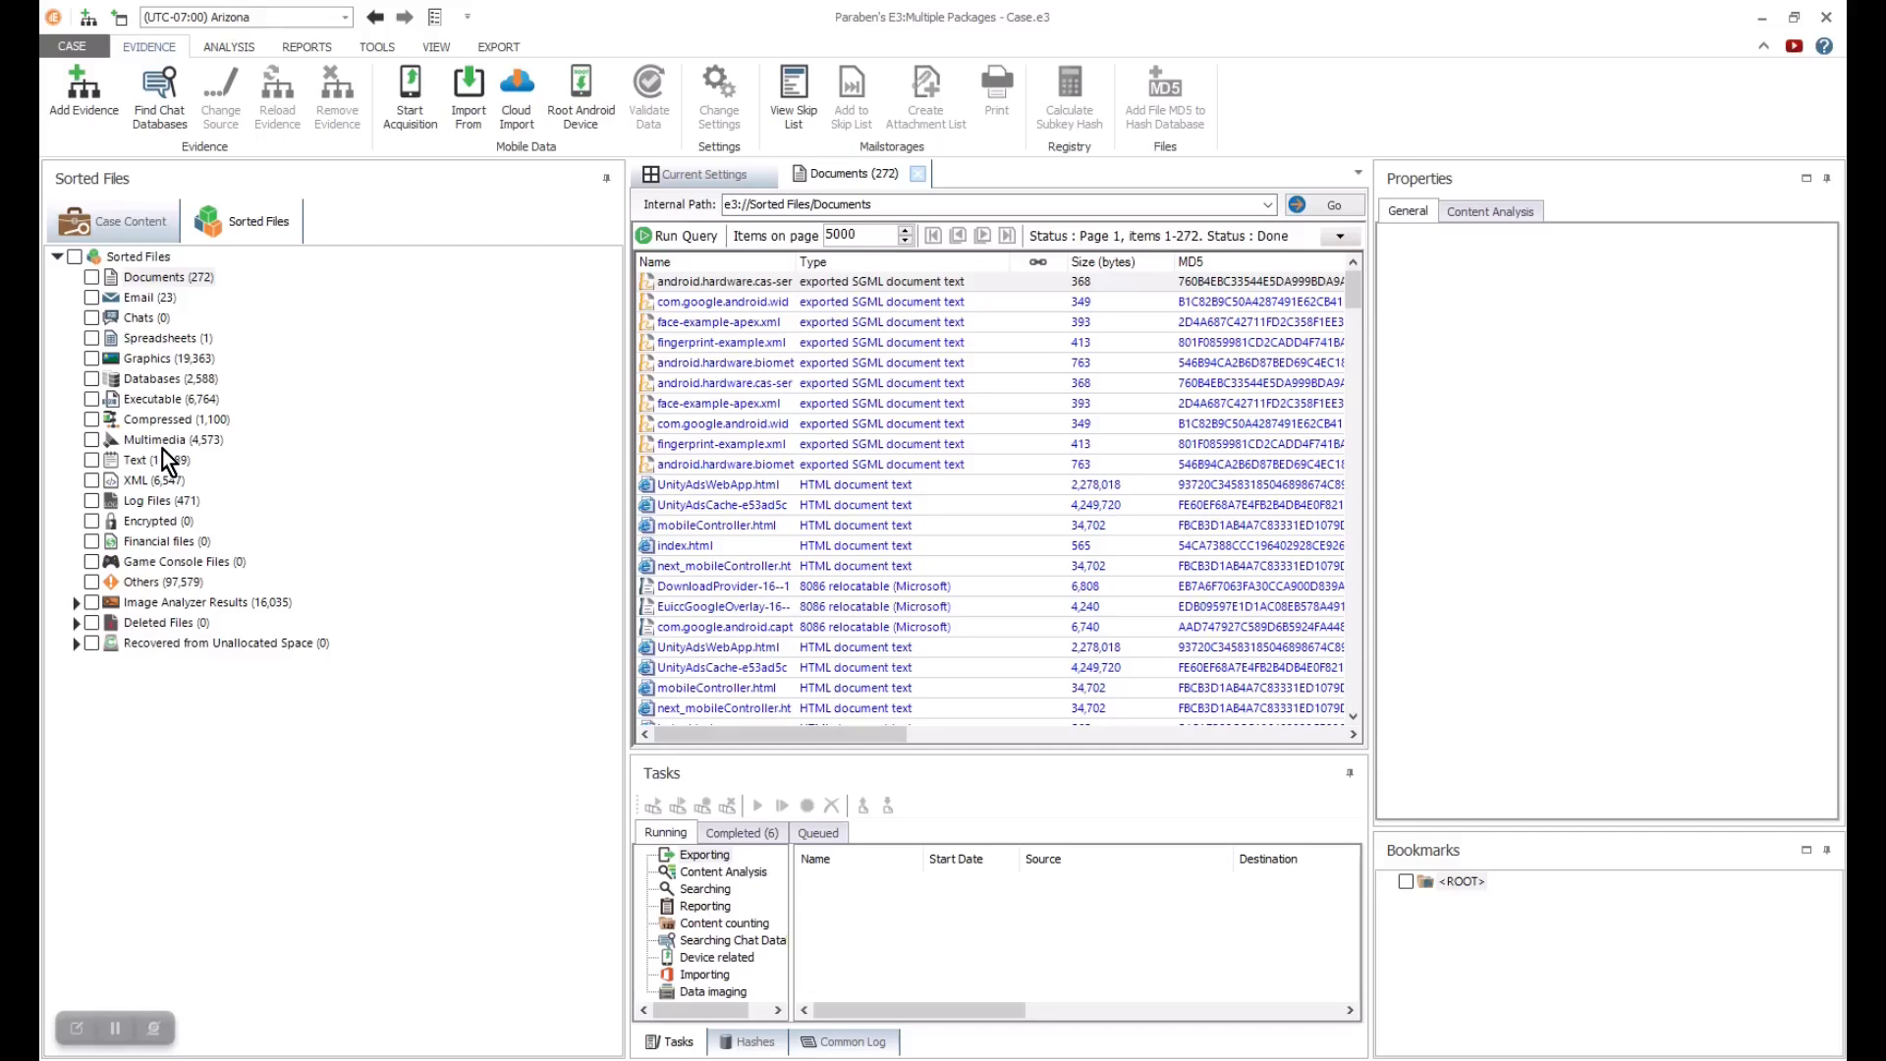
pyautogui.click(76, 601)
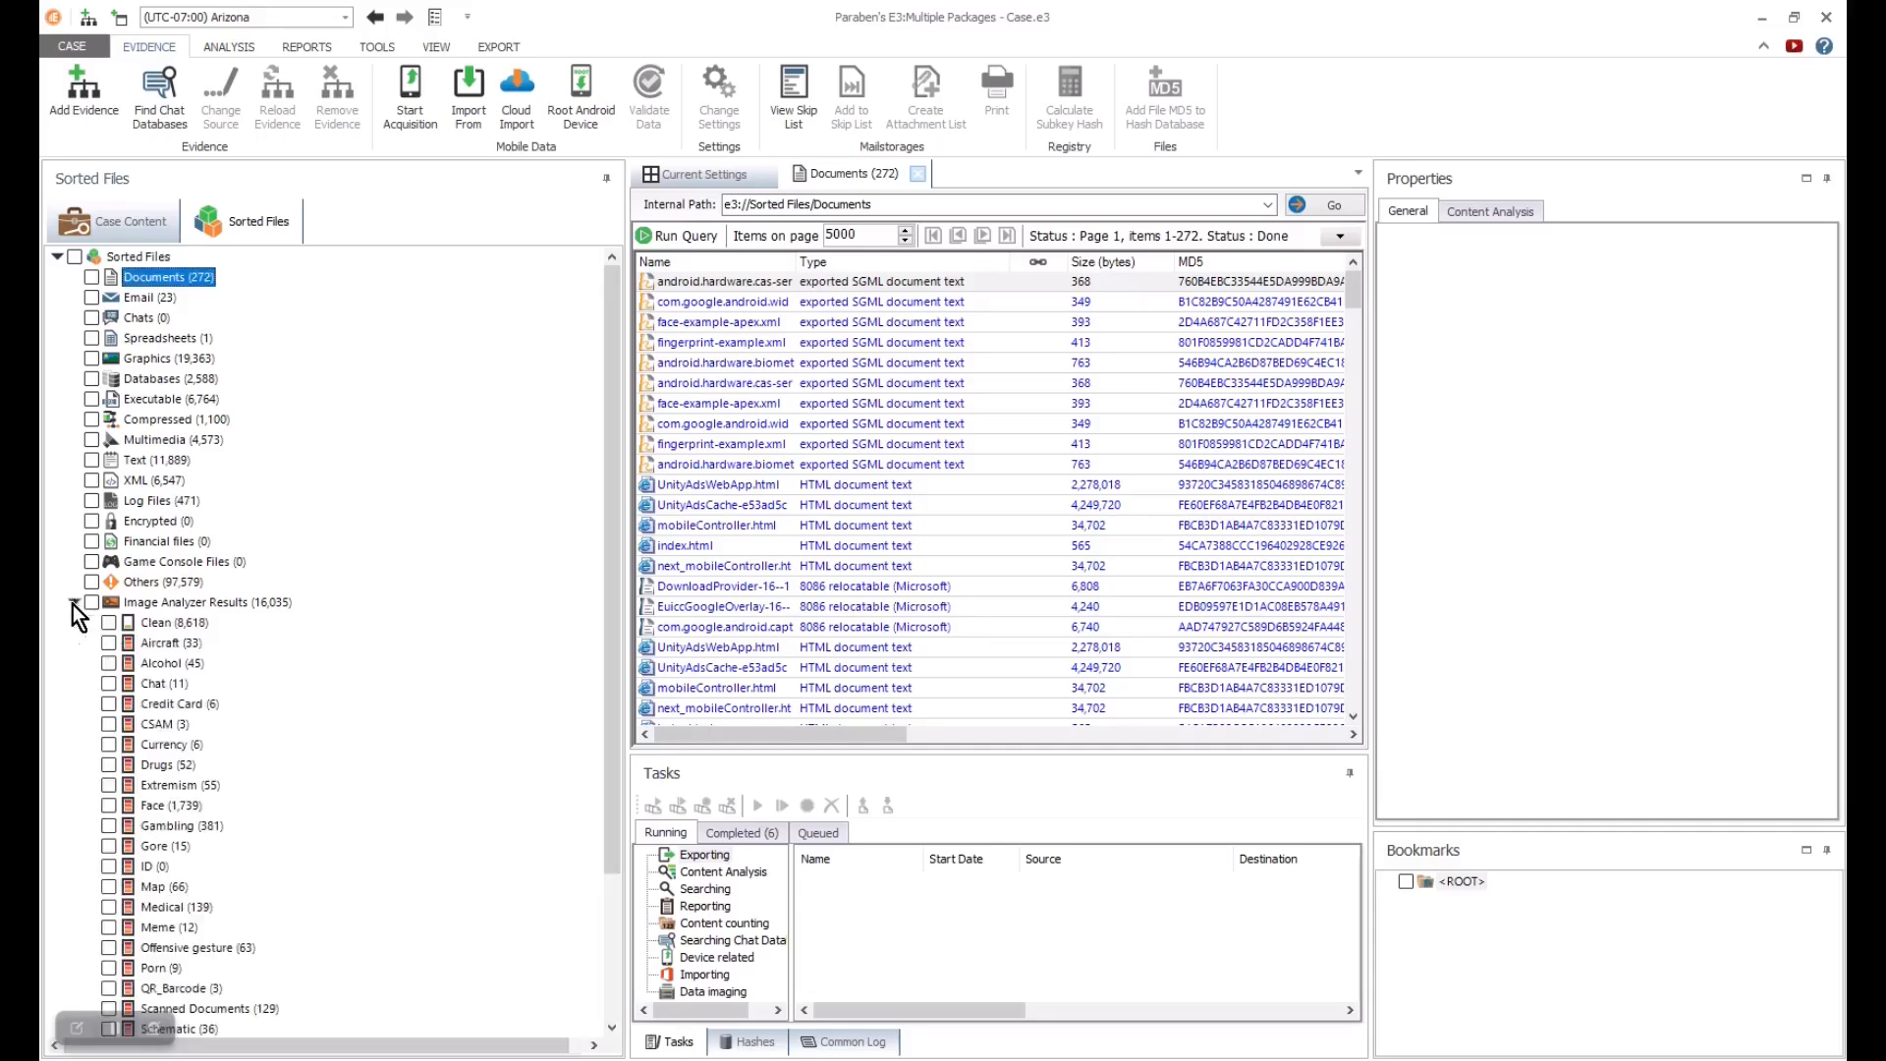
pyautogui.scroll(-3)
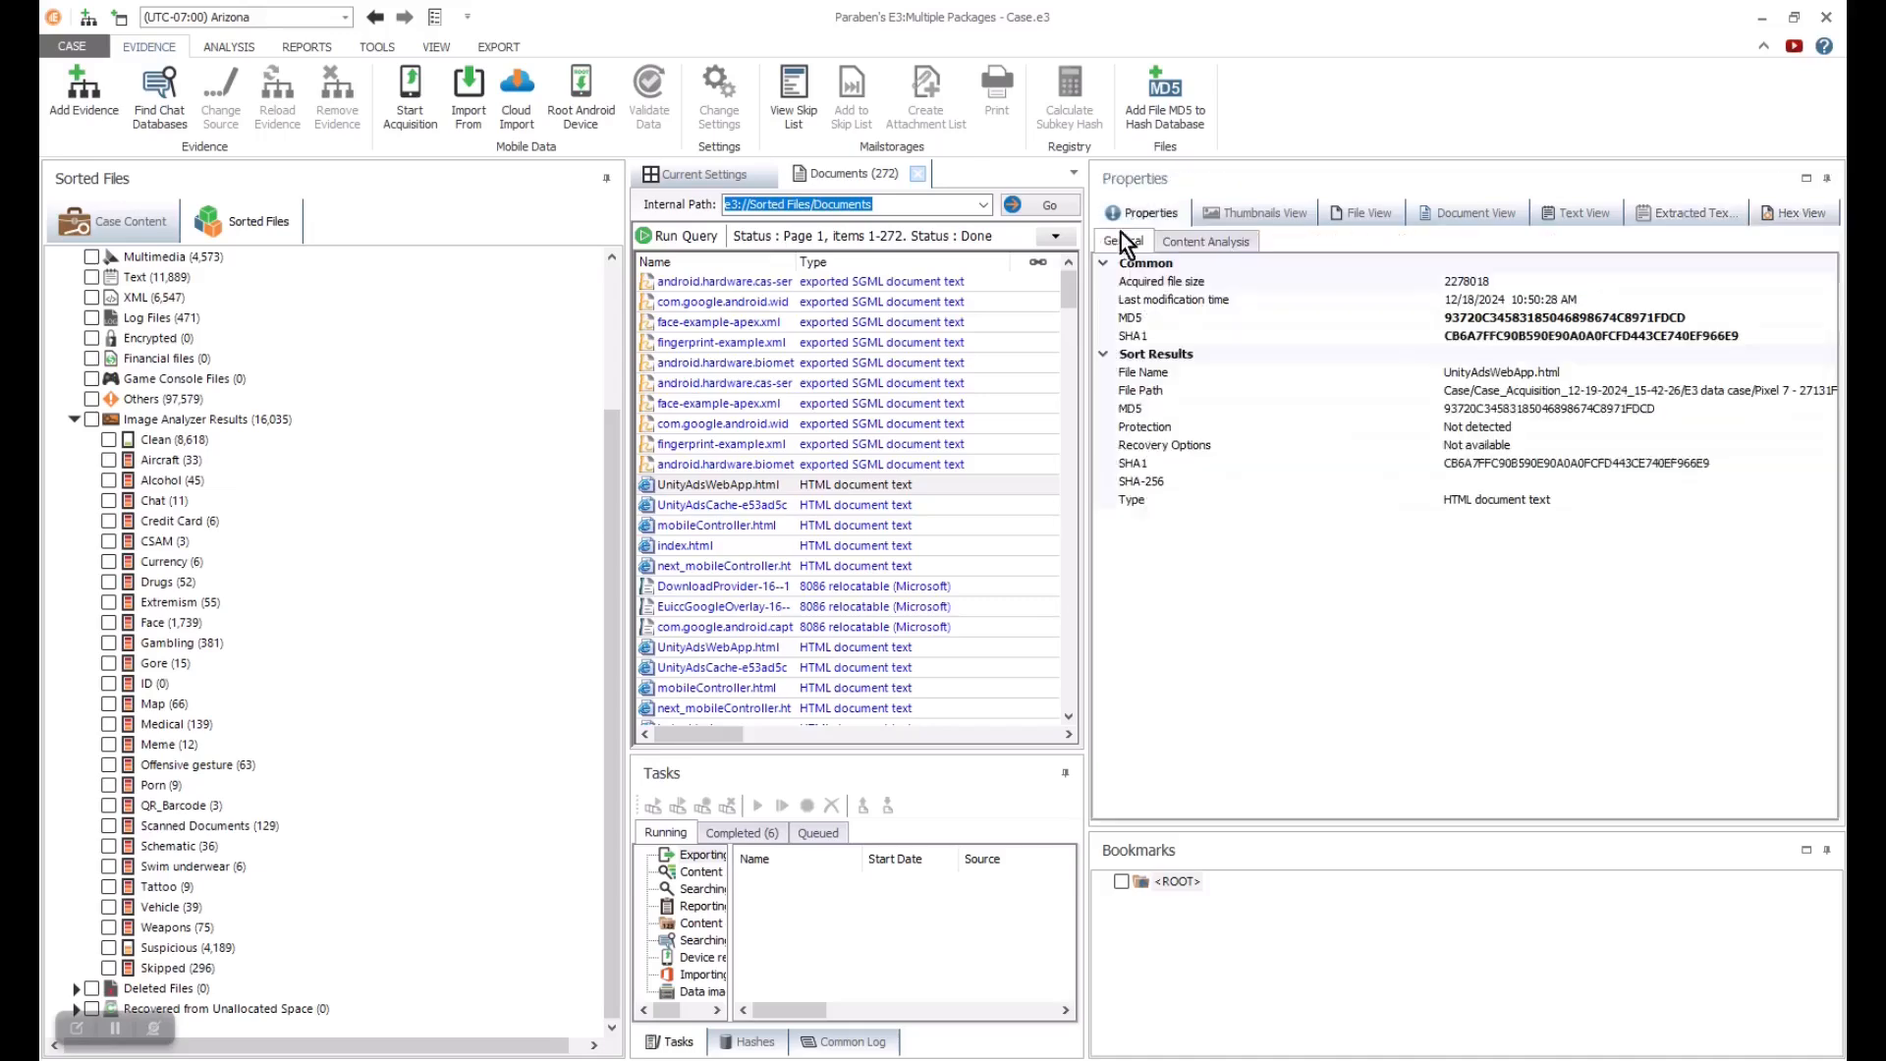
pyautogui.click(159, 479)
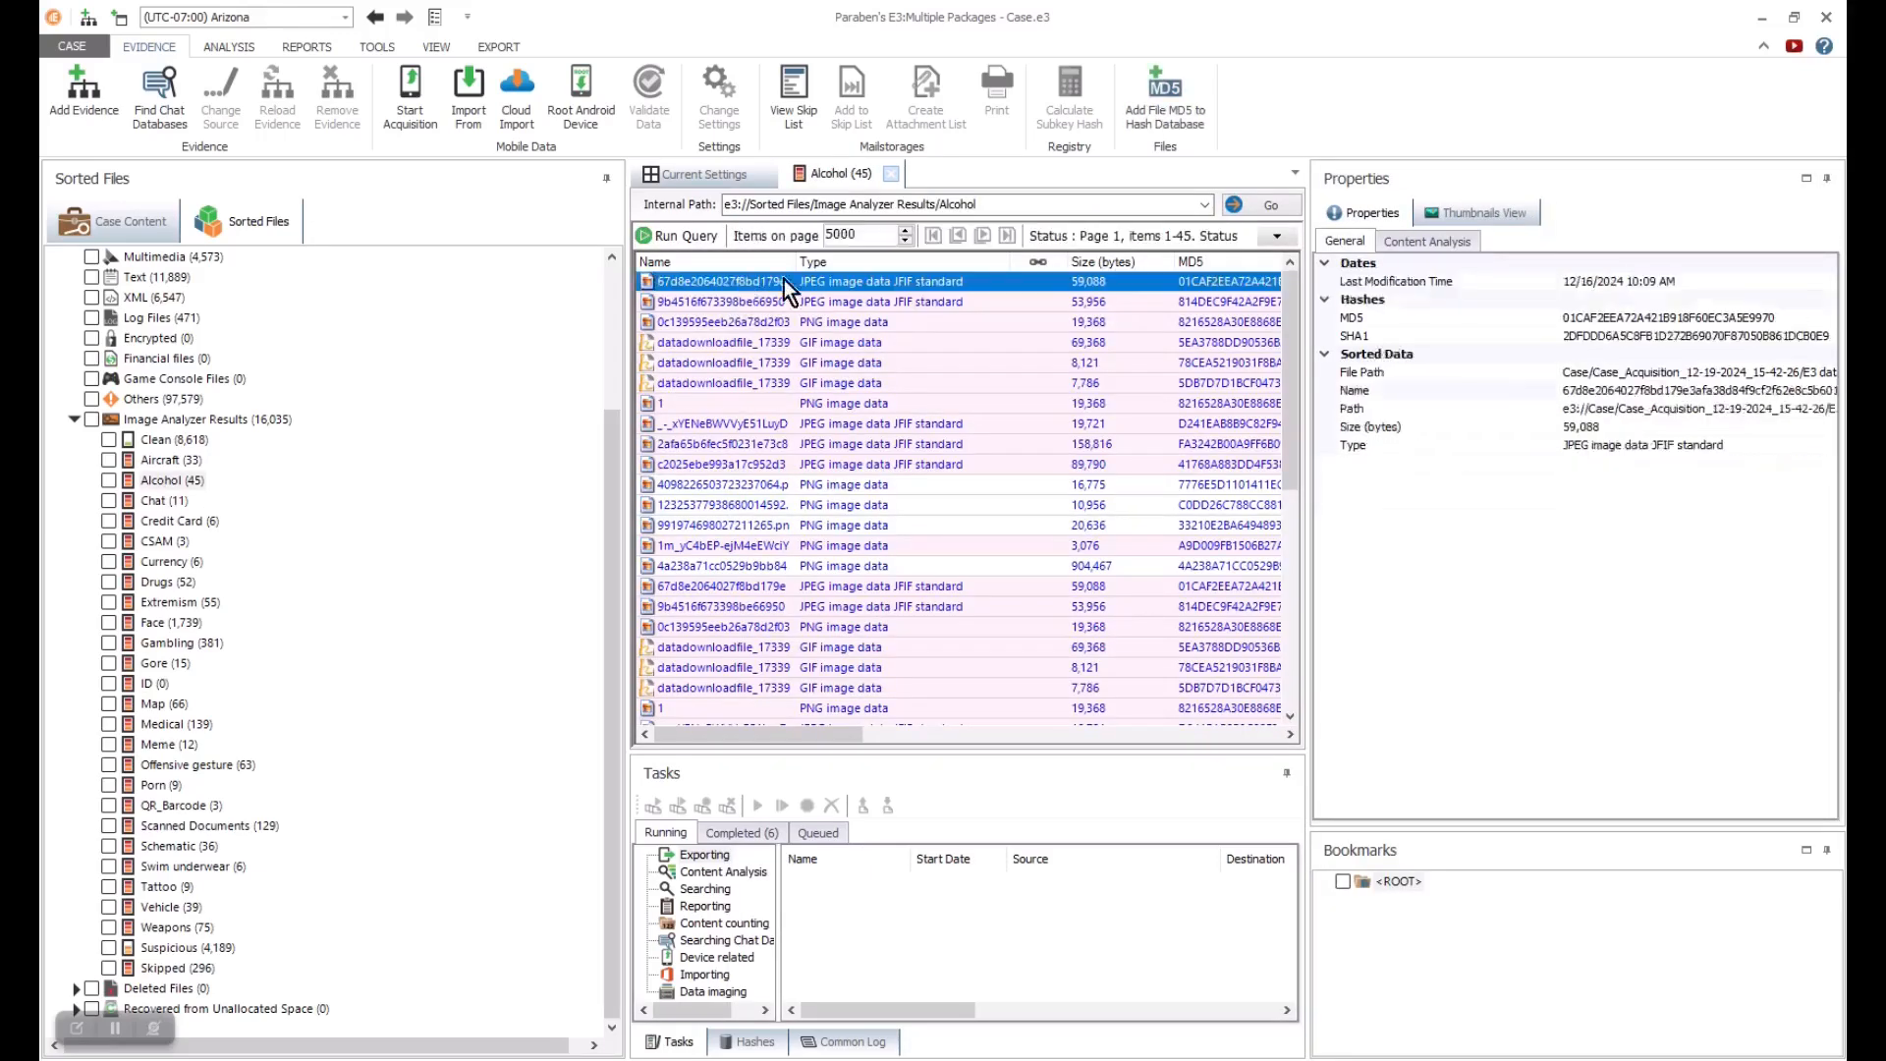
pyautogui.click(1651, 212)
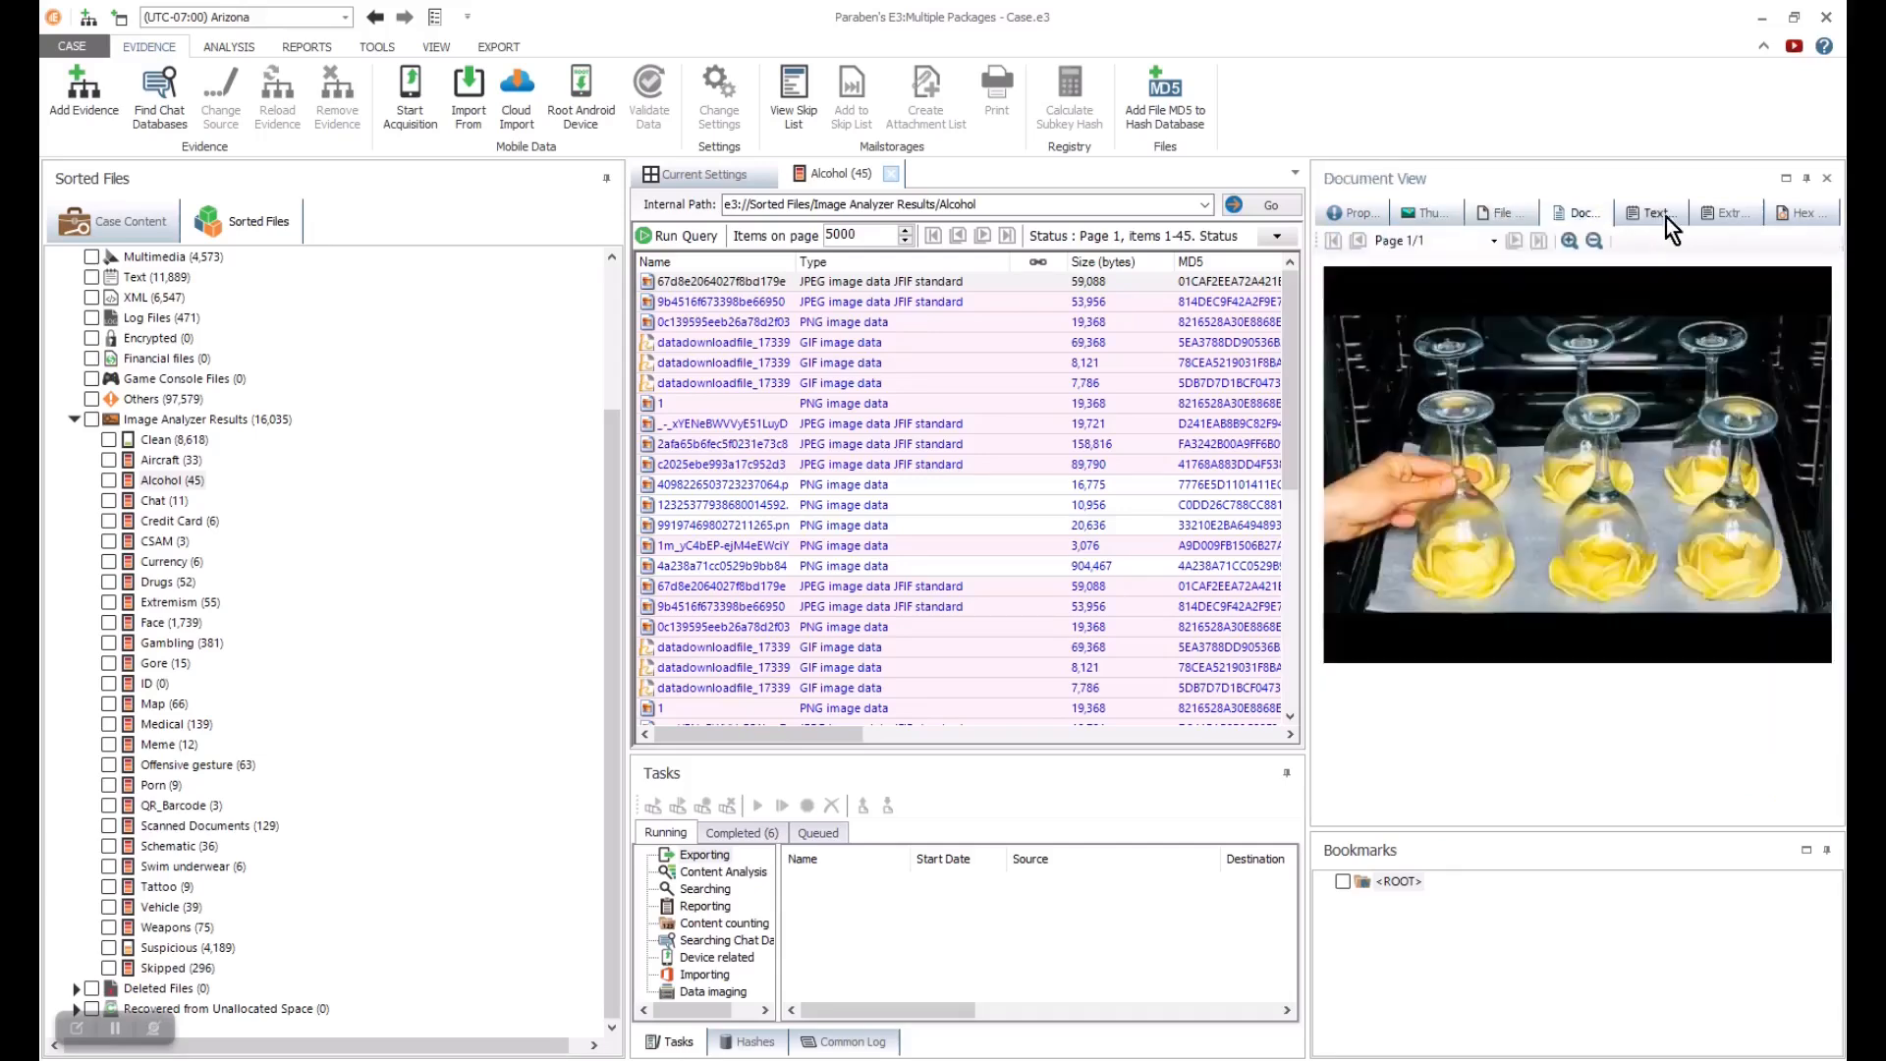
pyautogui.click(307, 46)
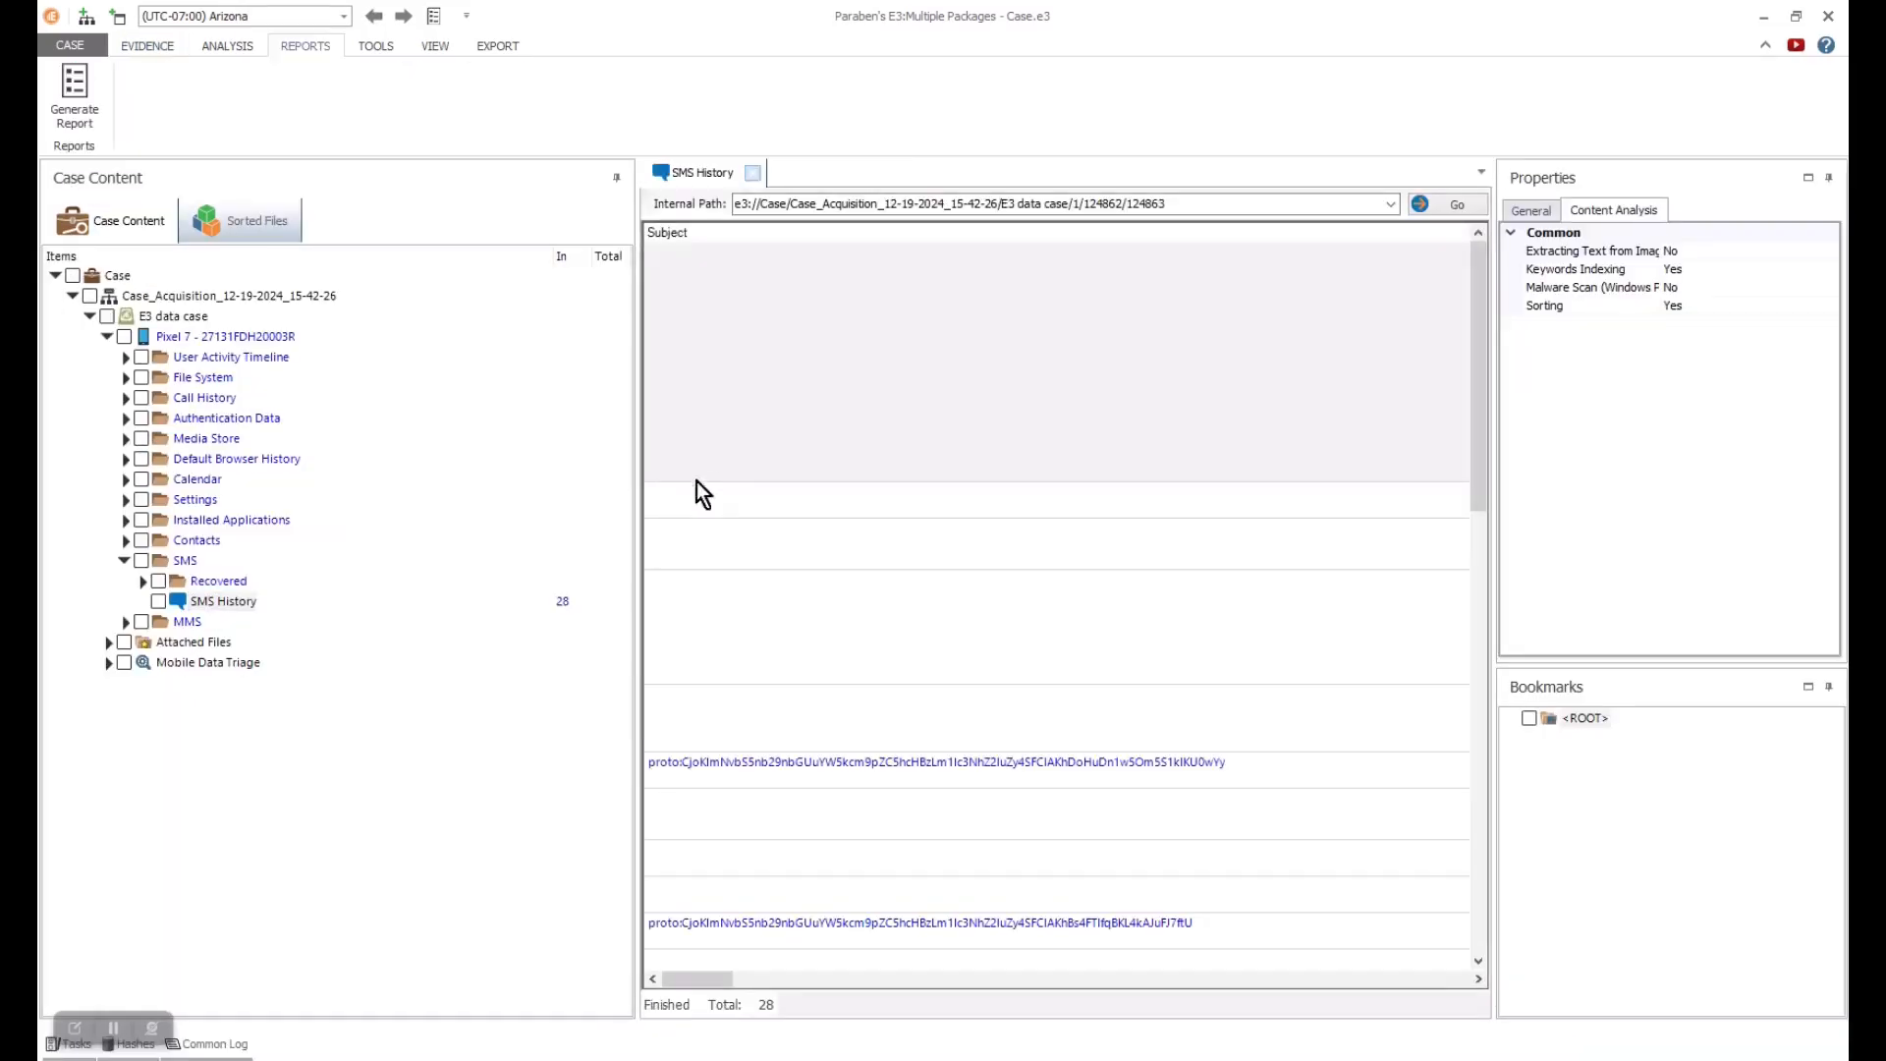
pyautogui.rightClick(222, 601)
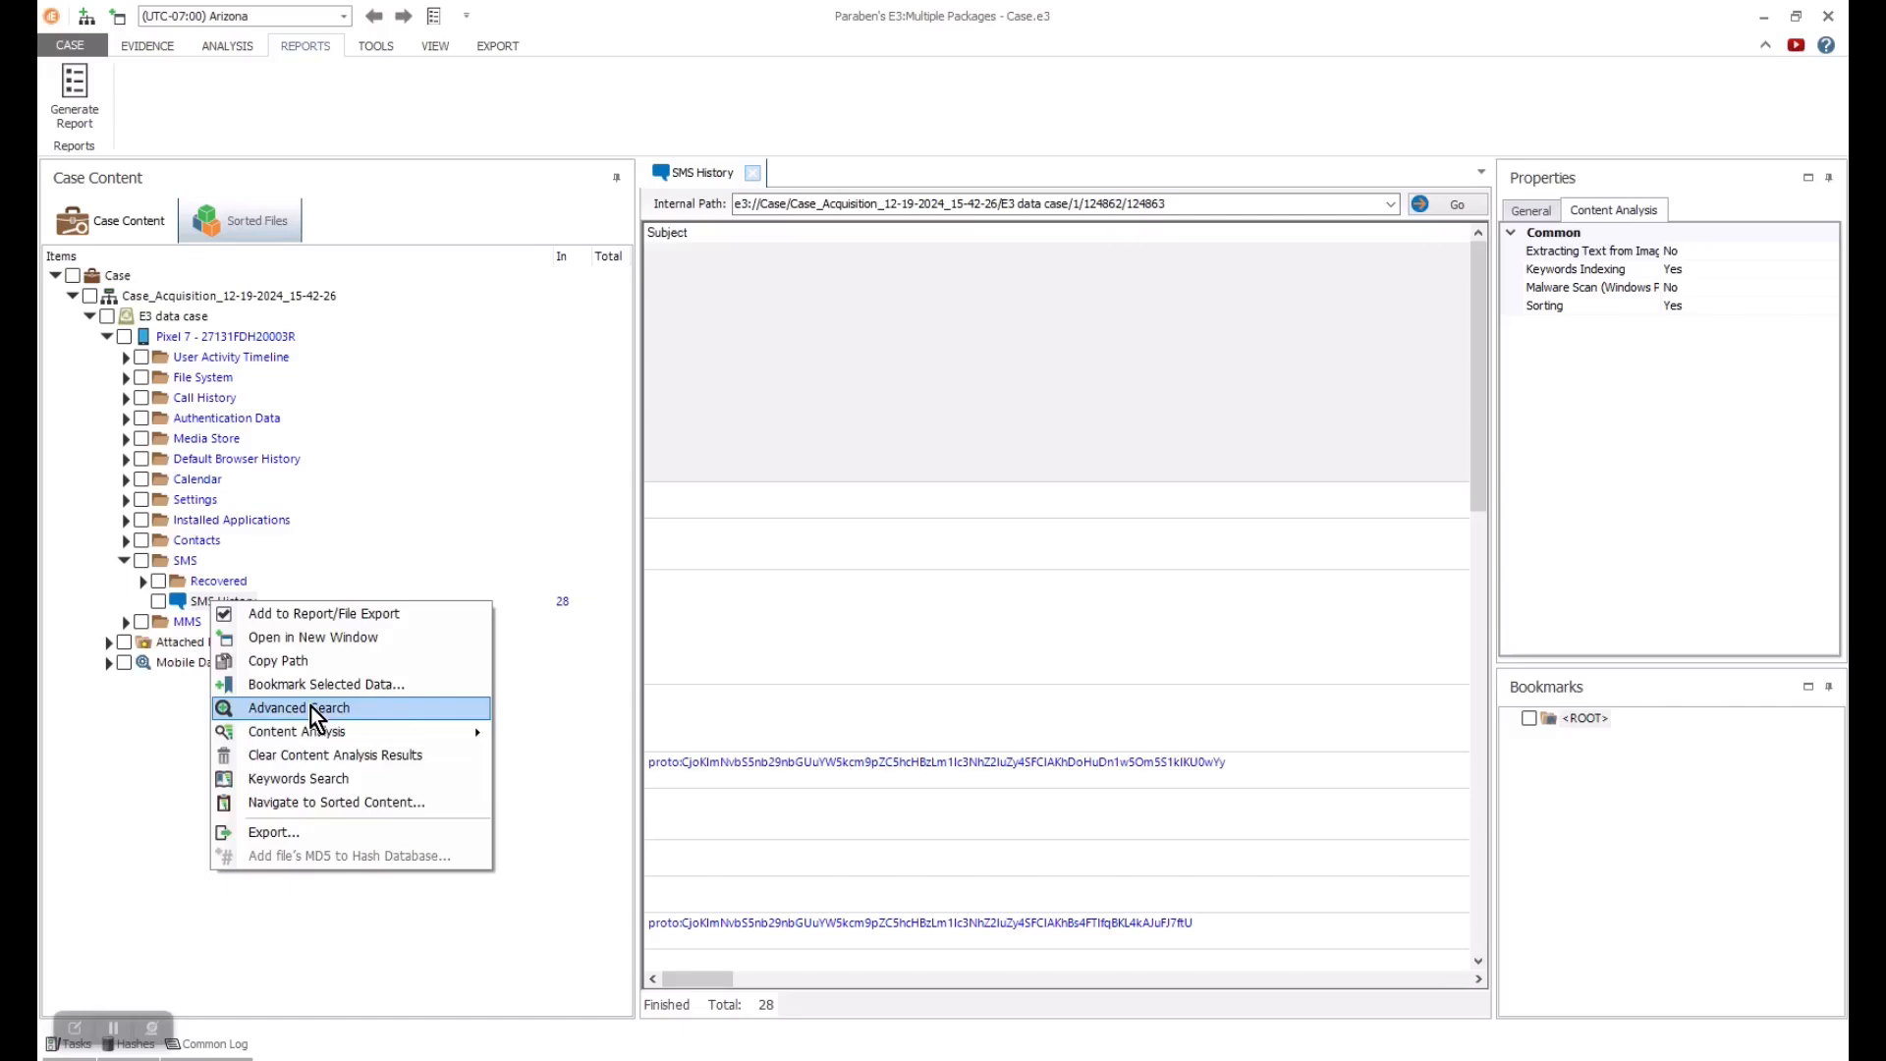
pyautogui.click(297, 707)
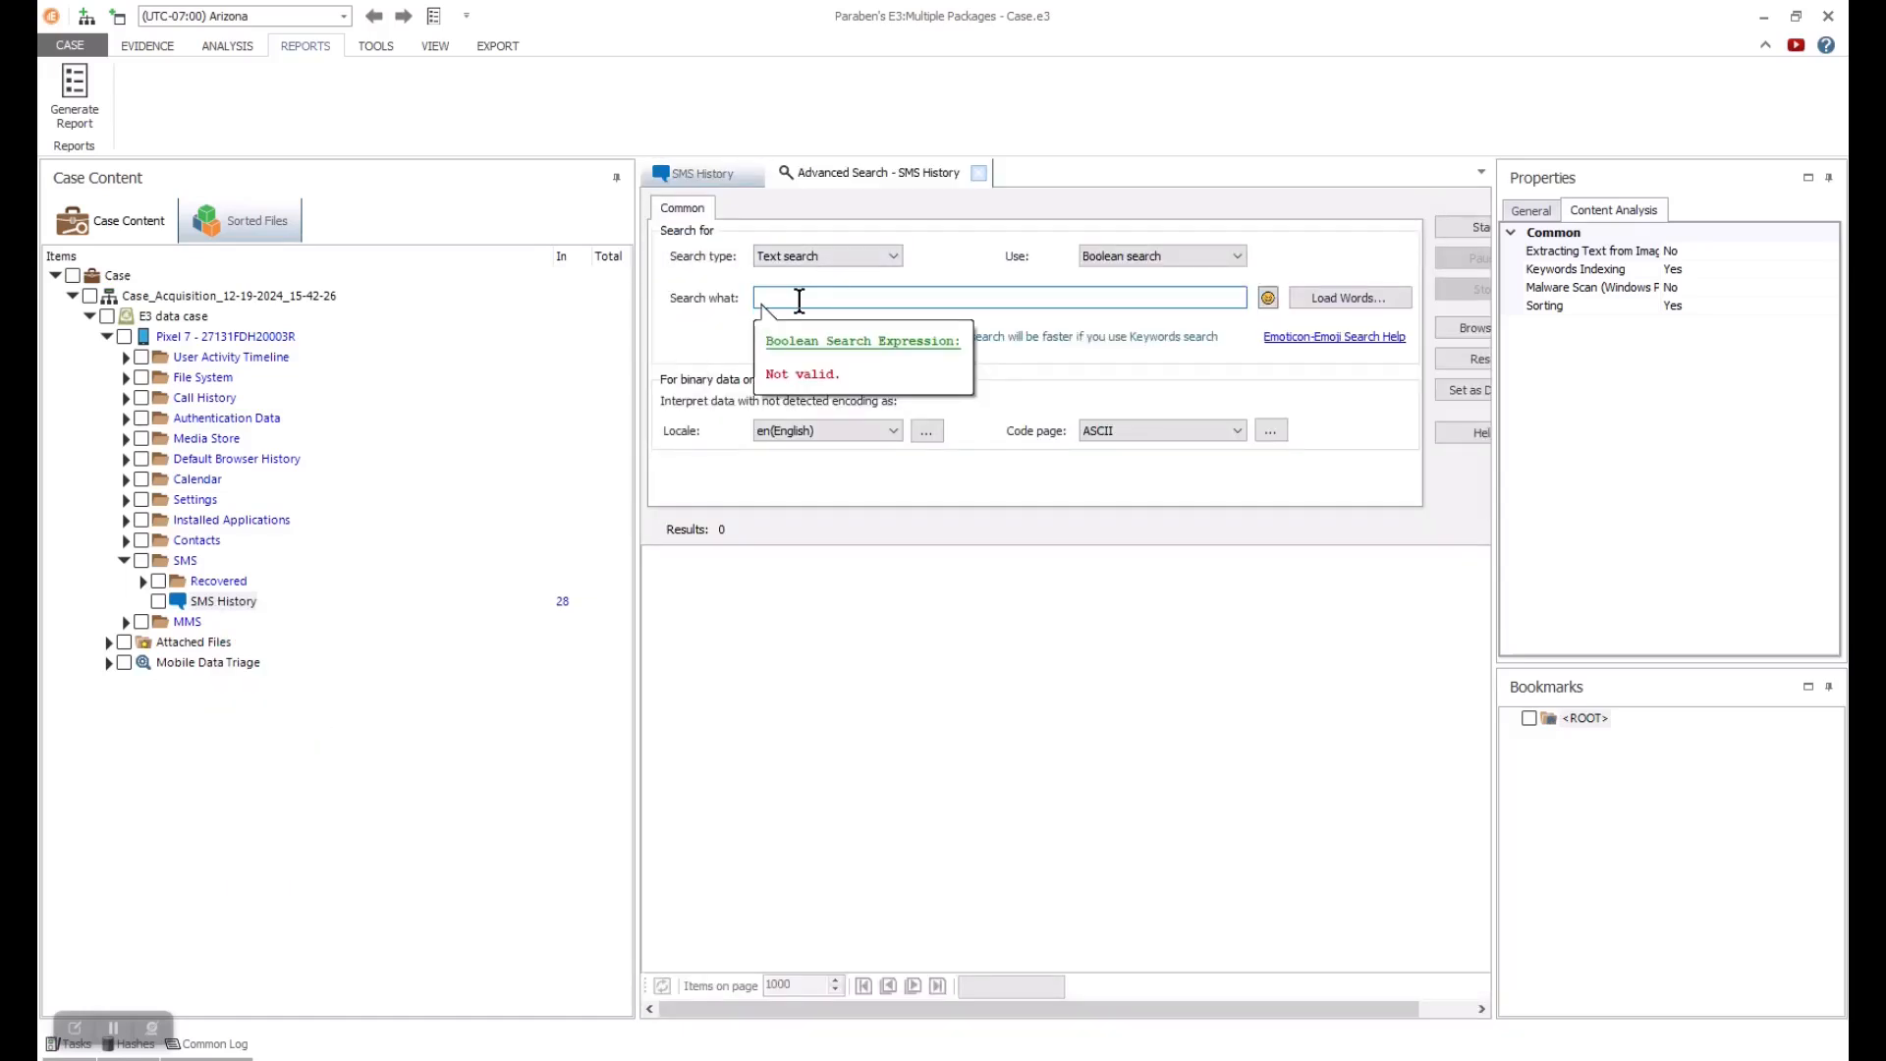
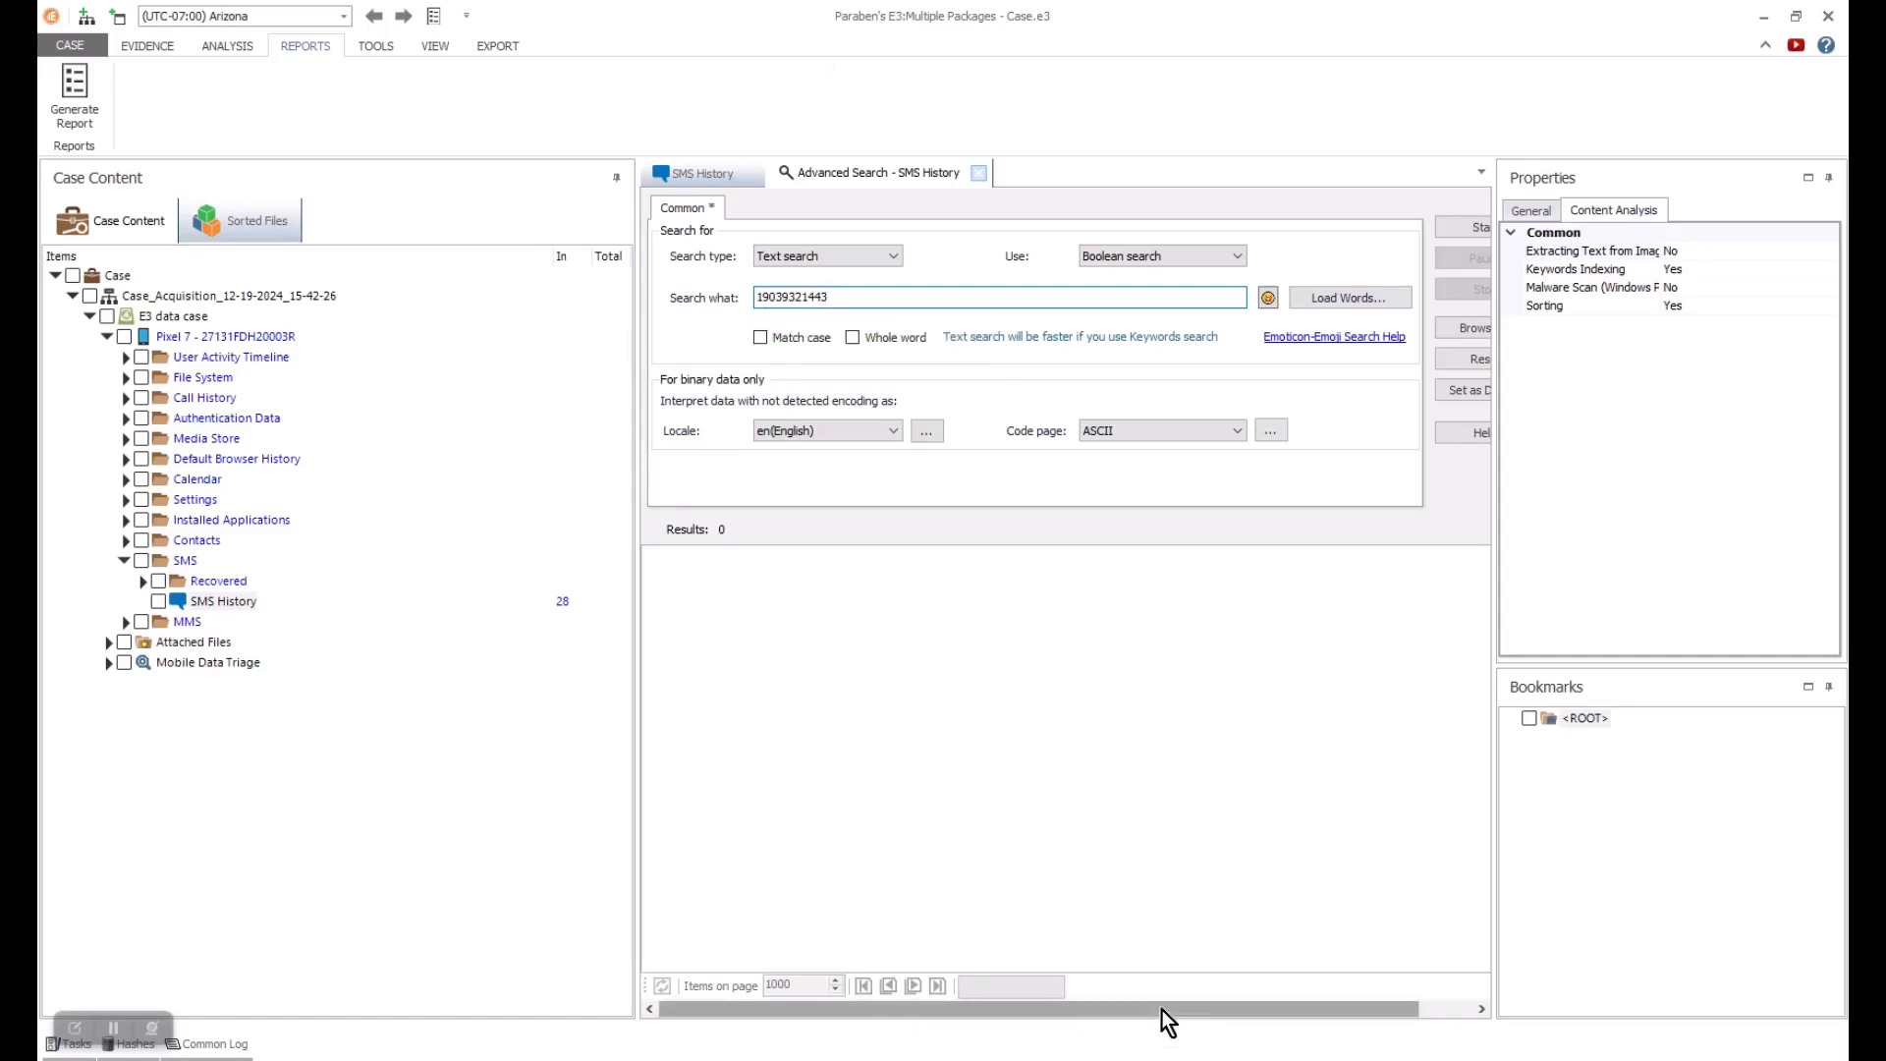
pyautogui.click(1458, 227)
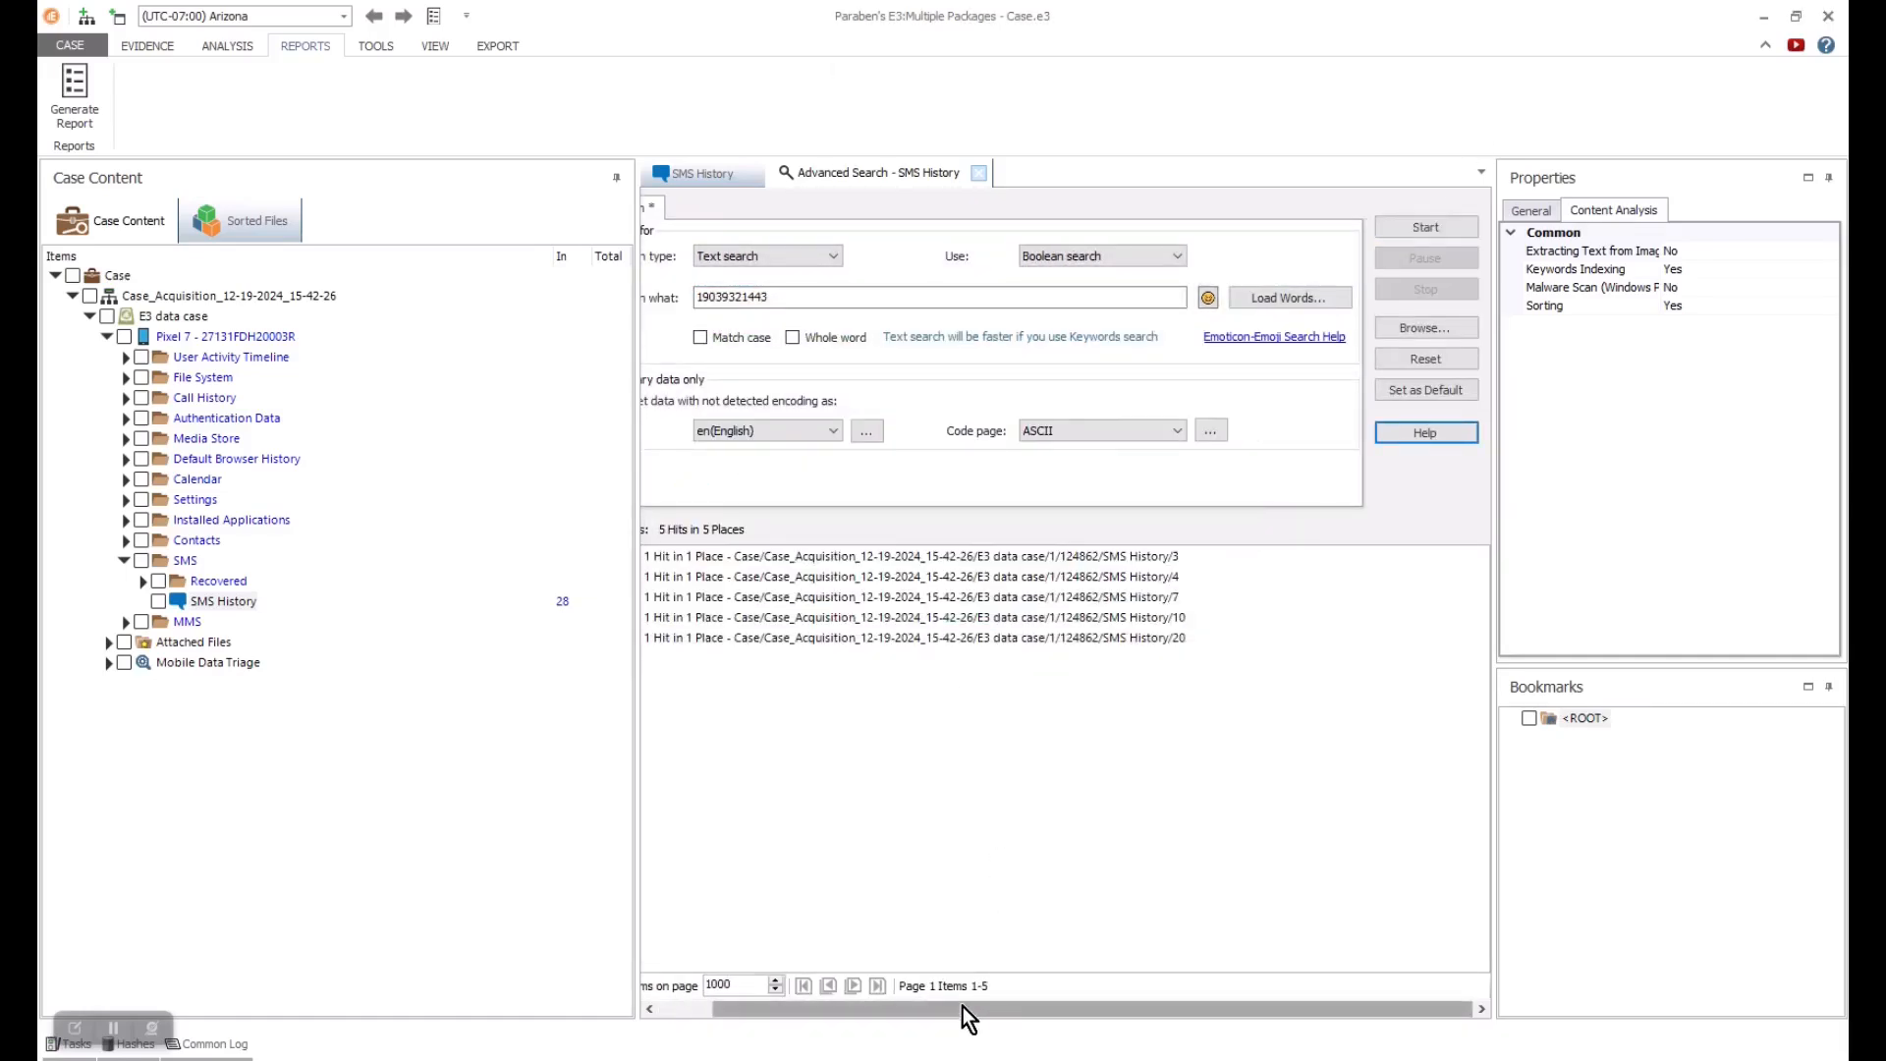
# Add the five matching hits' source messages to the report and confirm they are marked
pyautogui.click(652, 556)
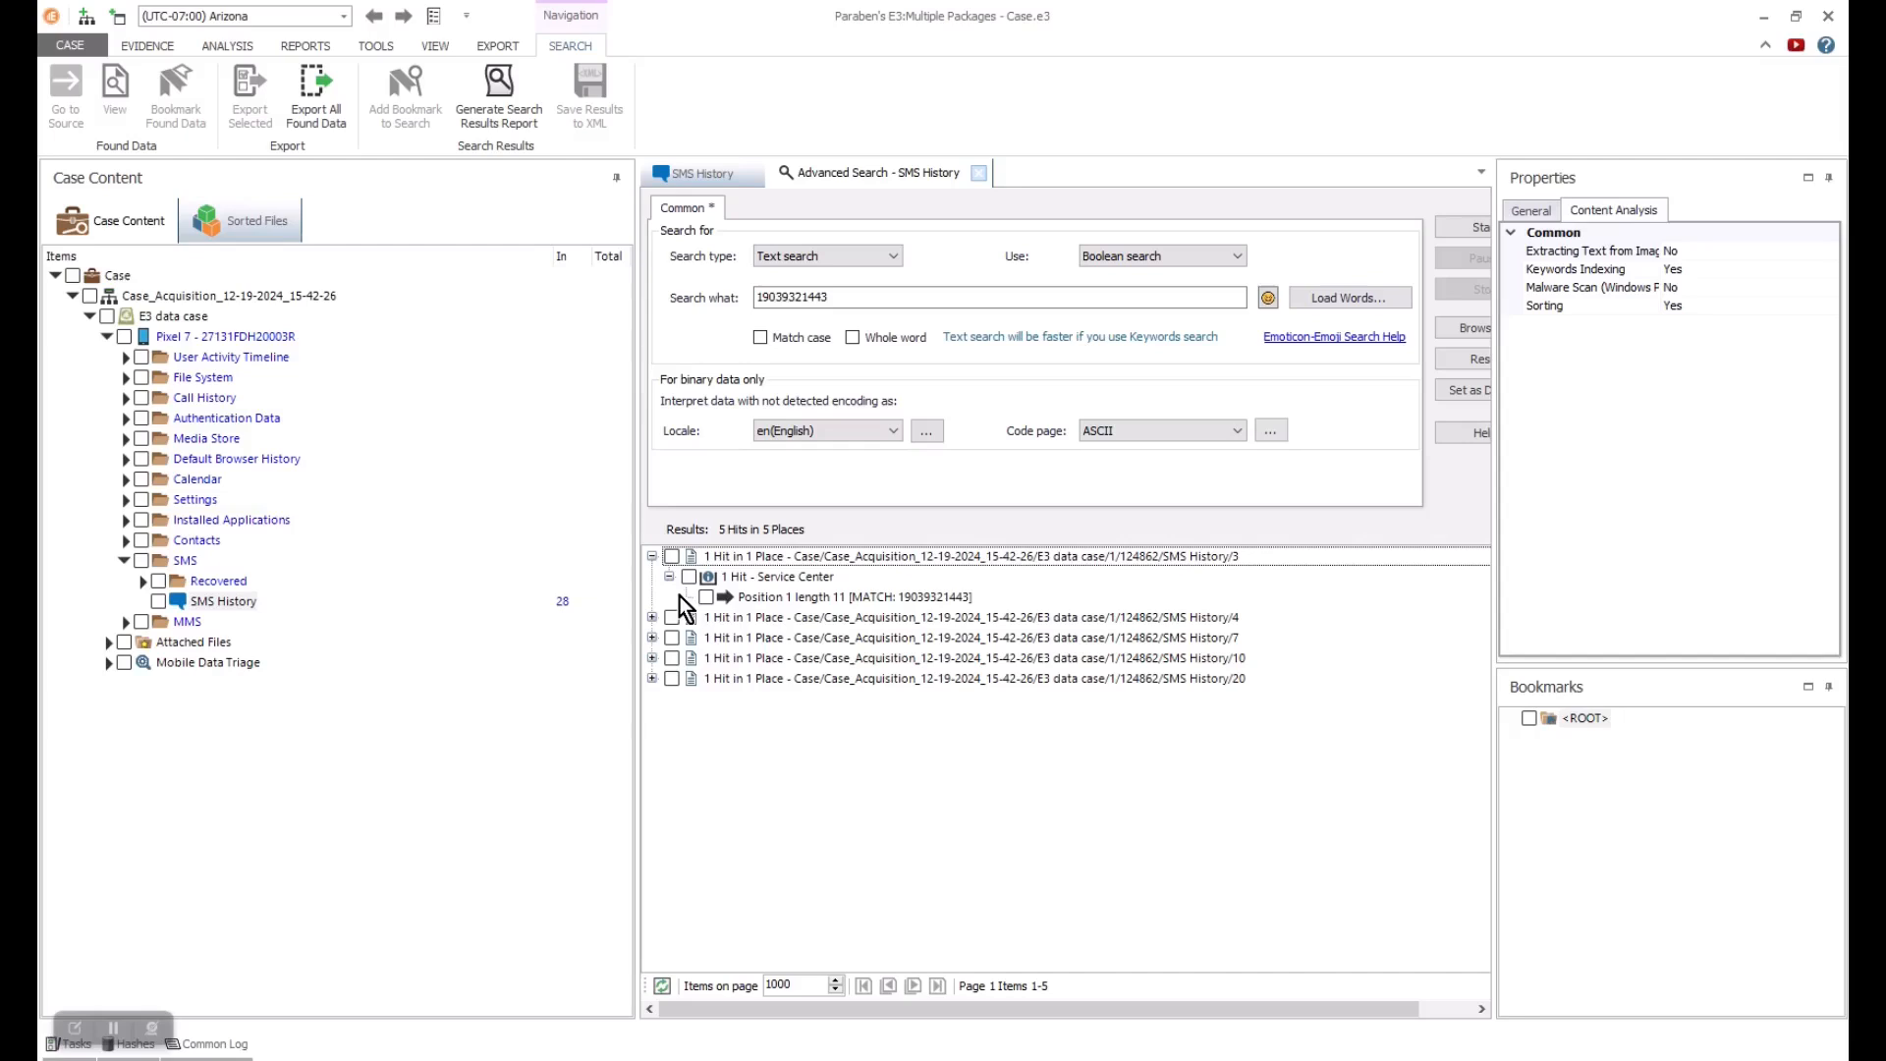
pyautogui.rightClick(793, 595)
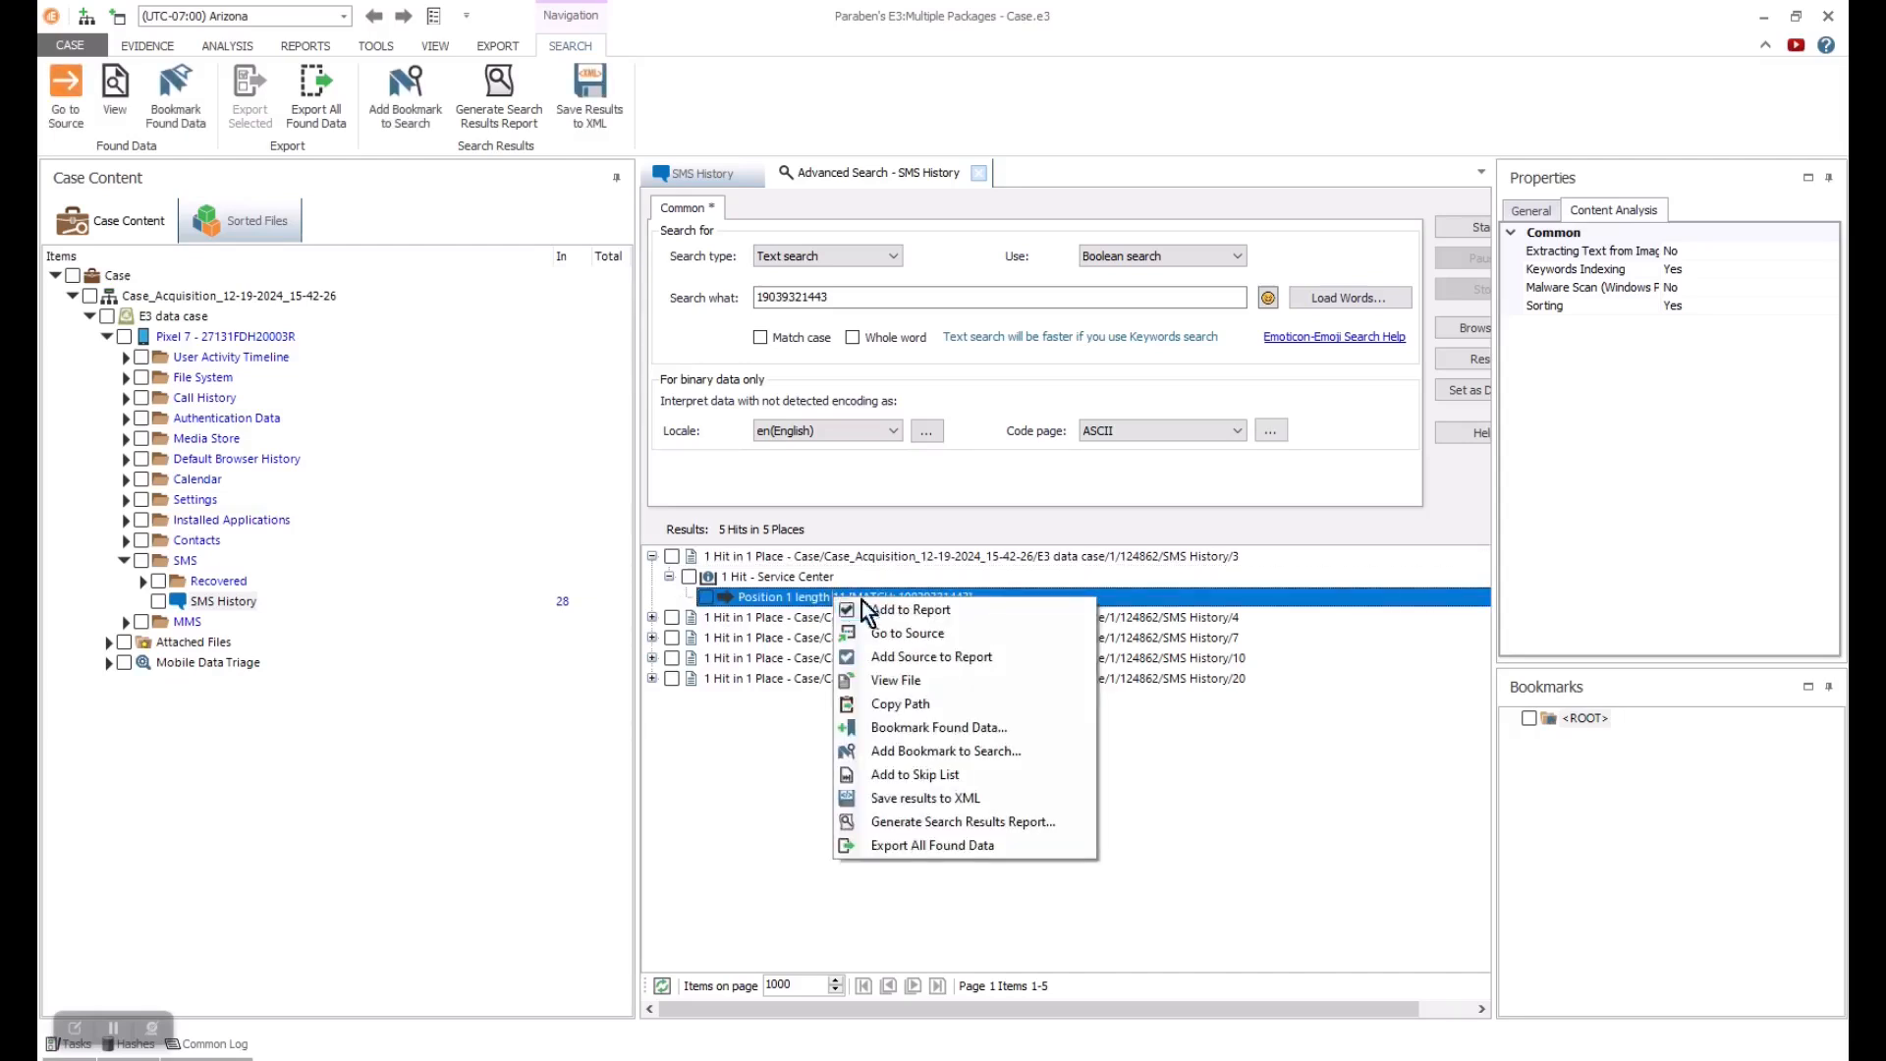
pyautogui.moveTo(896, 680)
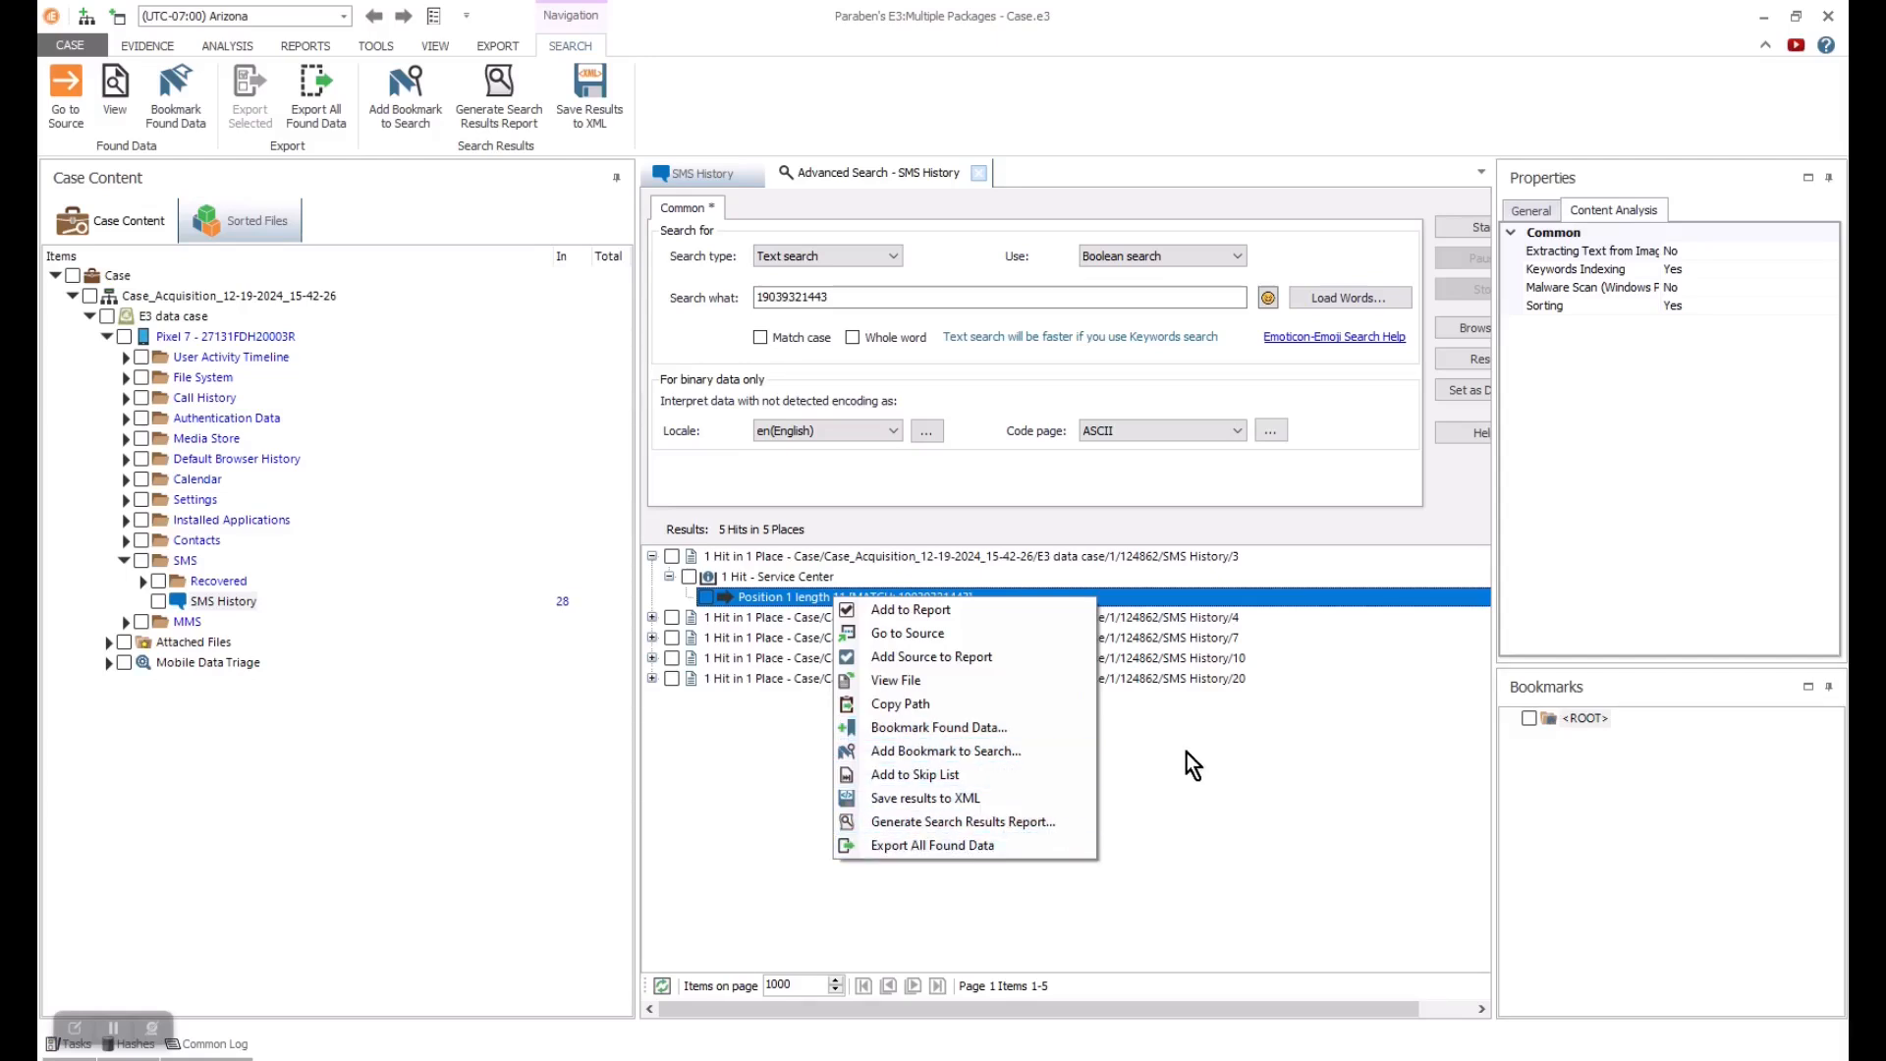
pyautogui.click(940, 631)
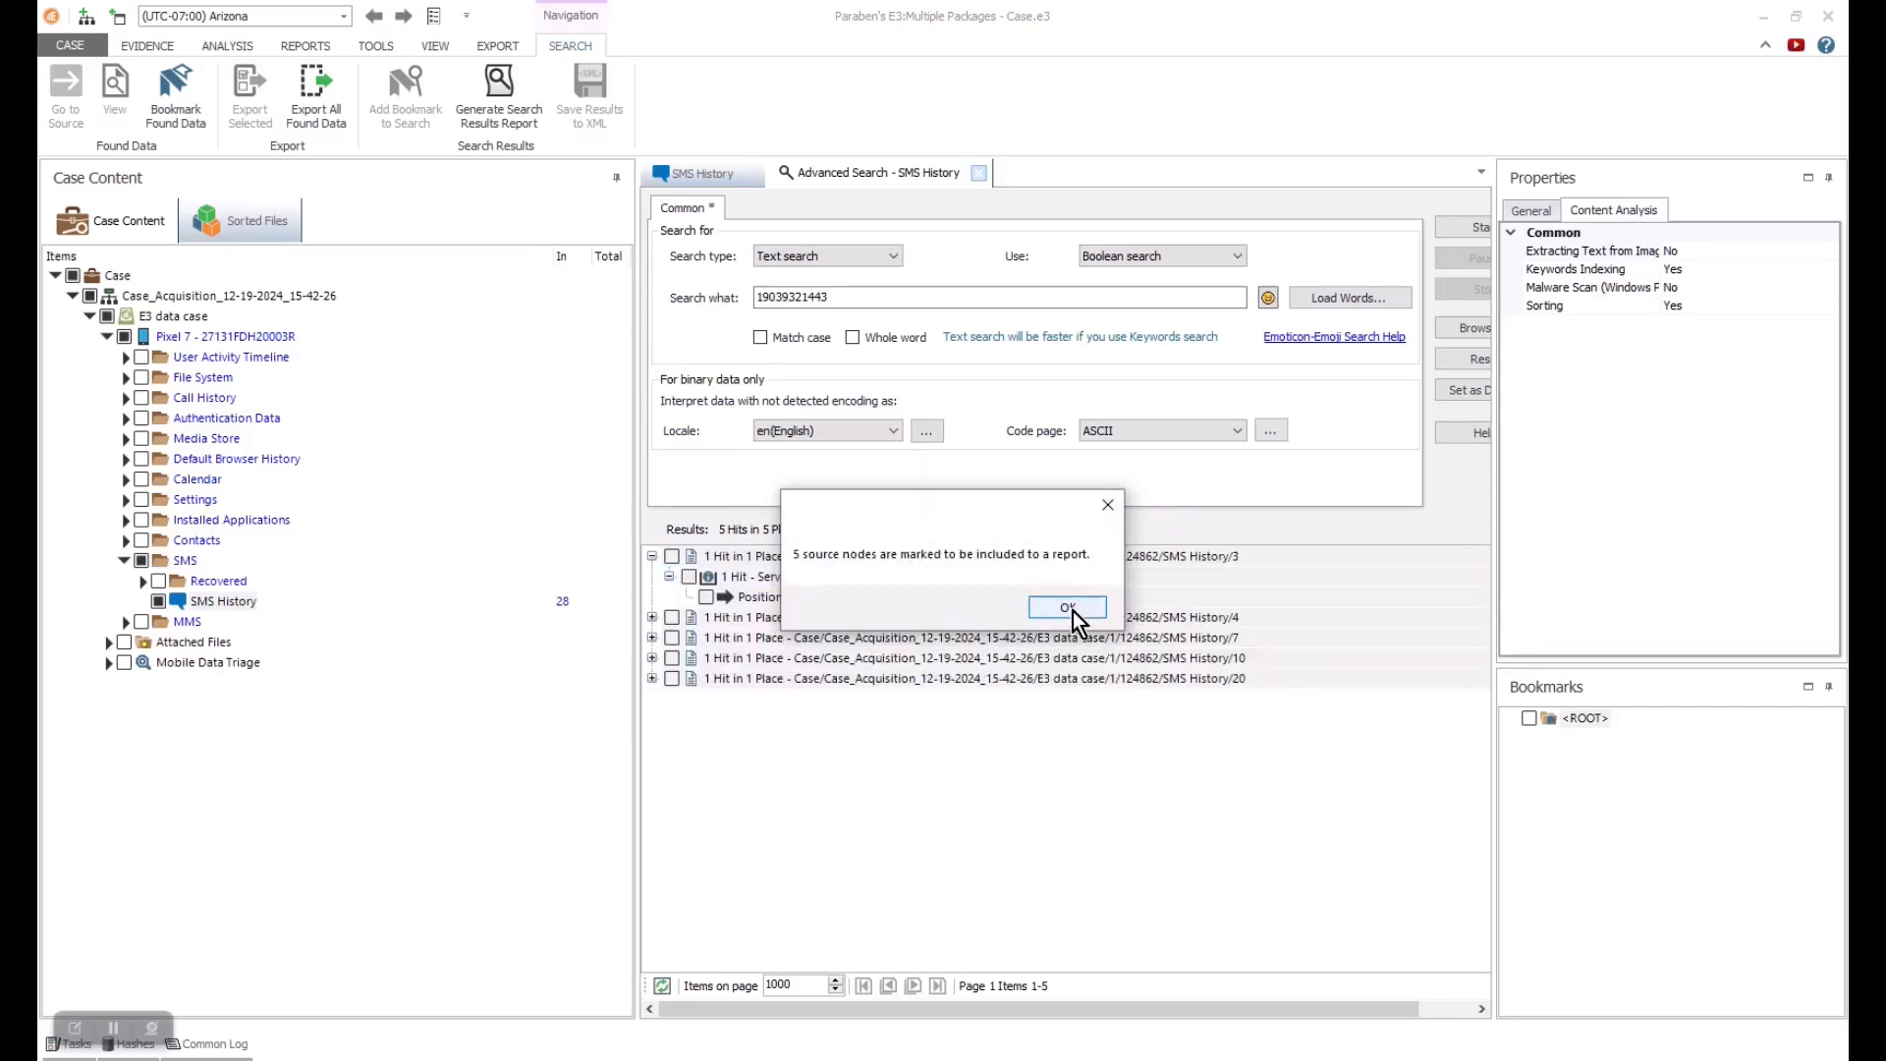
pyautogui.click(1065, 605)
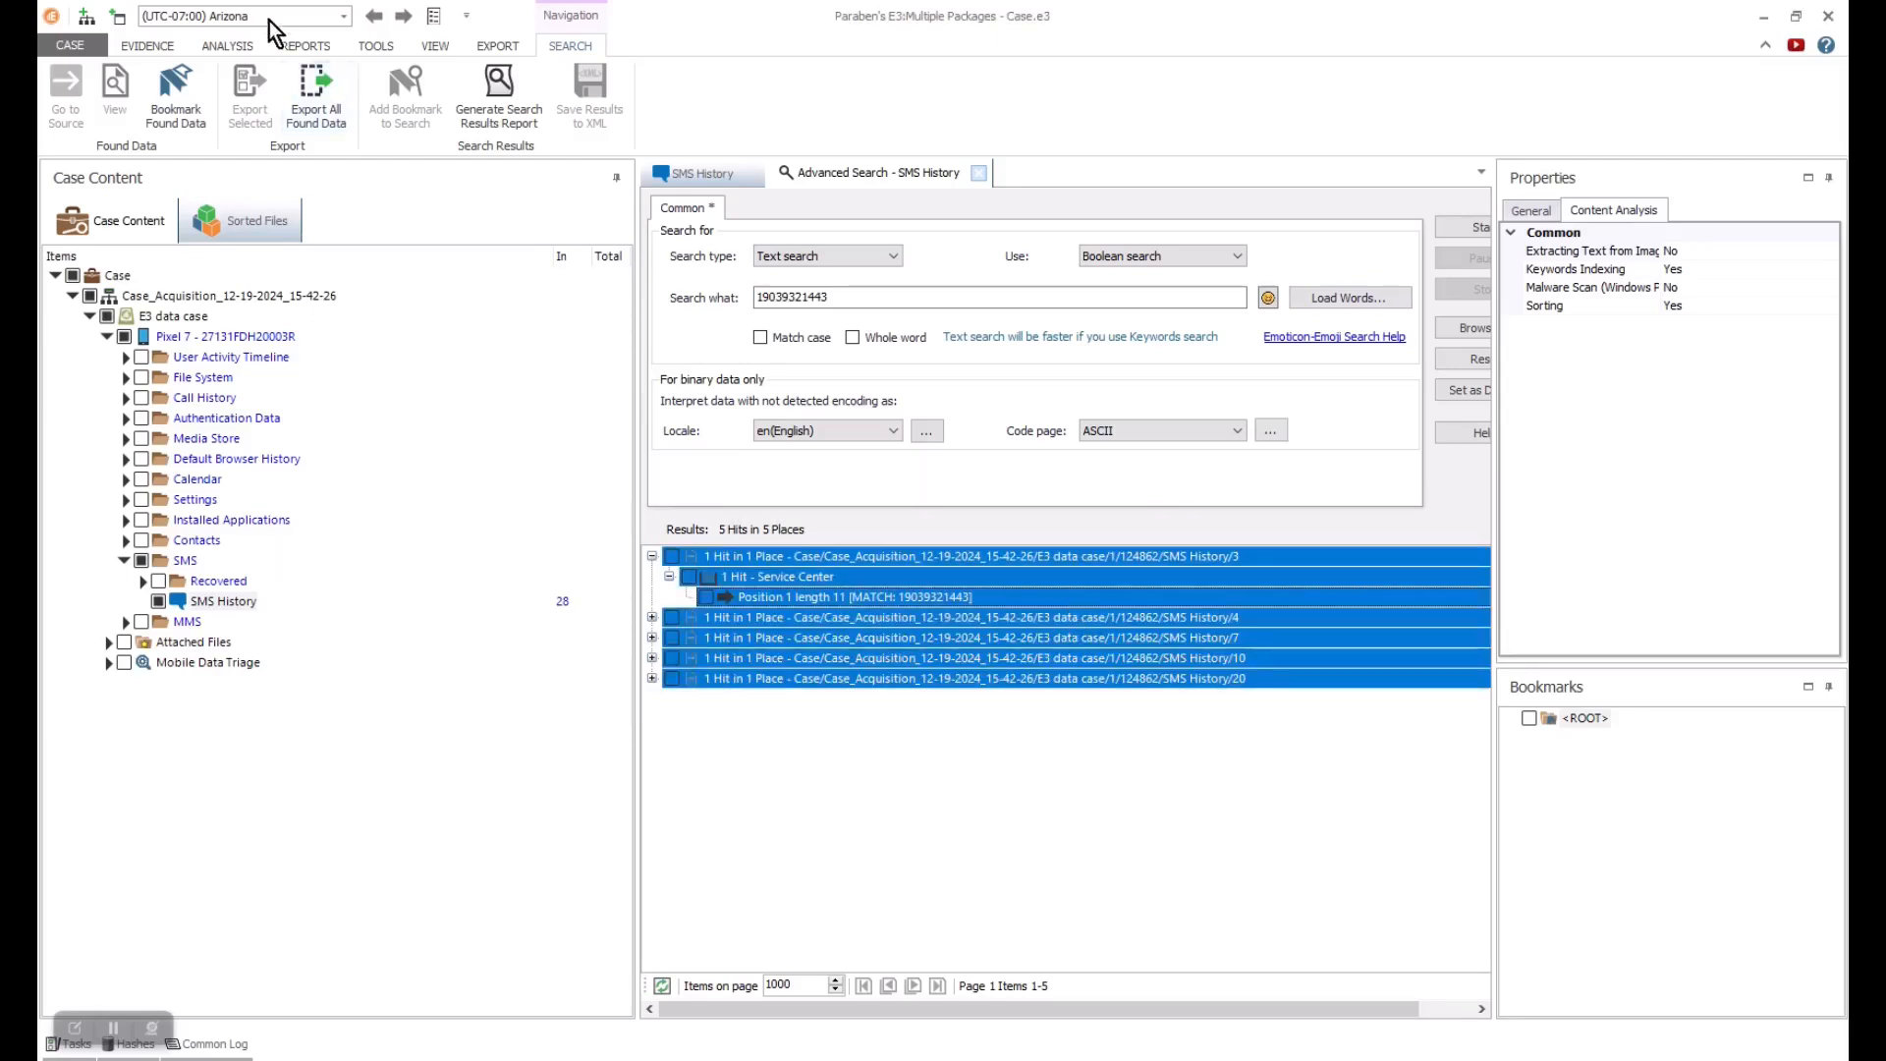
# Generate a Mobile Excel Spreadsheet Report containing only the data marked for reports
pyautogui.click(305, 45)
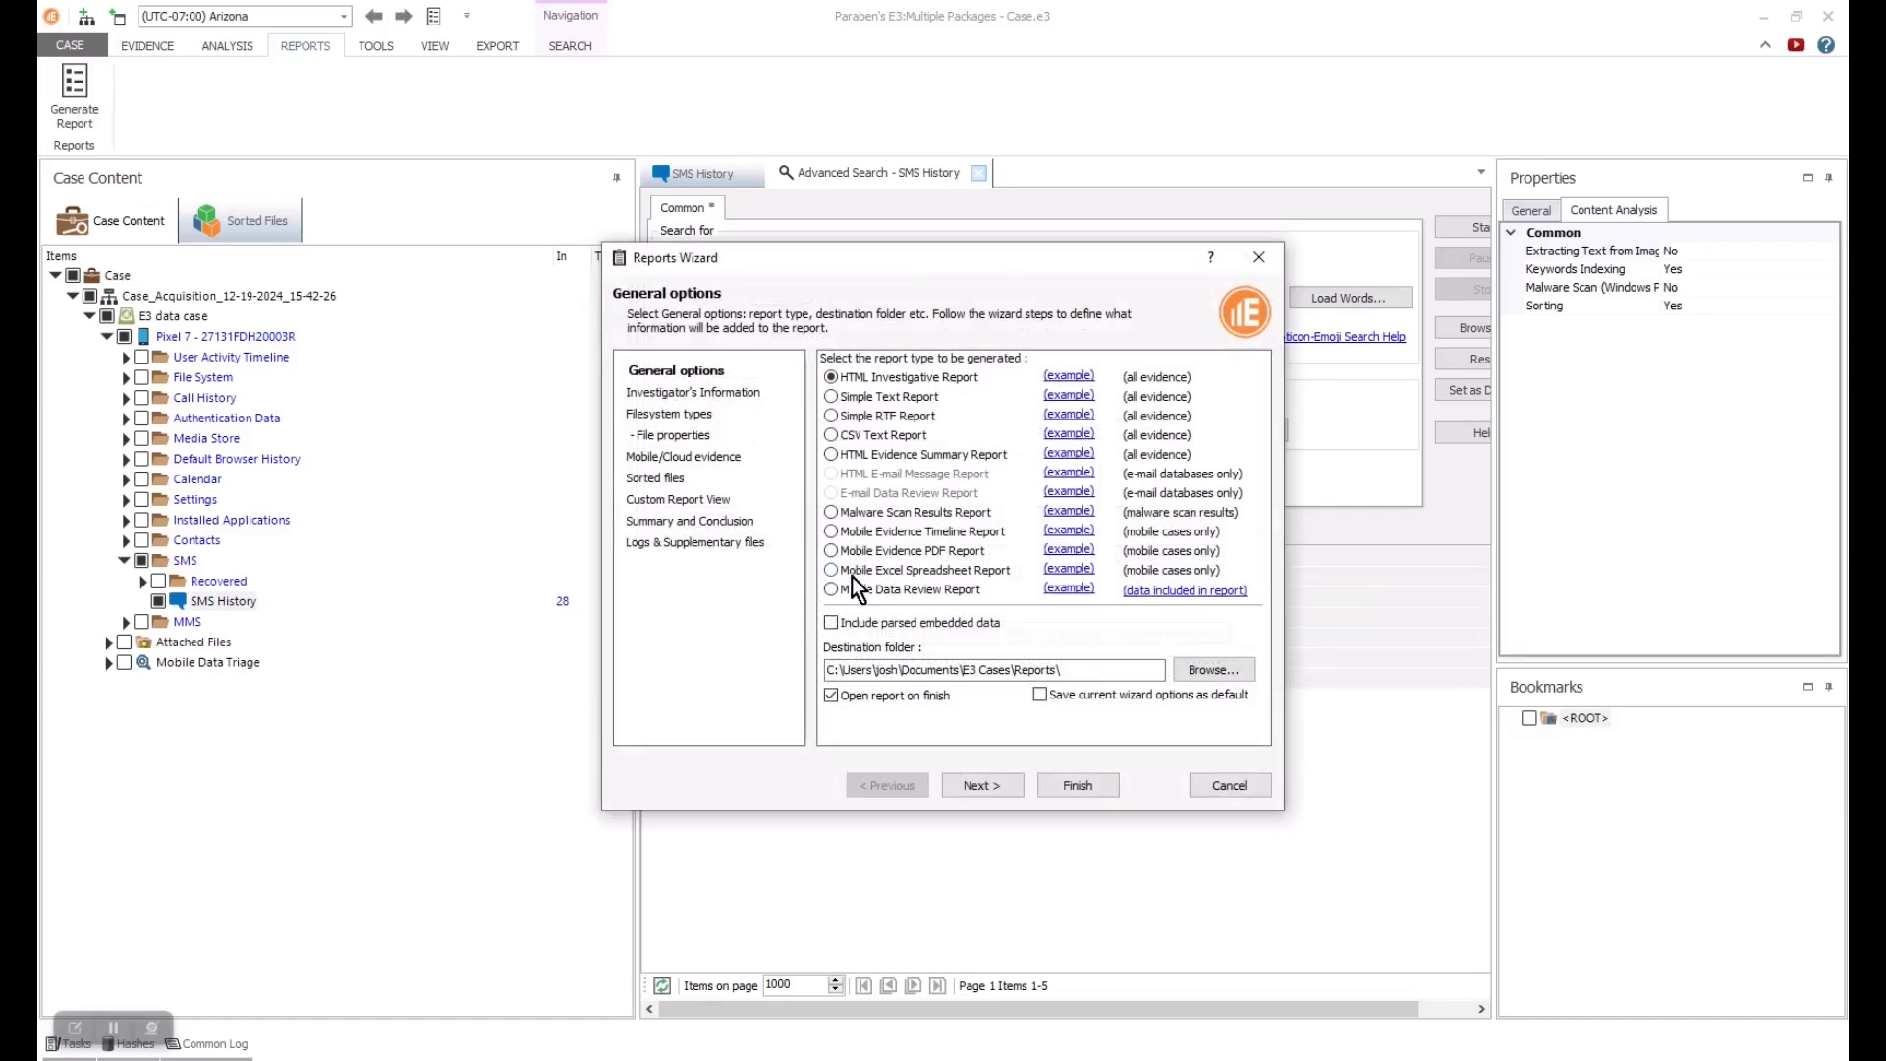
pyautogui.click(1212, 668)
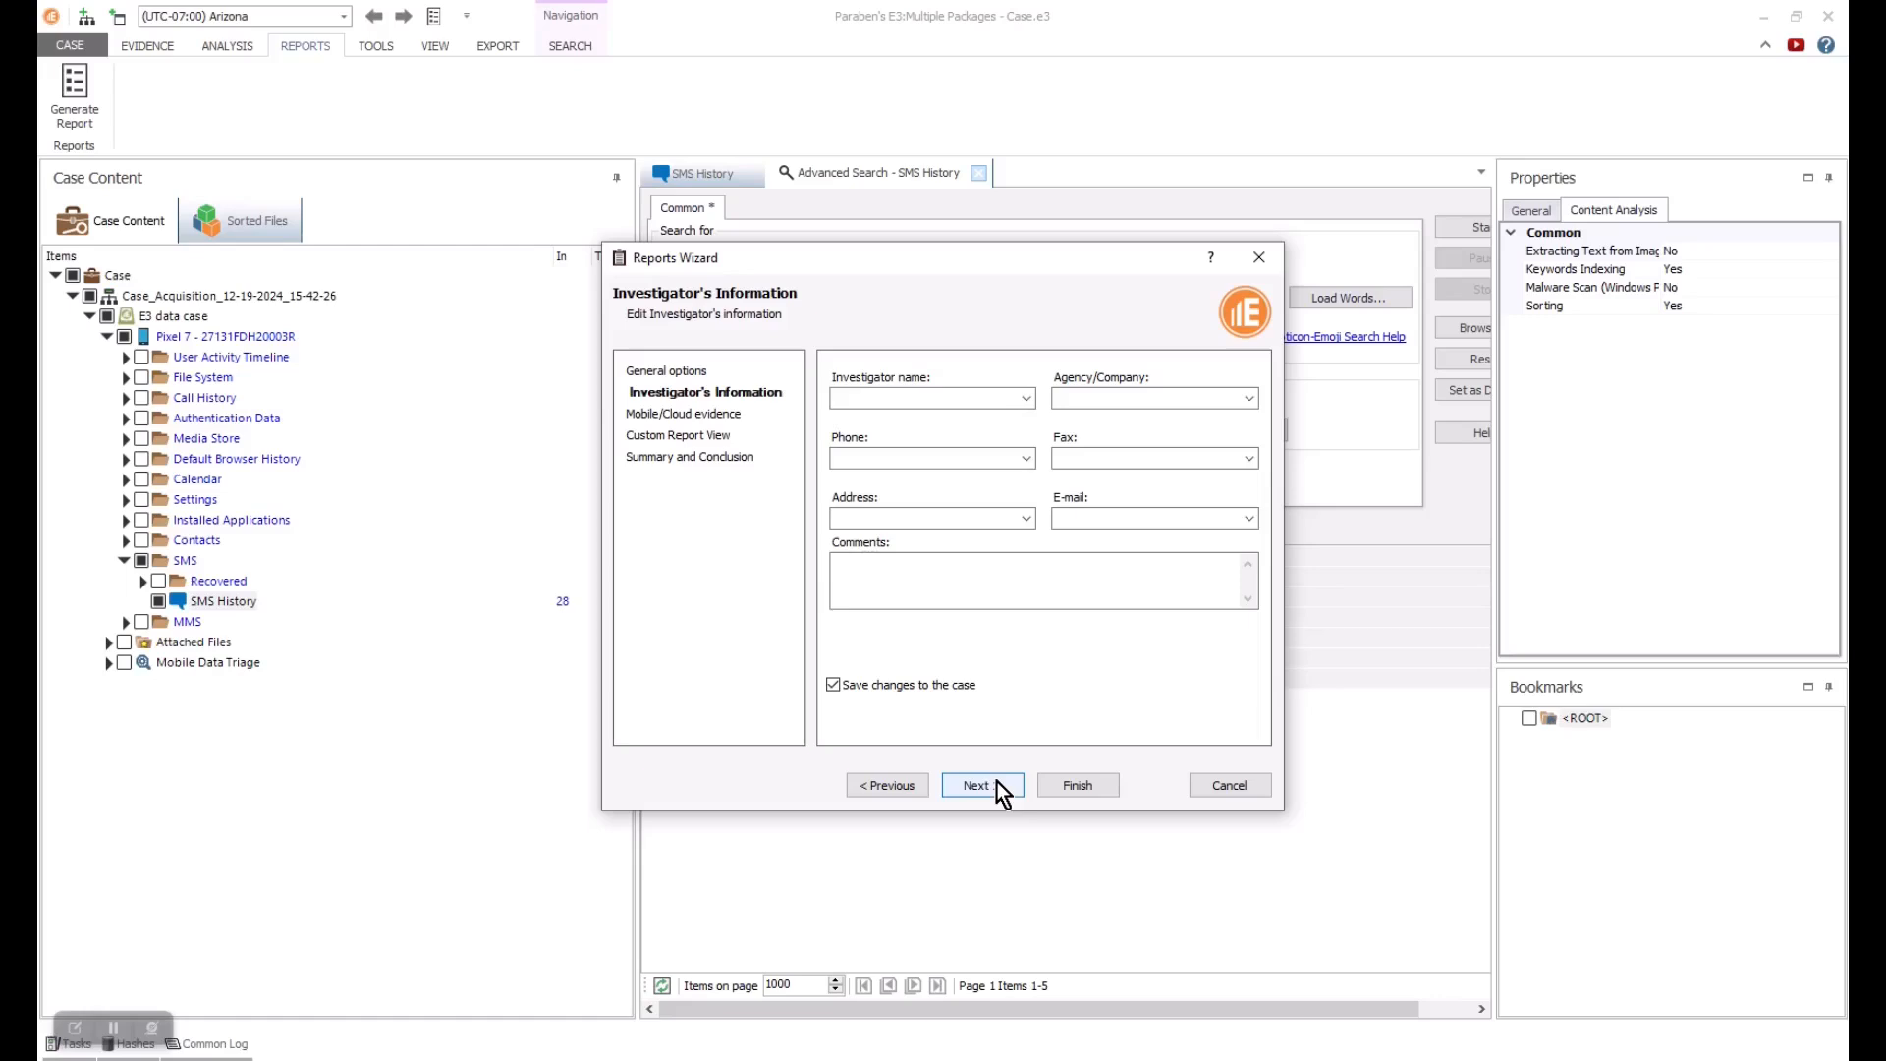
pyautogui.click(981, 784)
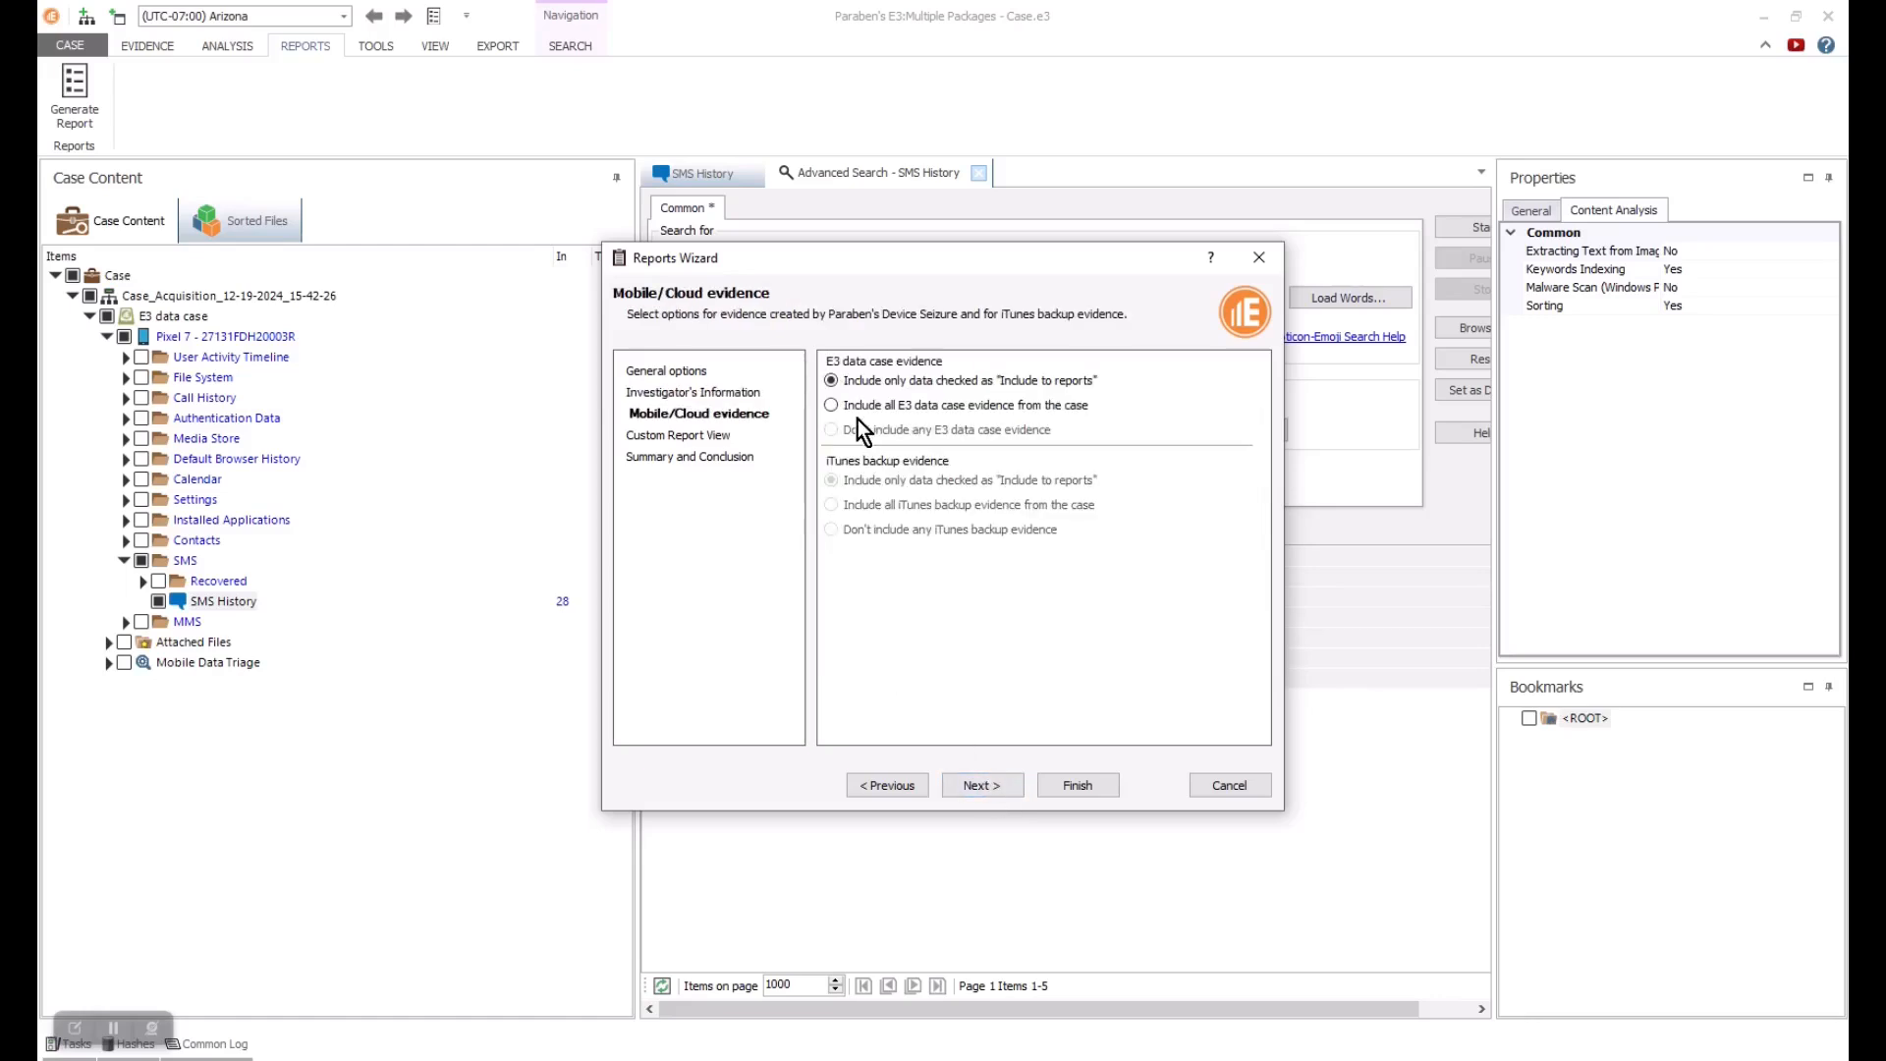
pyautogui.click(979, 784)
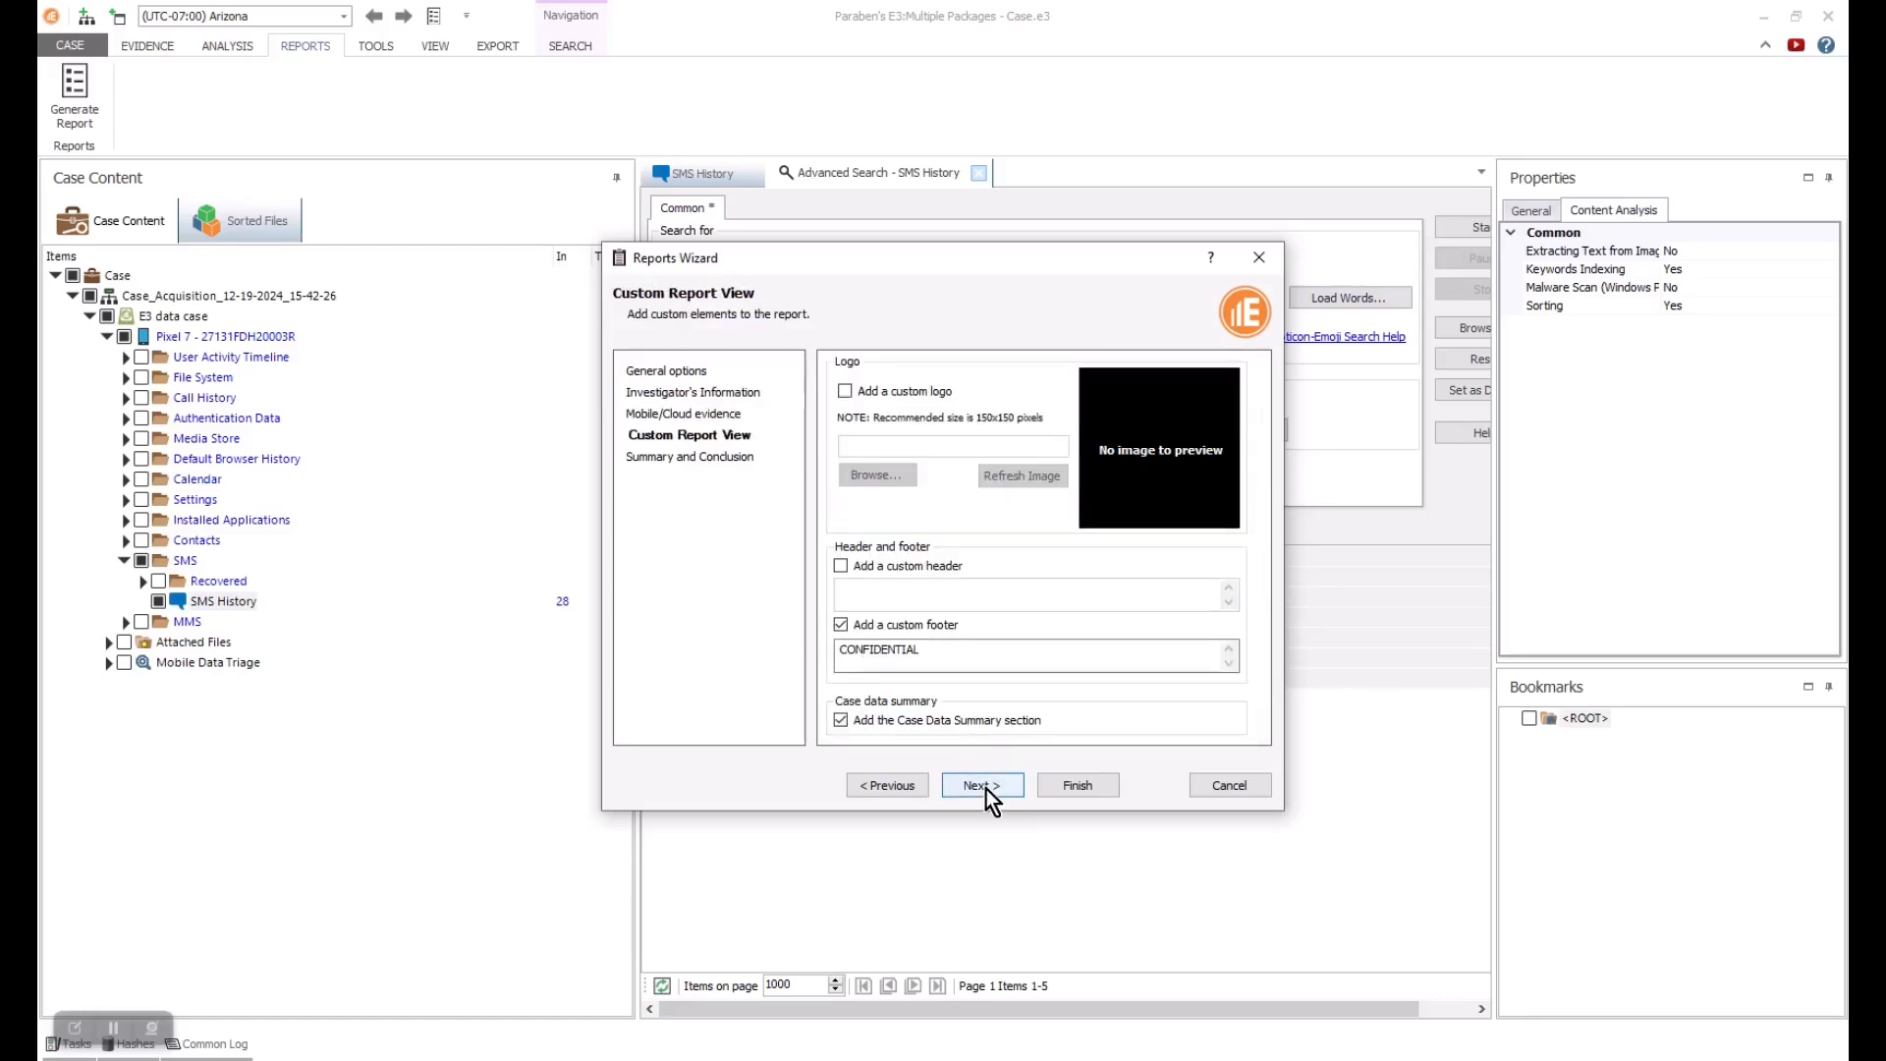
pyautogui.click(981, 784)
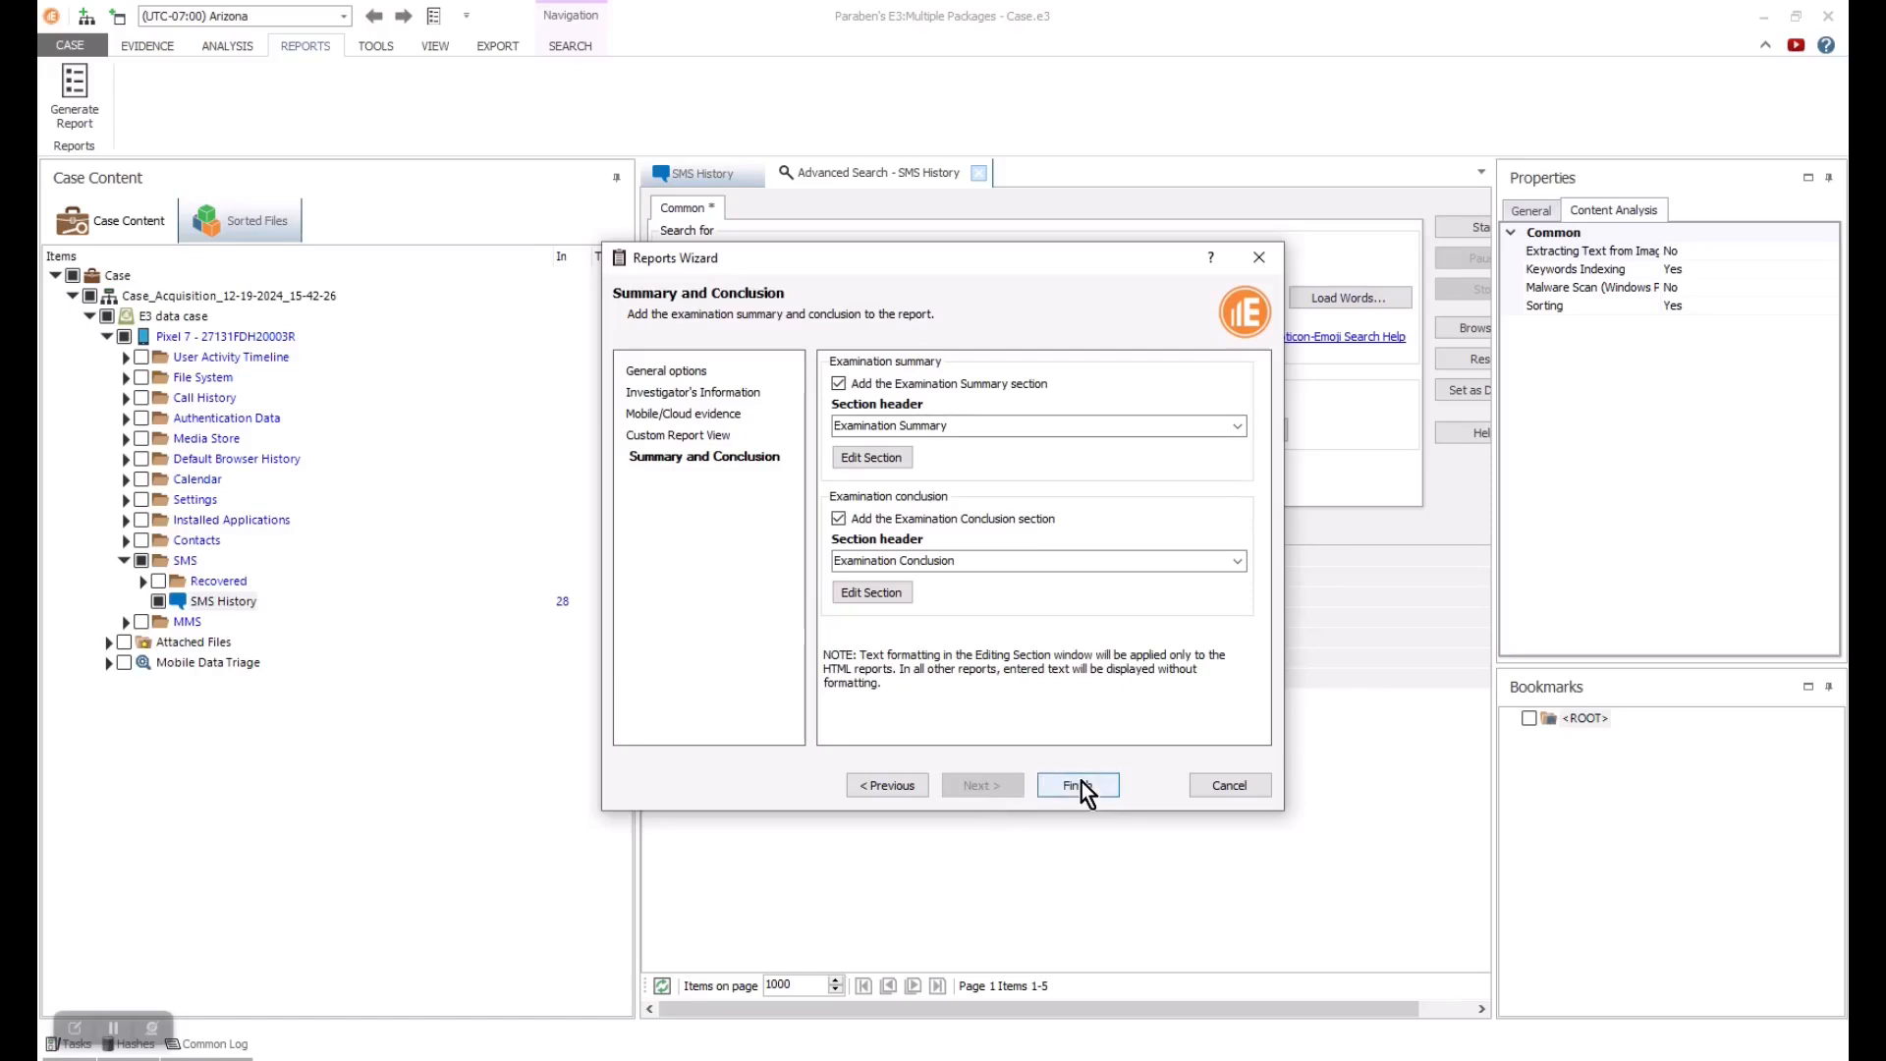
pyautogui.click(1075, 784)
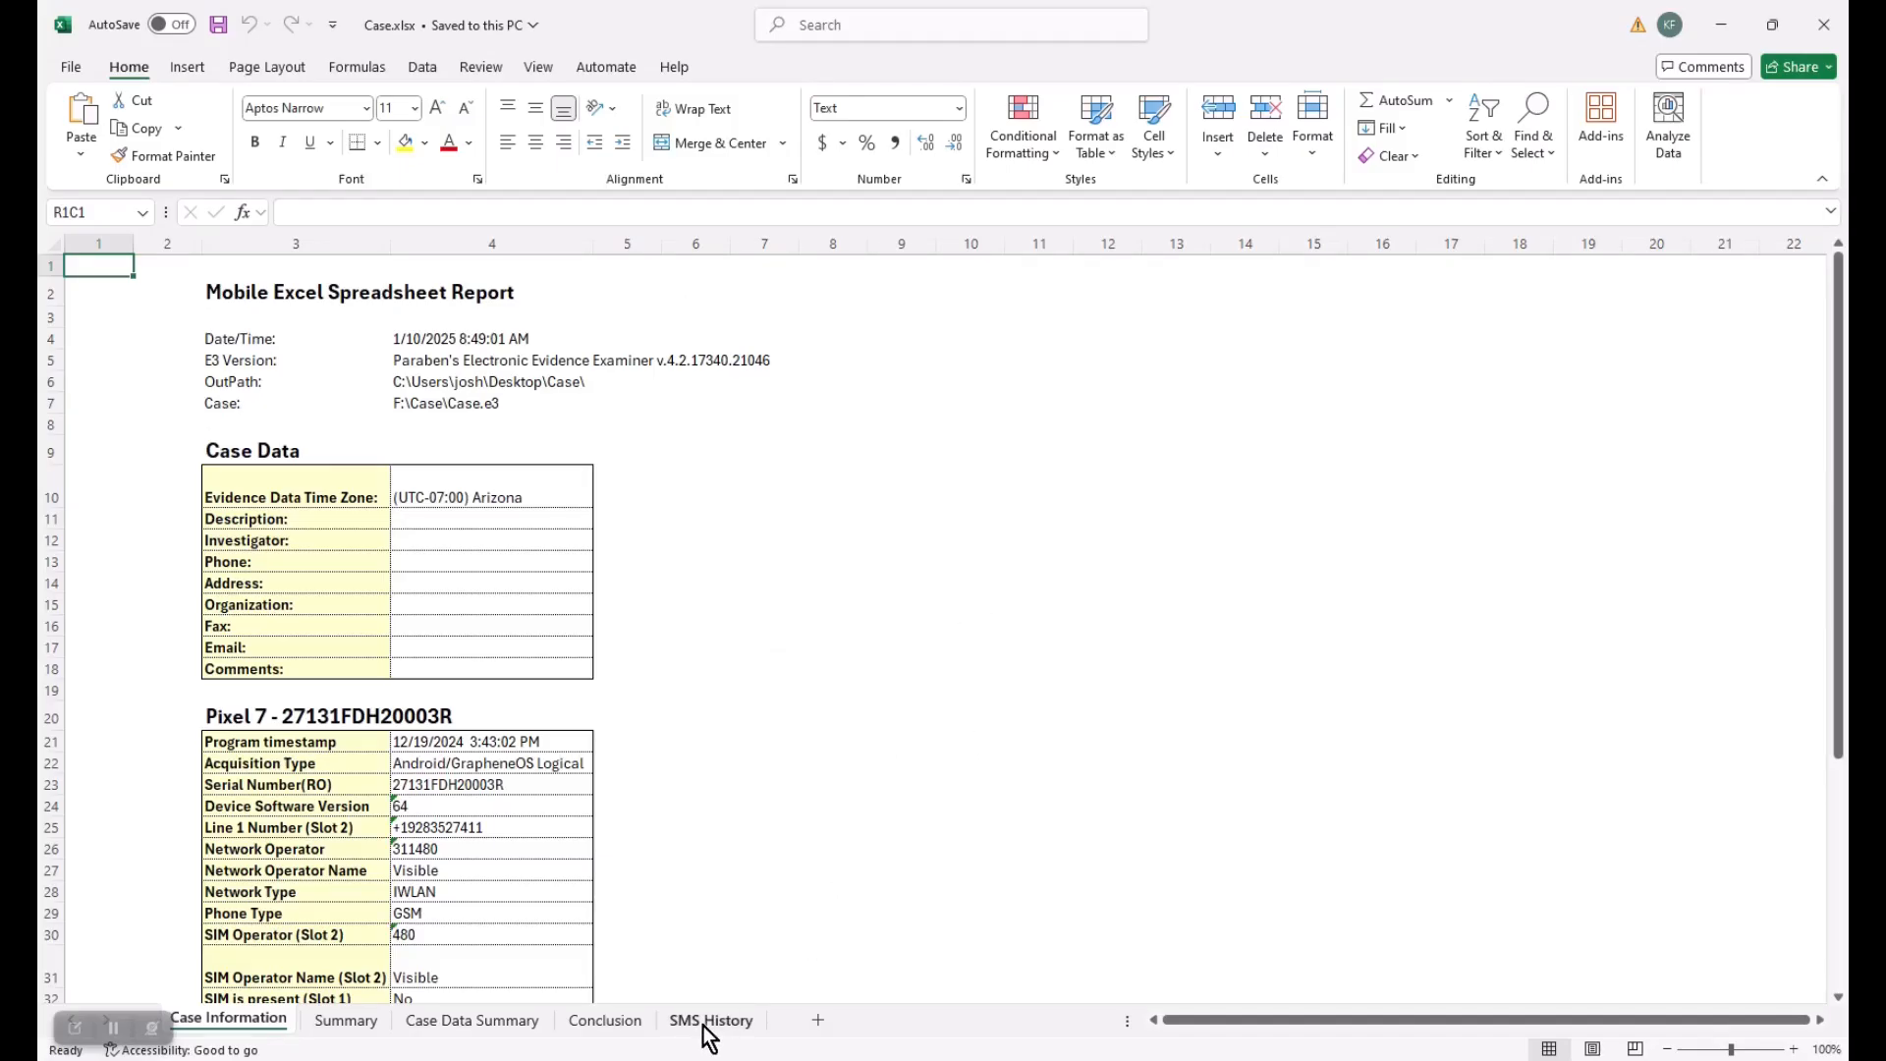
pyautogui.click(709, 1020)
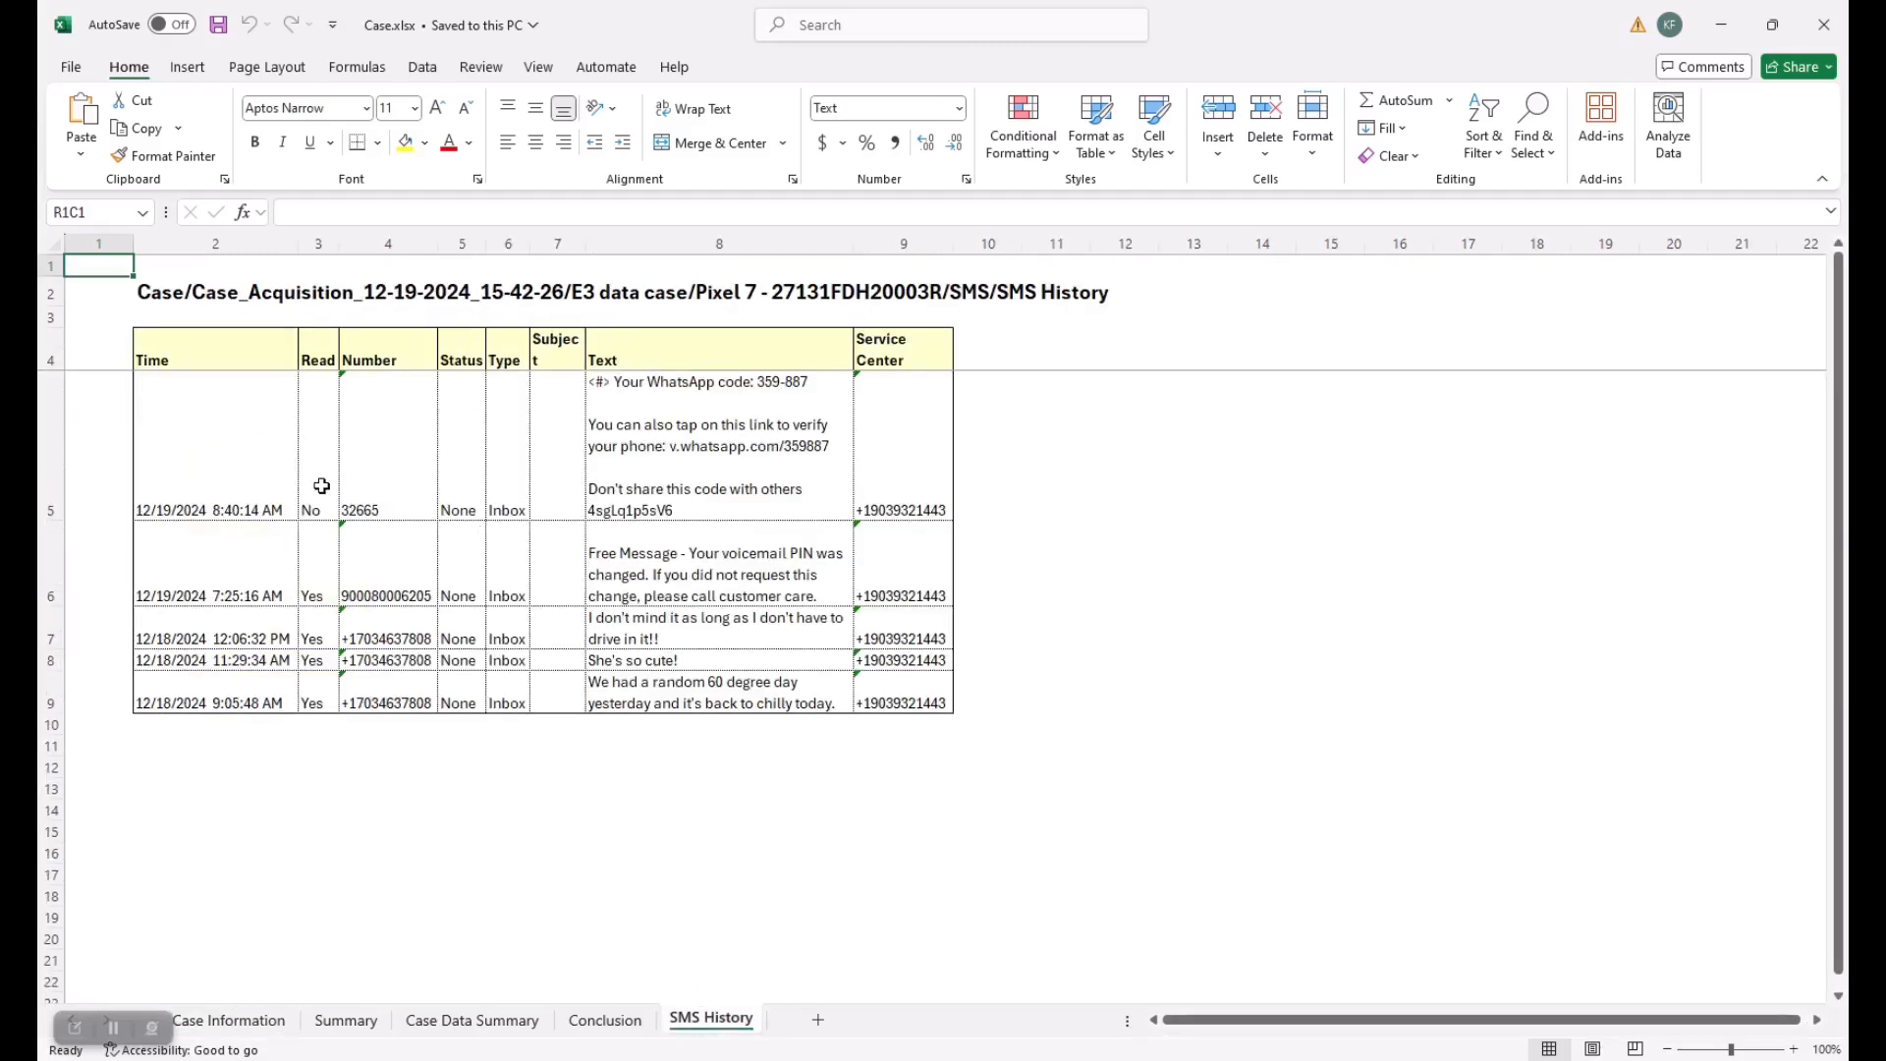
pyautogui.moveTo(676, 361)
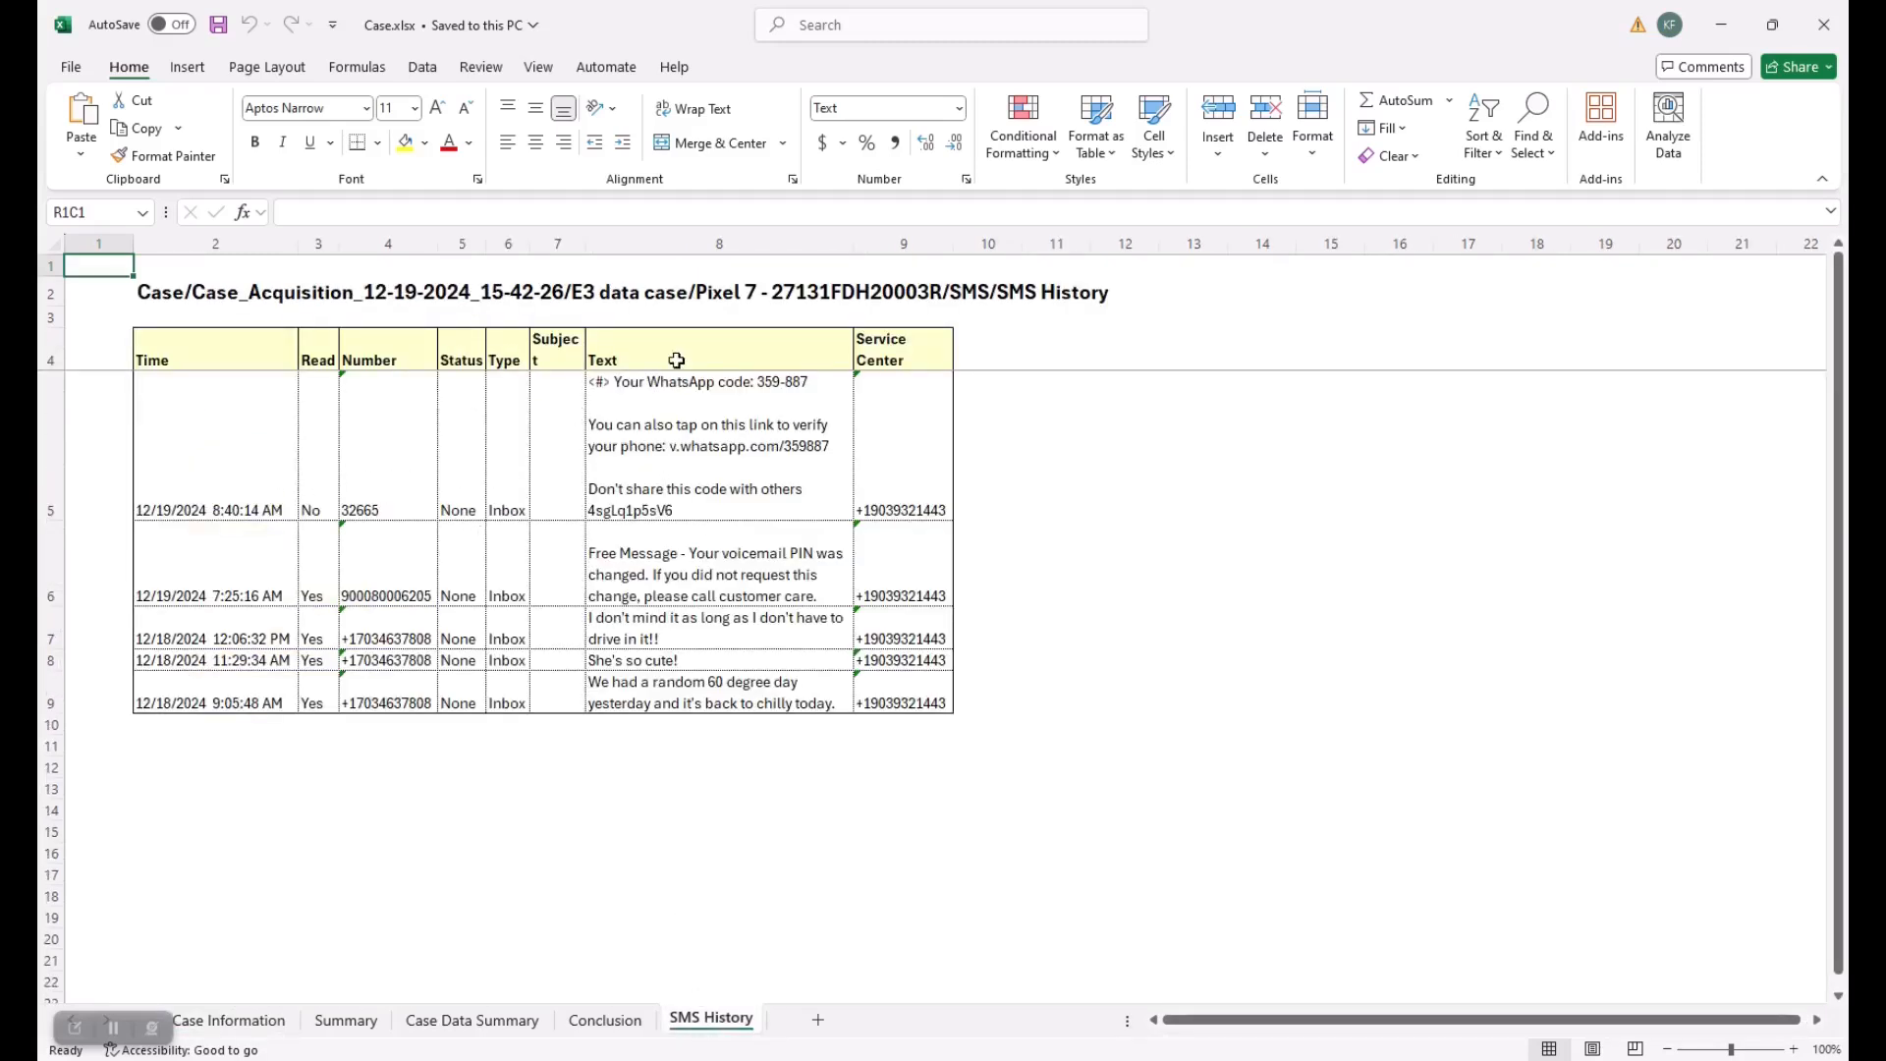